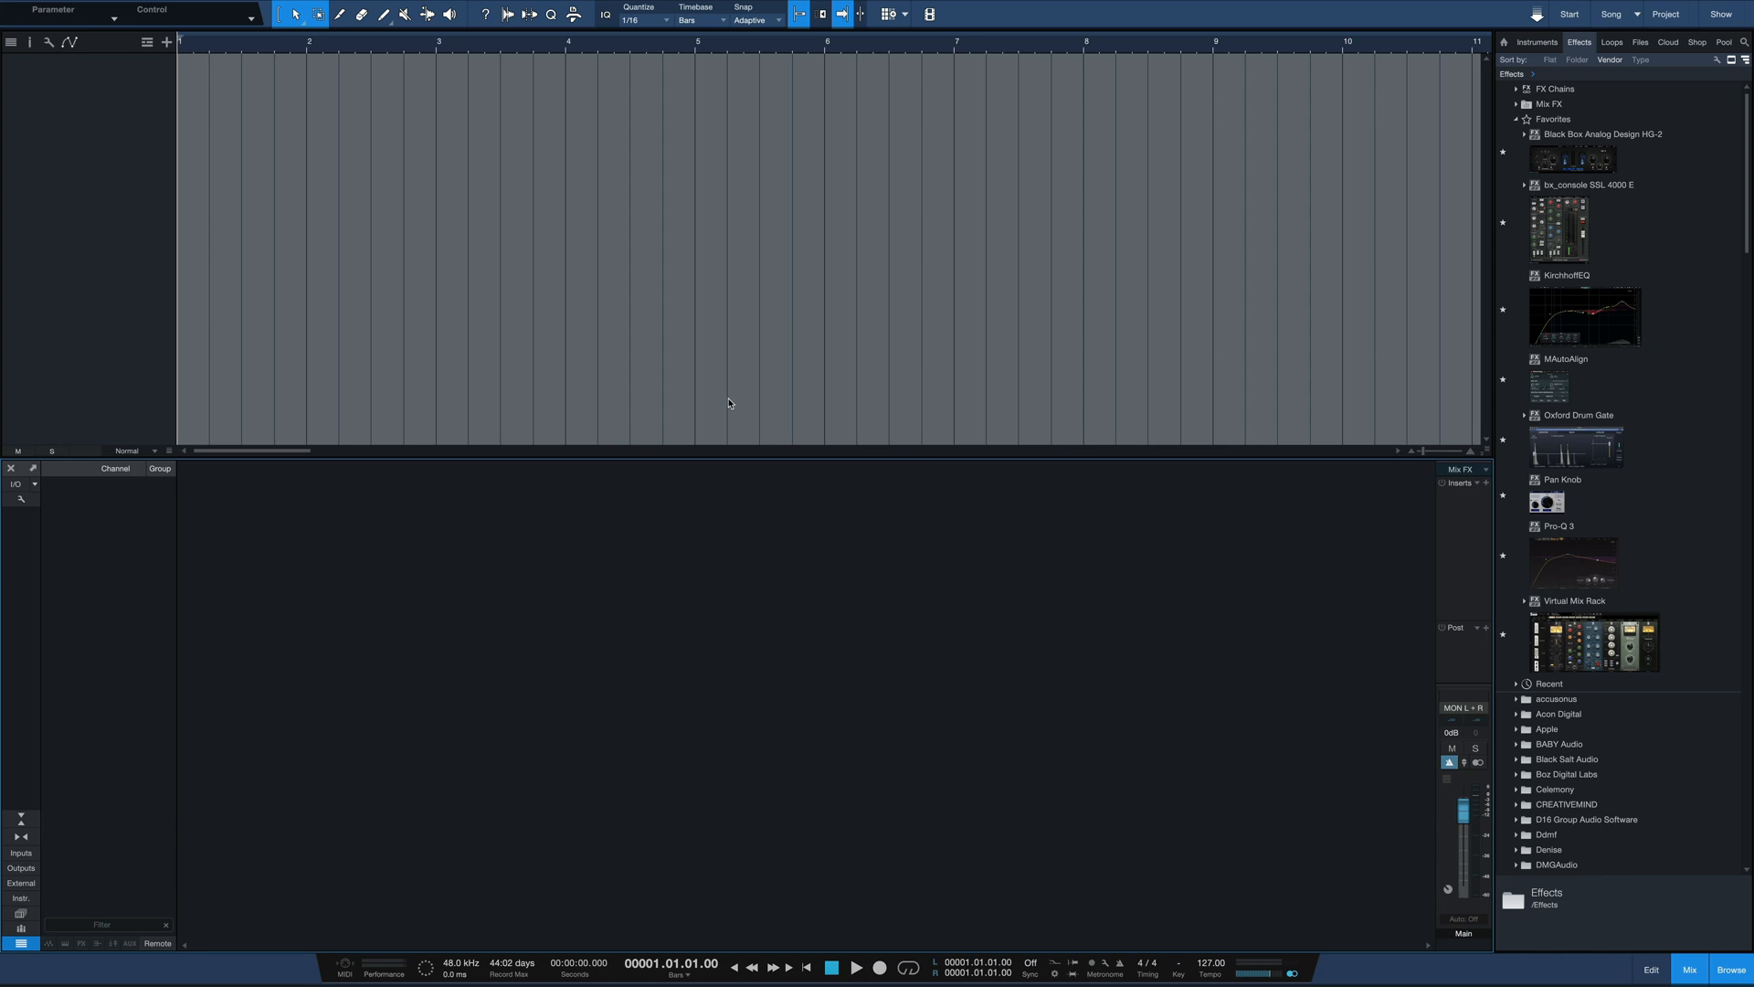
mouse_move(602, 360)
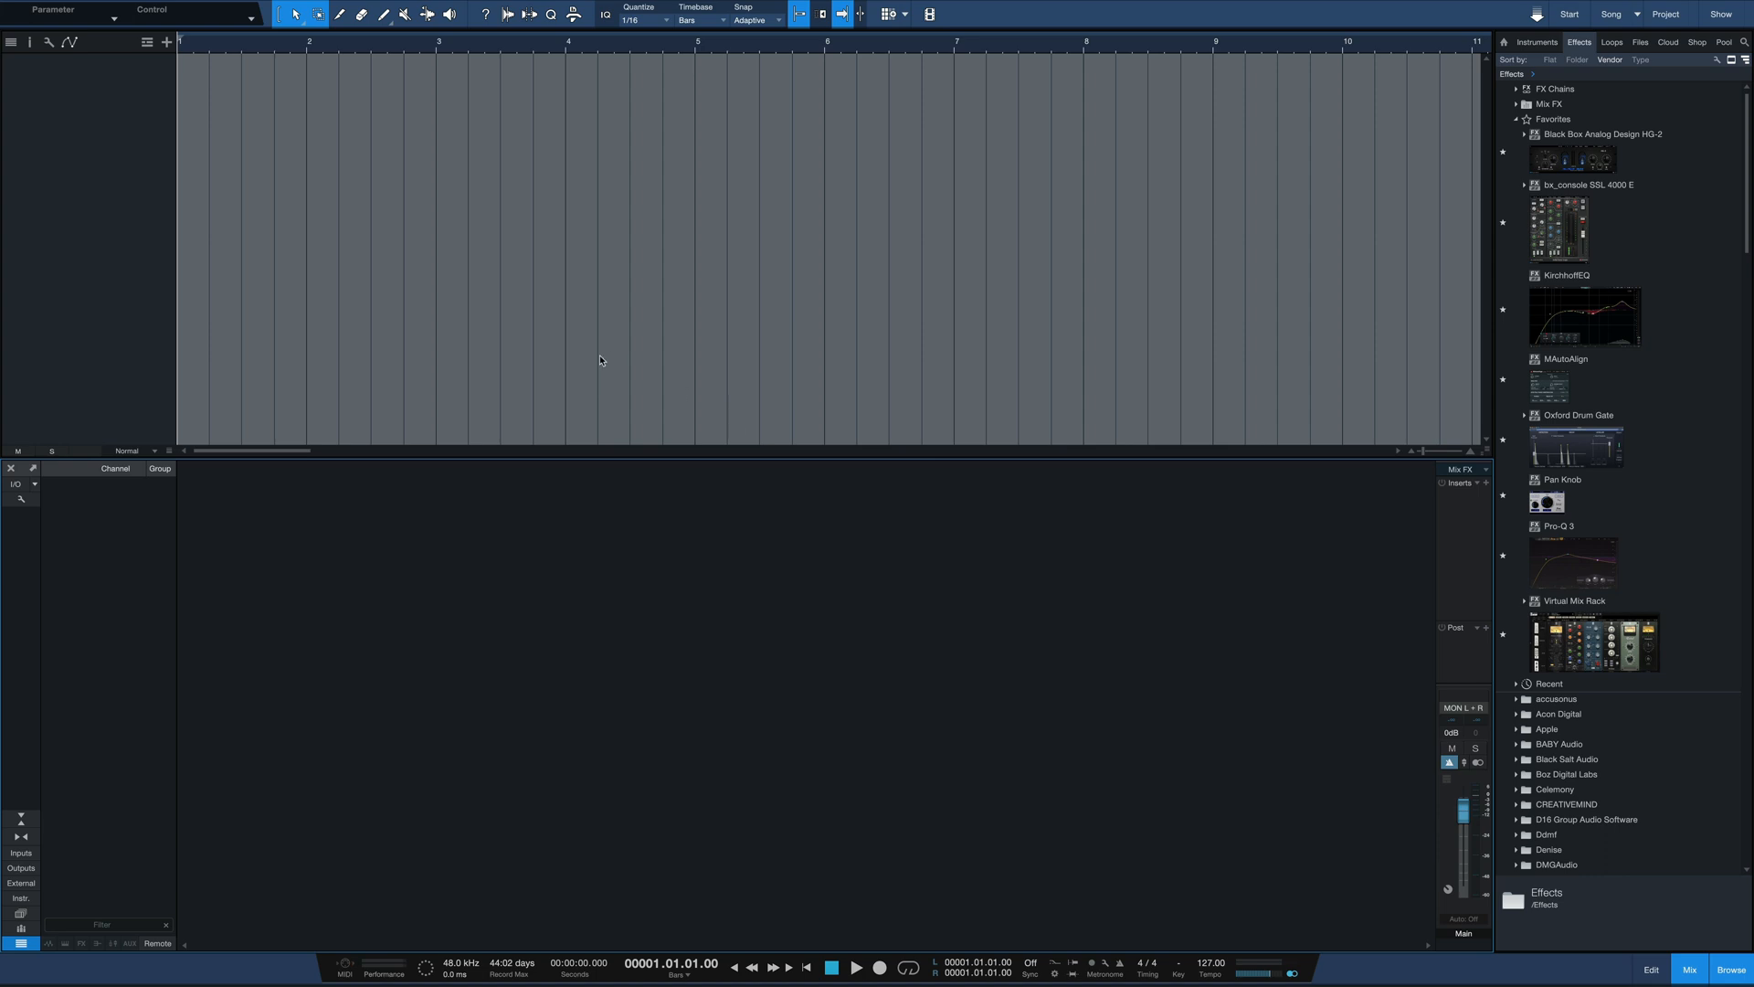
Step: Add a bus channel named MIX BUSS and colour it red
right_click(600, 360)
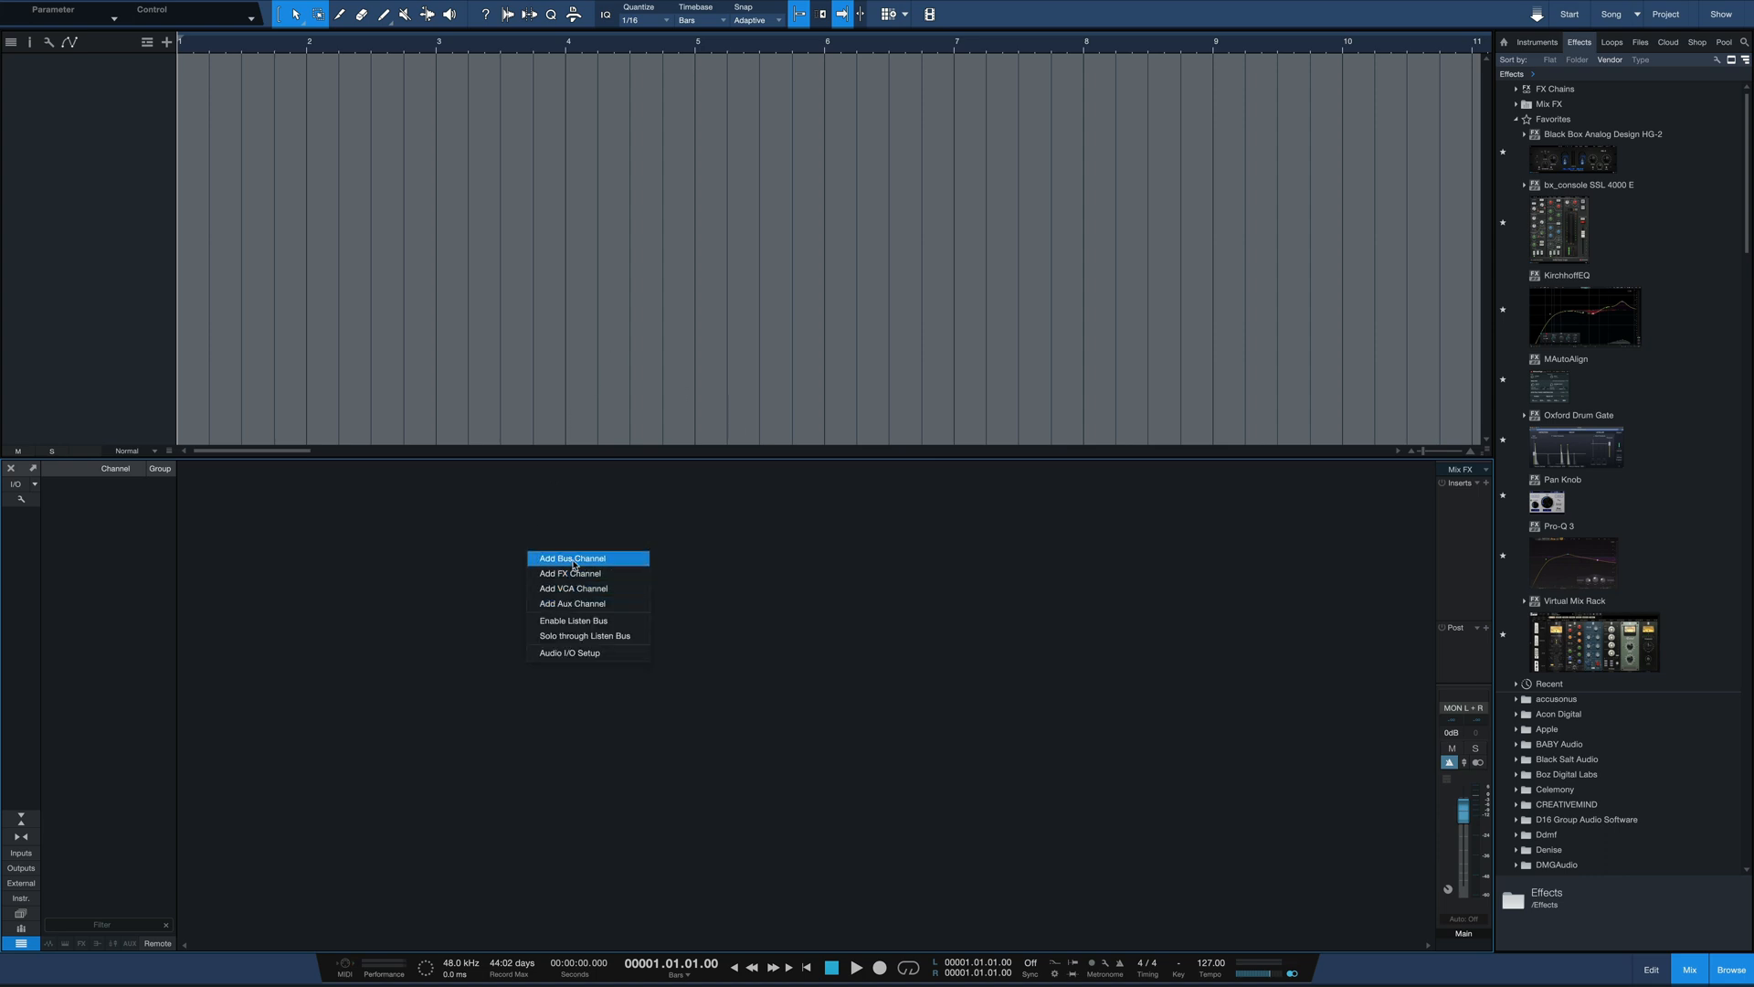
click(572, 559)
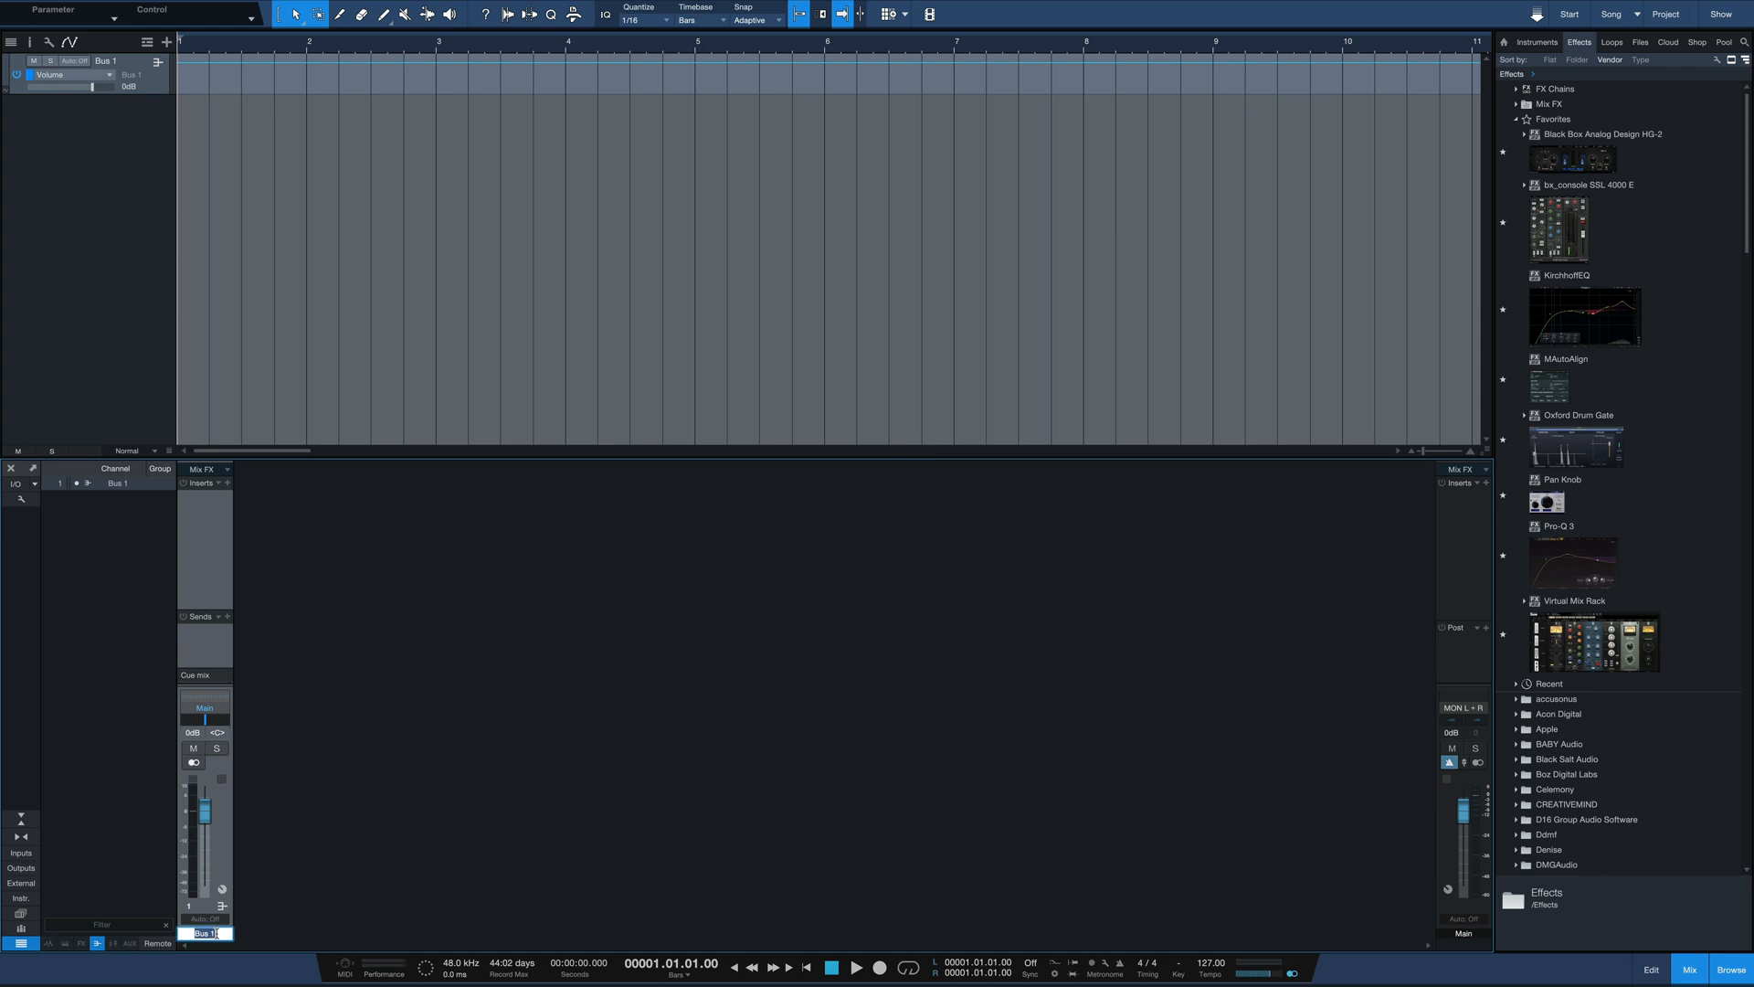
text(MIX BUSS)
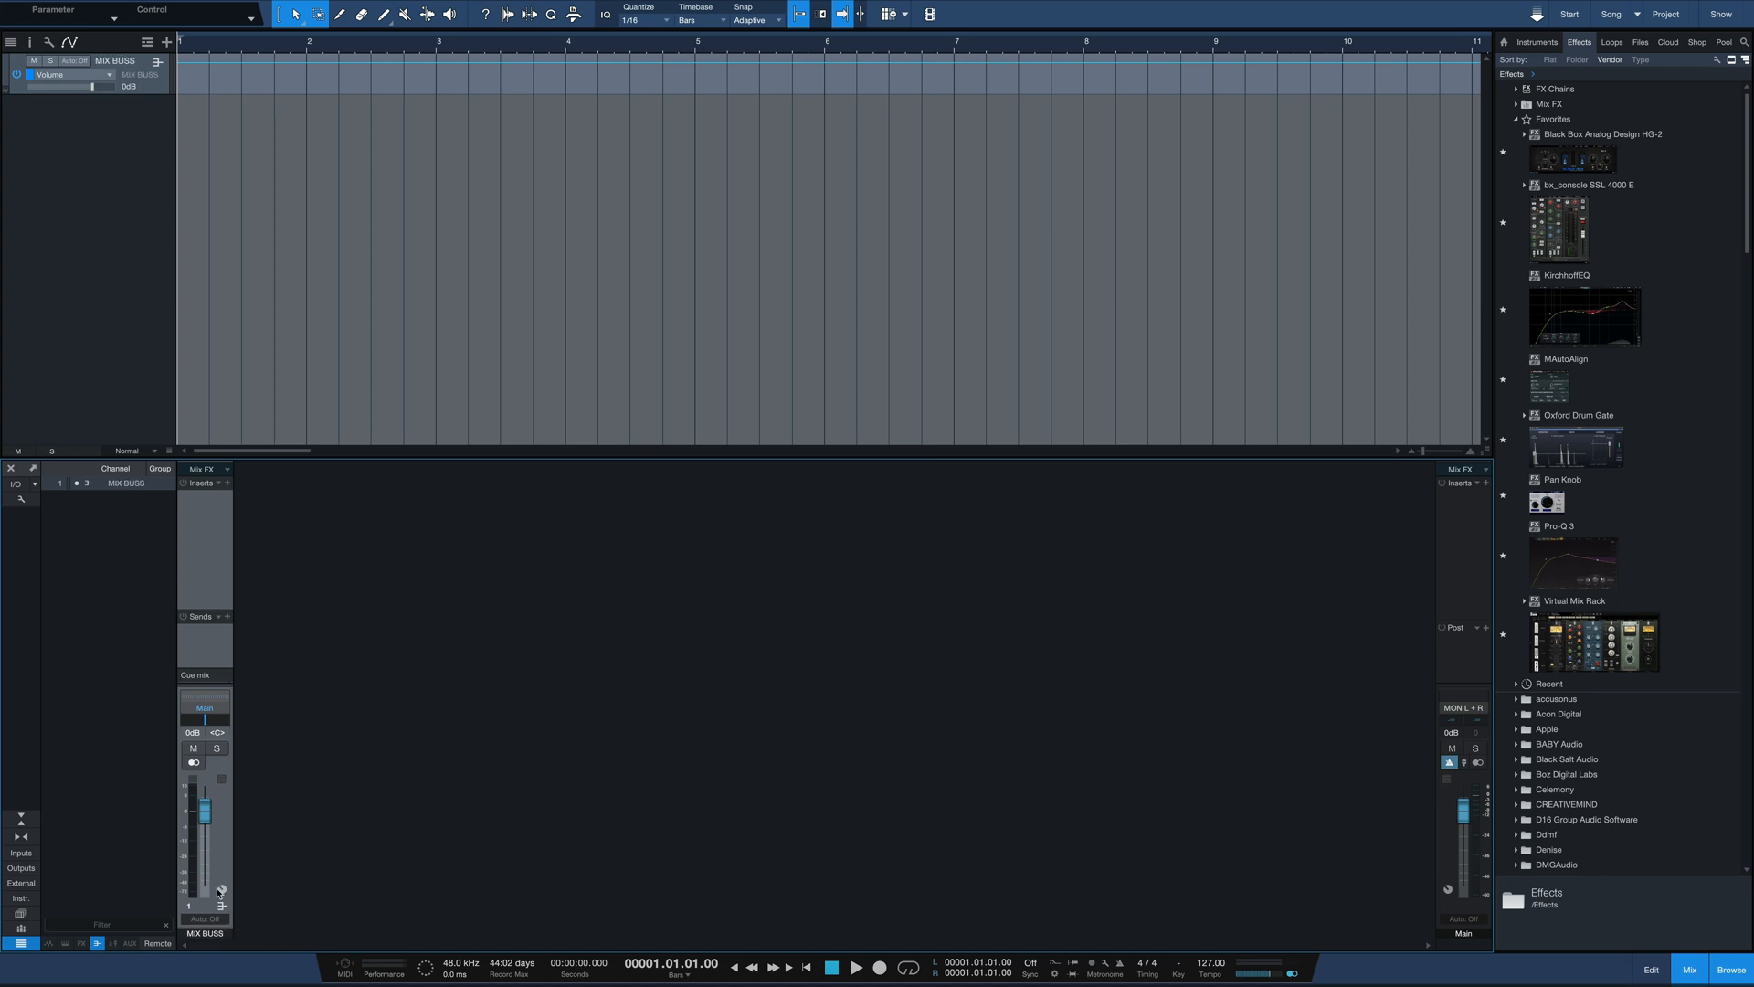
click(221, 888)
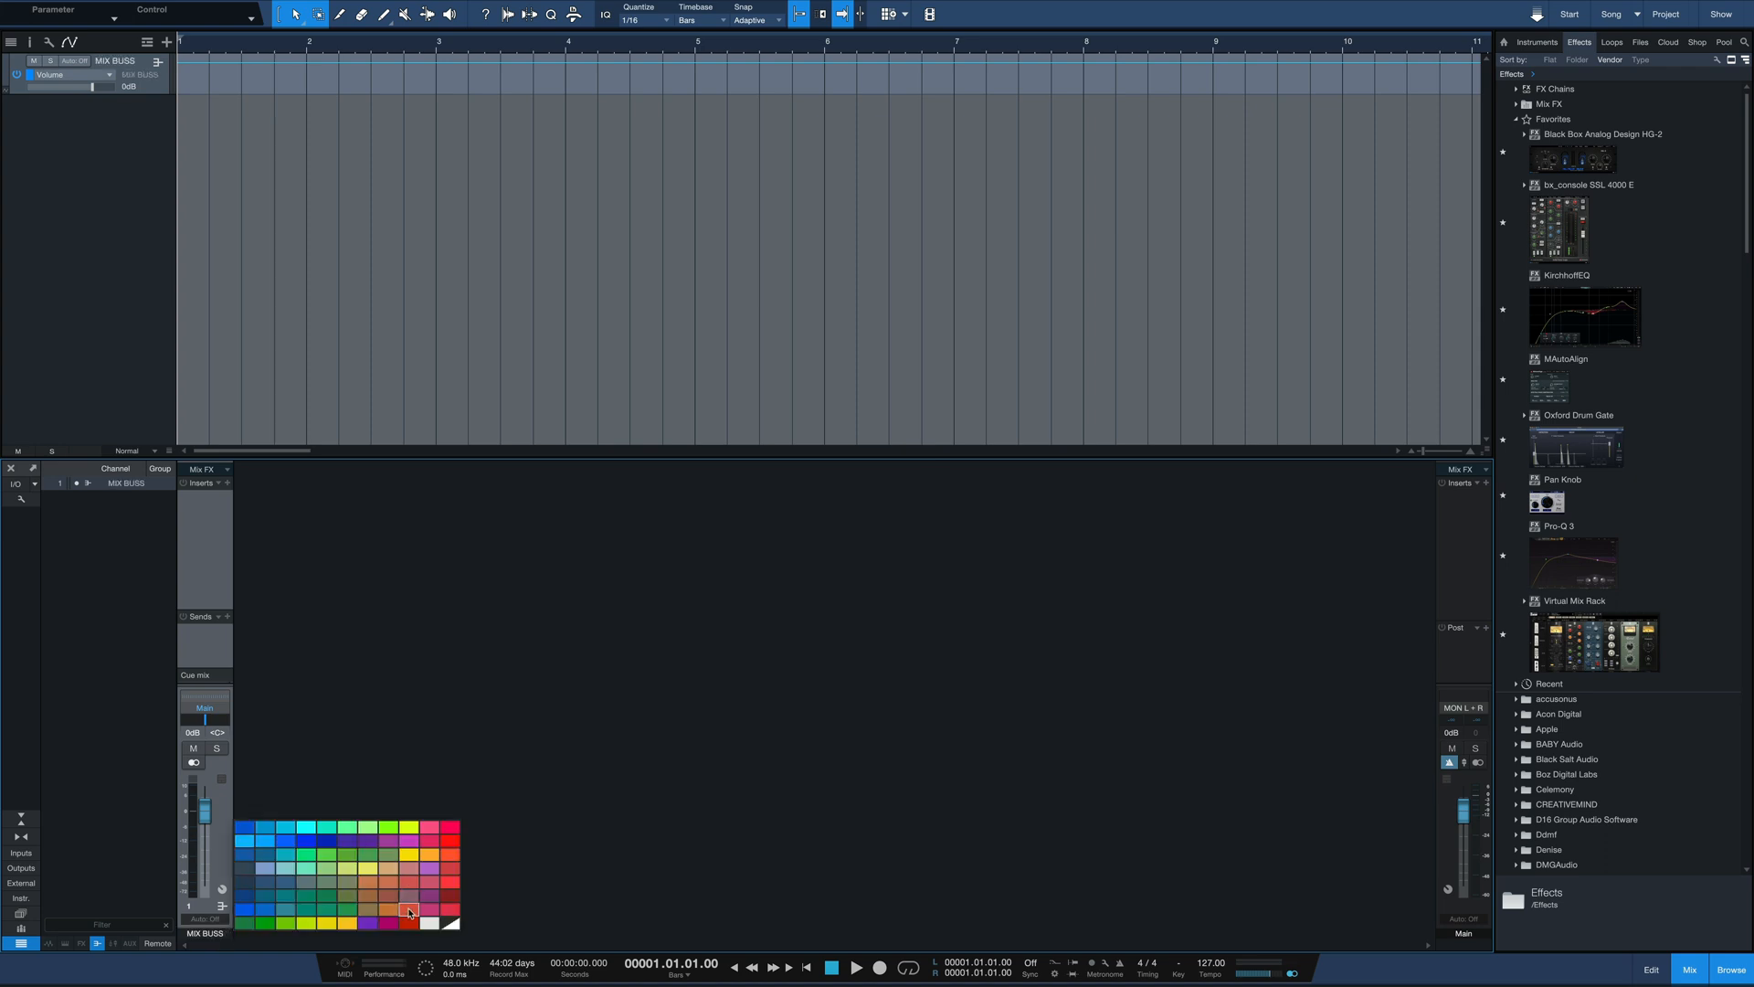
click(407, 911)
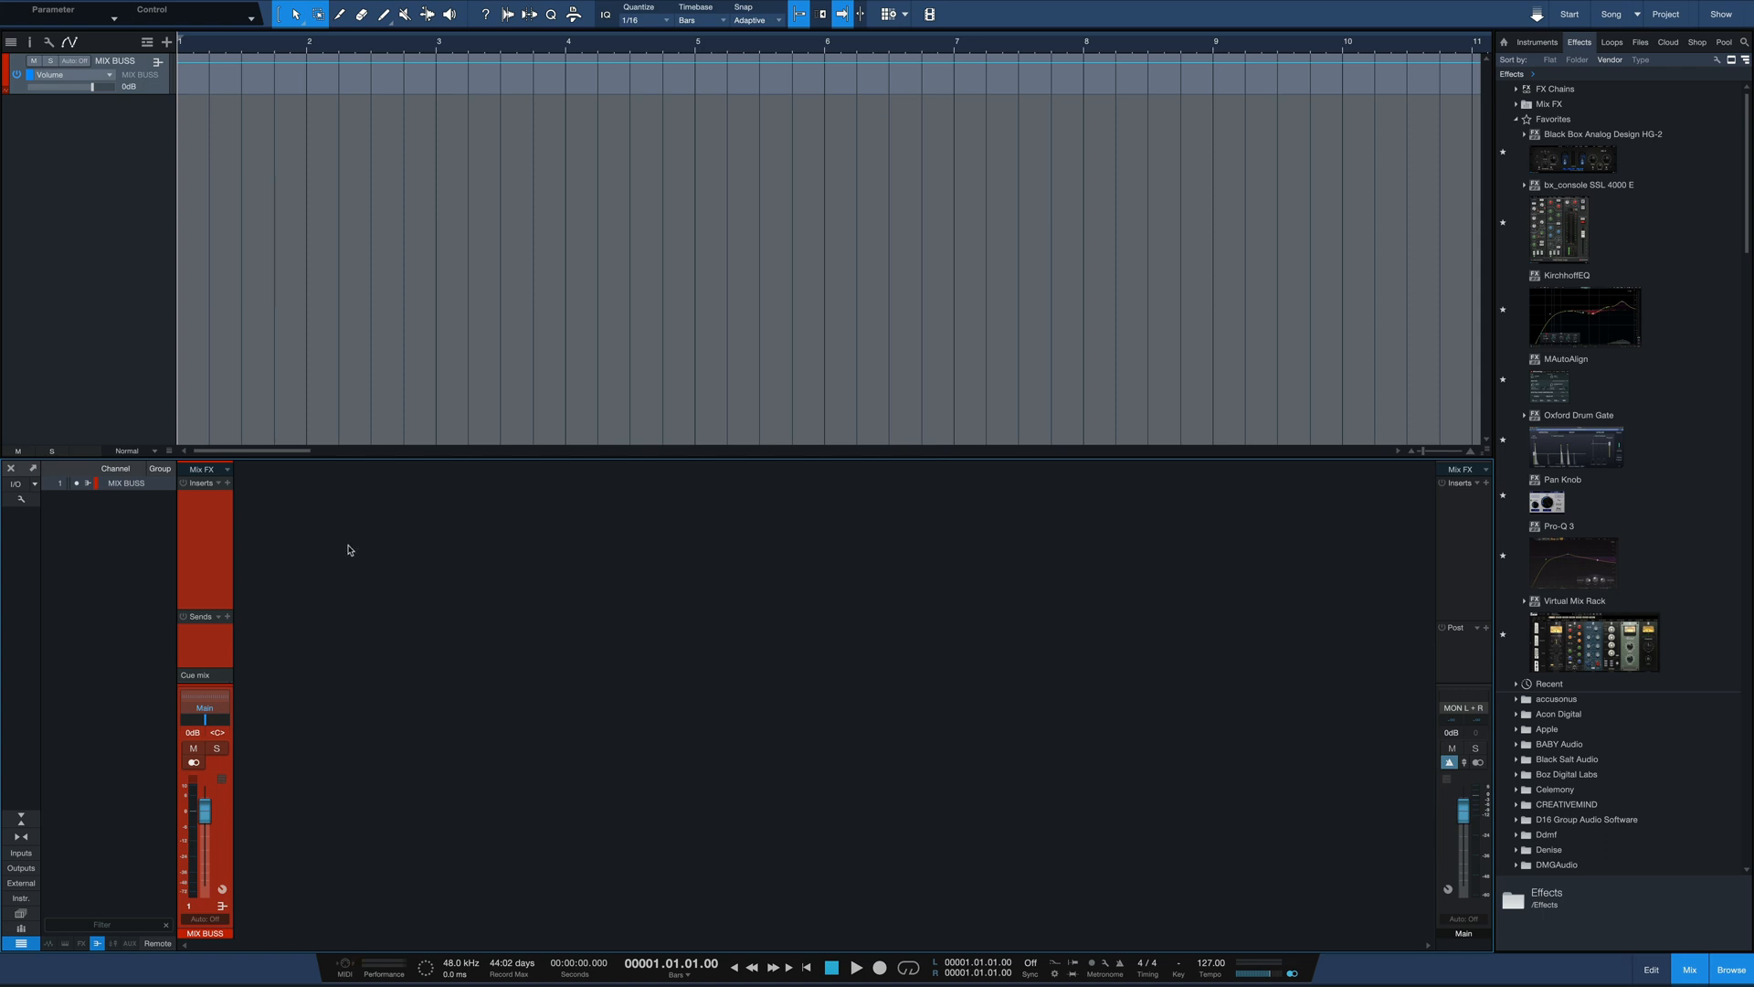
mouse_move(209, 541)
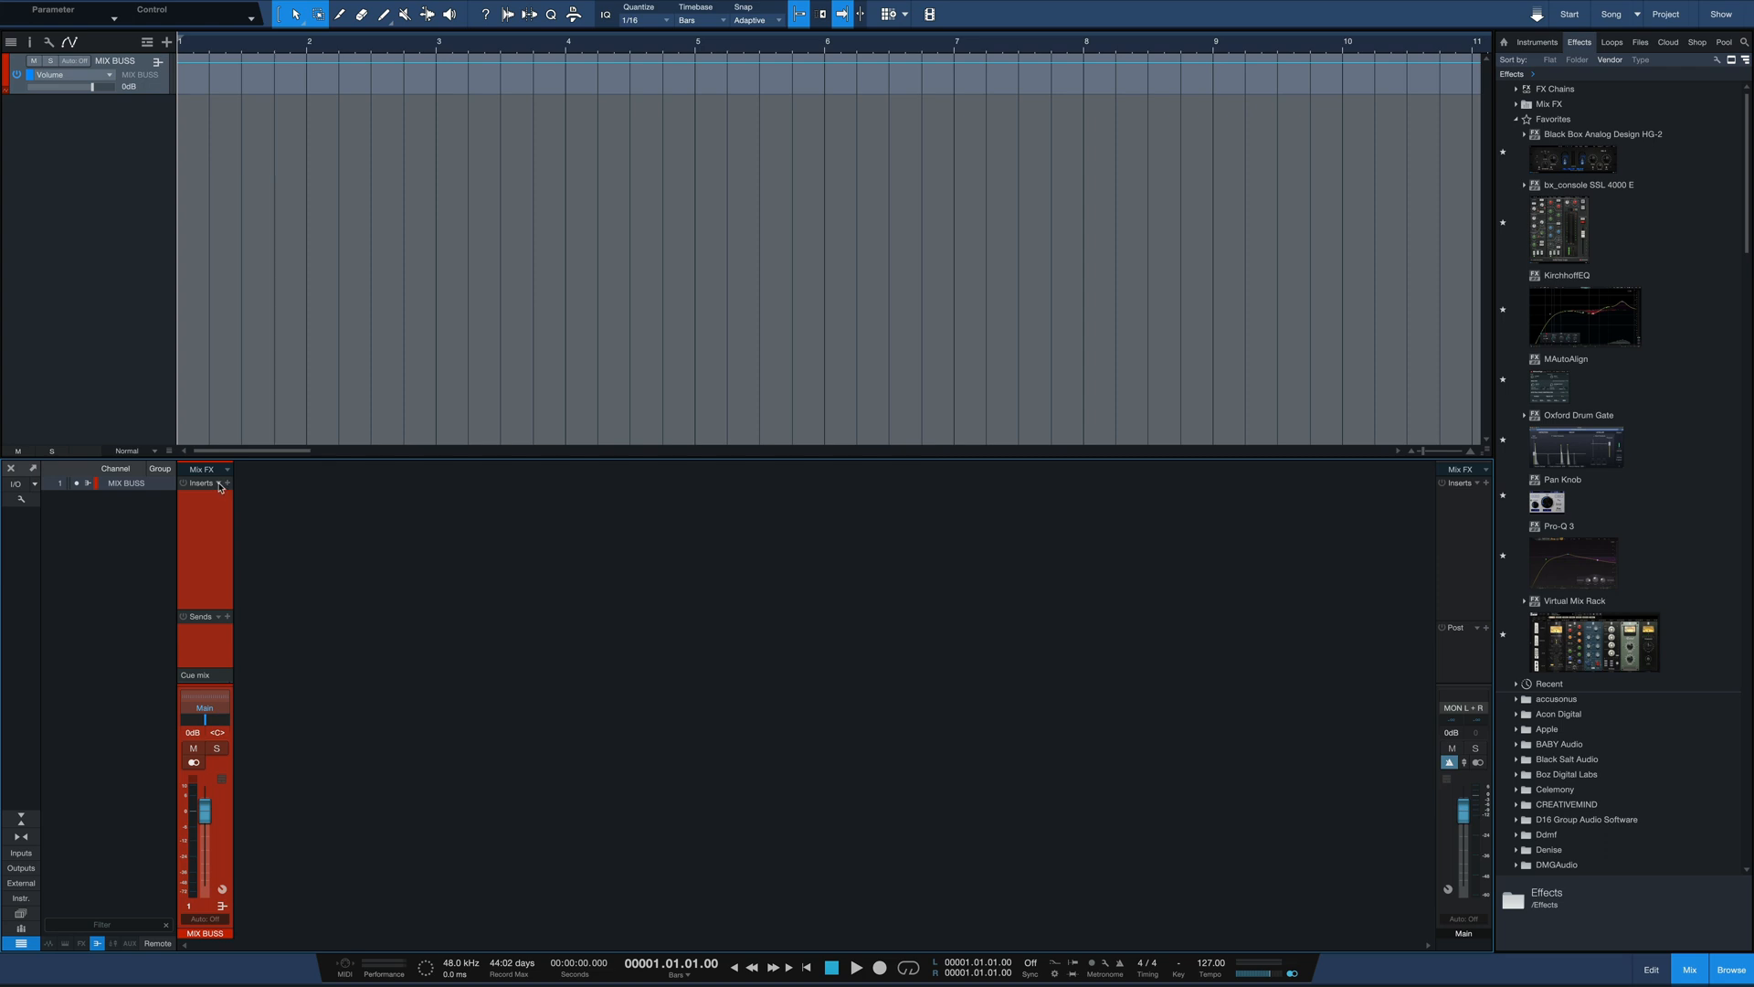
click(226, 482)
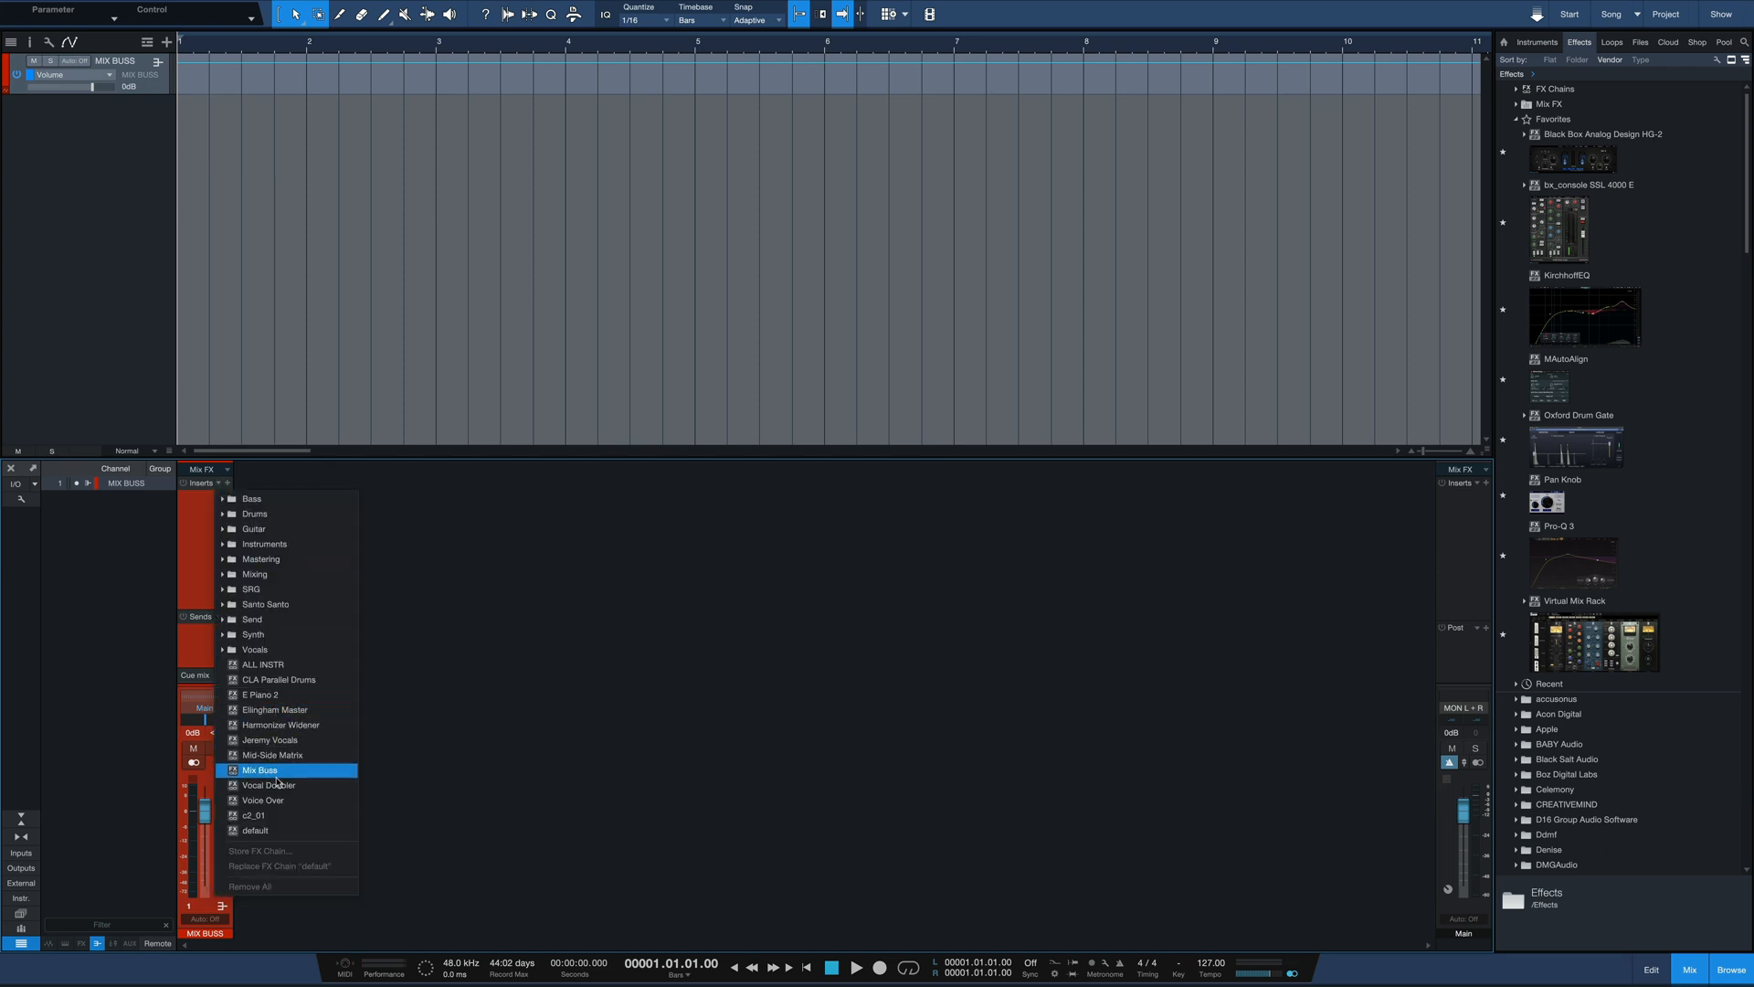
Step: Load the Mix Buss FX chain onto MIX BUSS and review bx_digital V3, Pultec EQP-1A and Virtual Tape Machines
click(260, 769)
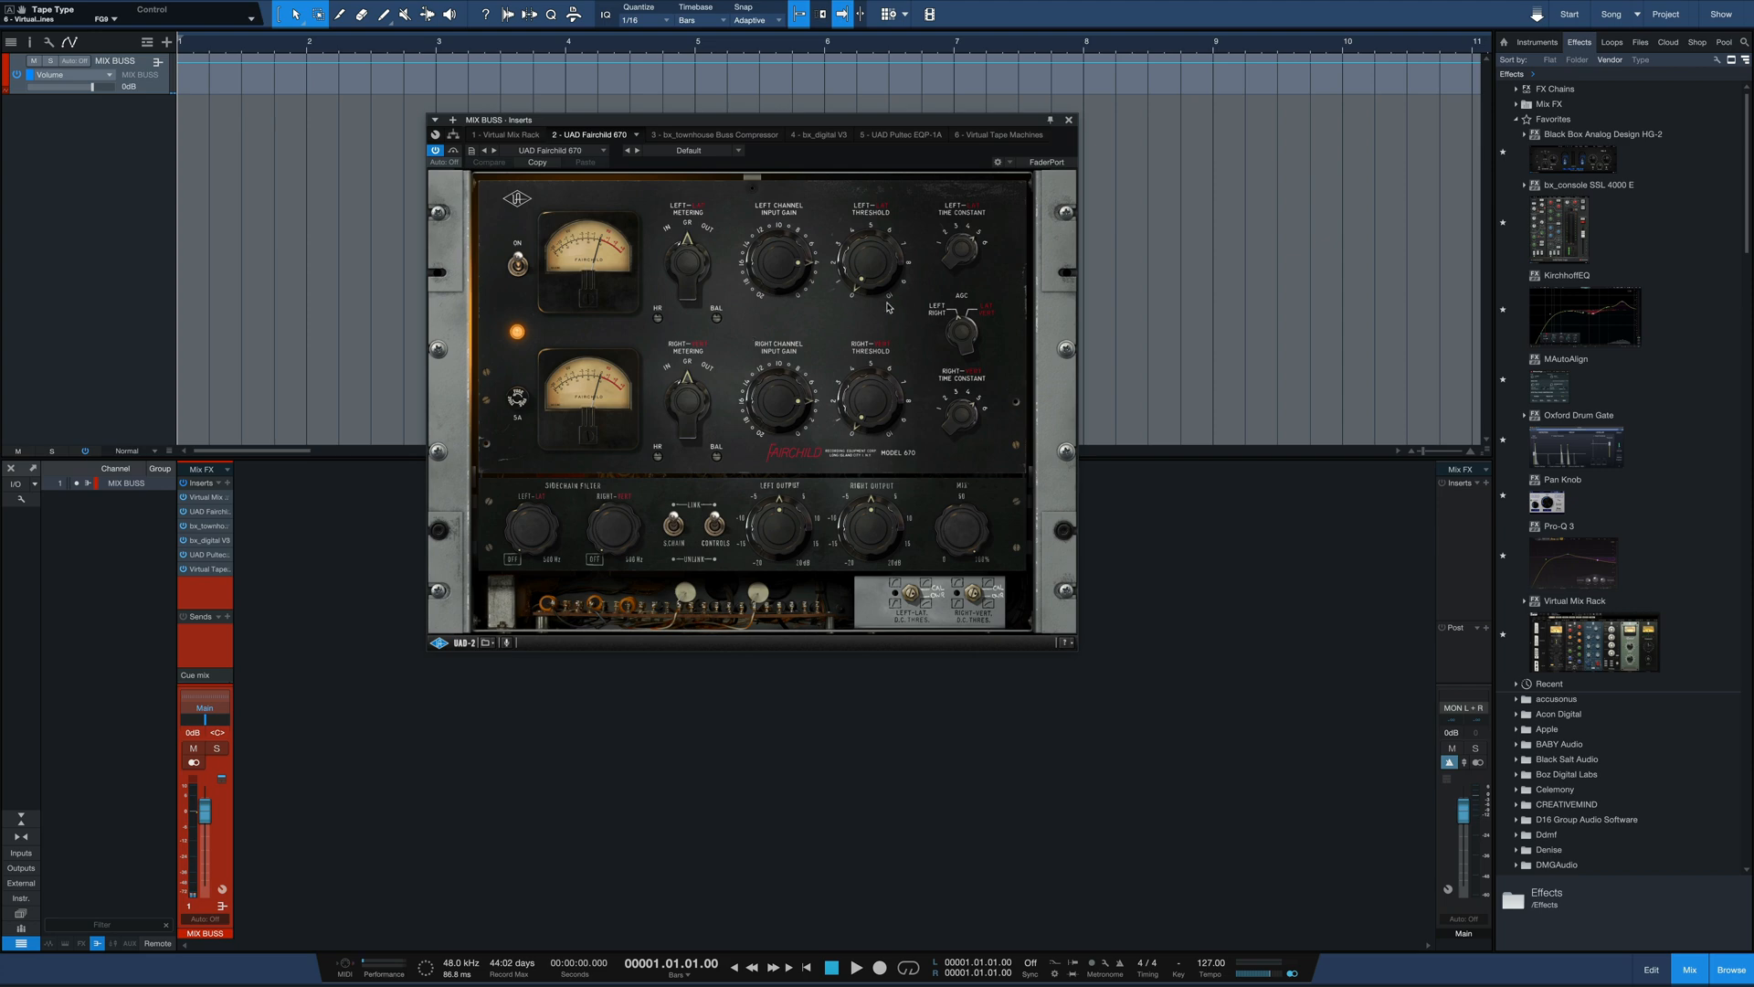
mouse_move(768, 318)
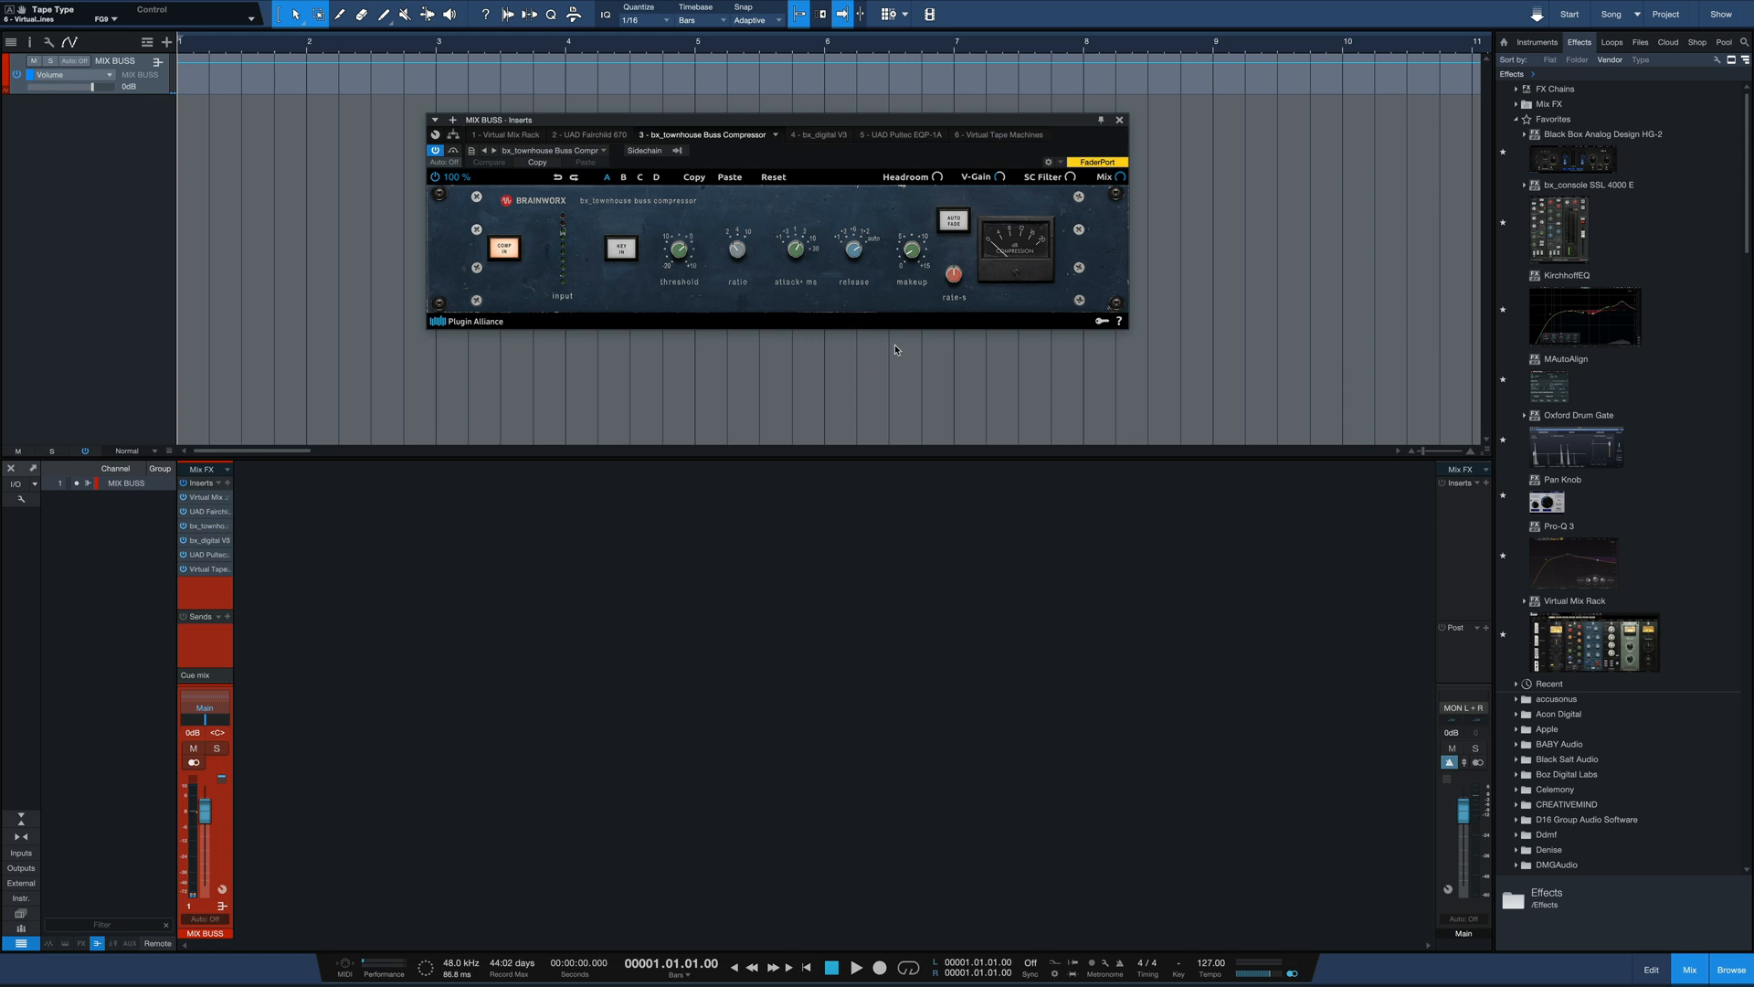
mouse_move(872, 300)
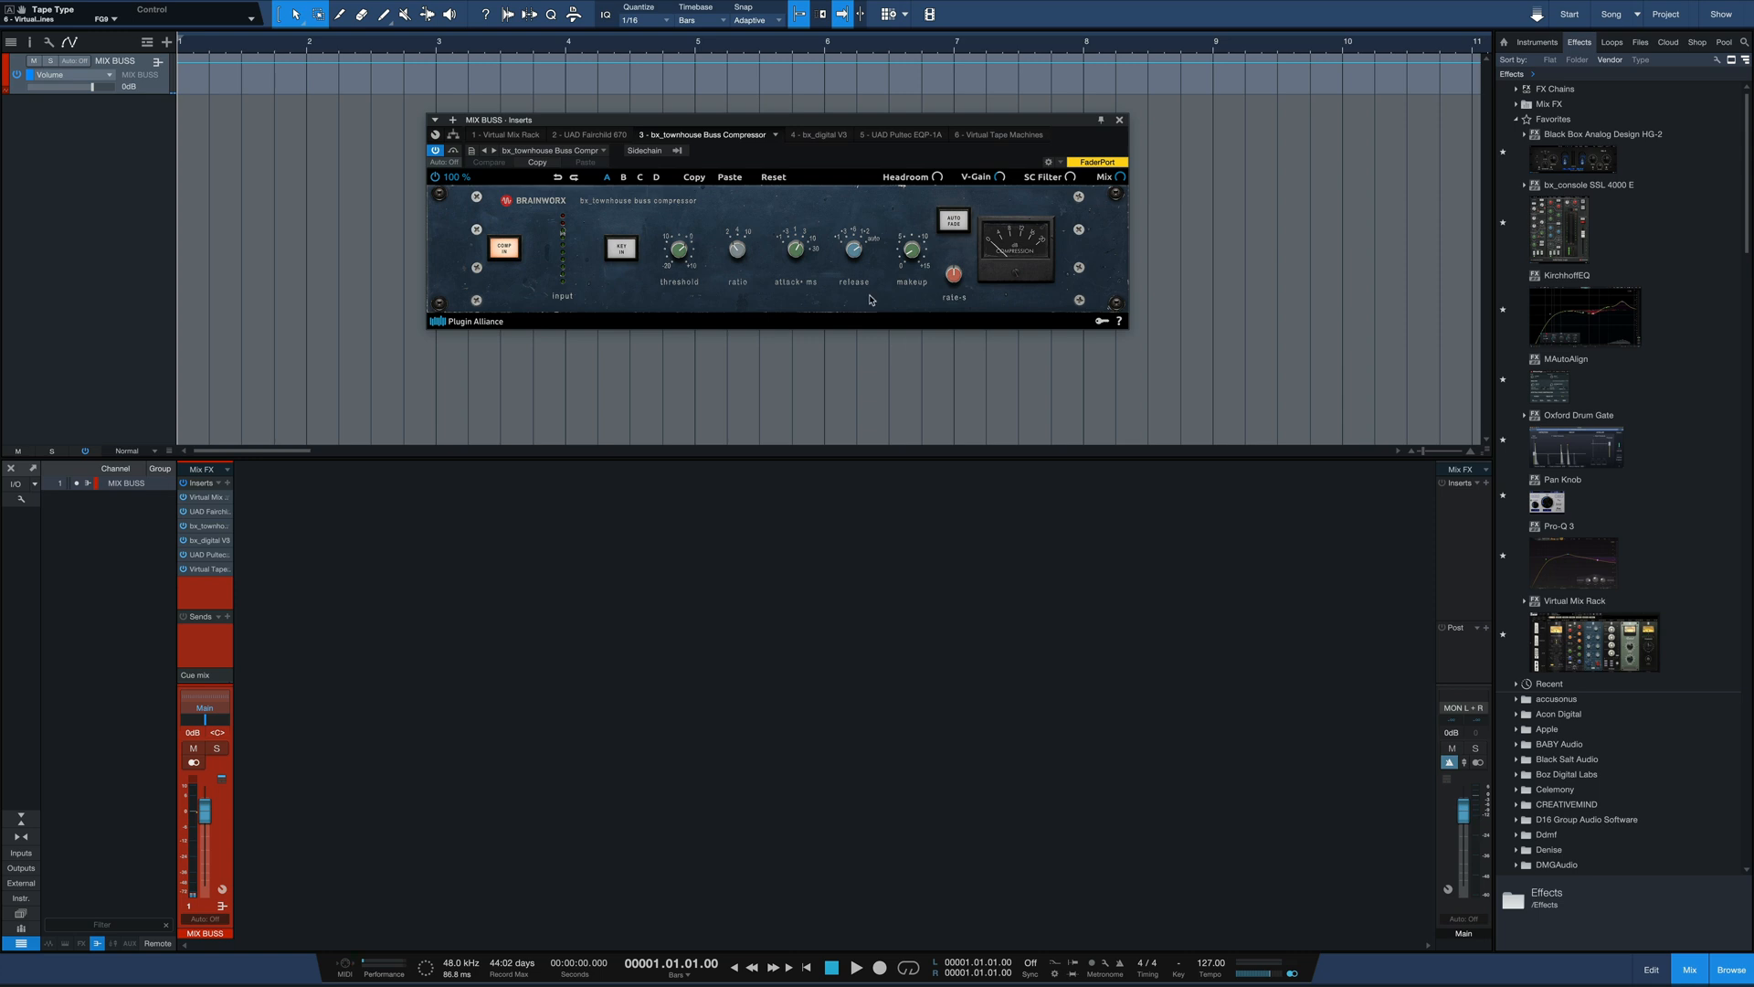
click(806, 134)
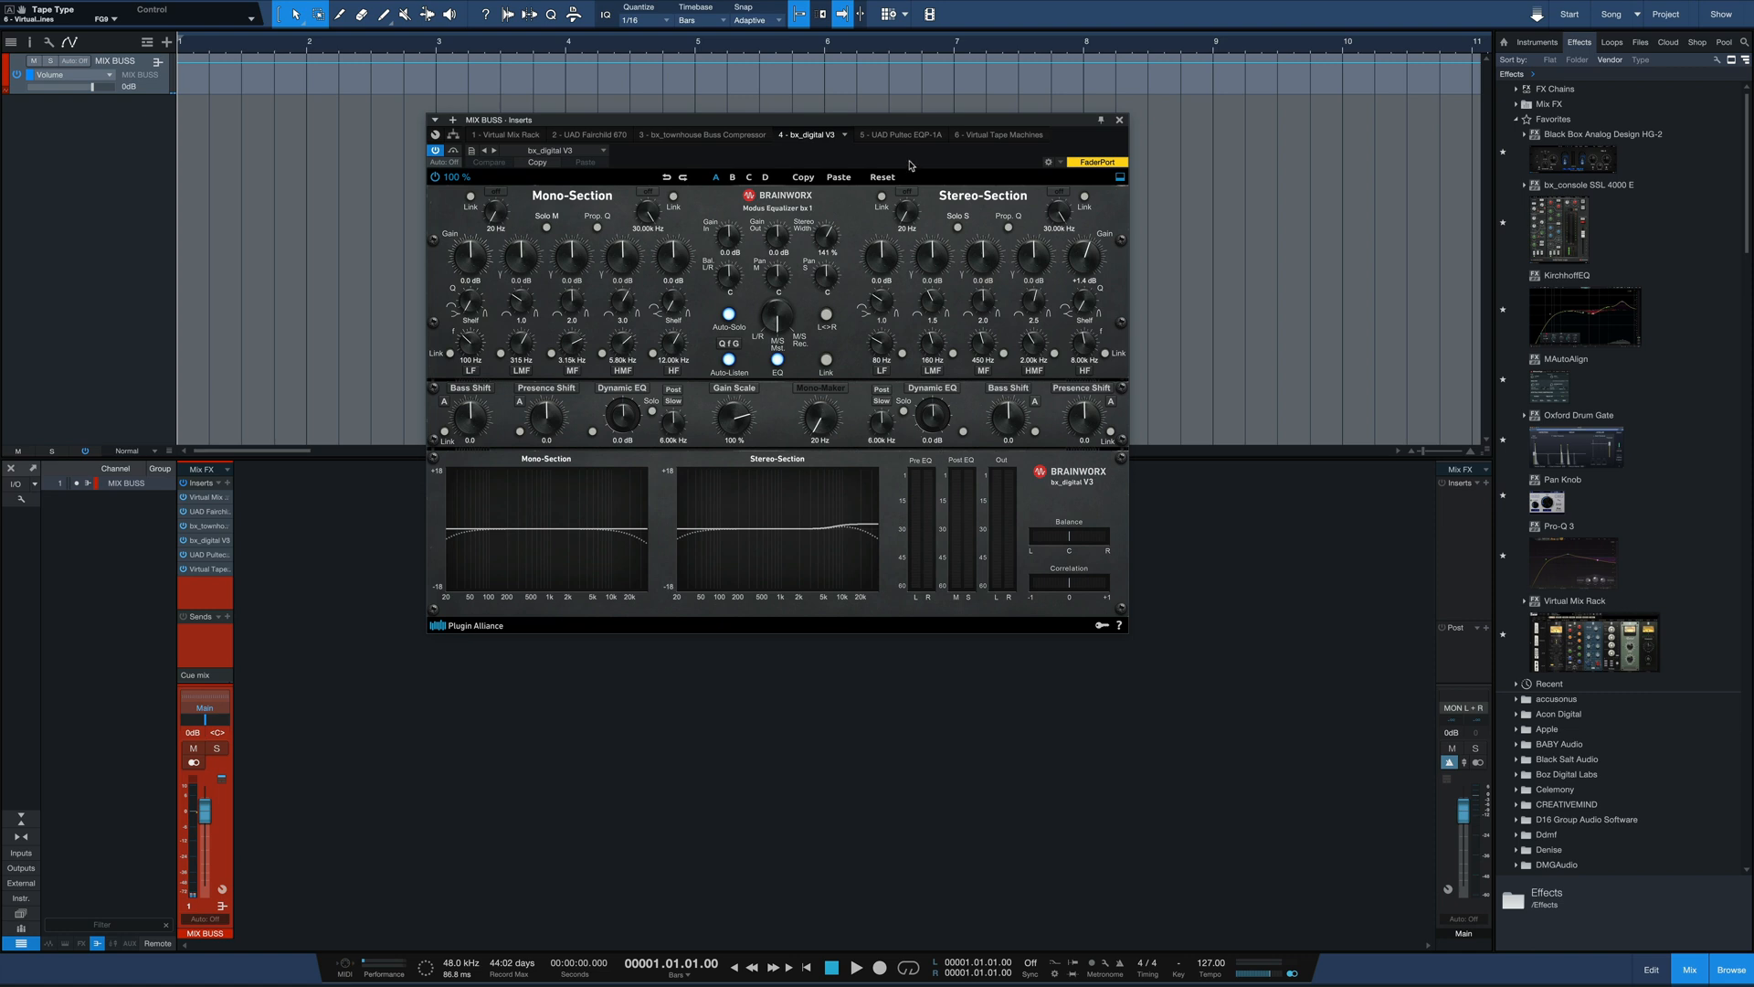
click(890, 133)
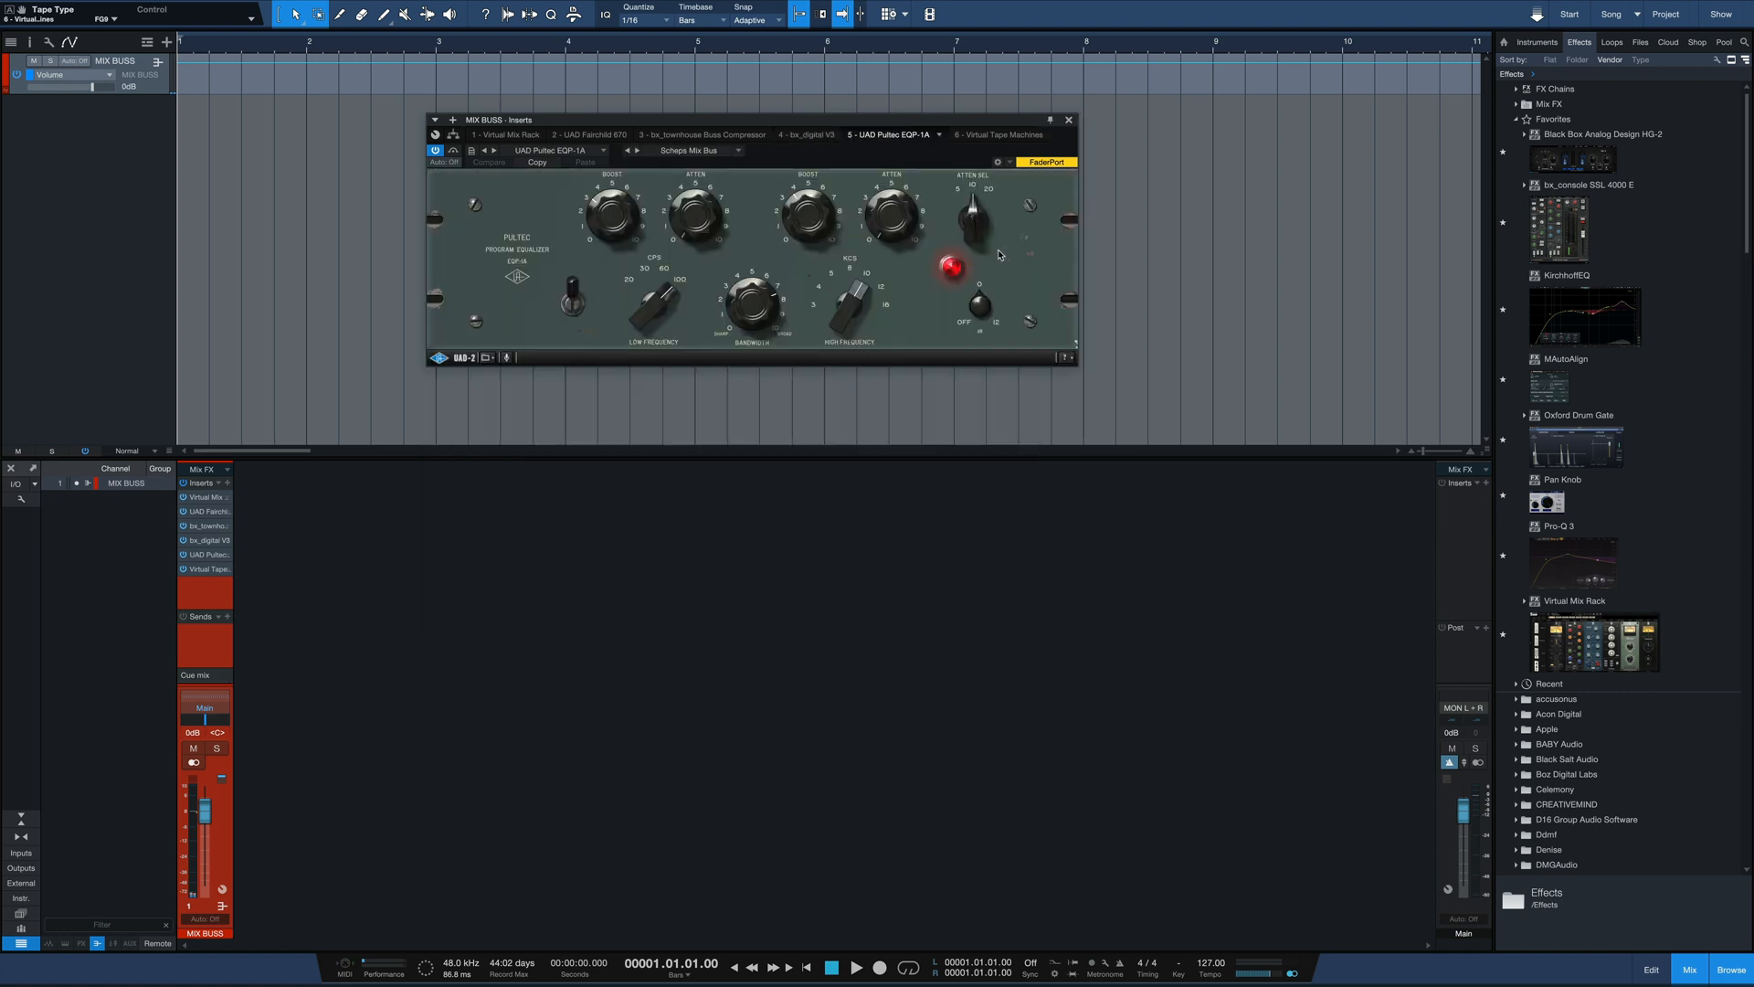
click(989, 133)
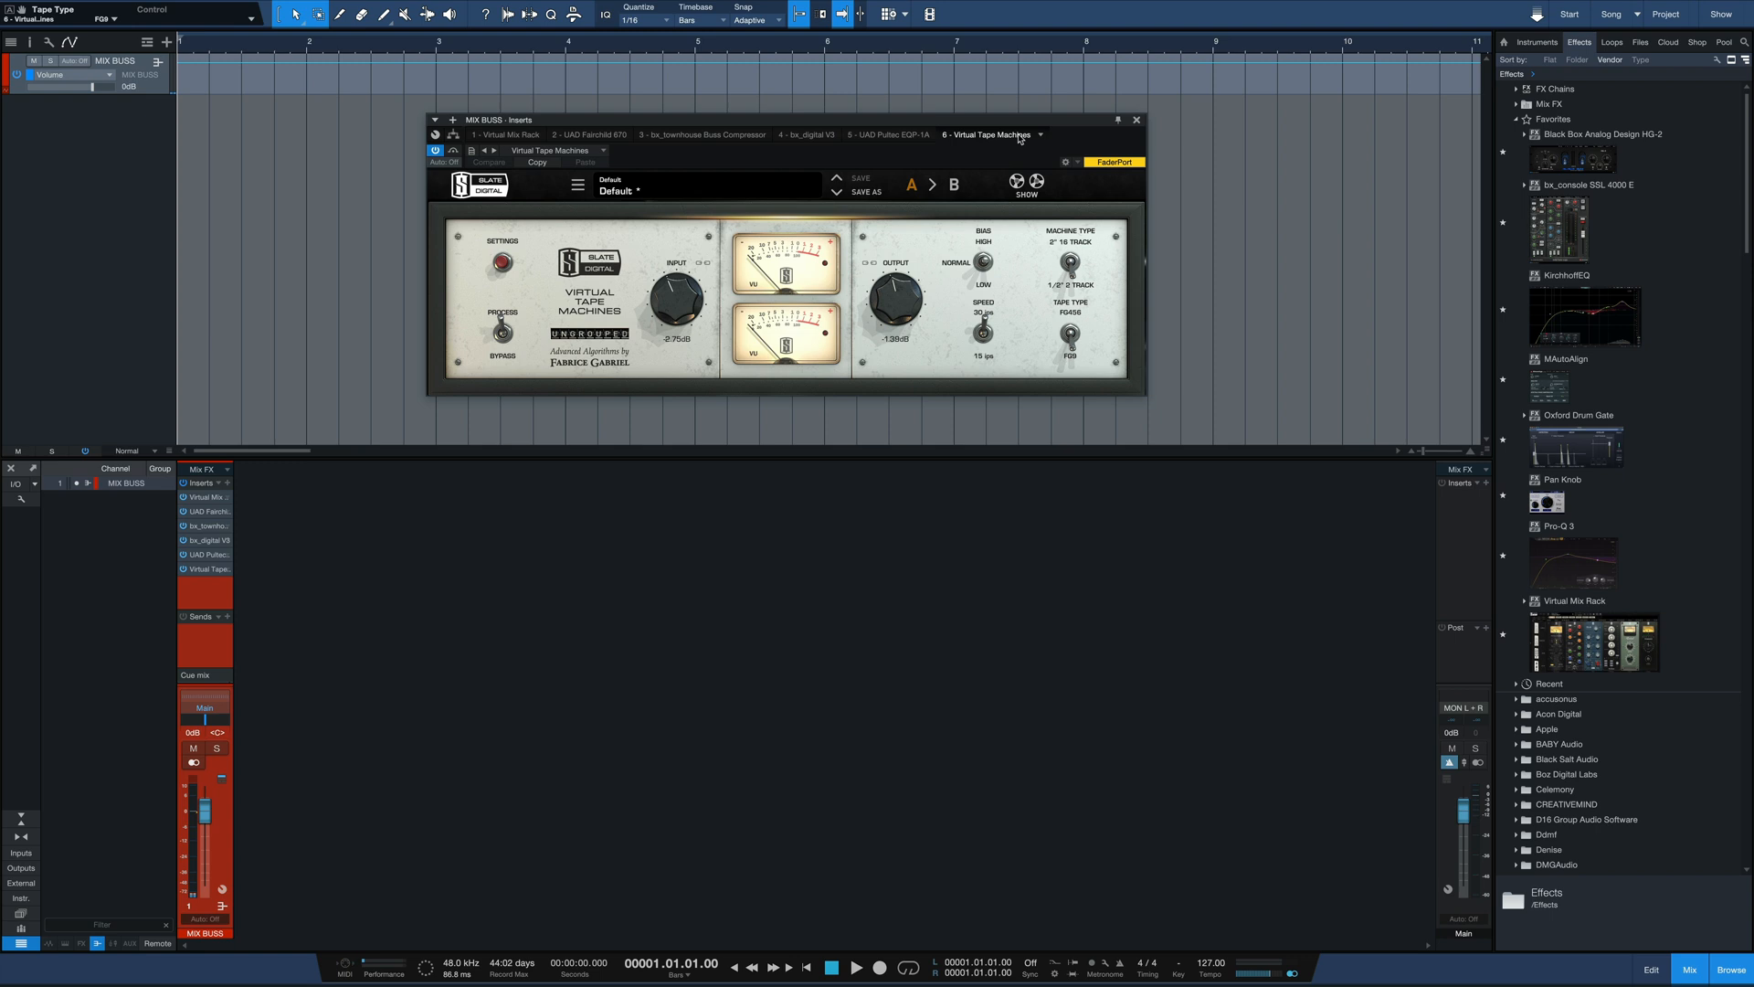
click(1135, 121)
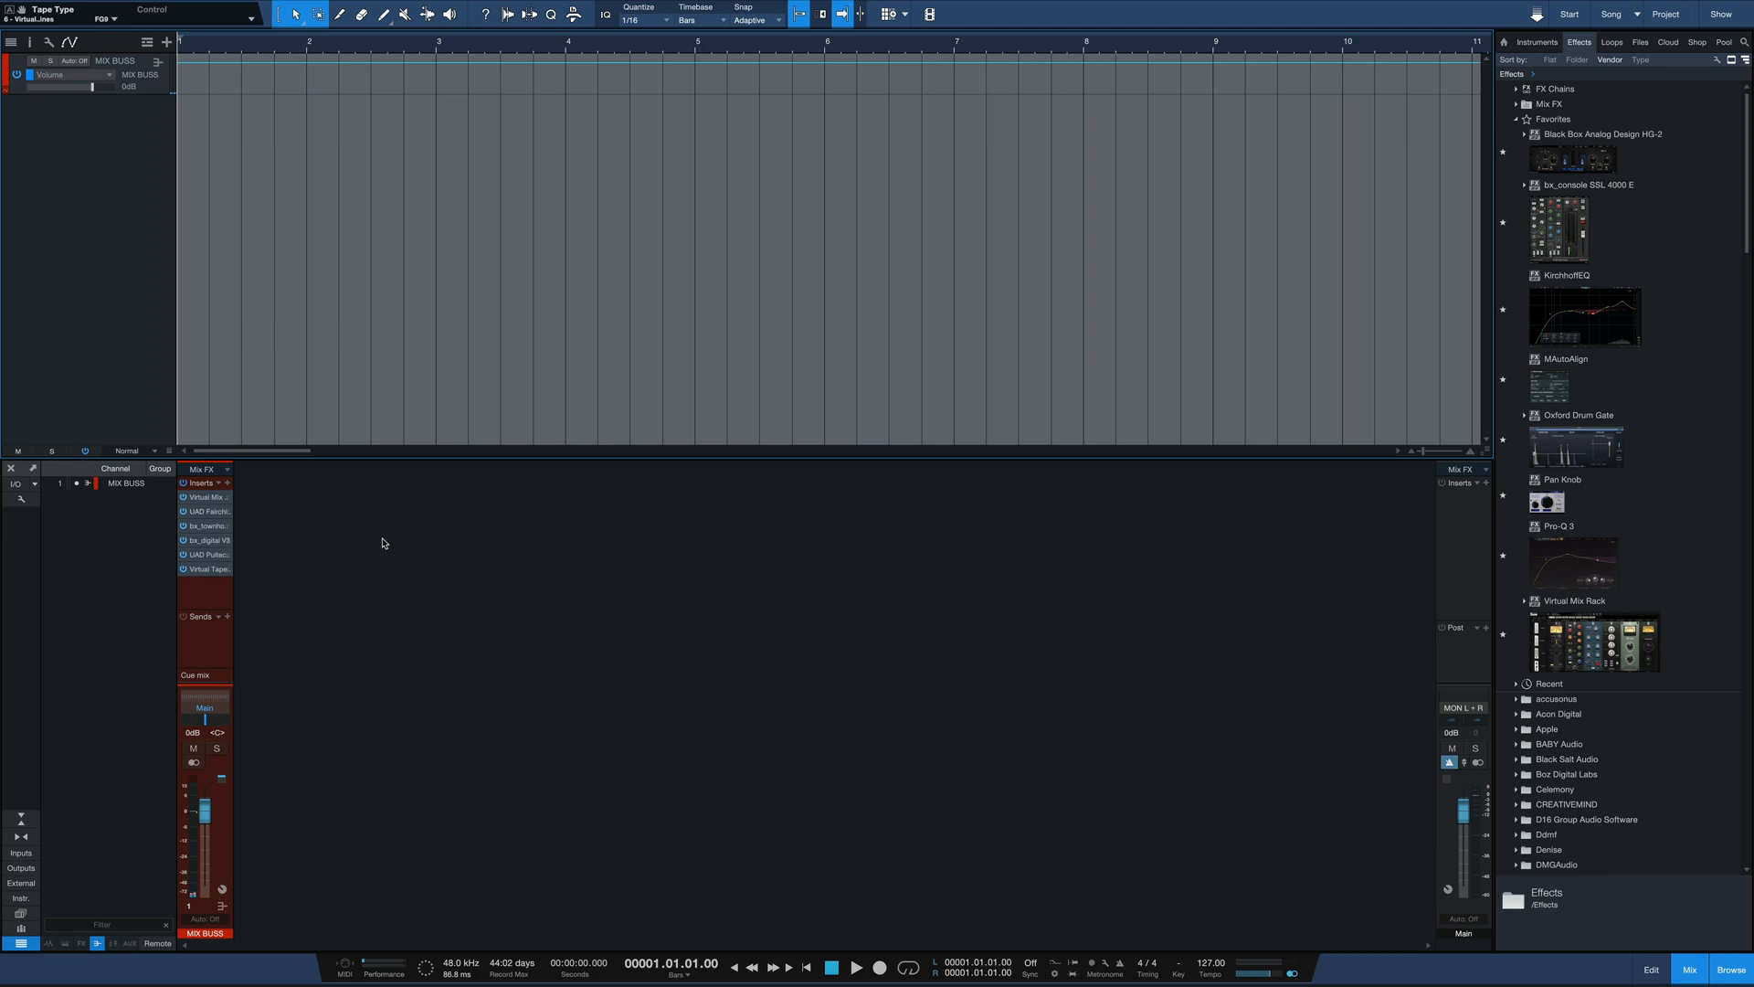
Step: Add a green group bus and route its output into MIX BUSS
right_click(382, 543)
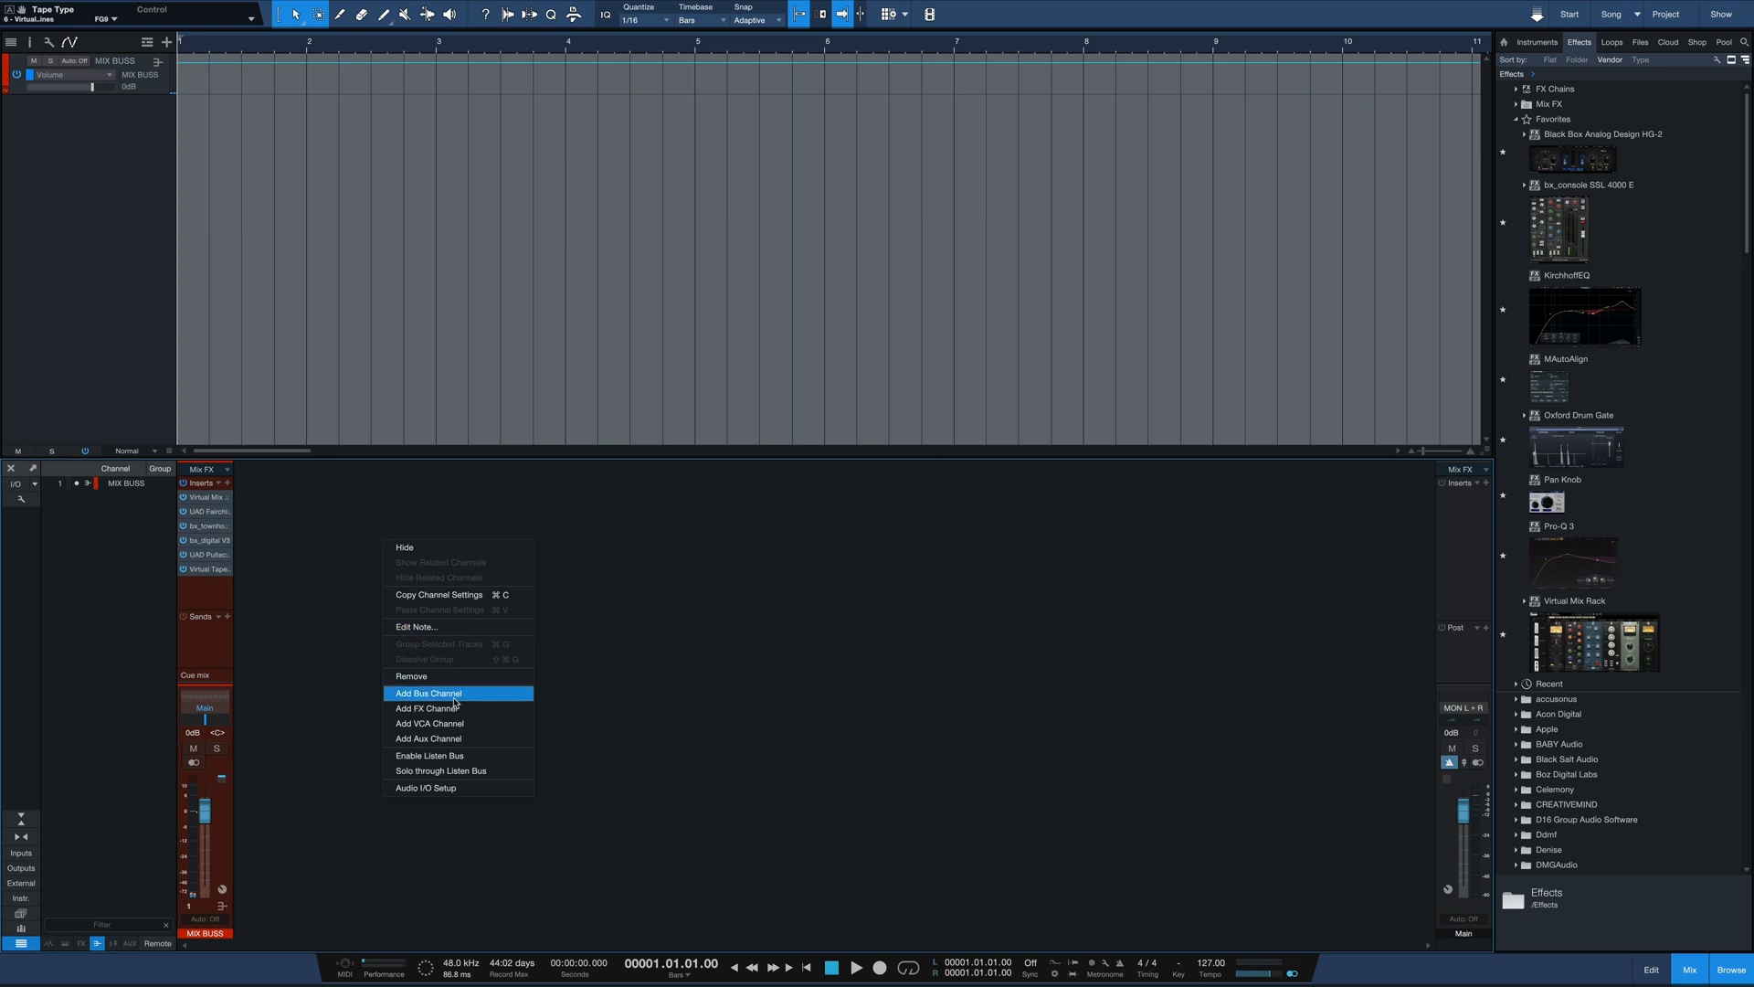
click(428, 692)
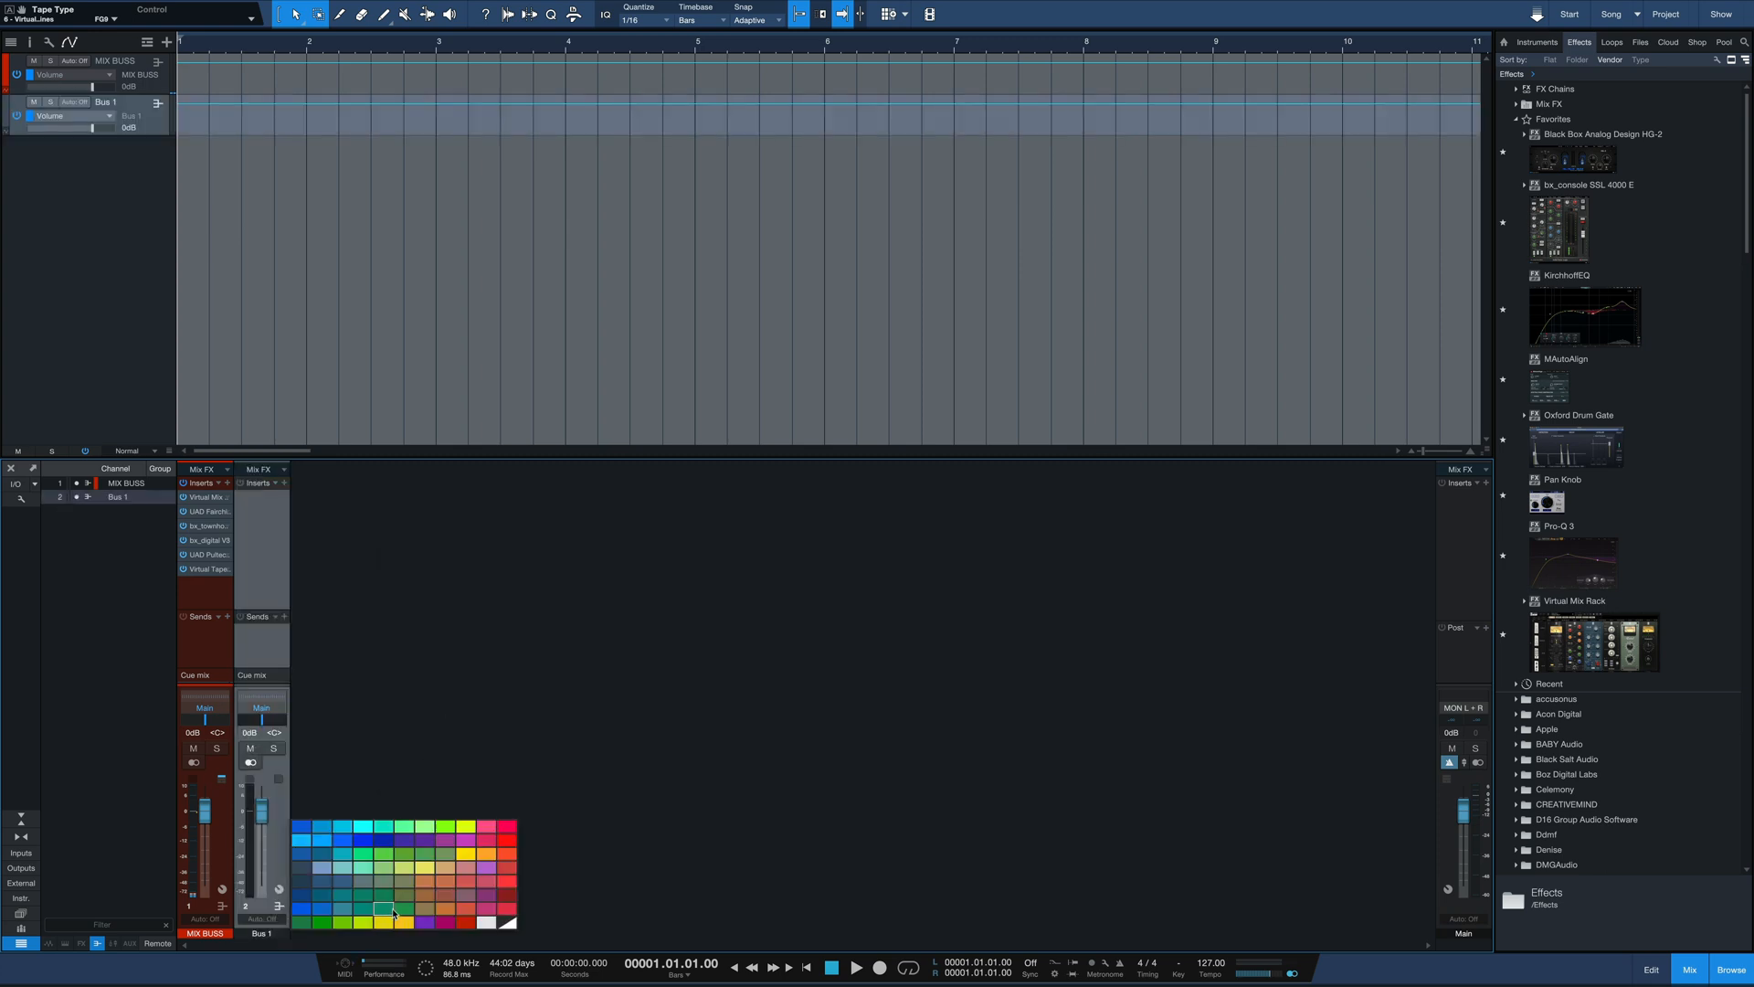
click(387, 907)
text(ALL DRUMS)
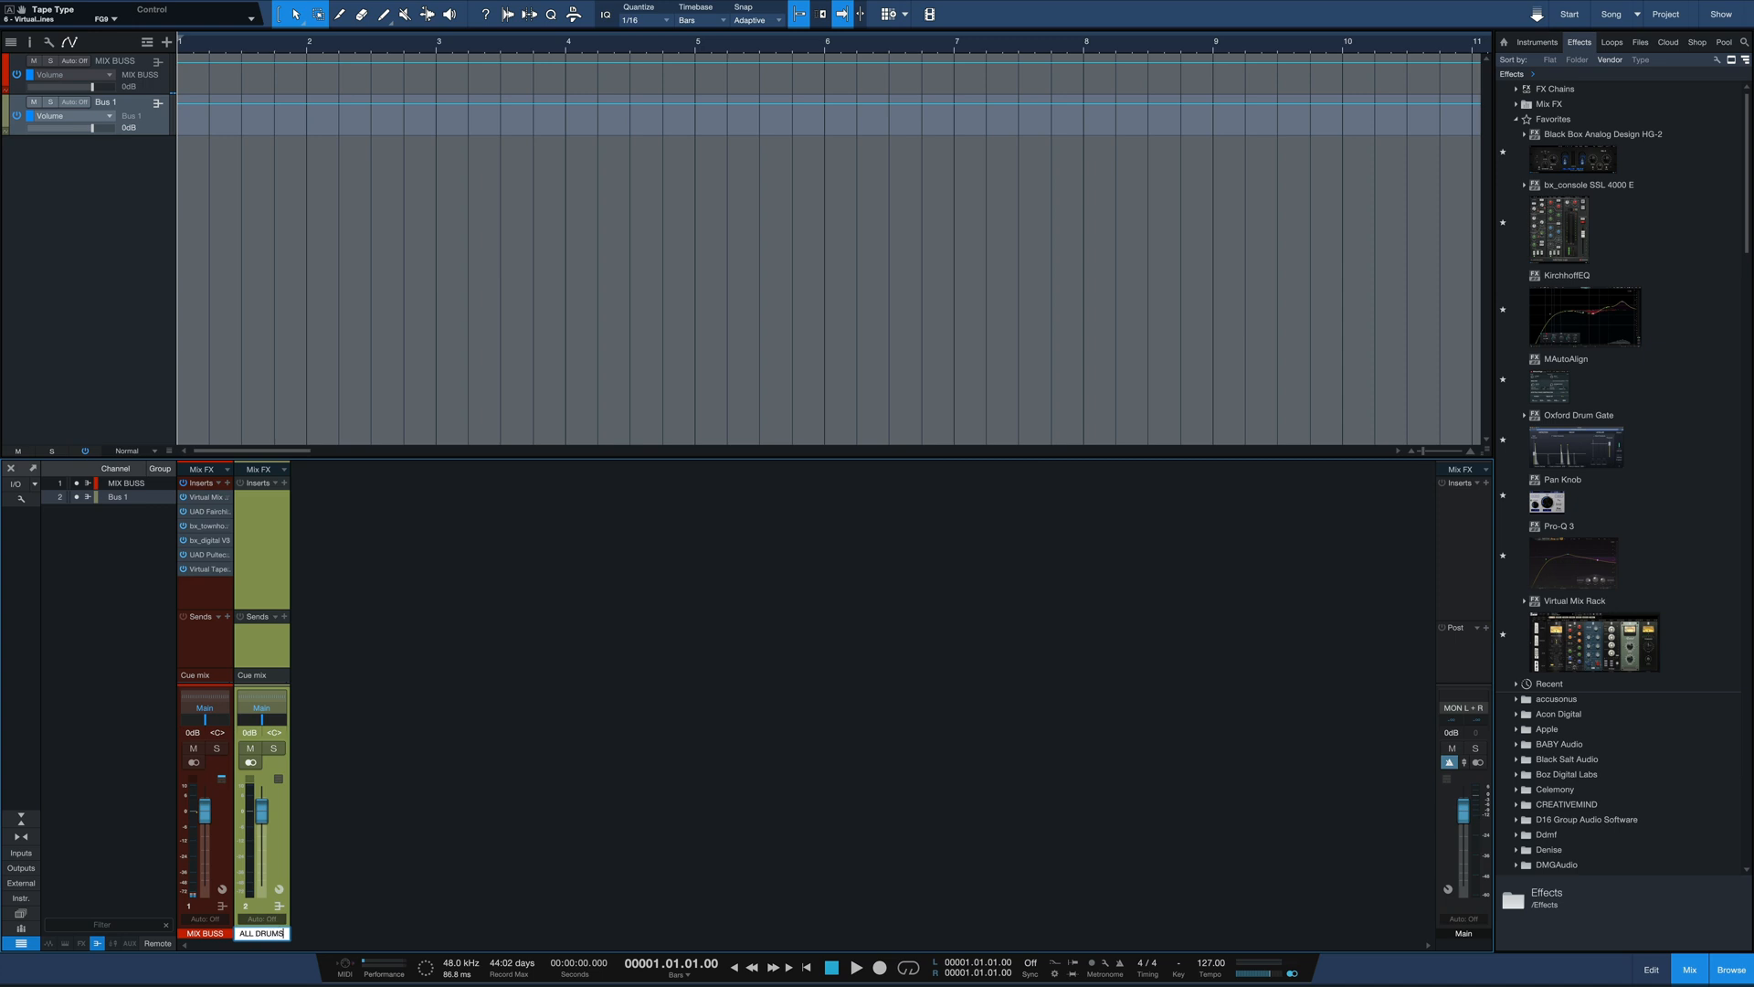
click(261, 708)
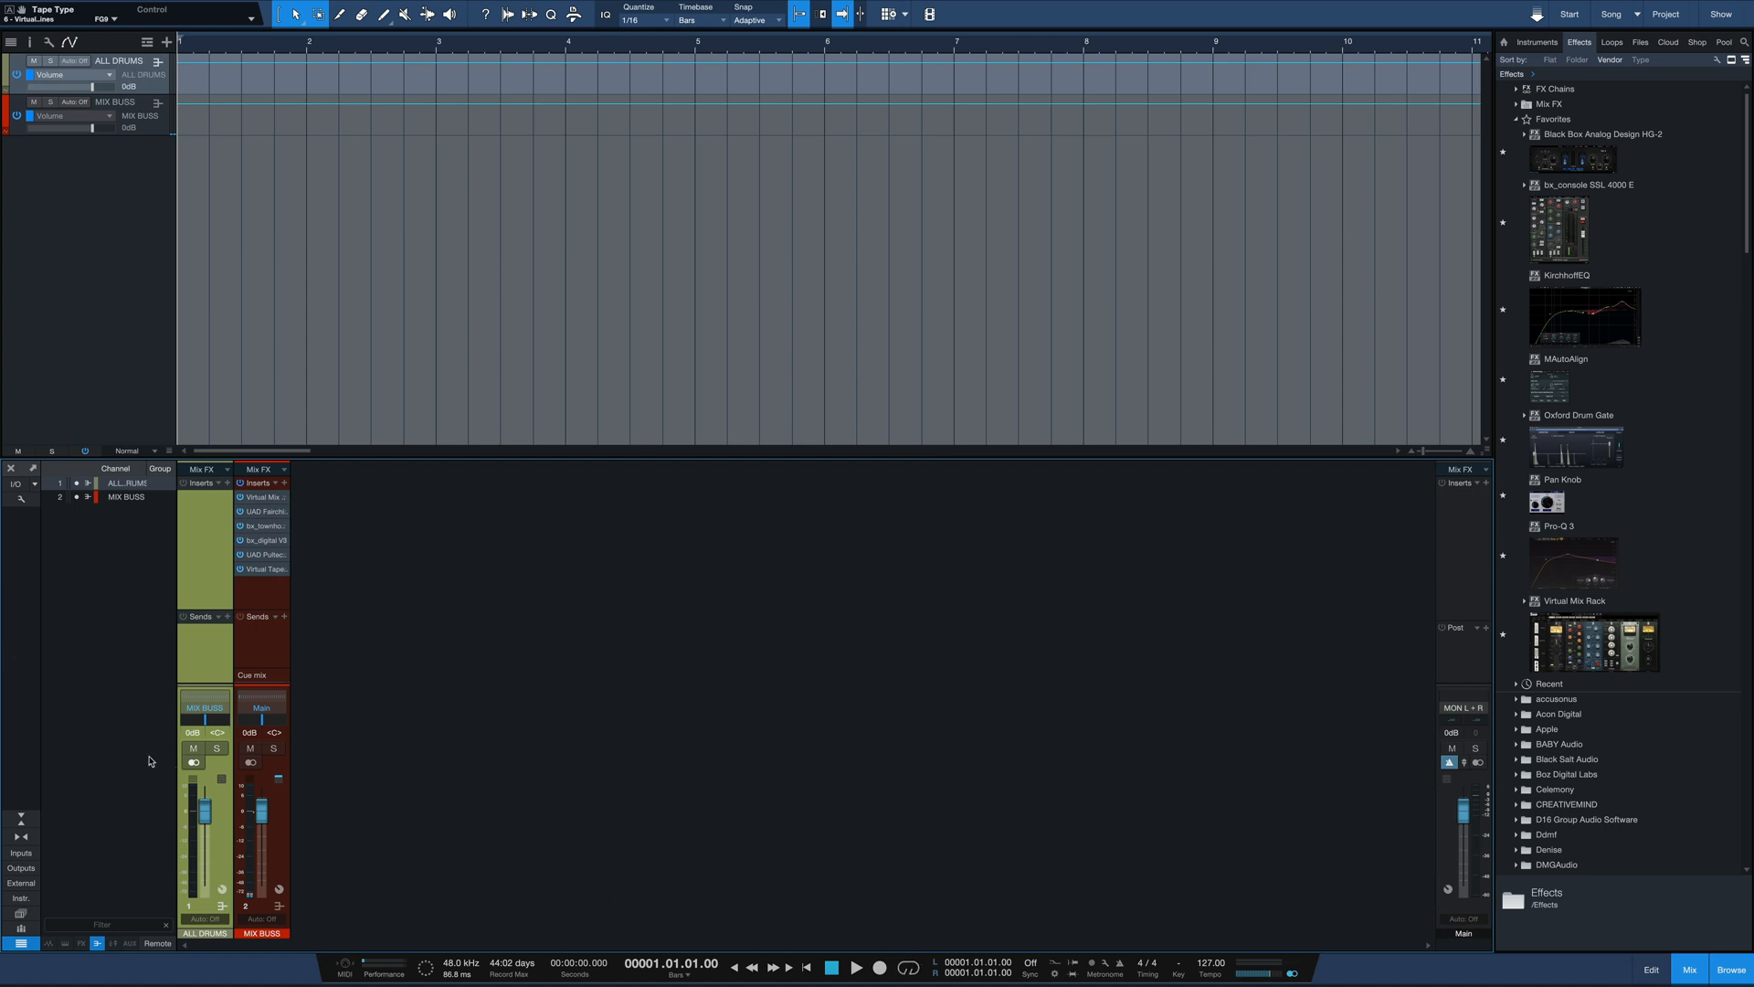
mouse_move(395, 800)
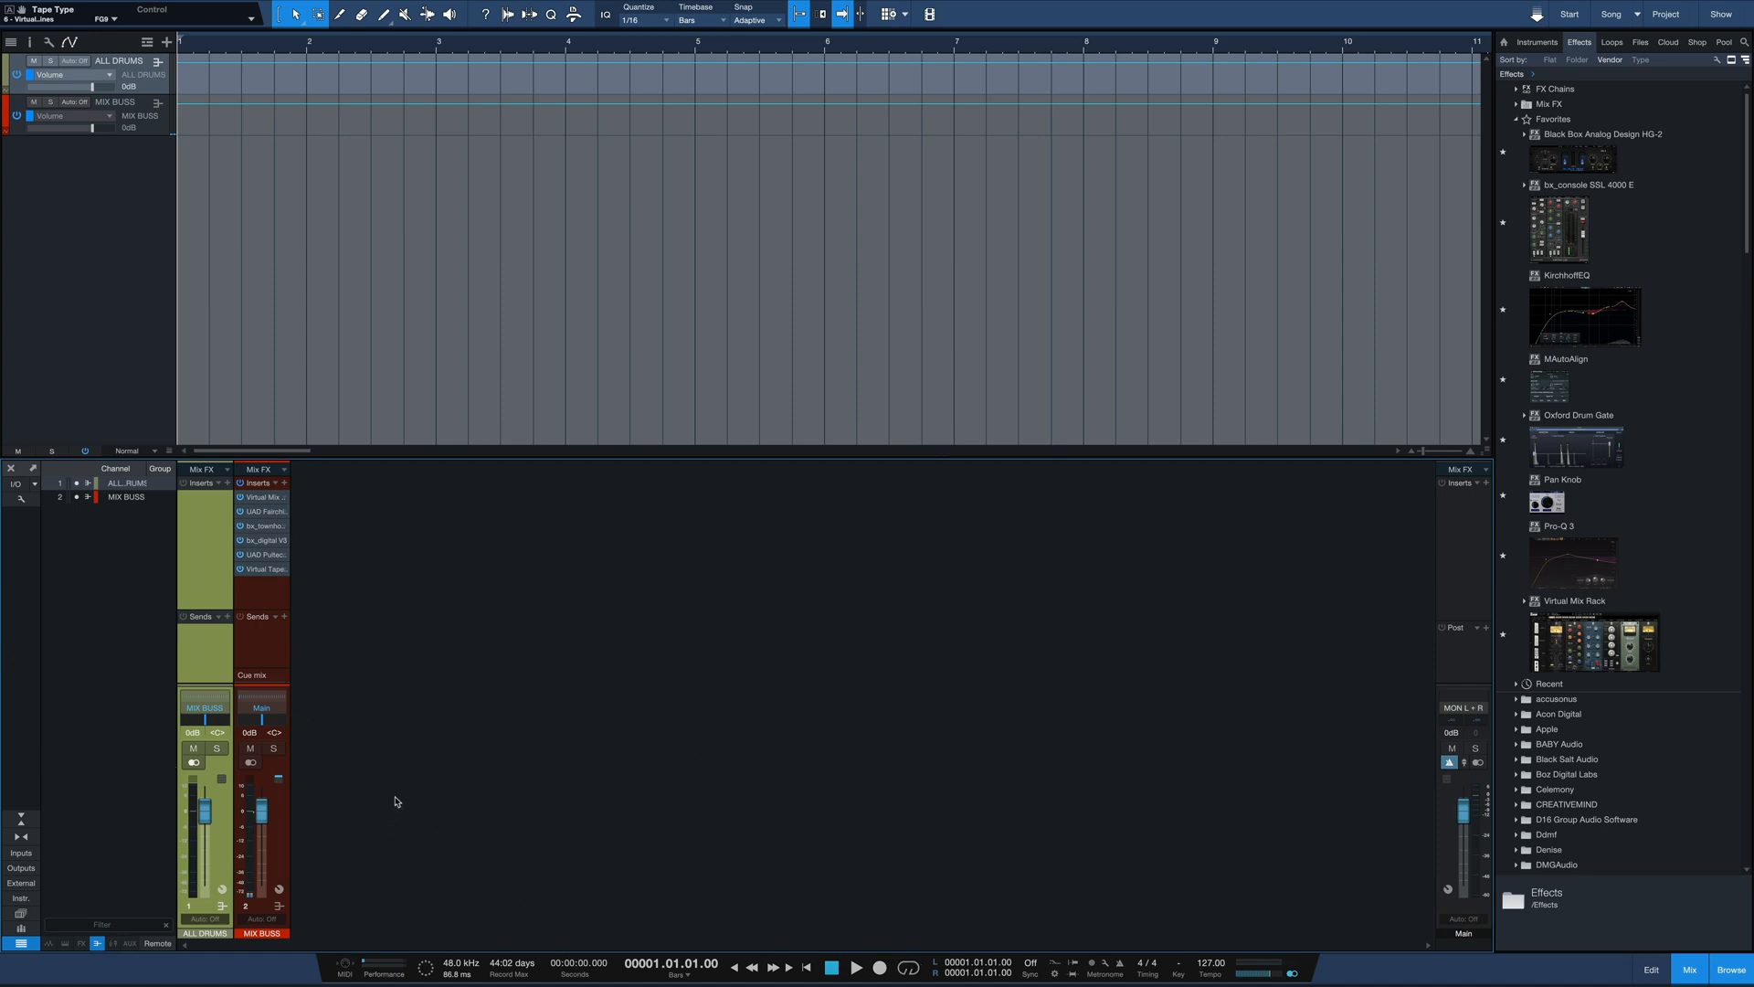
mouse_move(223, 844)
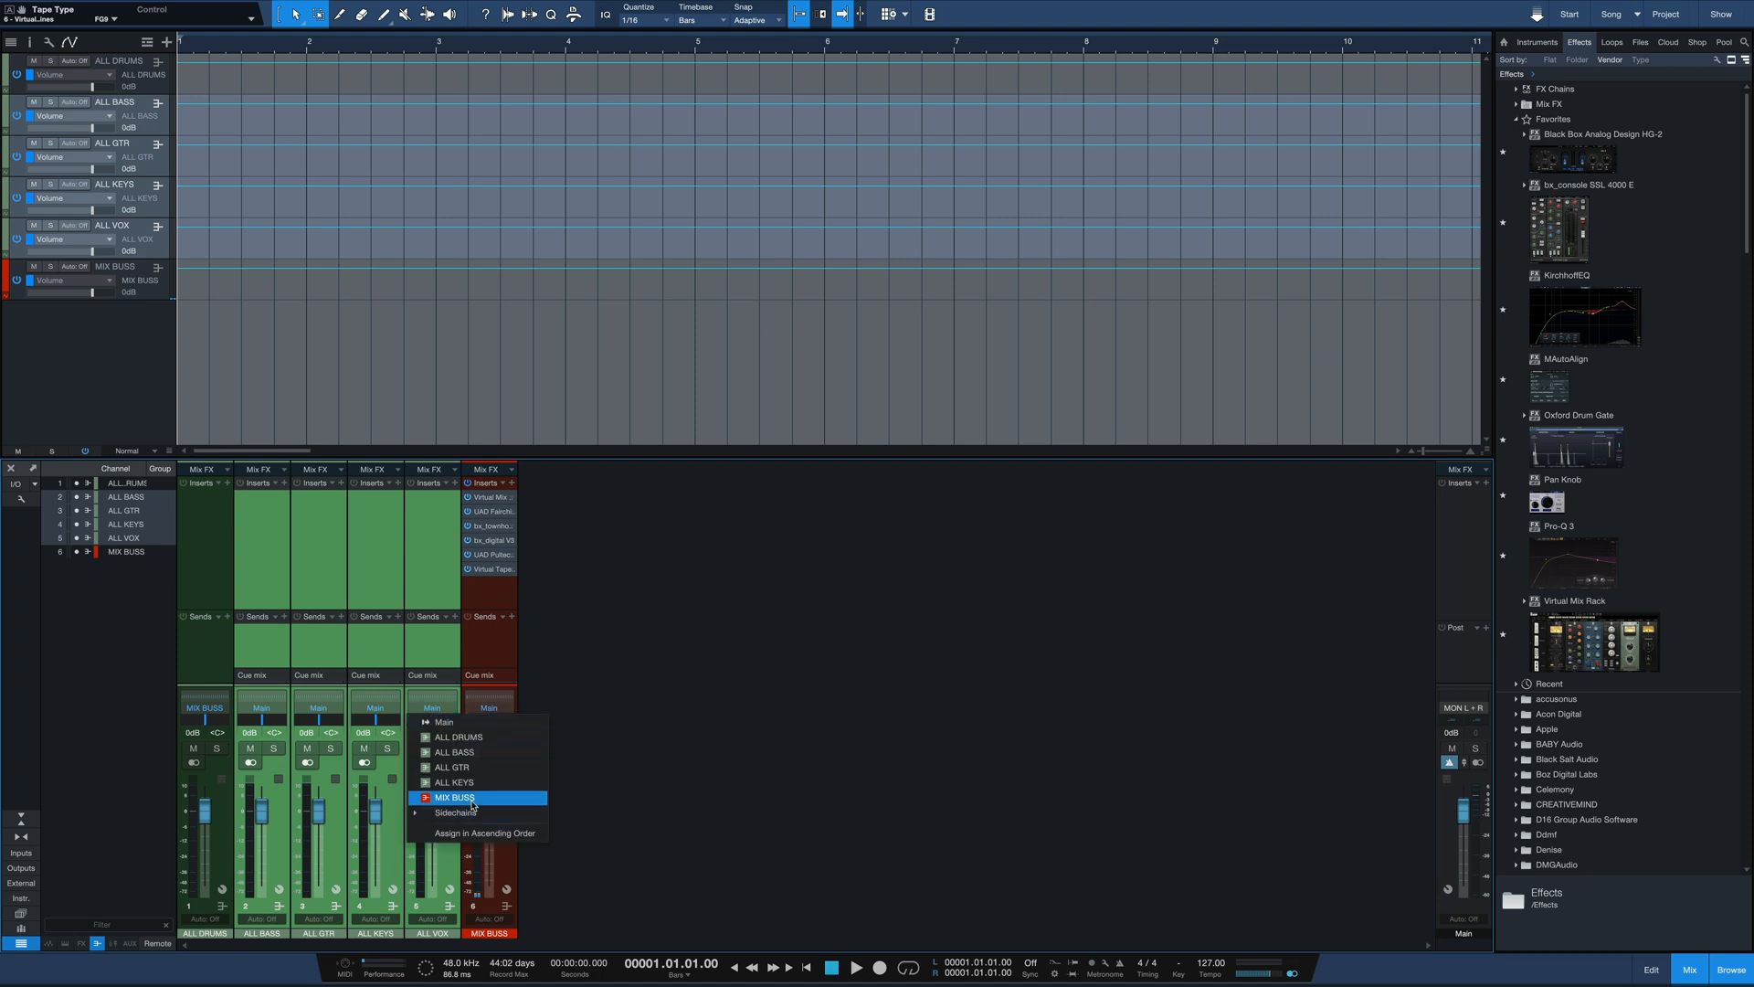
click(455, 796)
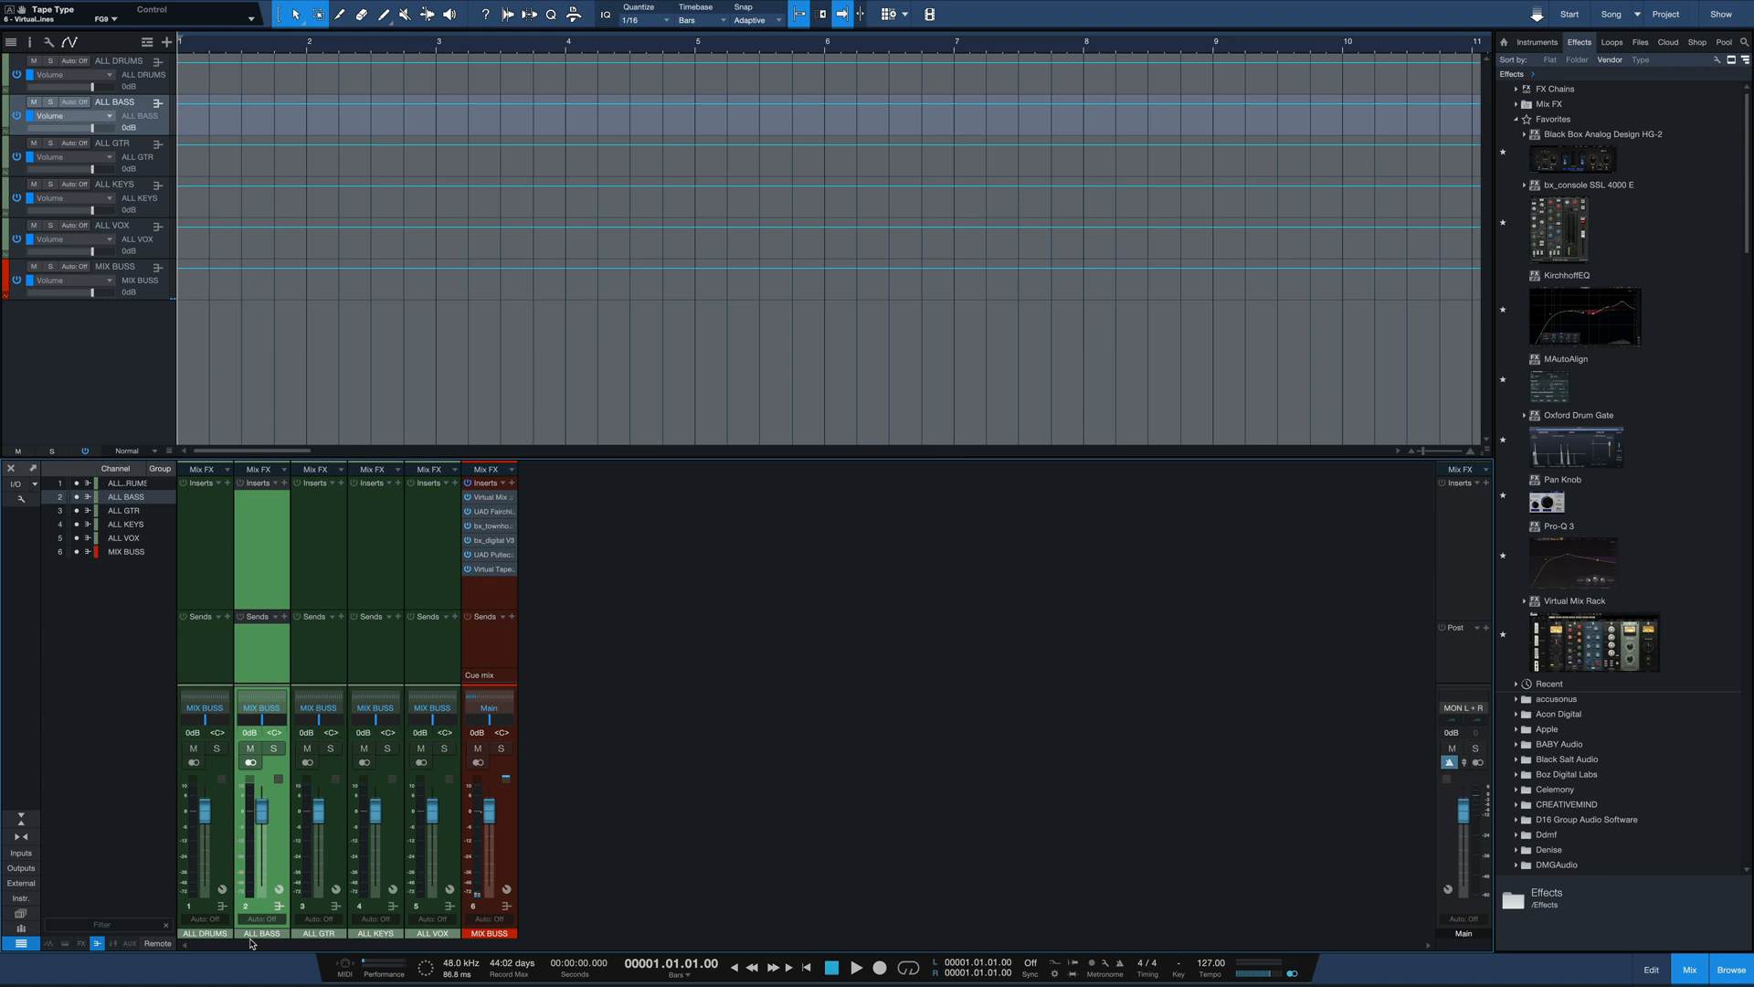
mouse_move(605, 850)
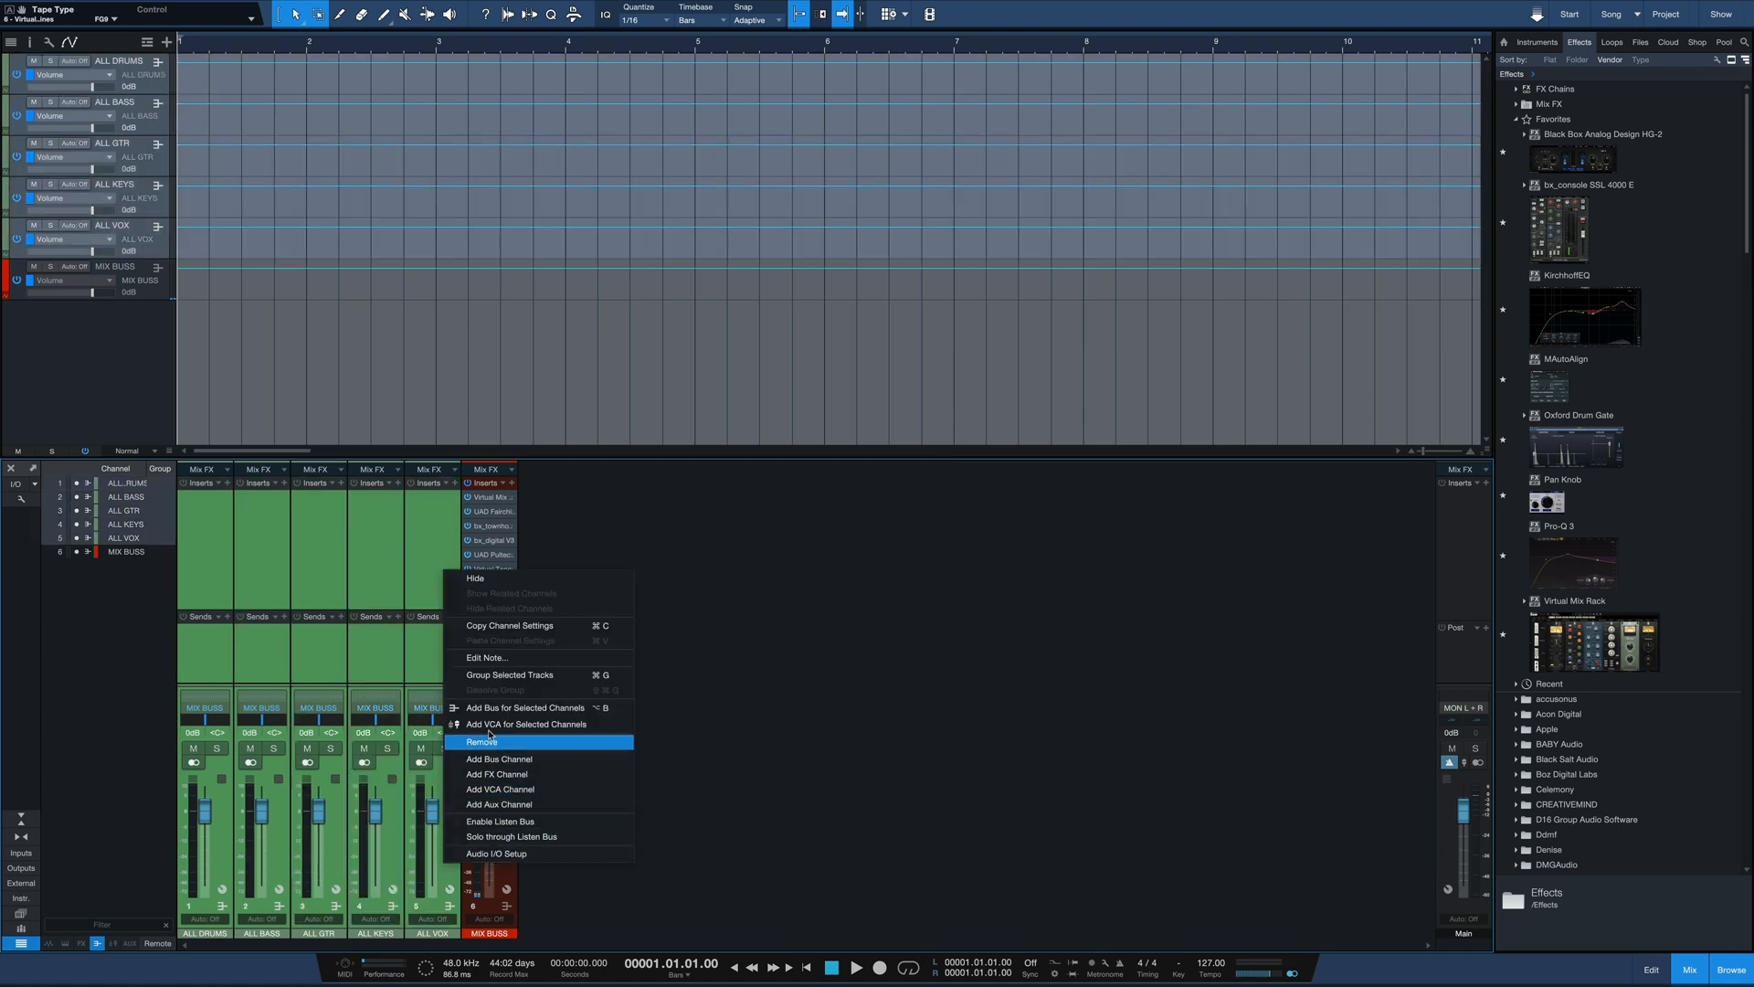
mouse_move(492, 724)
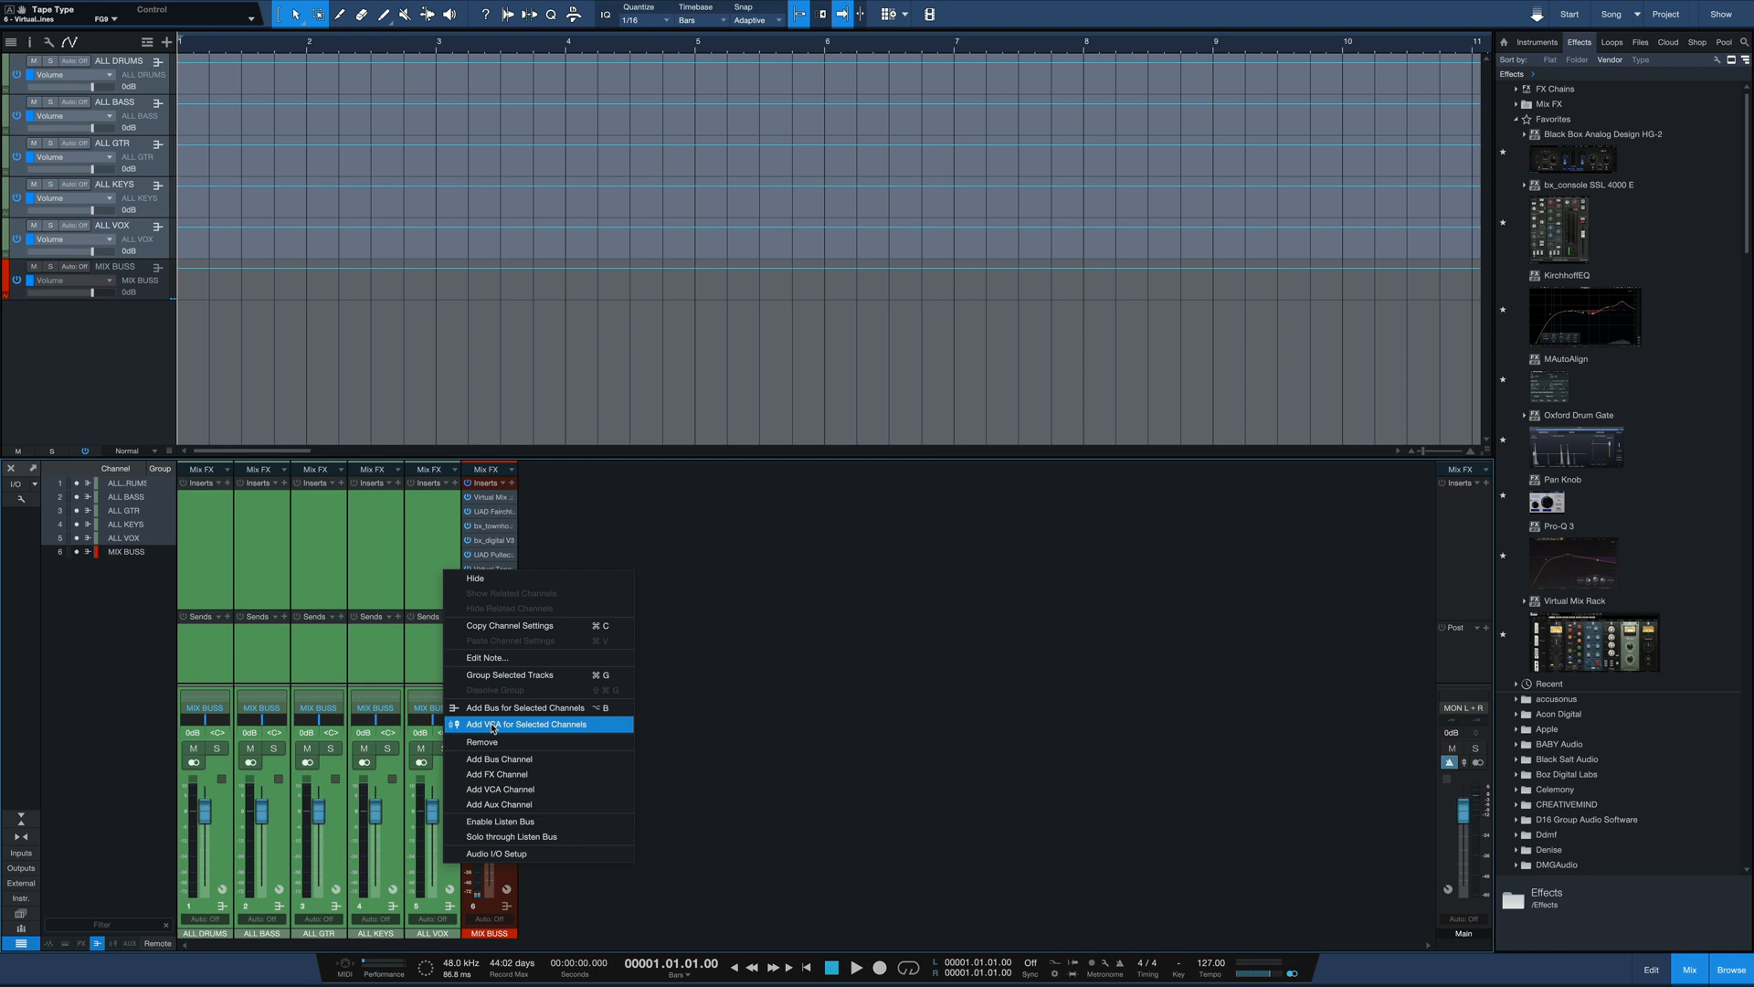
click(530, 723)
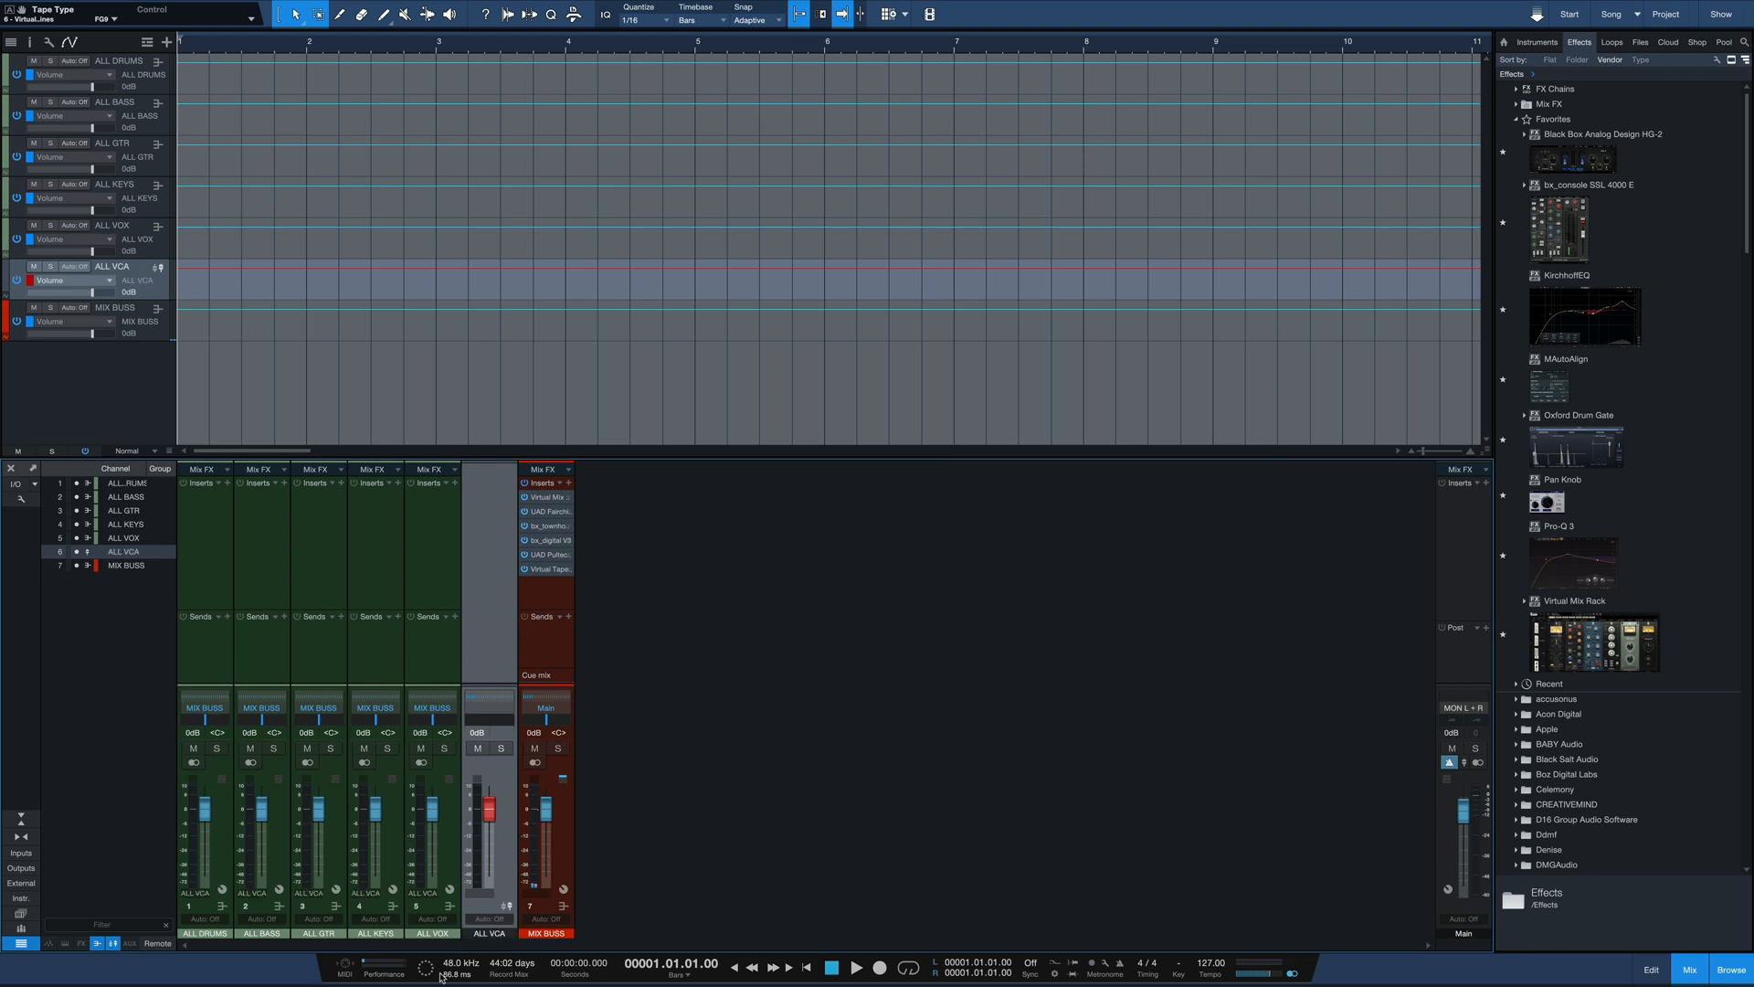
mouse_move(289, 896)
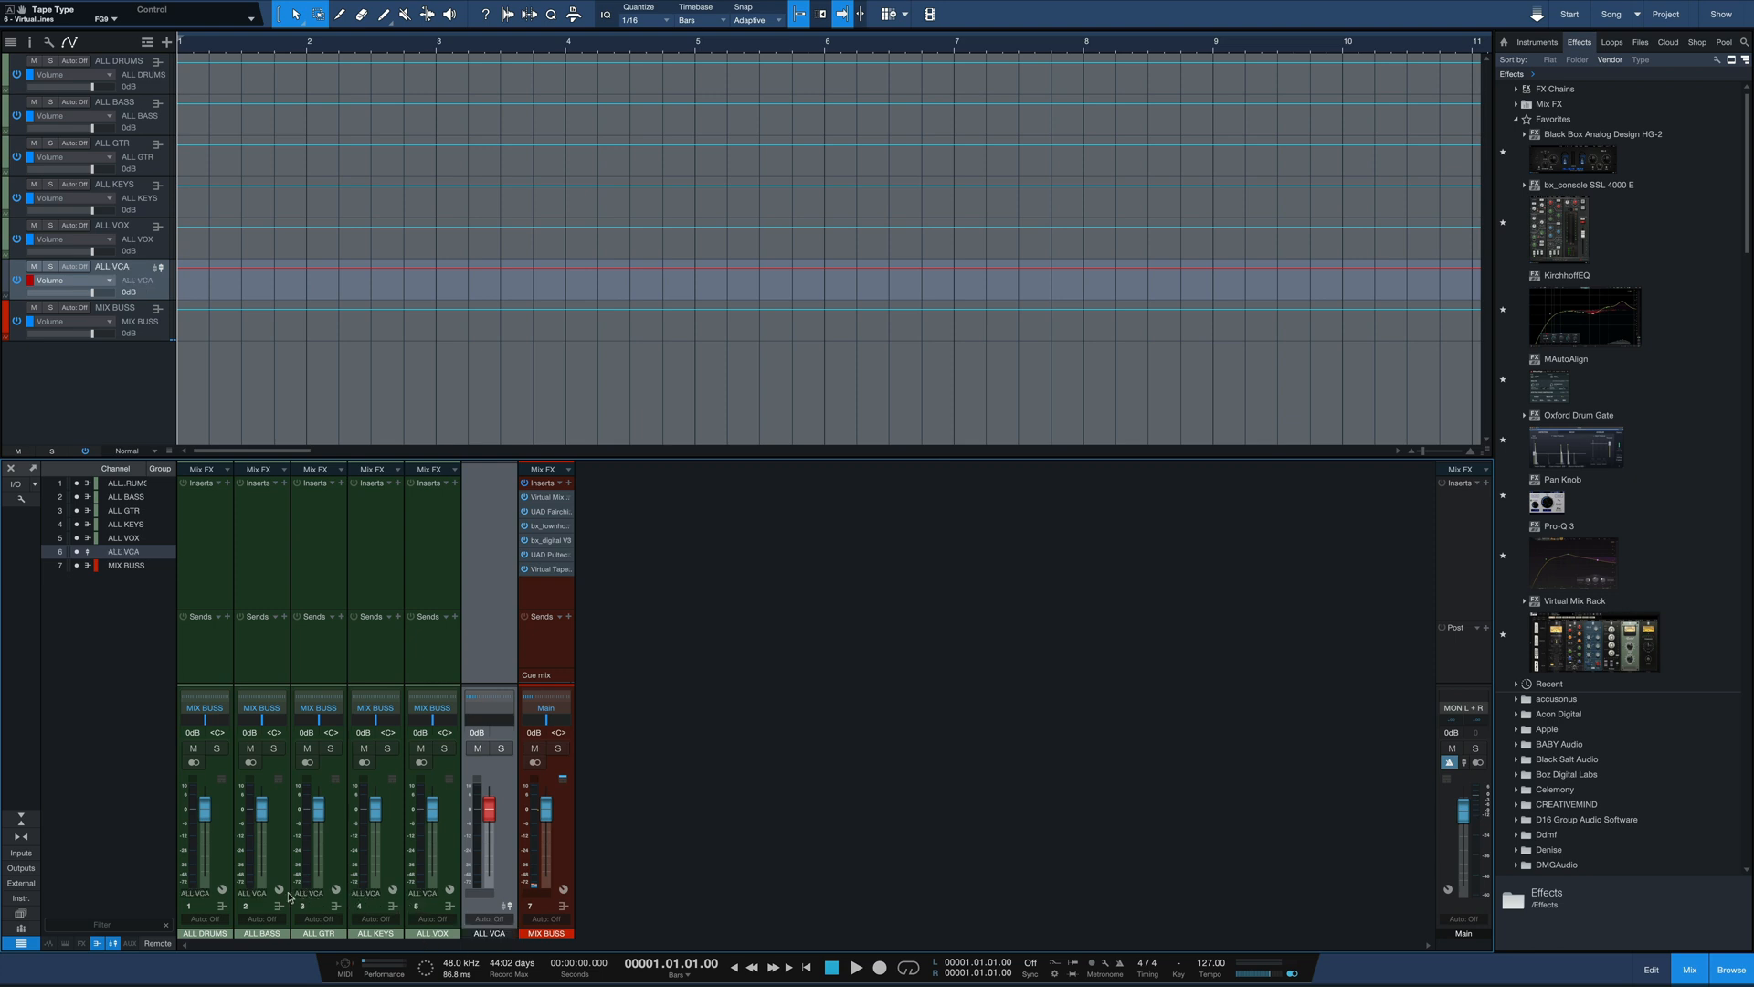
mouse_move(188, 901)
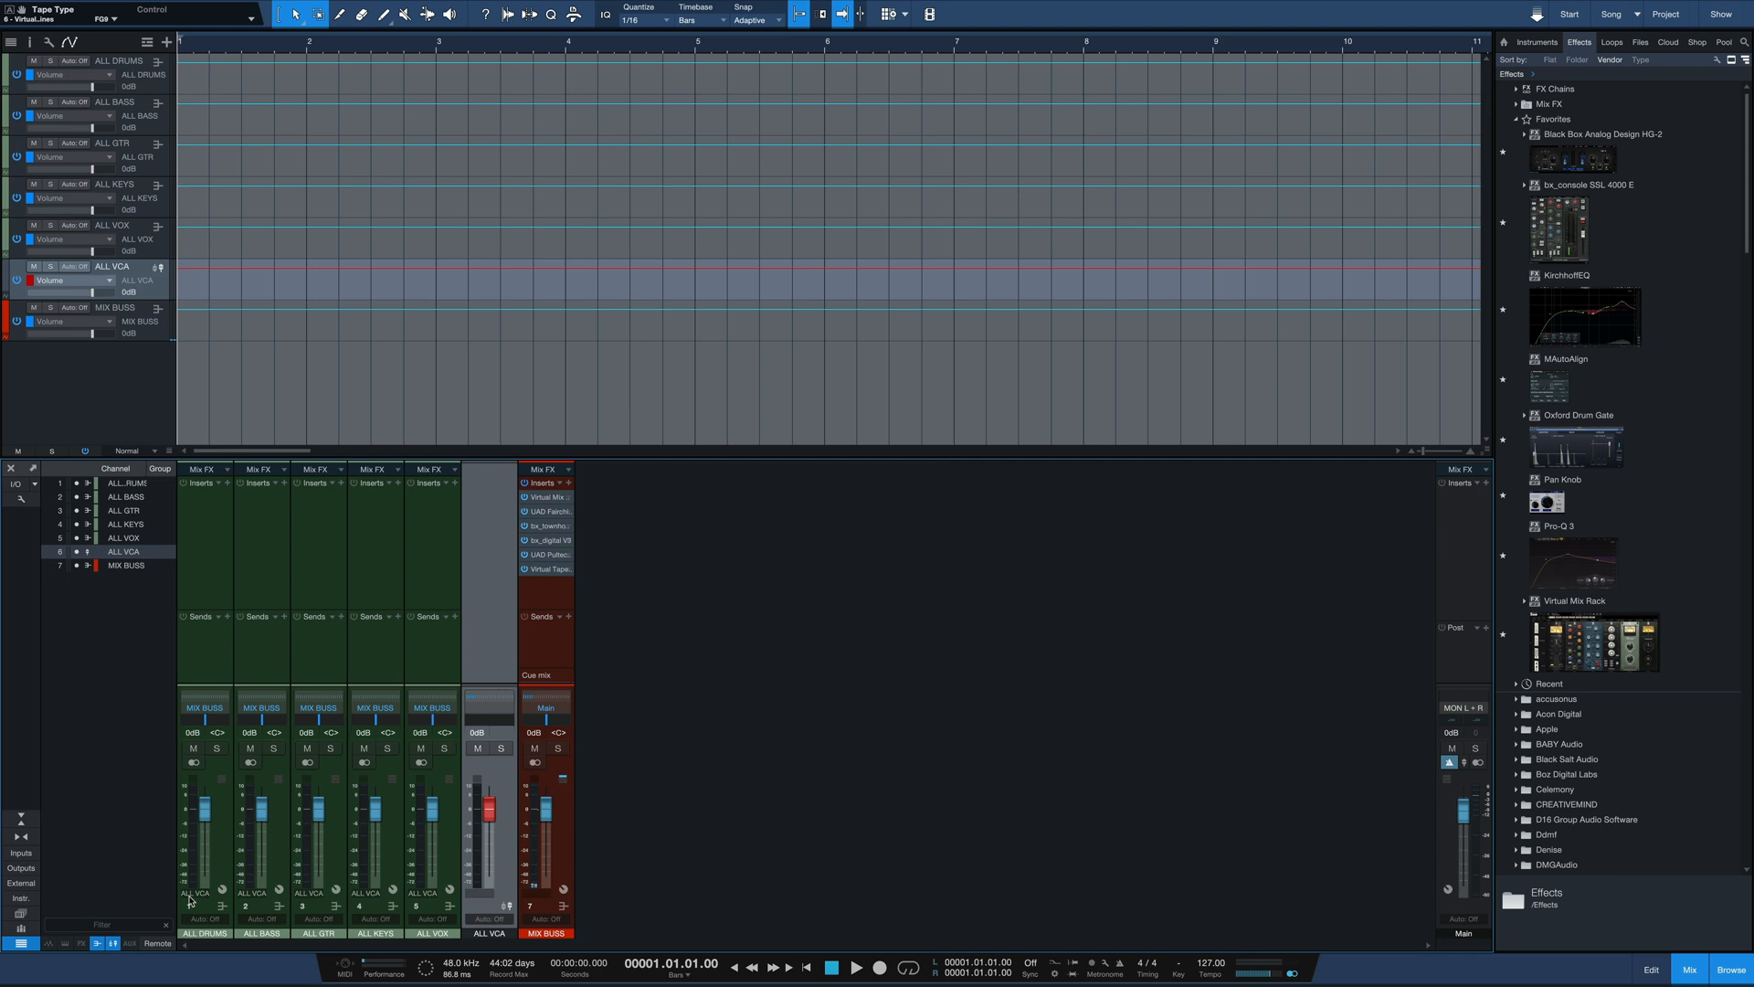
mouse_move(512, 765)
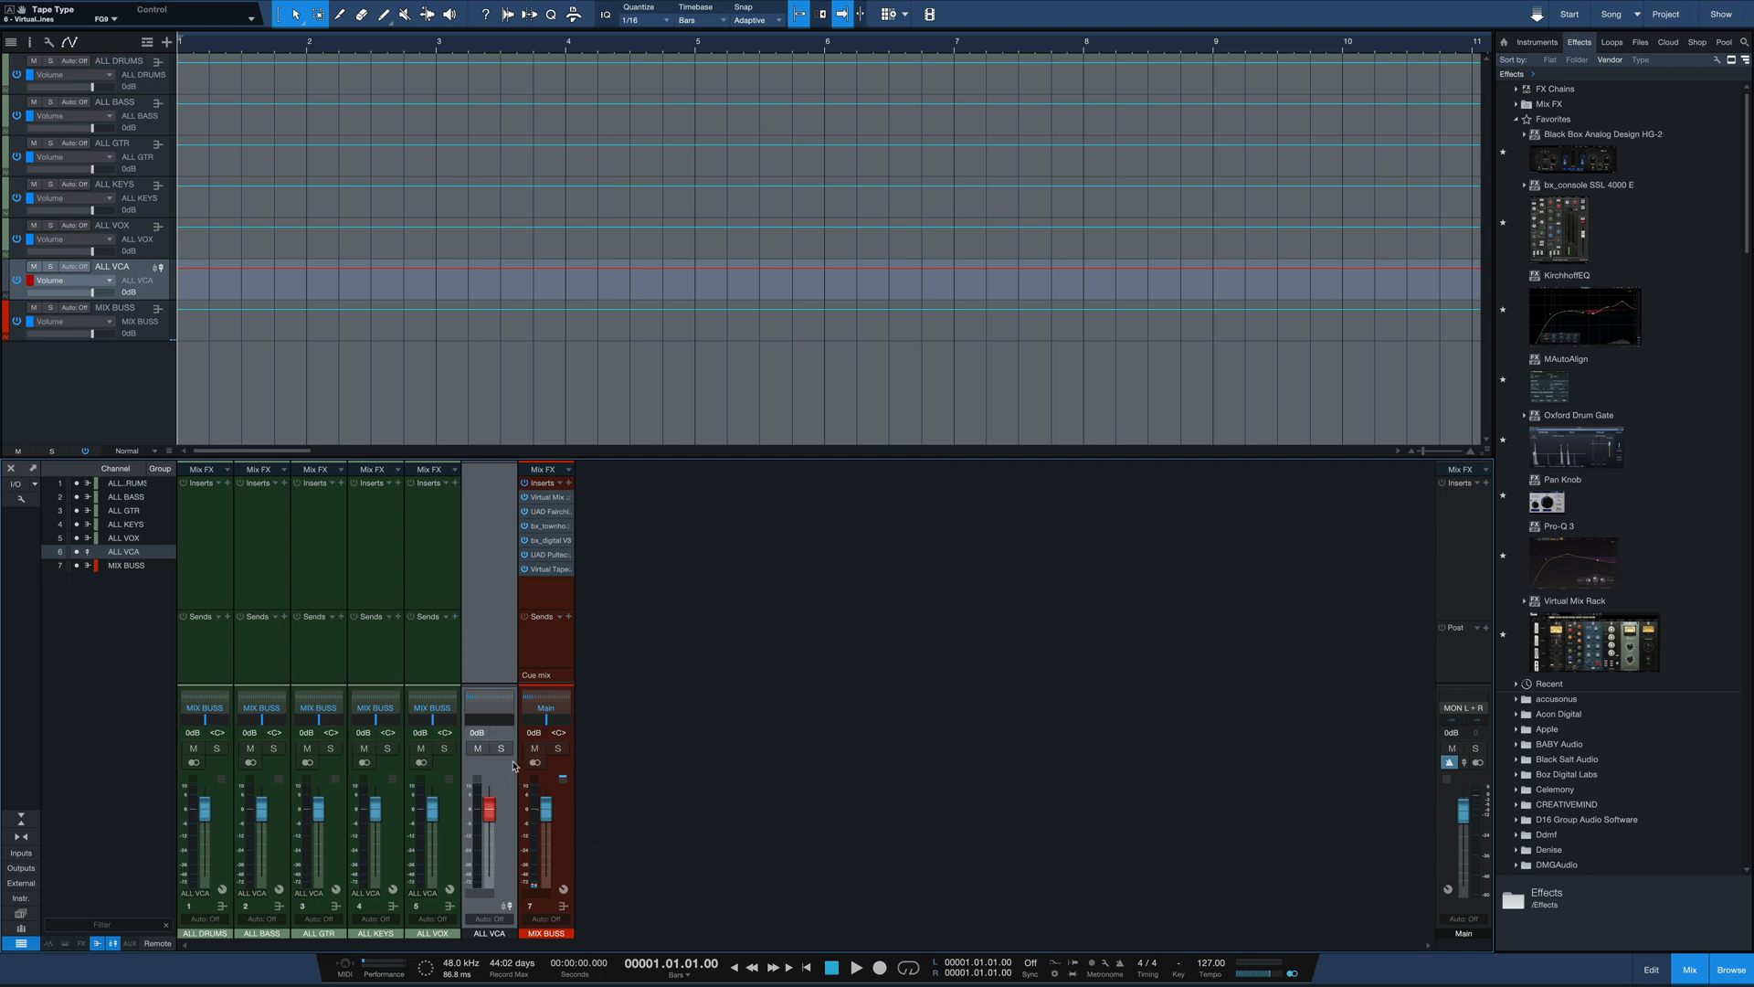
drag(490, 811, 489, 826)
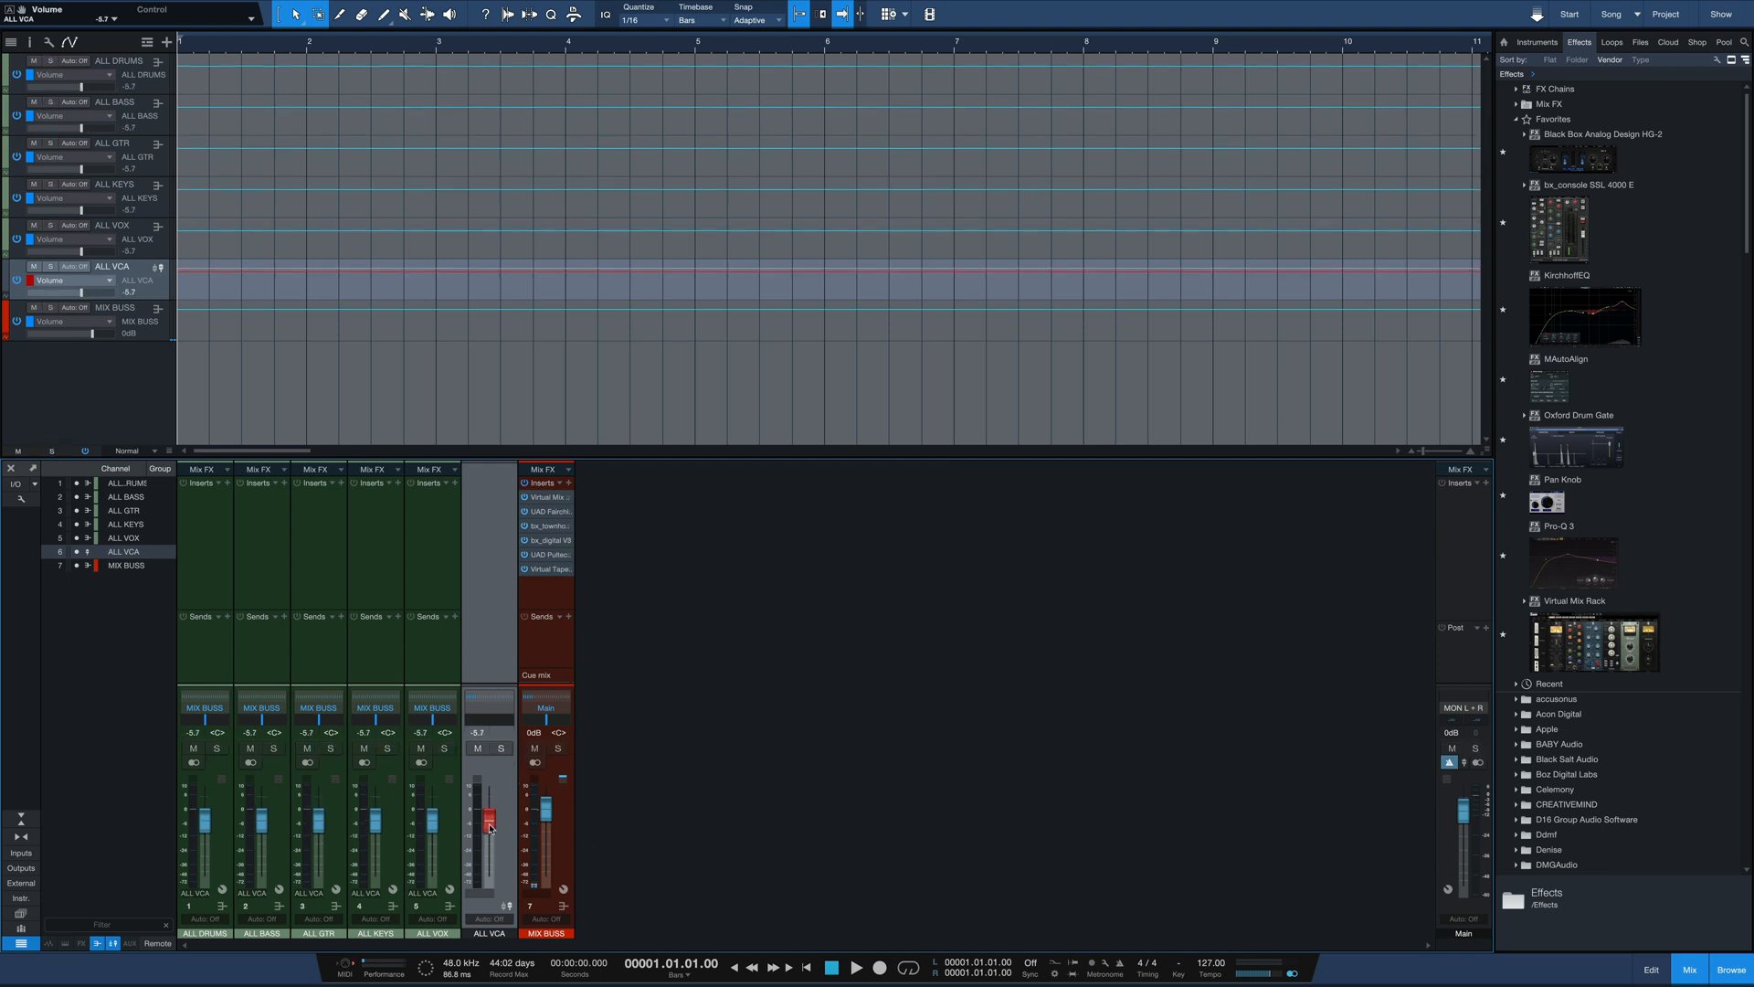
drag(490, 826, 486, 819)
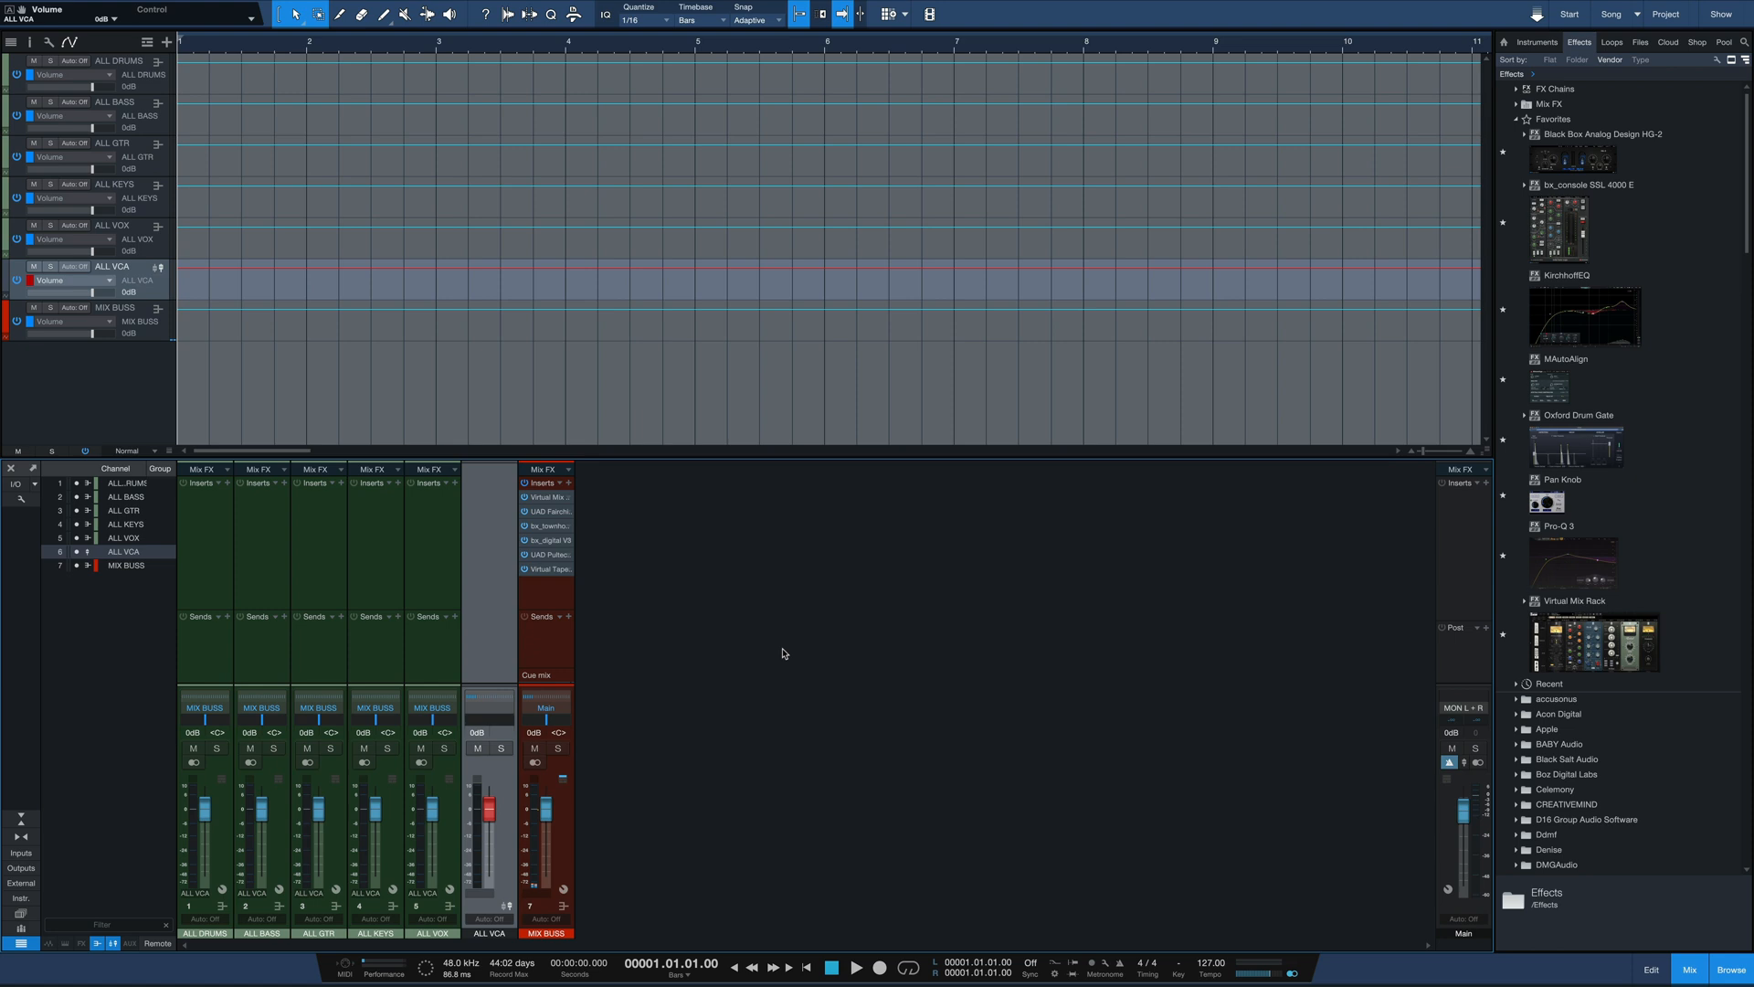
Step: Add a tan Kick Sub bus routed into ALL DRUMS with a bx_console SSL 4000 E insert
right_click(784, 655)
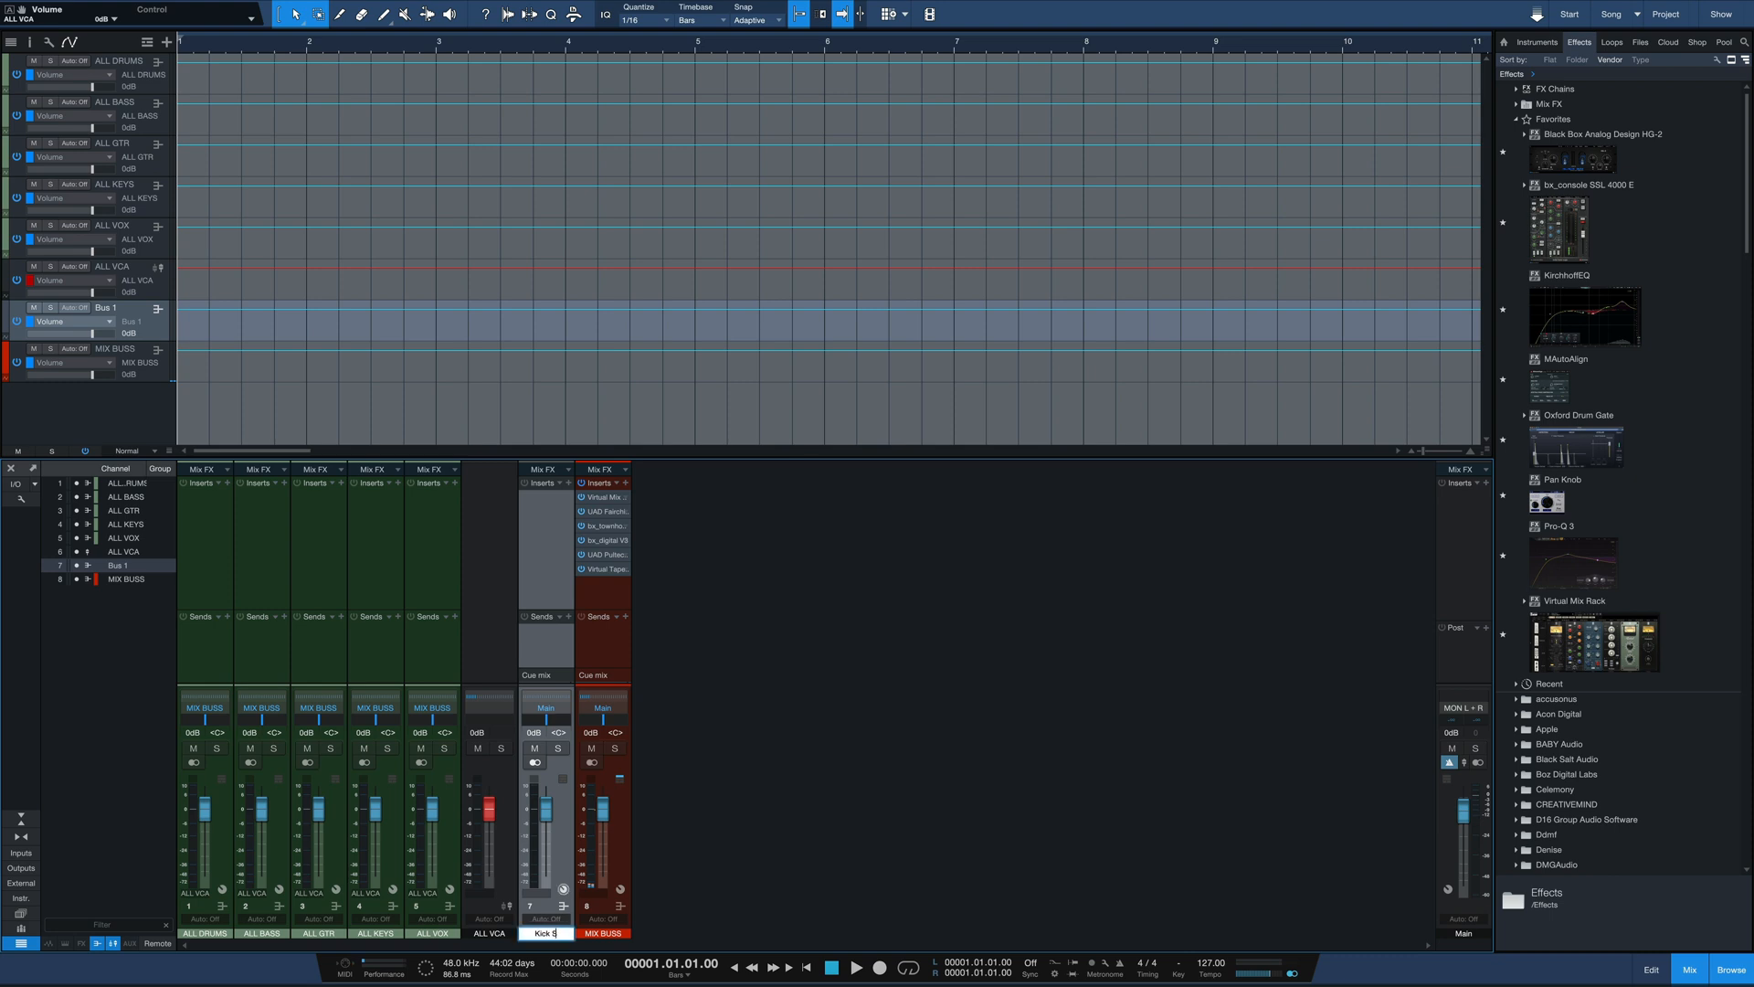
text(Kick Sub)
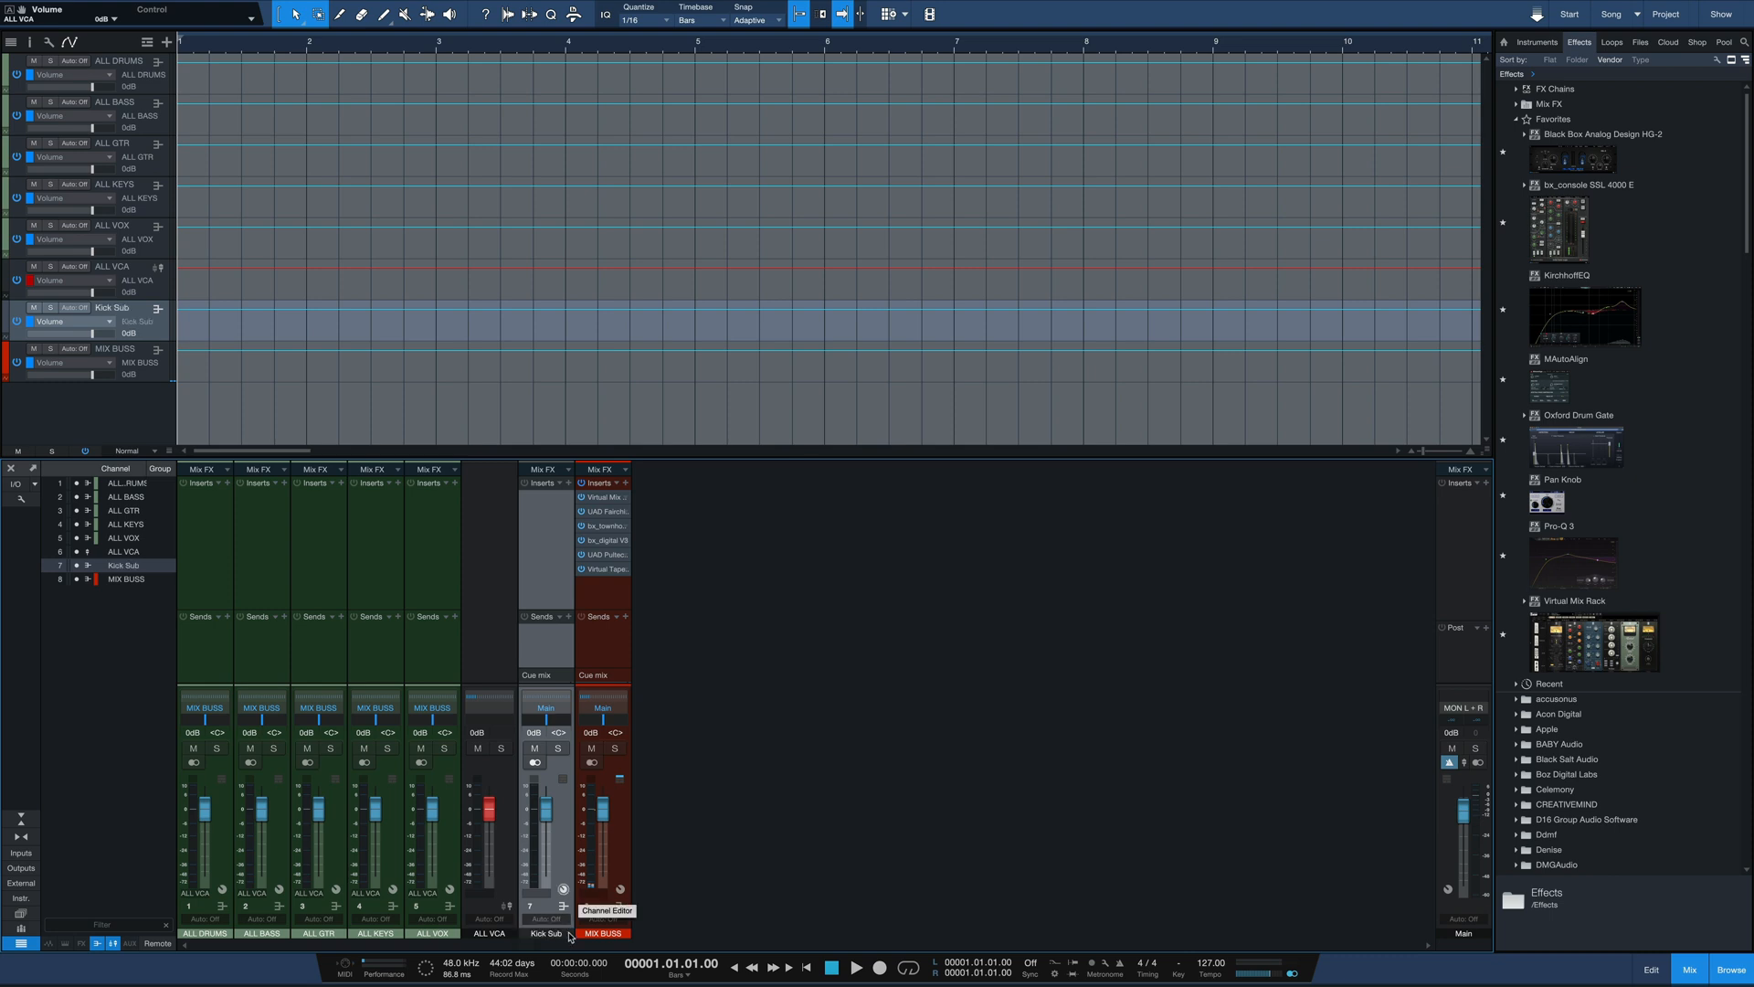
click(545, 932)
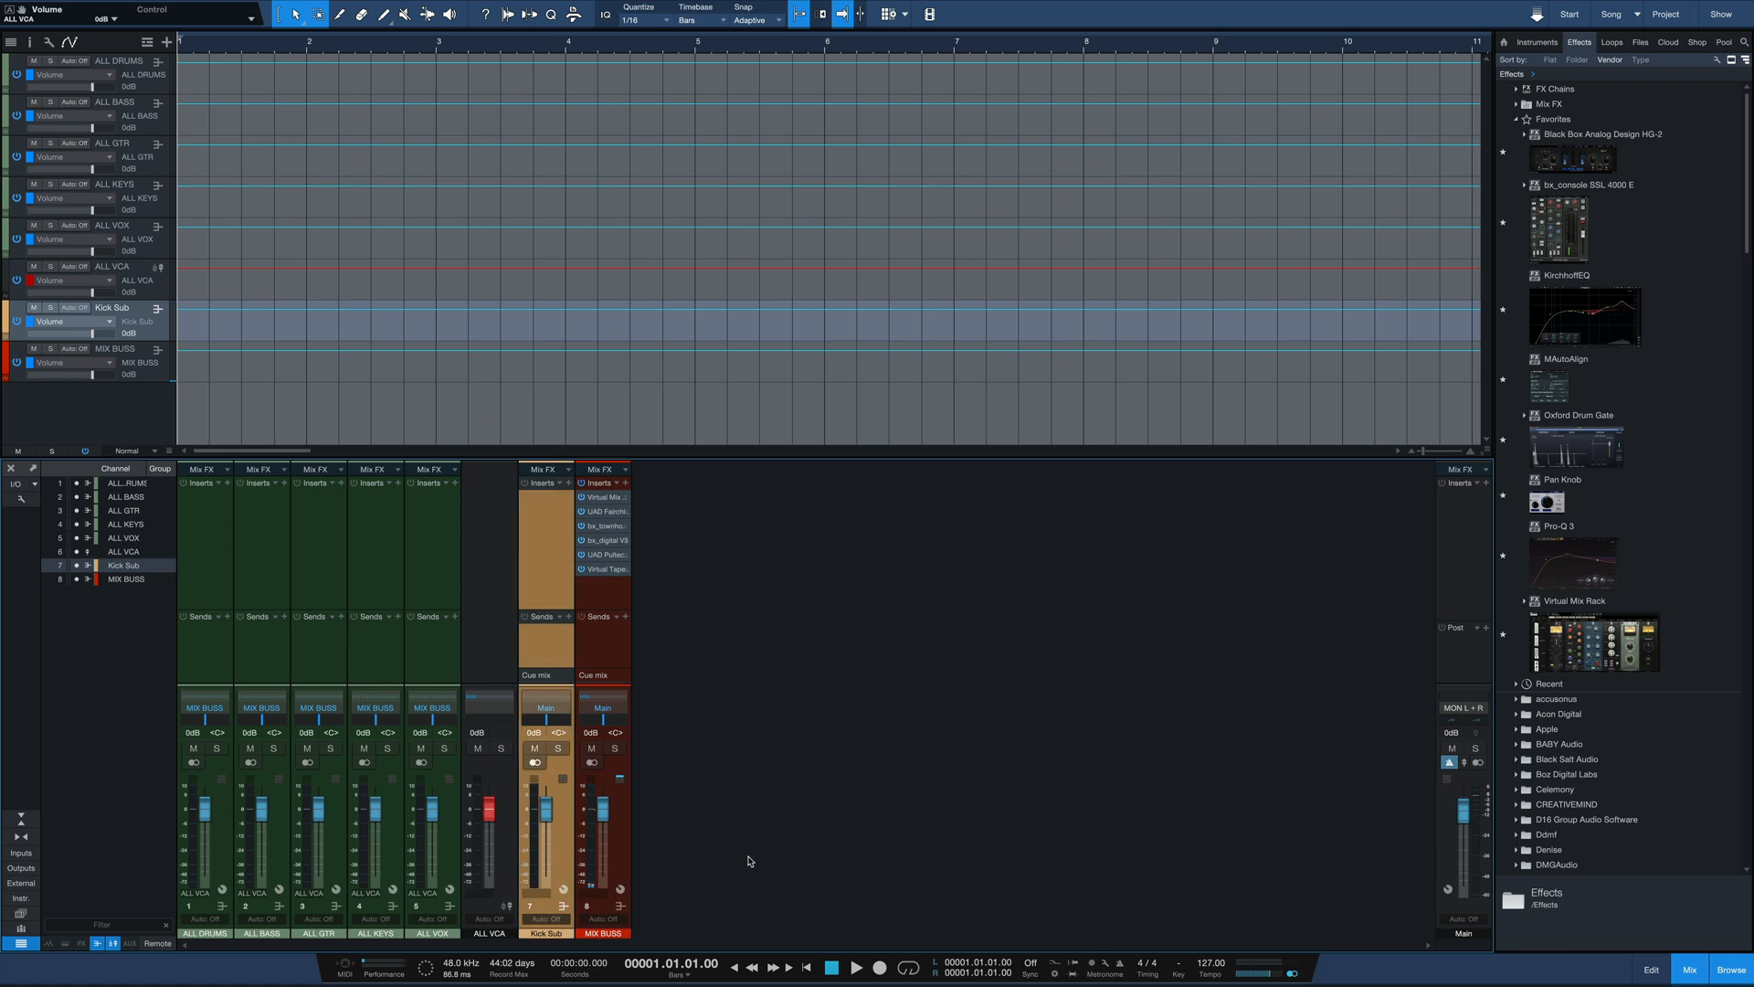
click(545, 709)
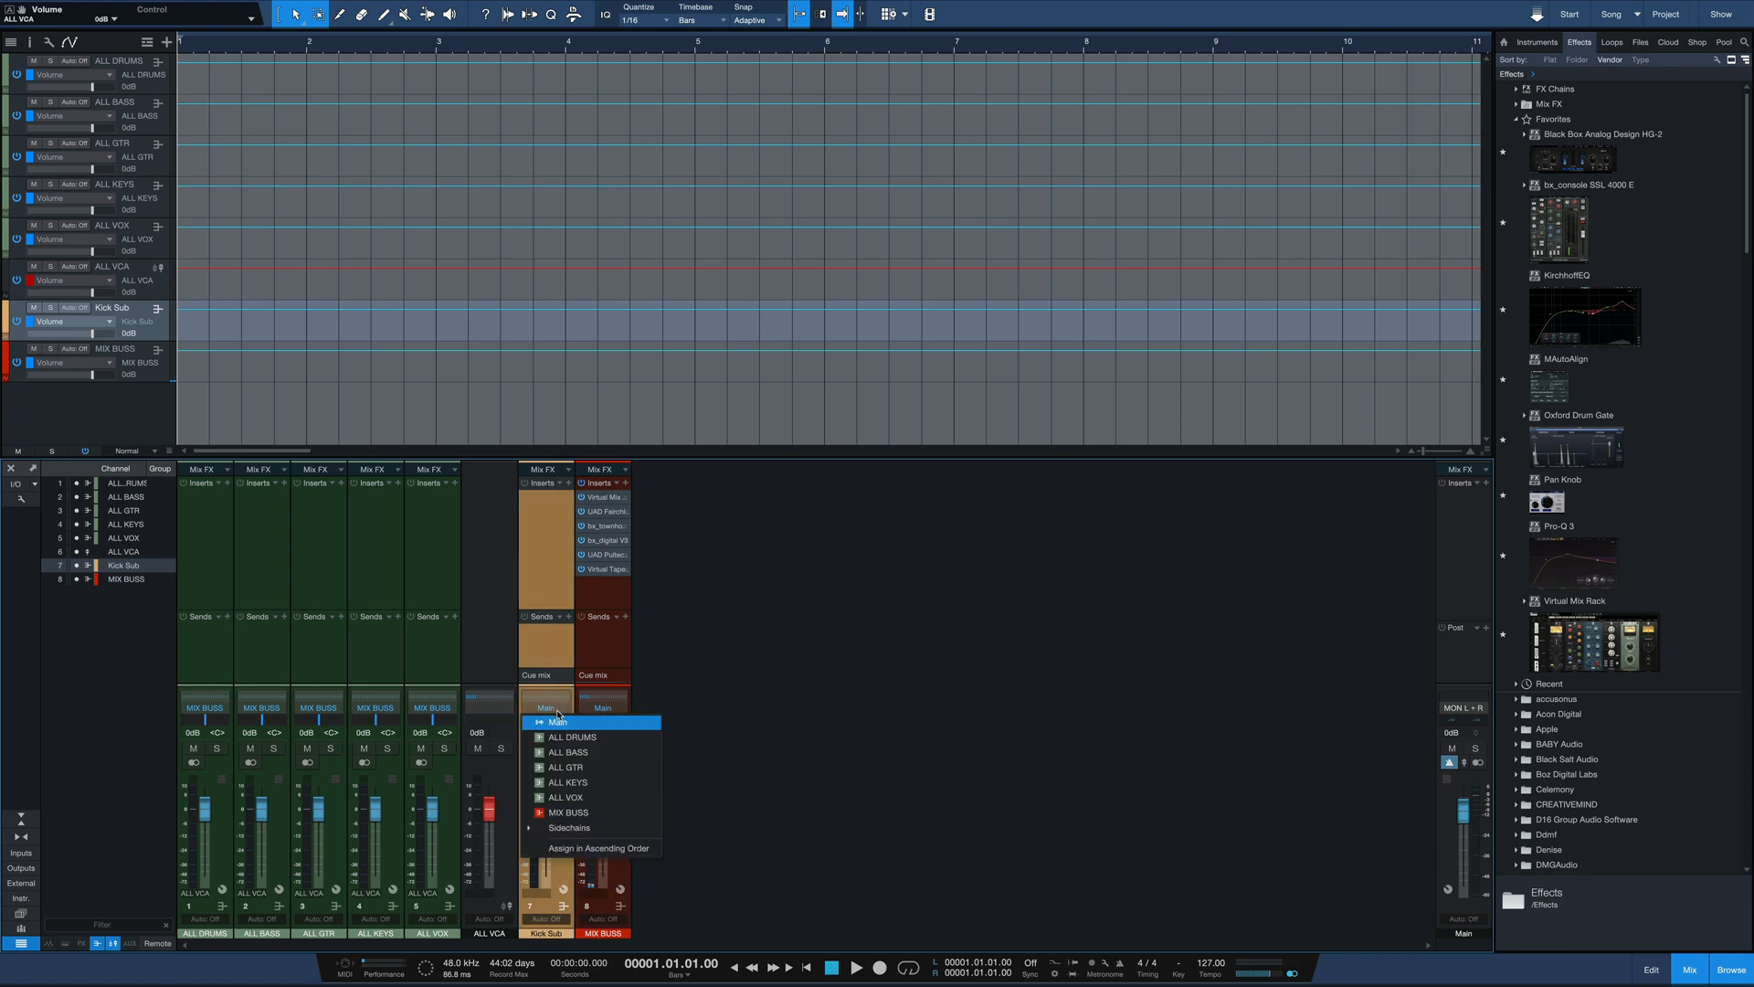
click(570, 737)
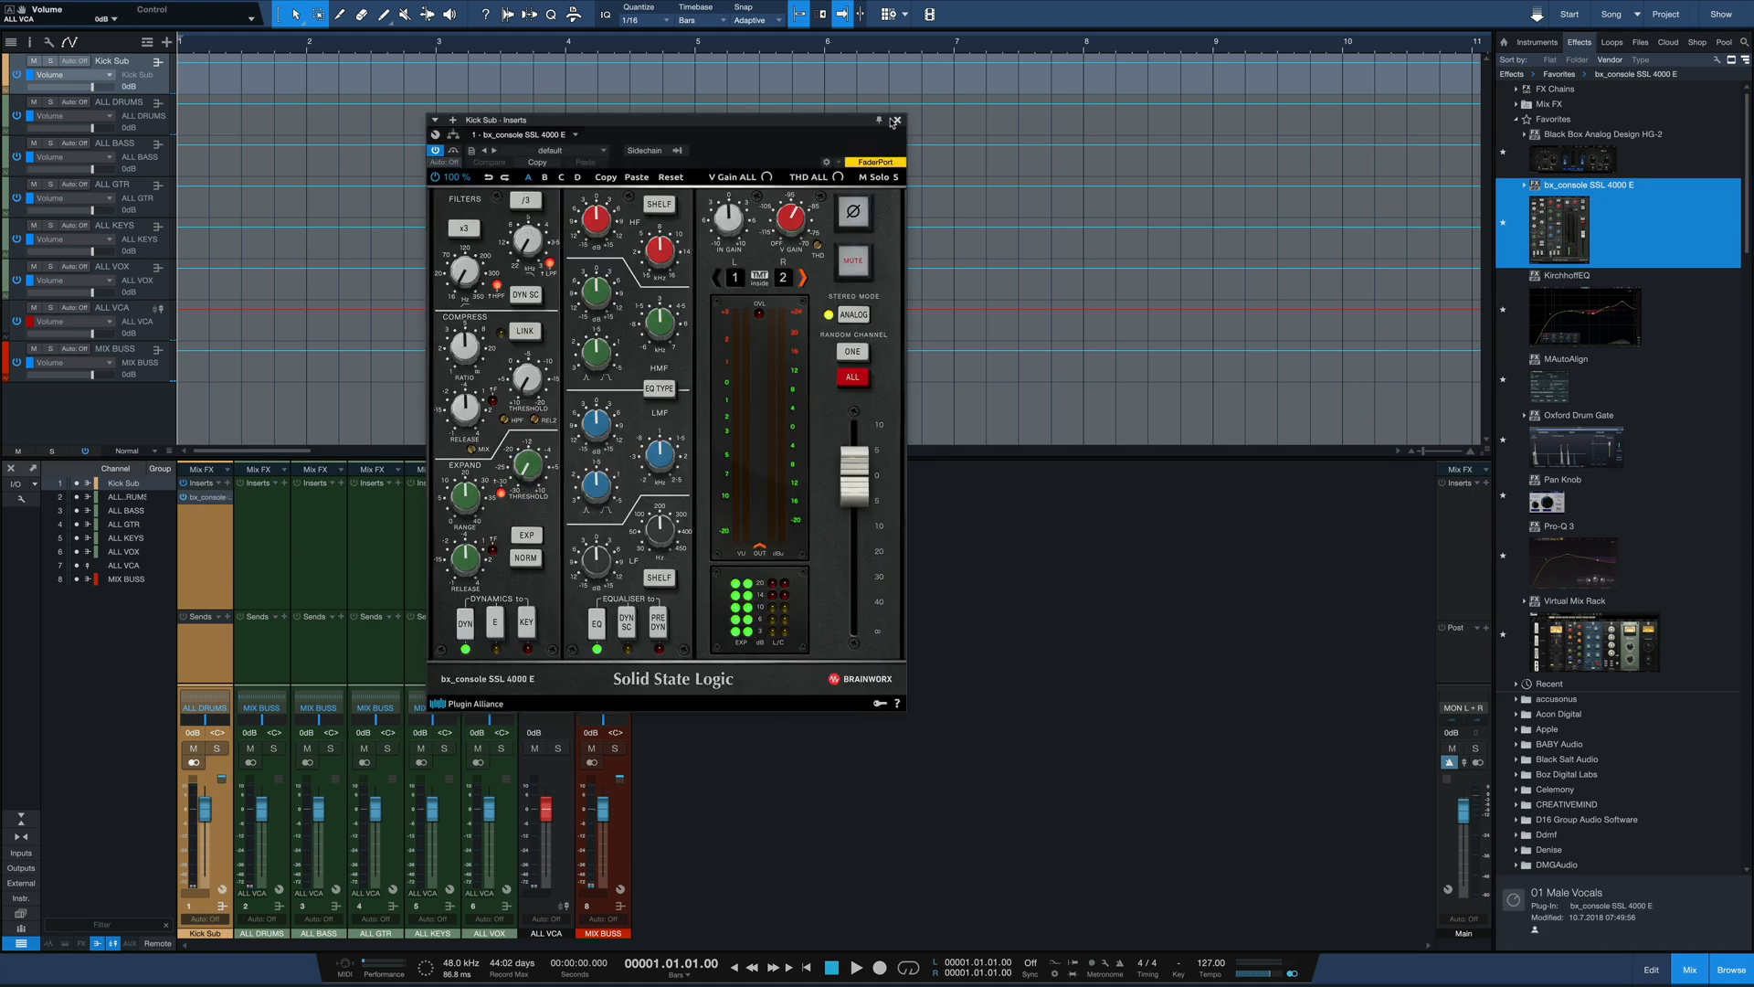
click(895, 121)
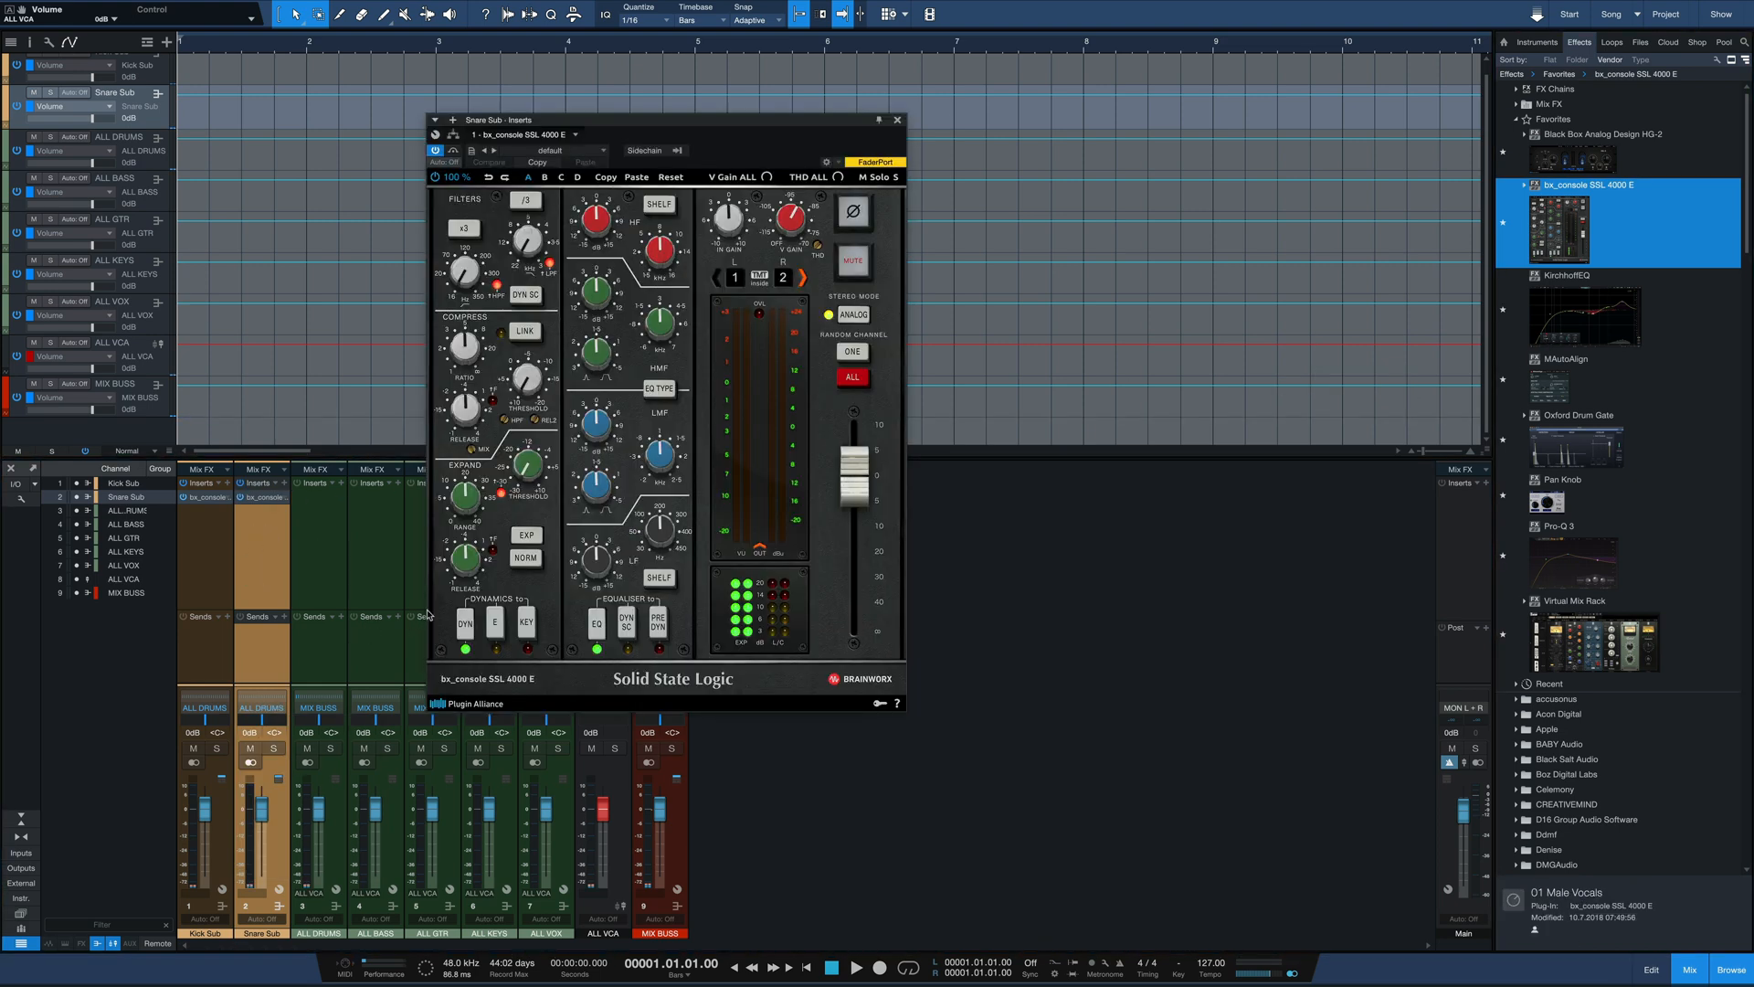
Step: Add a +Kick/Snare bus and insert the dbx-160 compressor on it
click(899, 120)
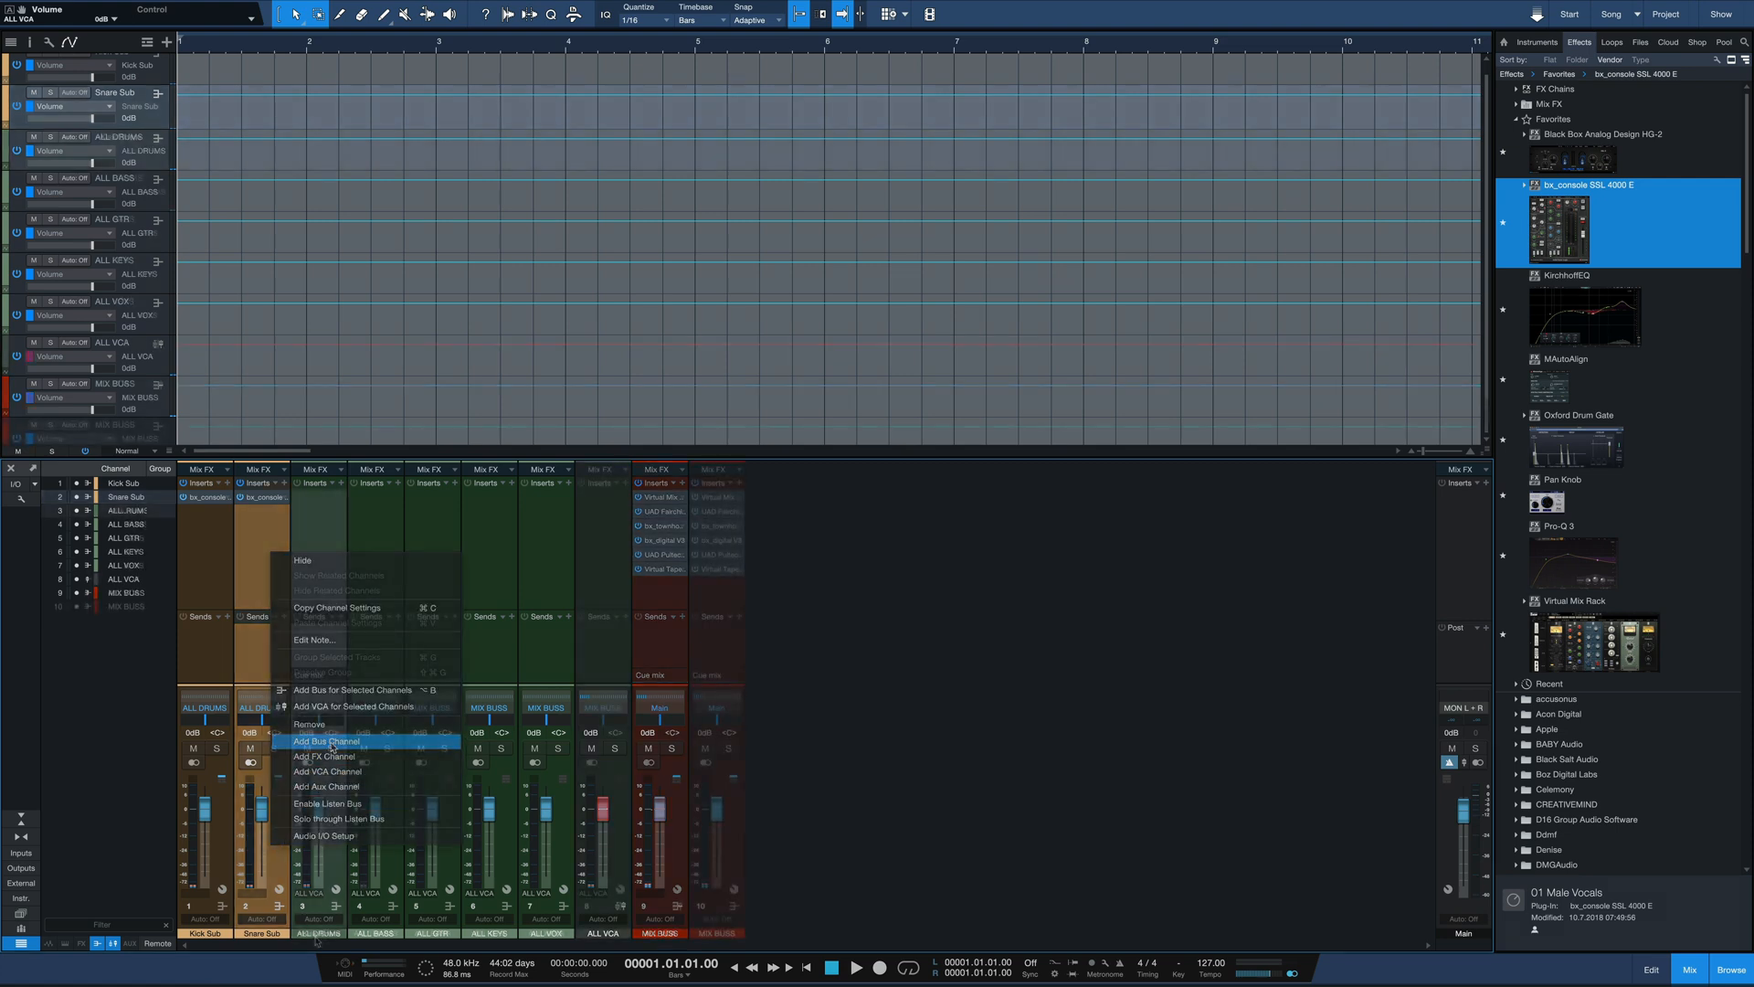
click(325, 740)
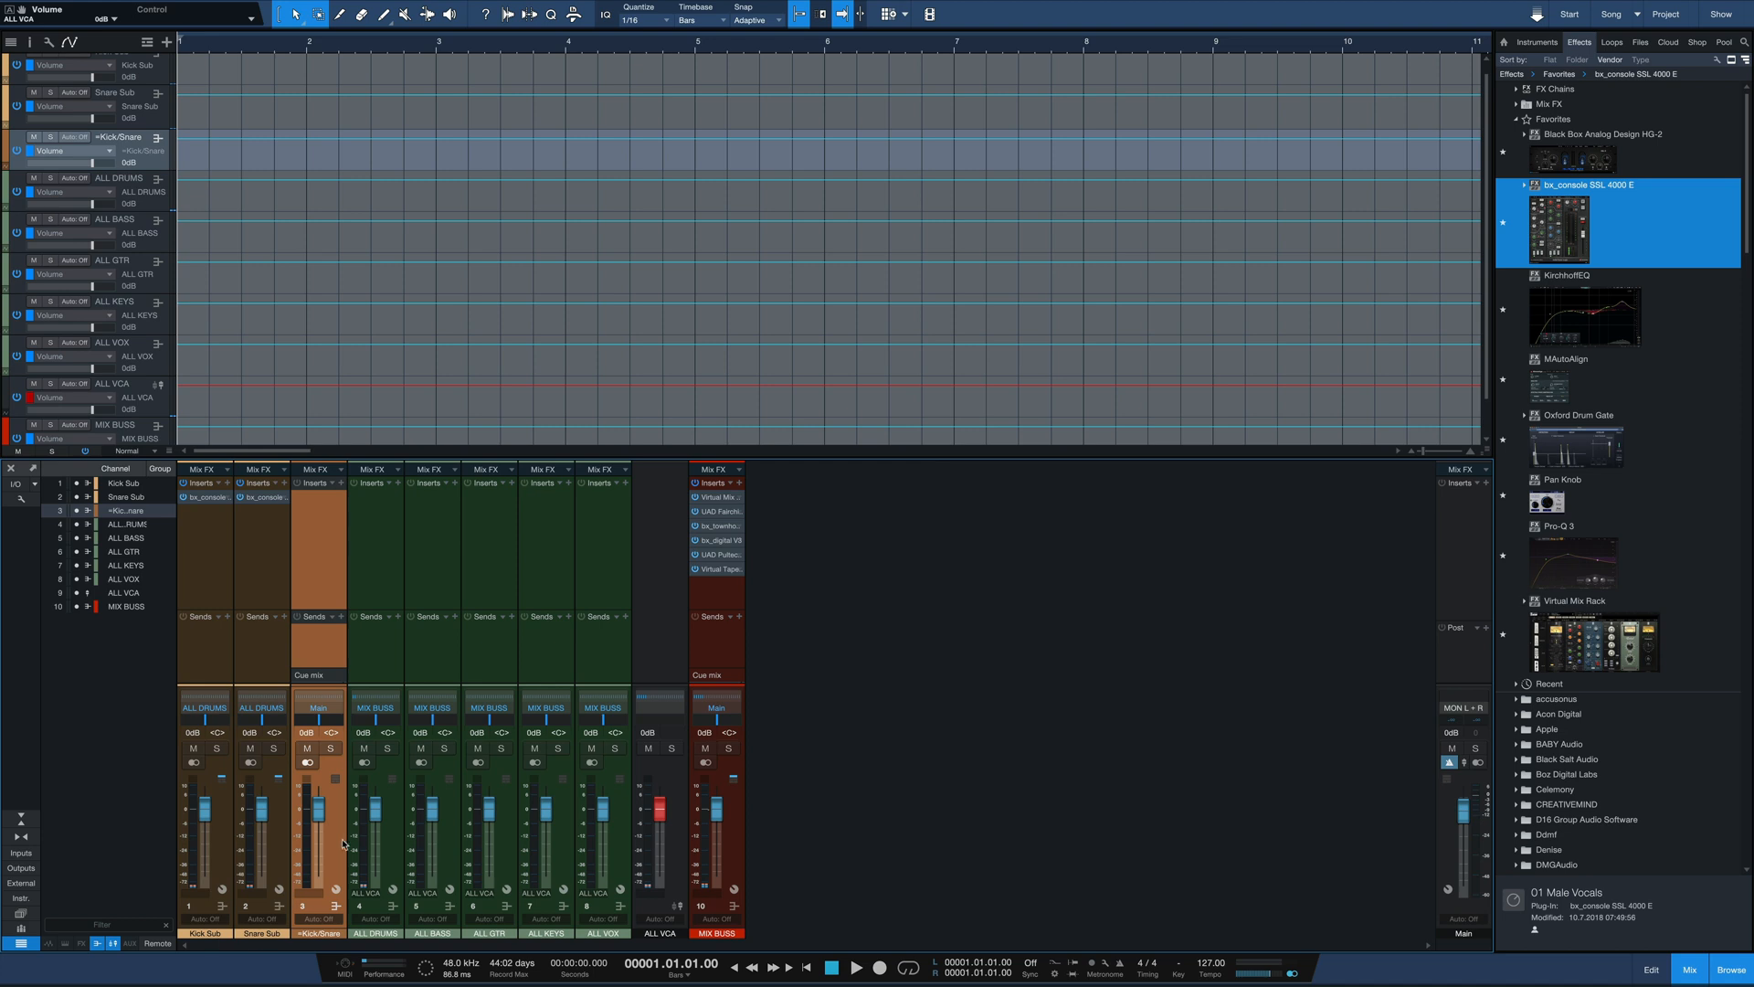
click(341, 482)
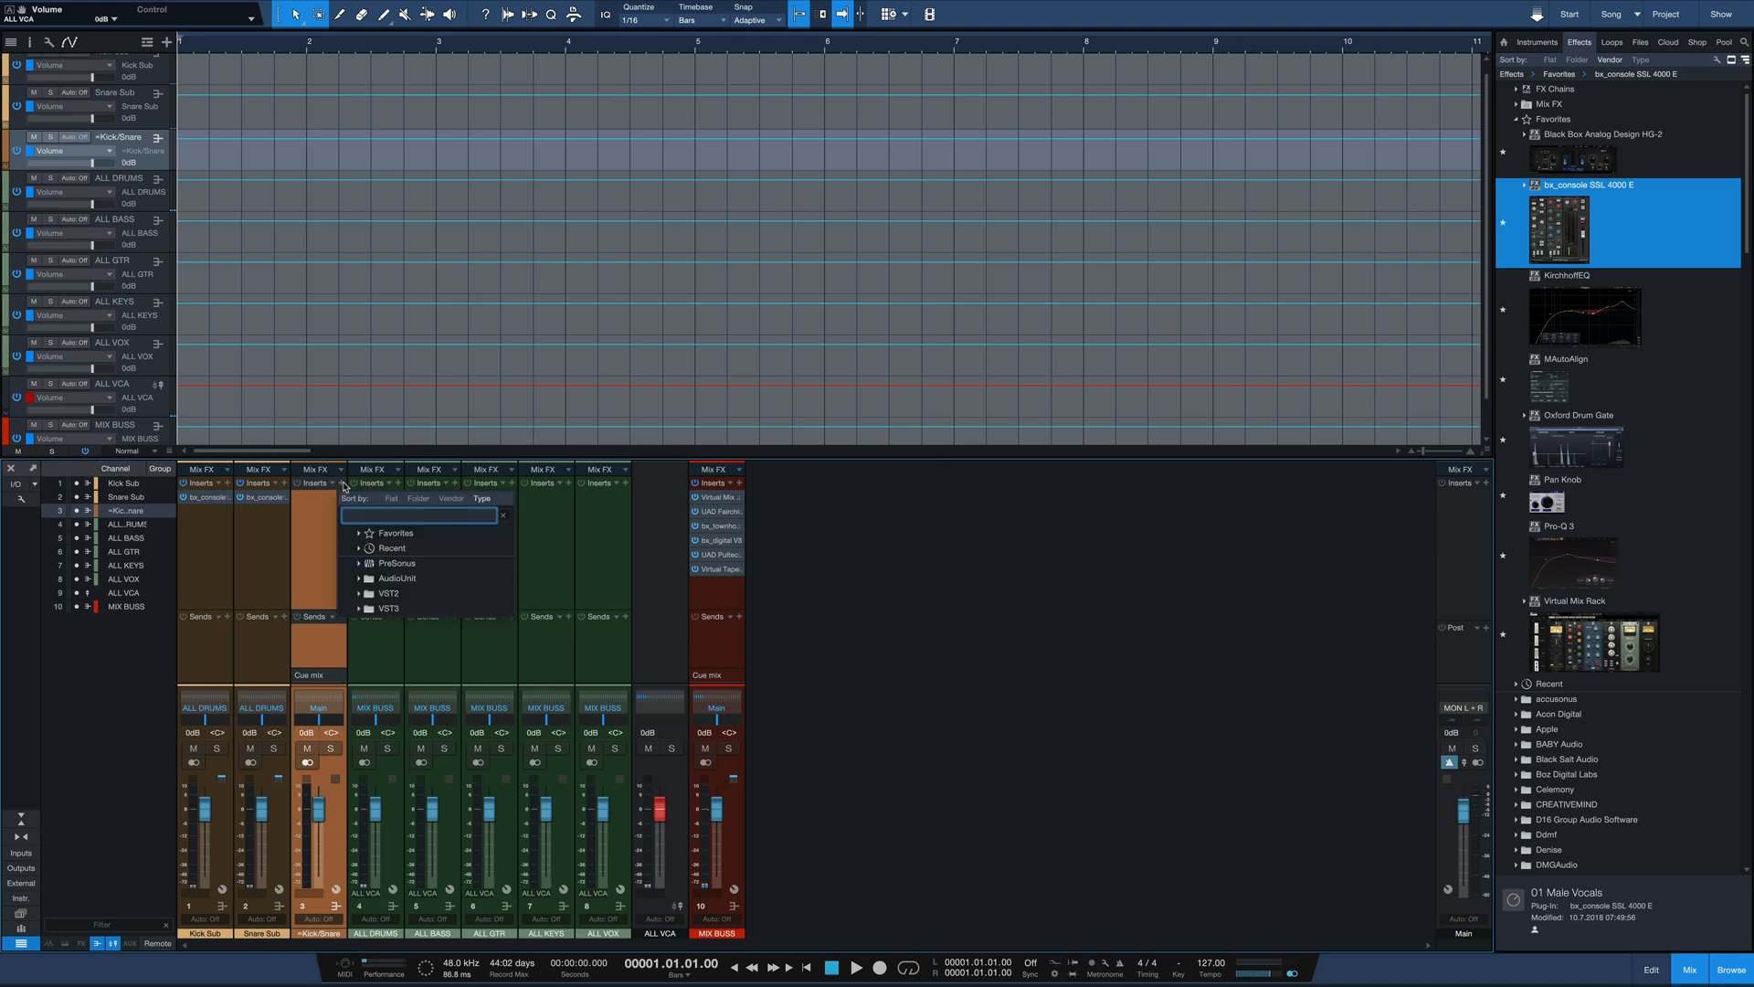
text(dbx)
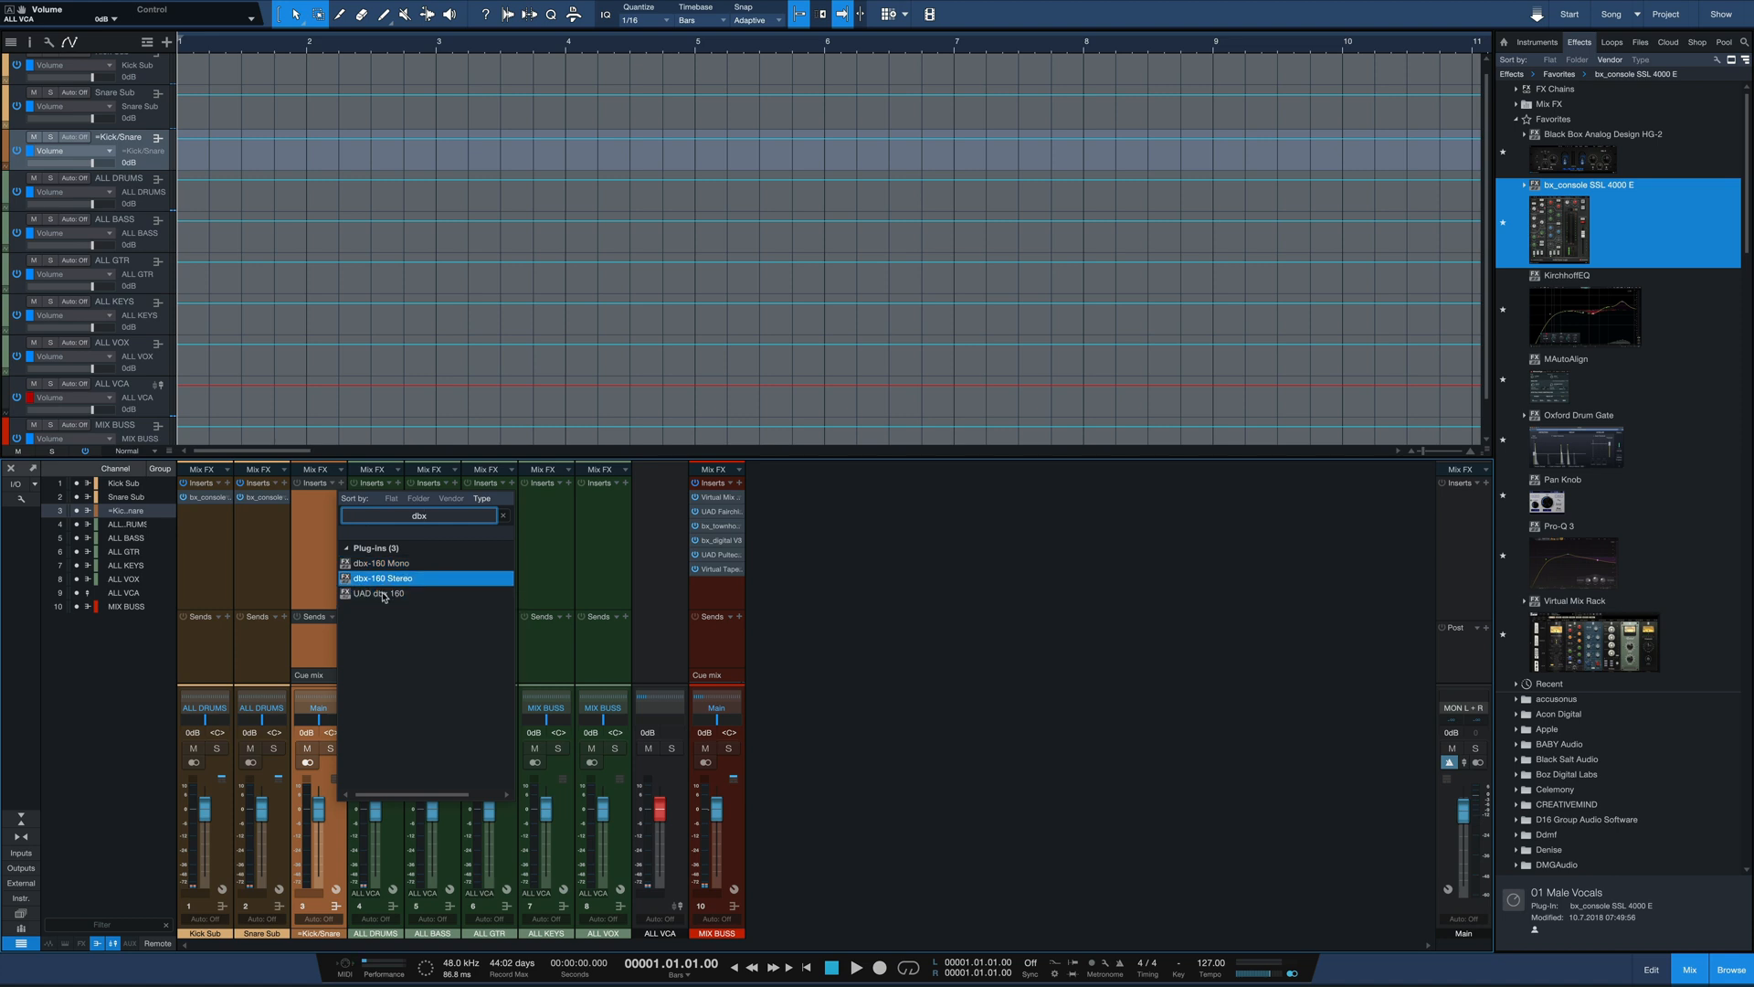
mouse_move(459, 561)
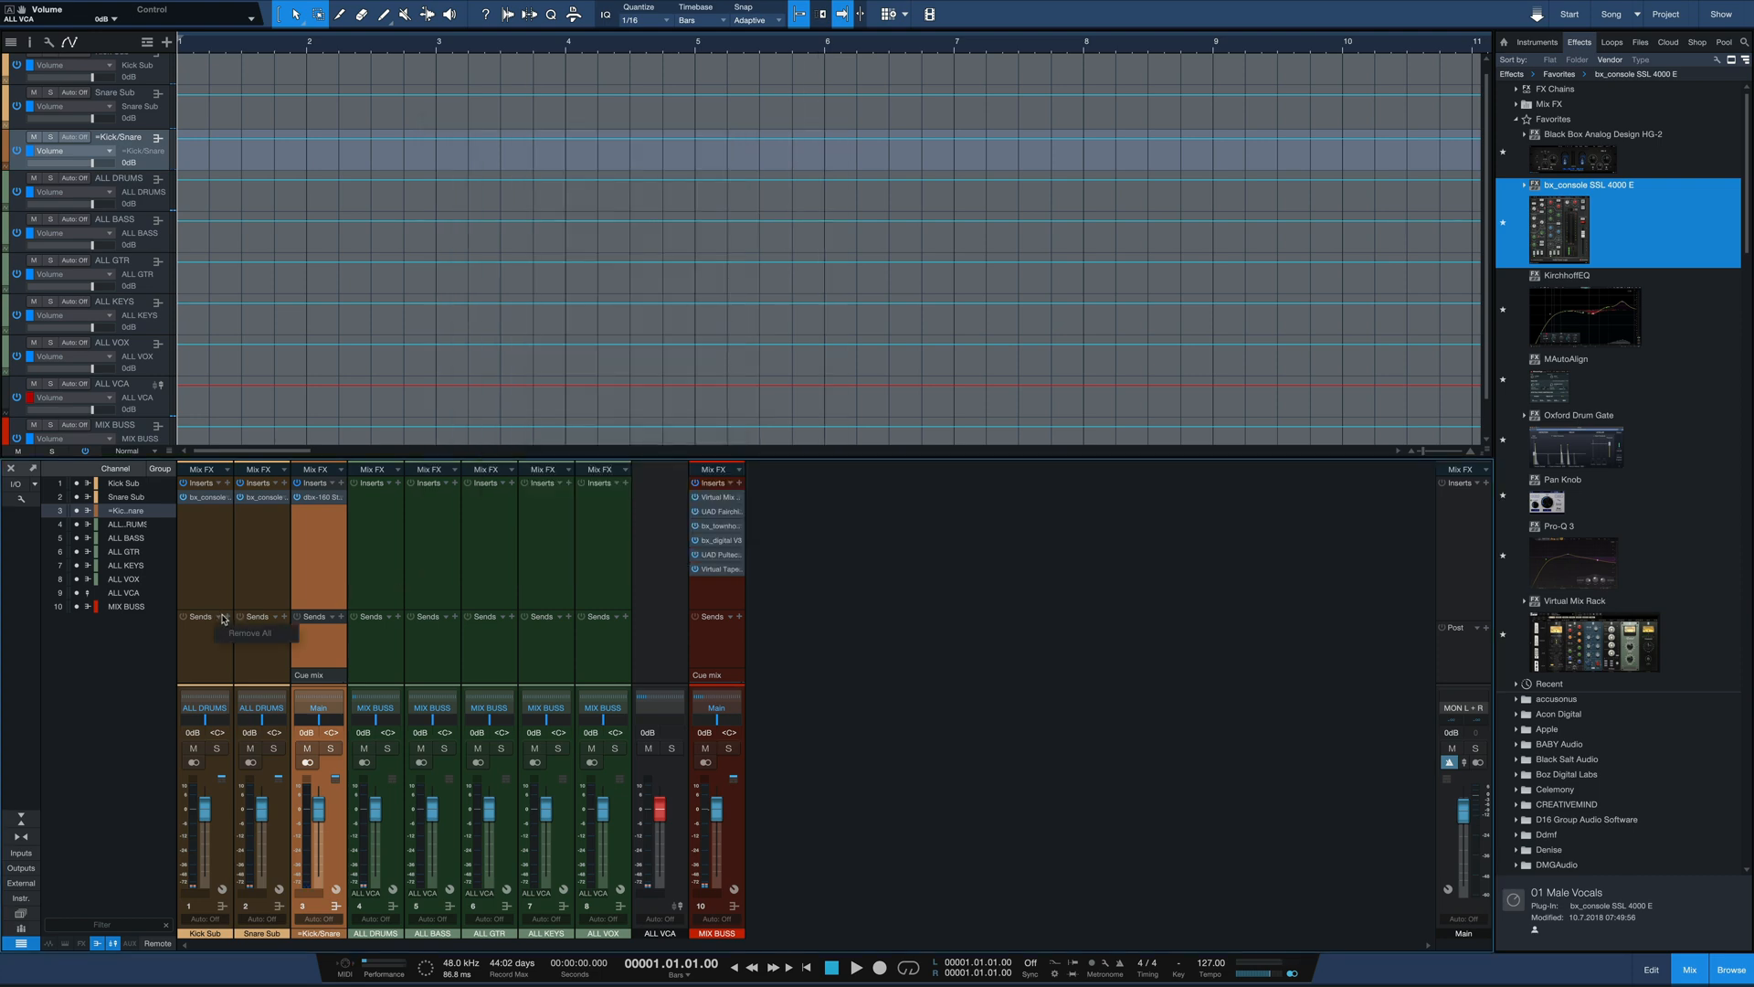
Step: Send Kick Sub into +Kick/Snare and route +Kick/Snare into ALL DRUMS
click(284, 616)
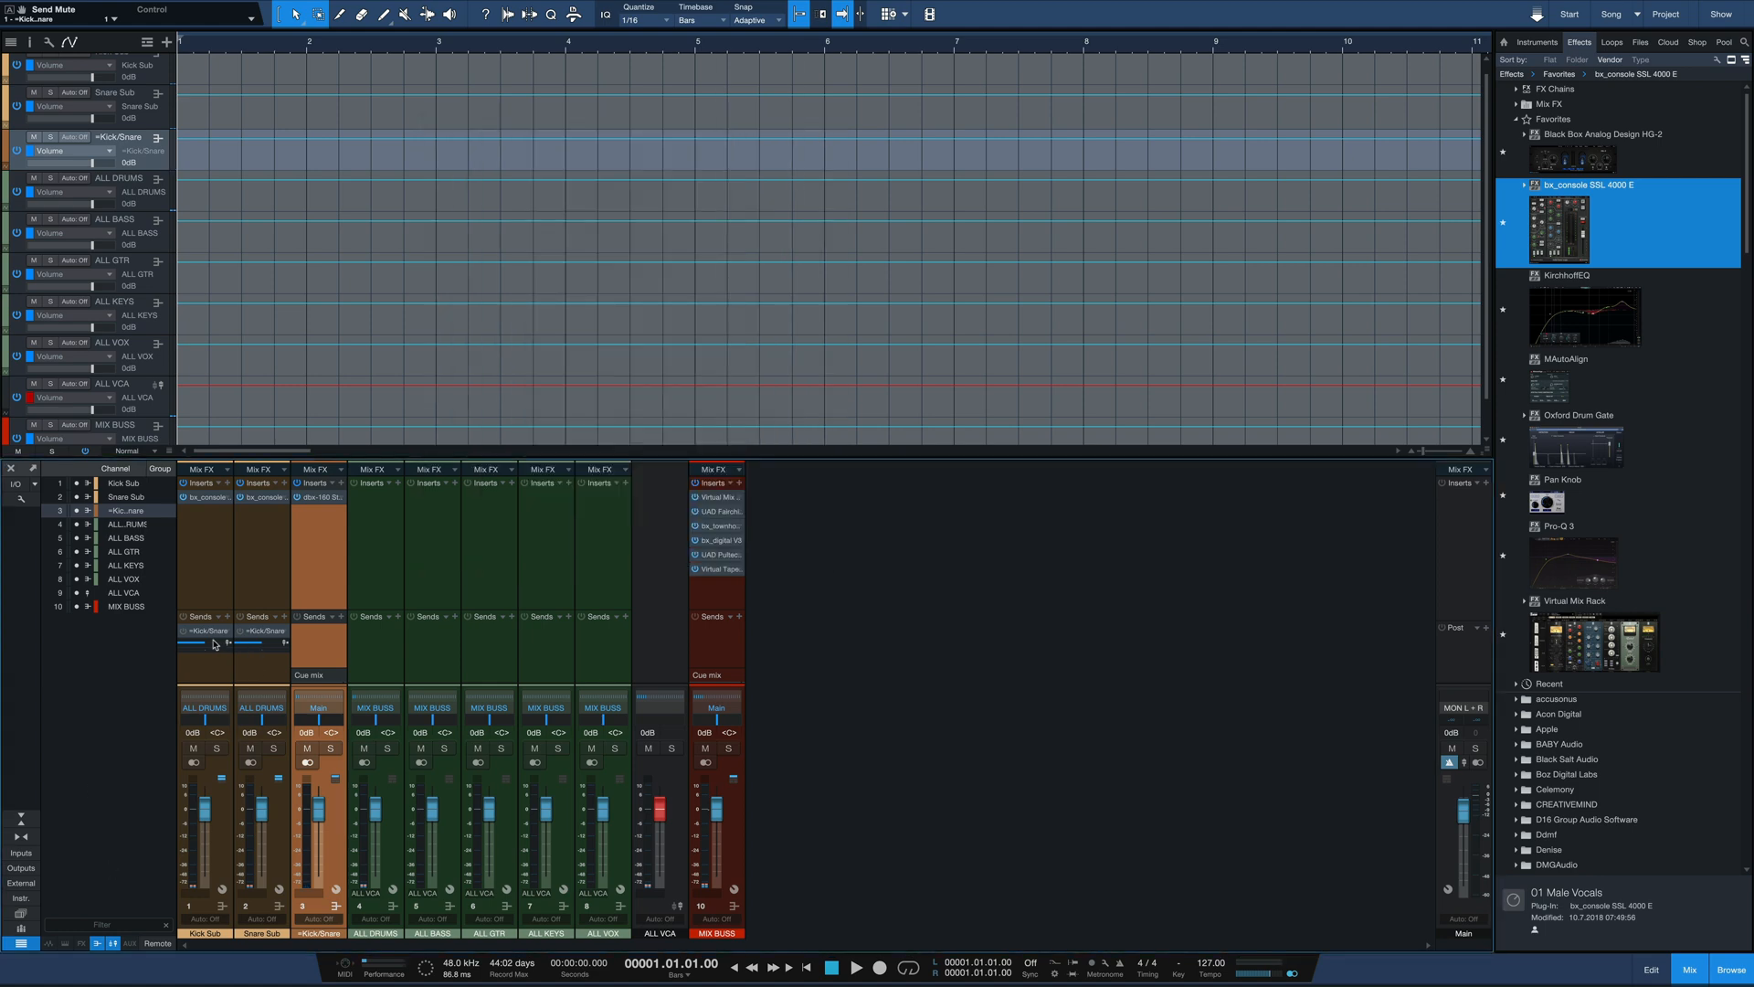
mouse_move(290, 717)
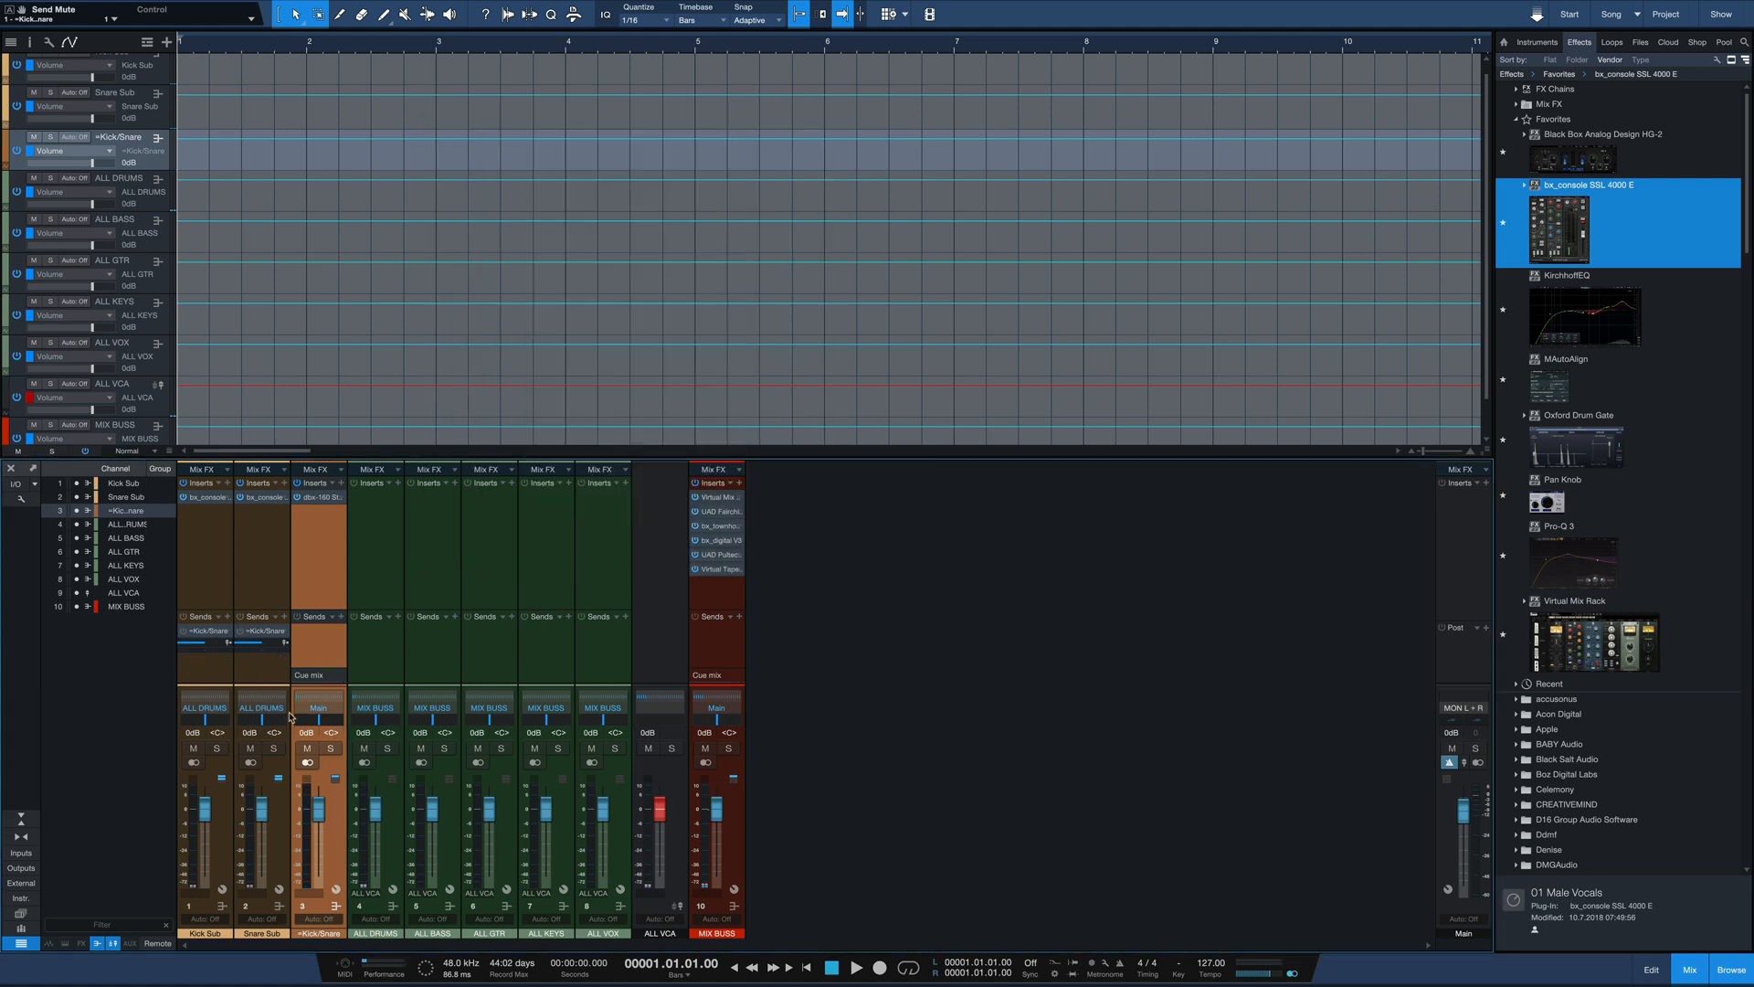
click(318, 706)
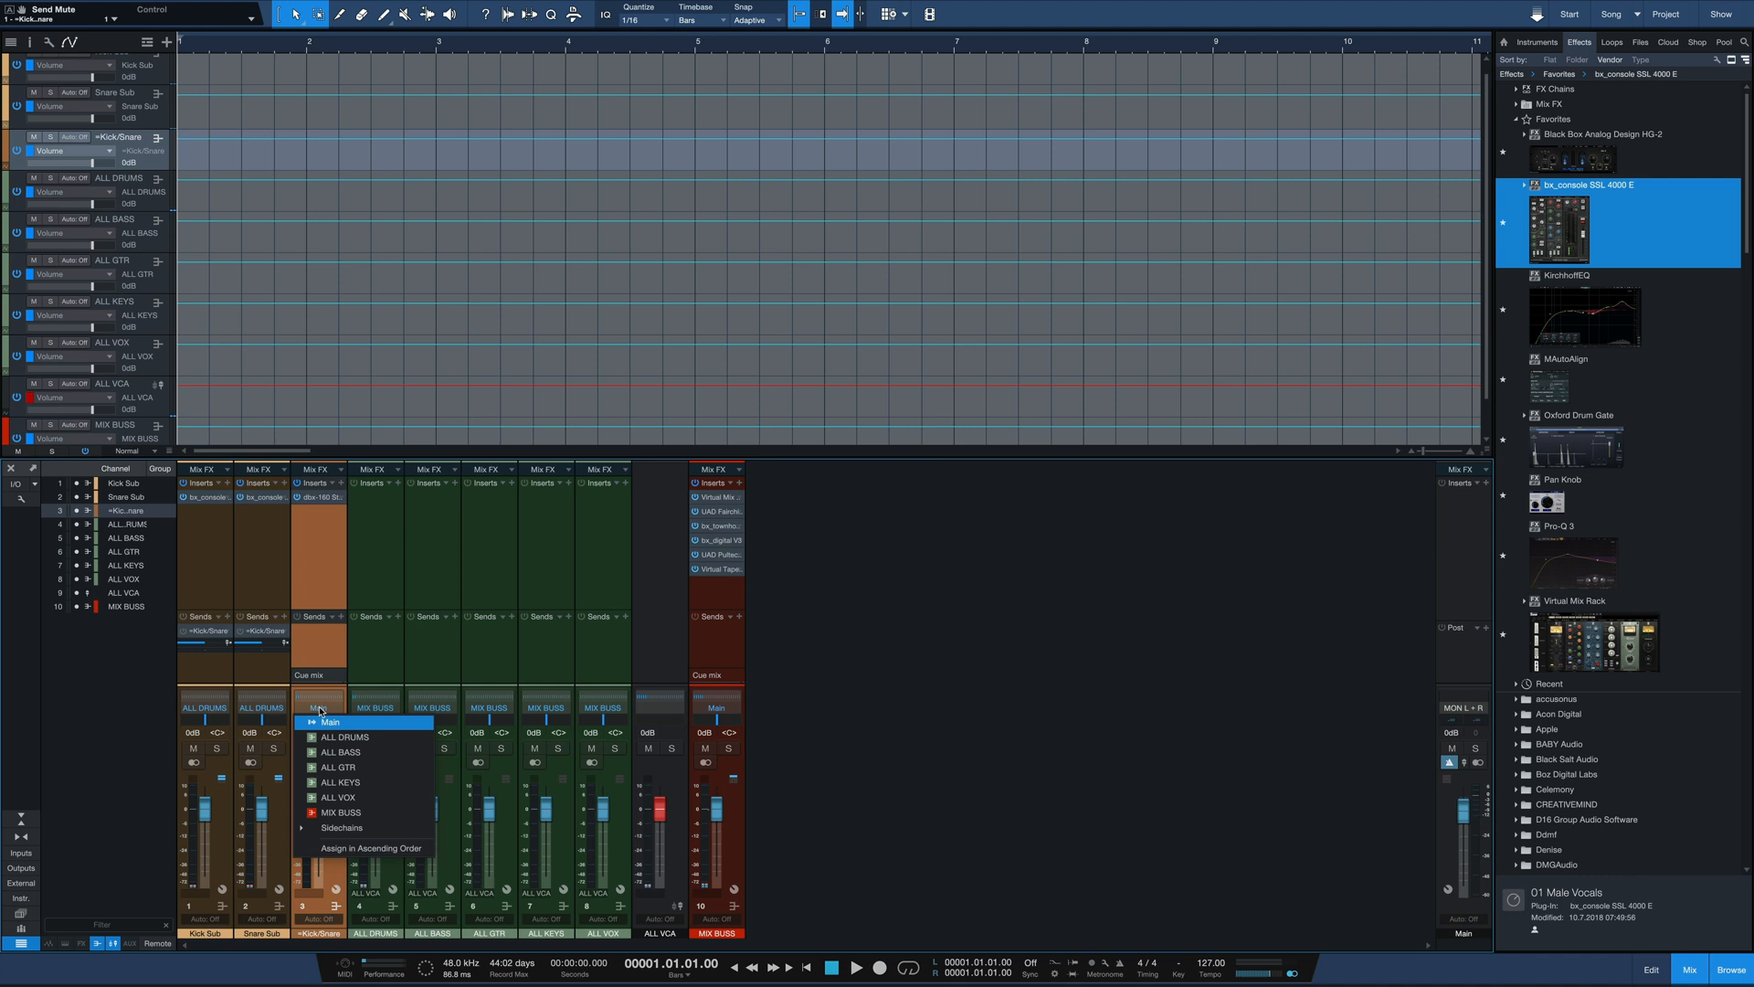
click(346, 737)
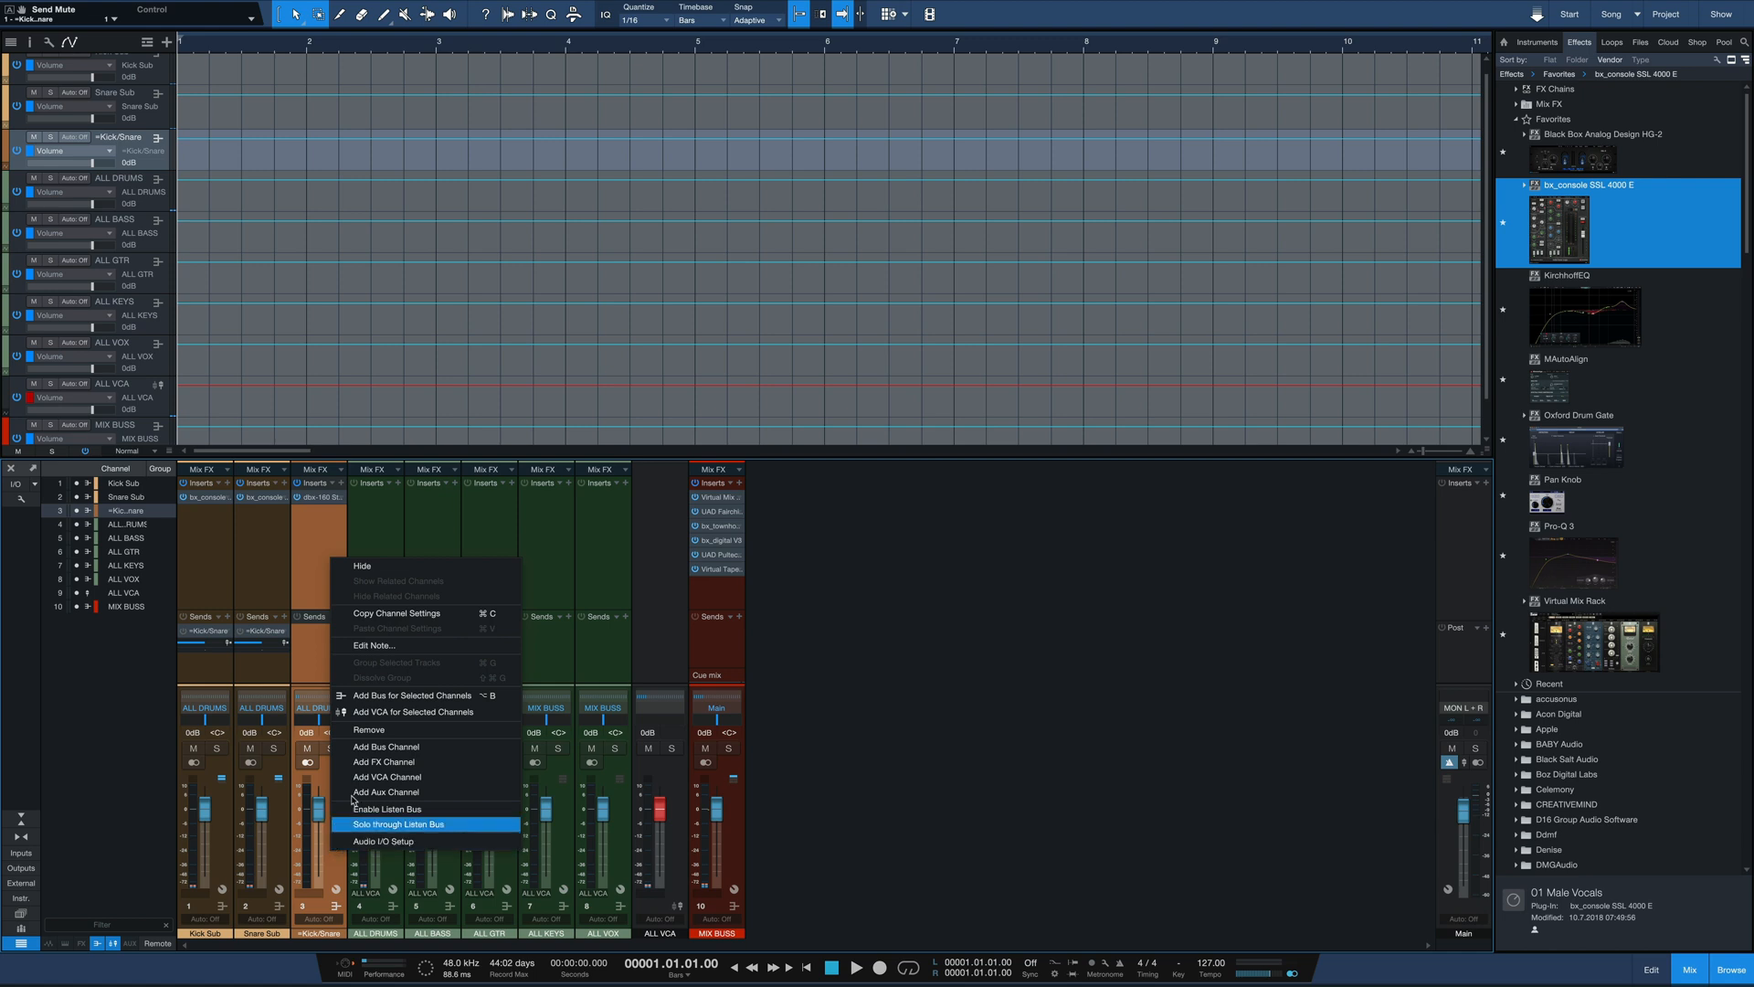
mouse_move(384, 762)
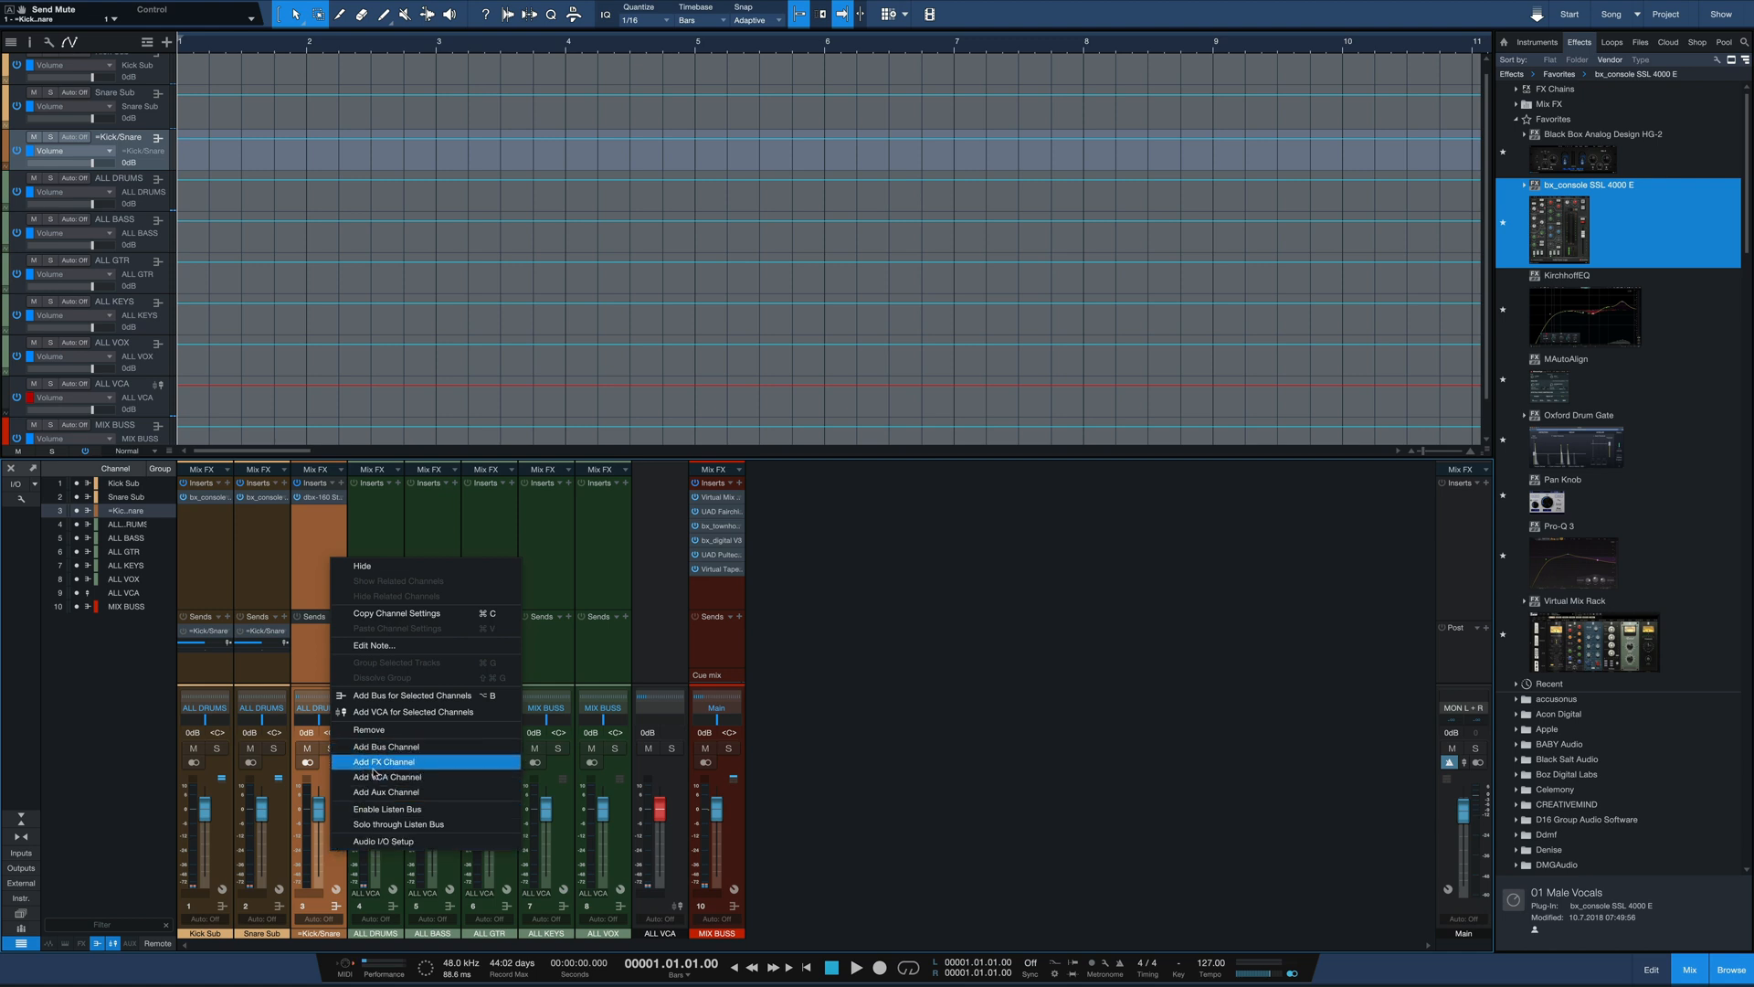
mouse_move(385, 748)
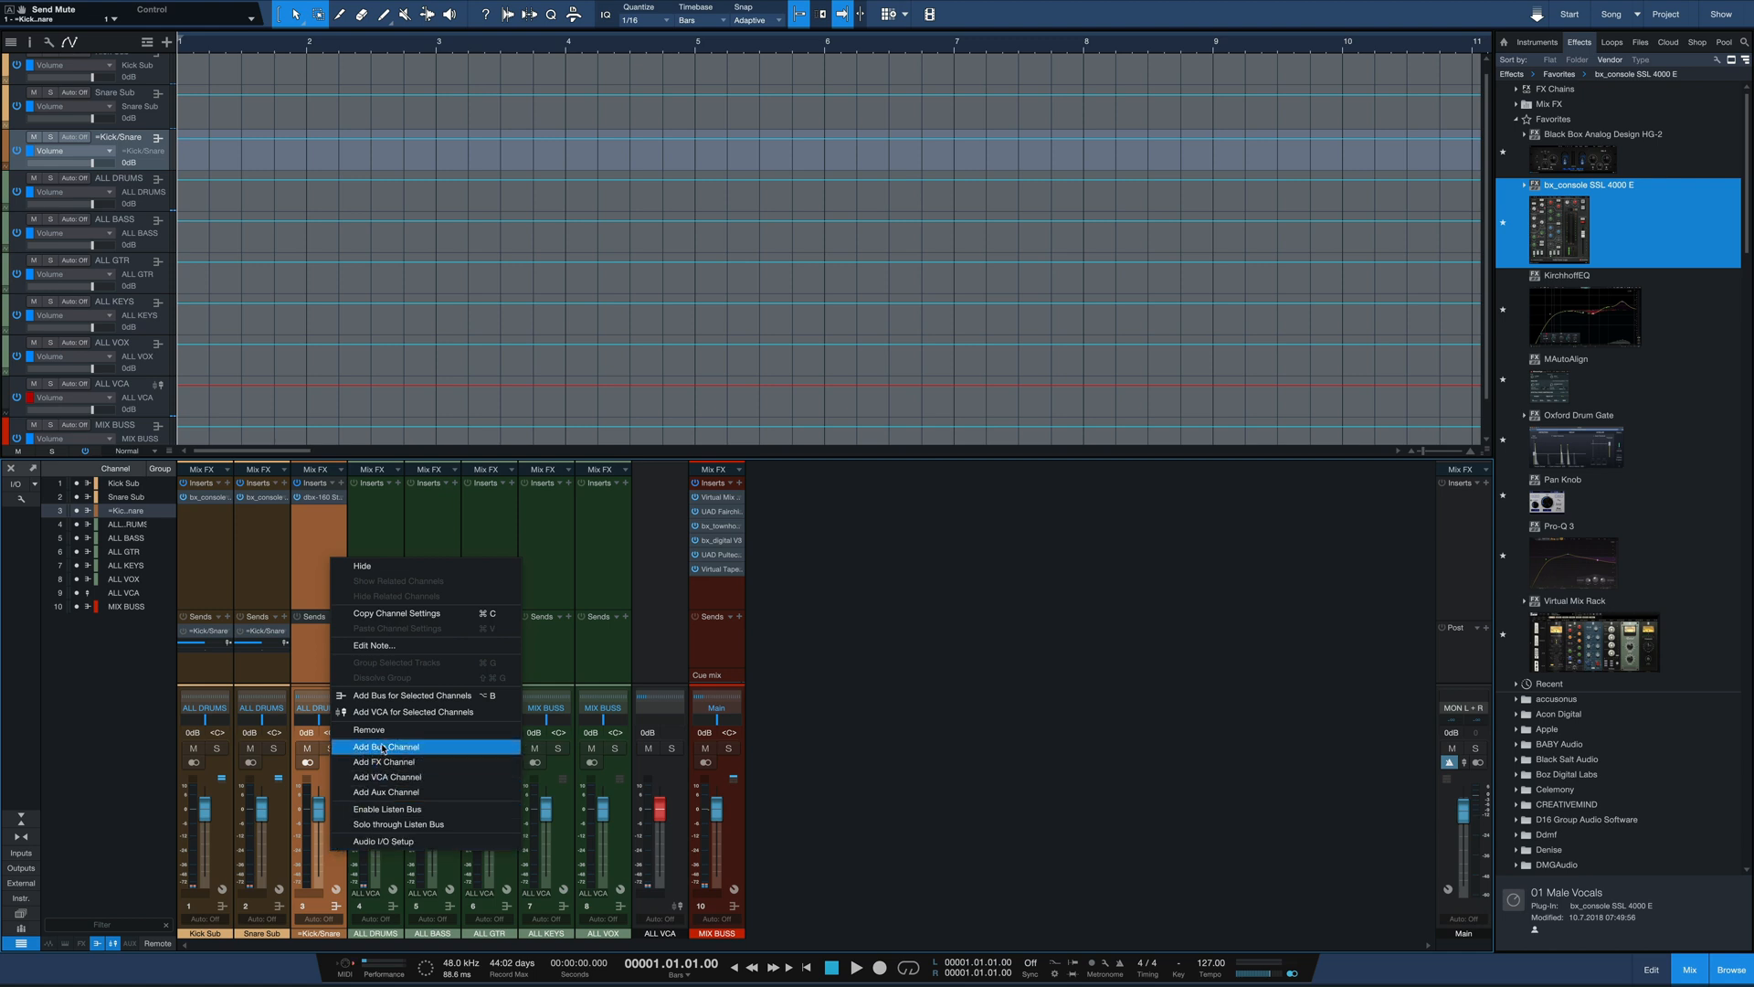
Step: Add a DRUM VERB bus routed into ALL DRUMS with a ValhallaRoom insert
click(391, 745)
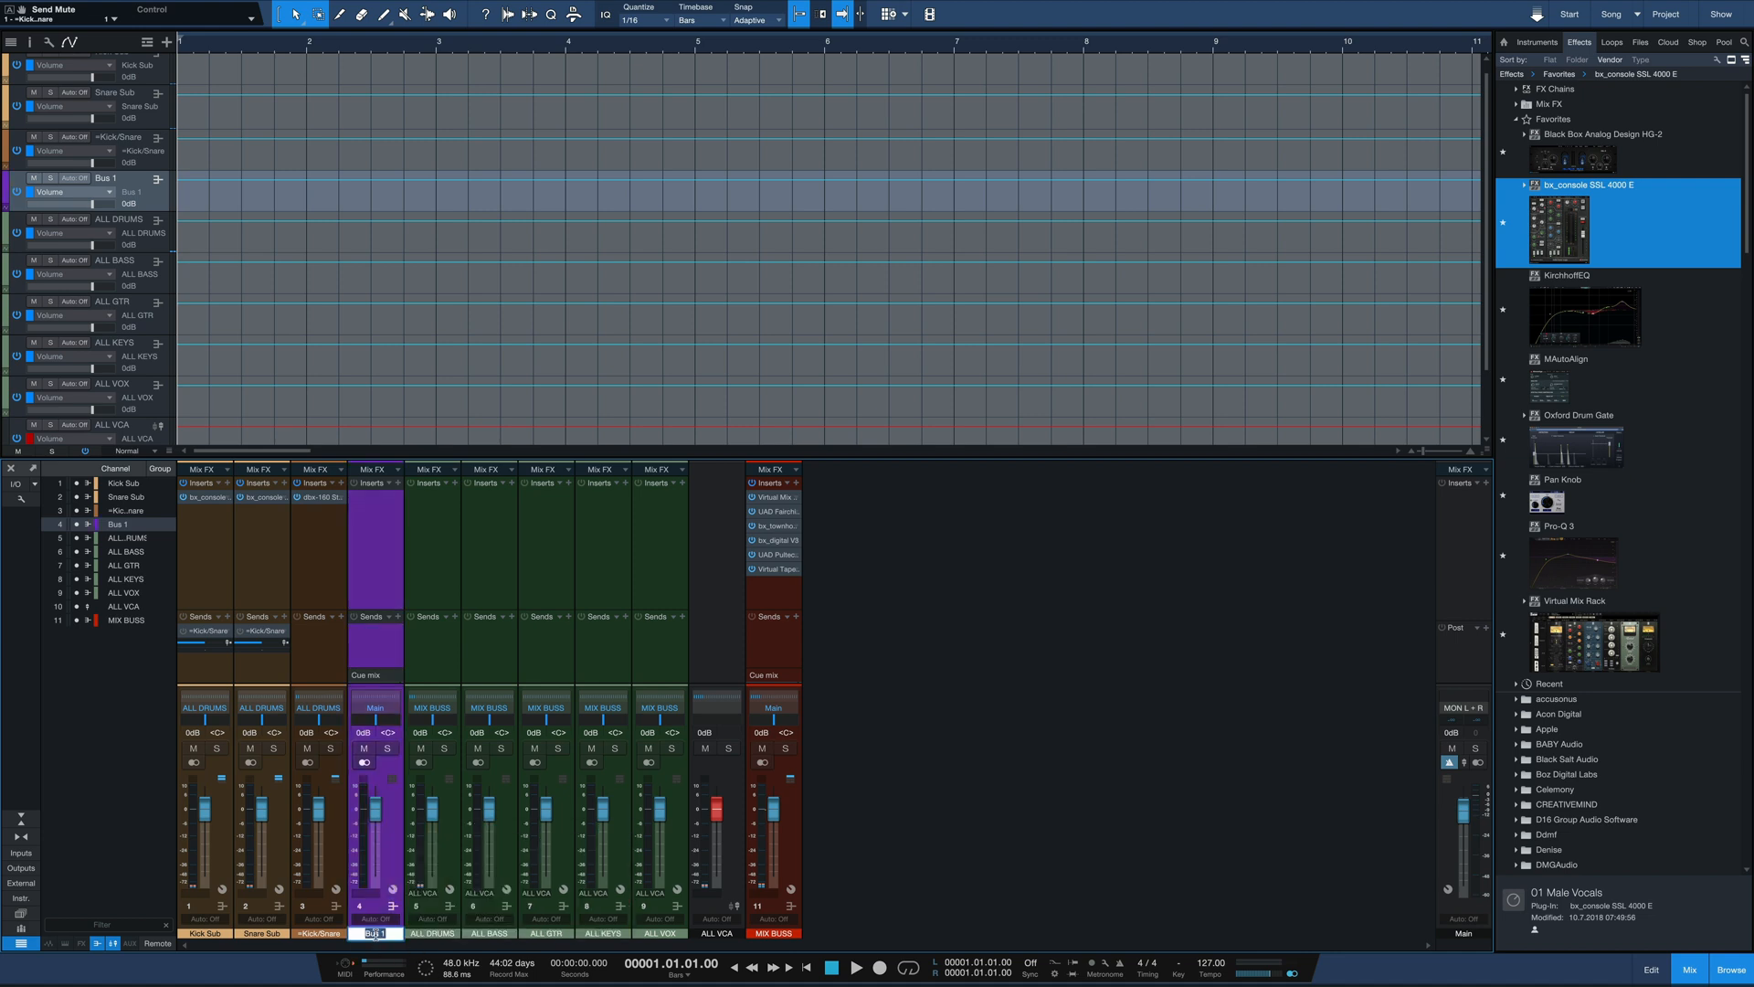
text(DRUM VERB)
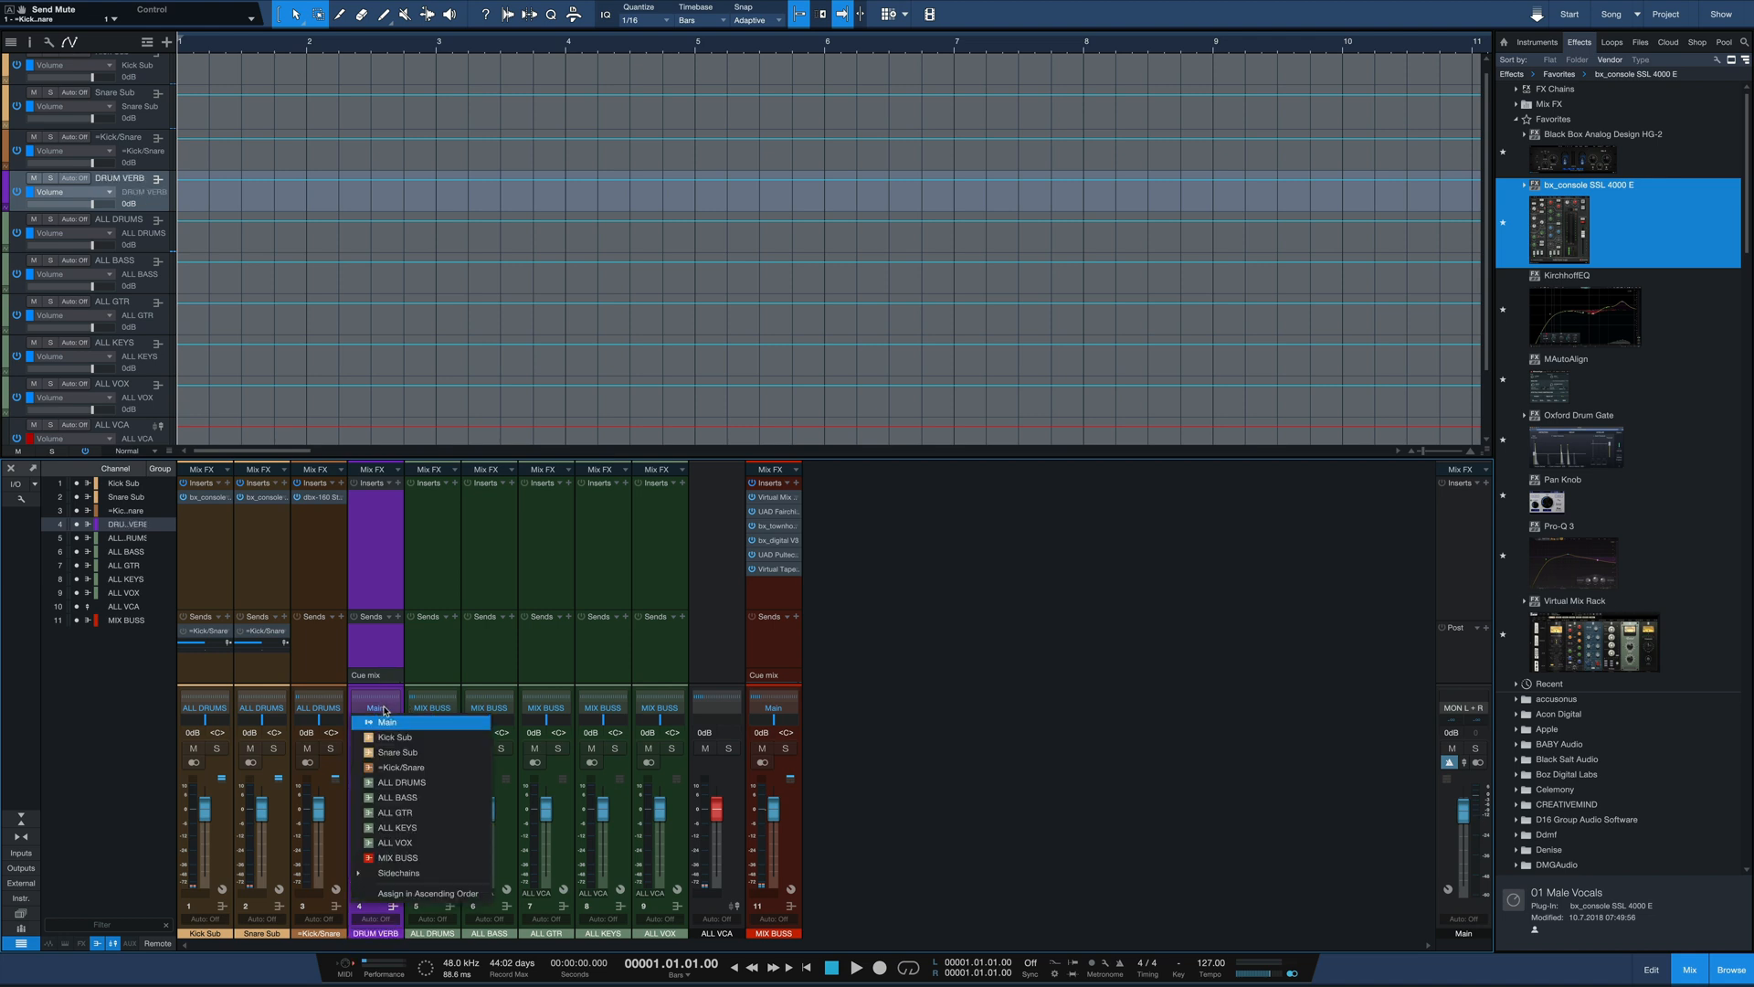
click(397, 782)
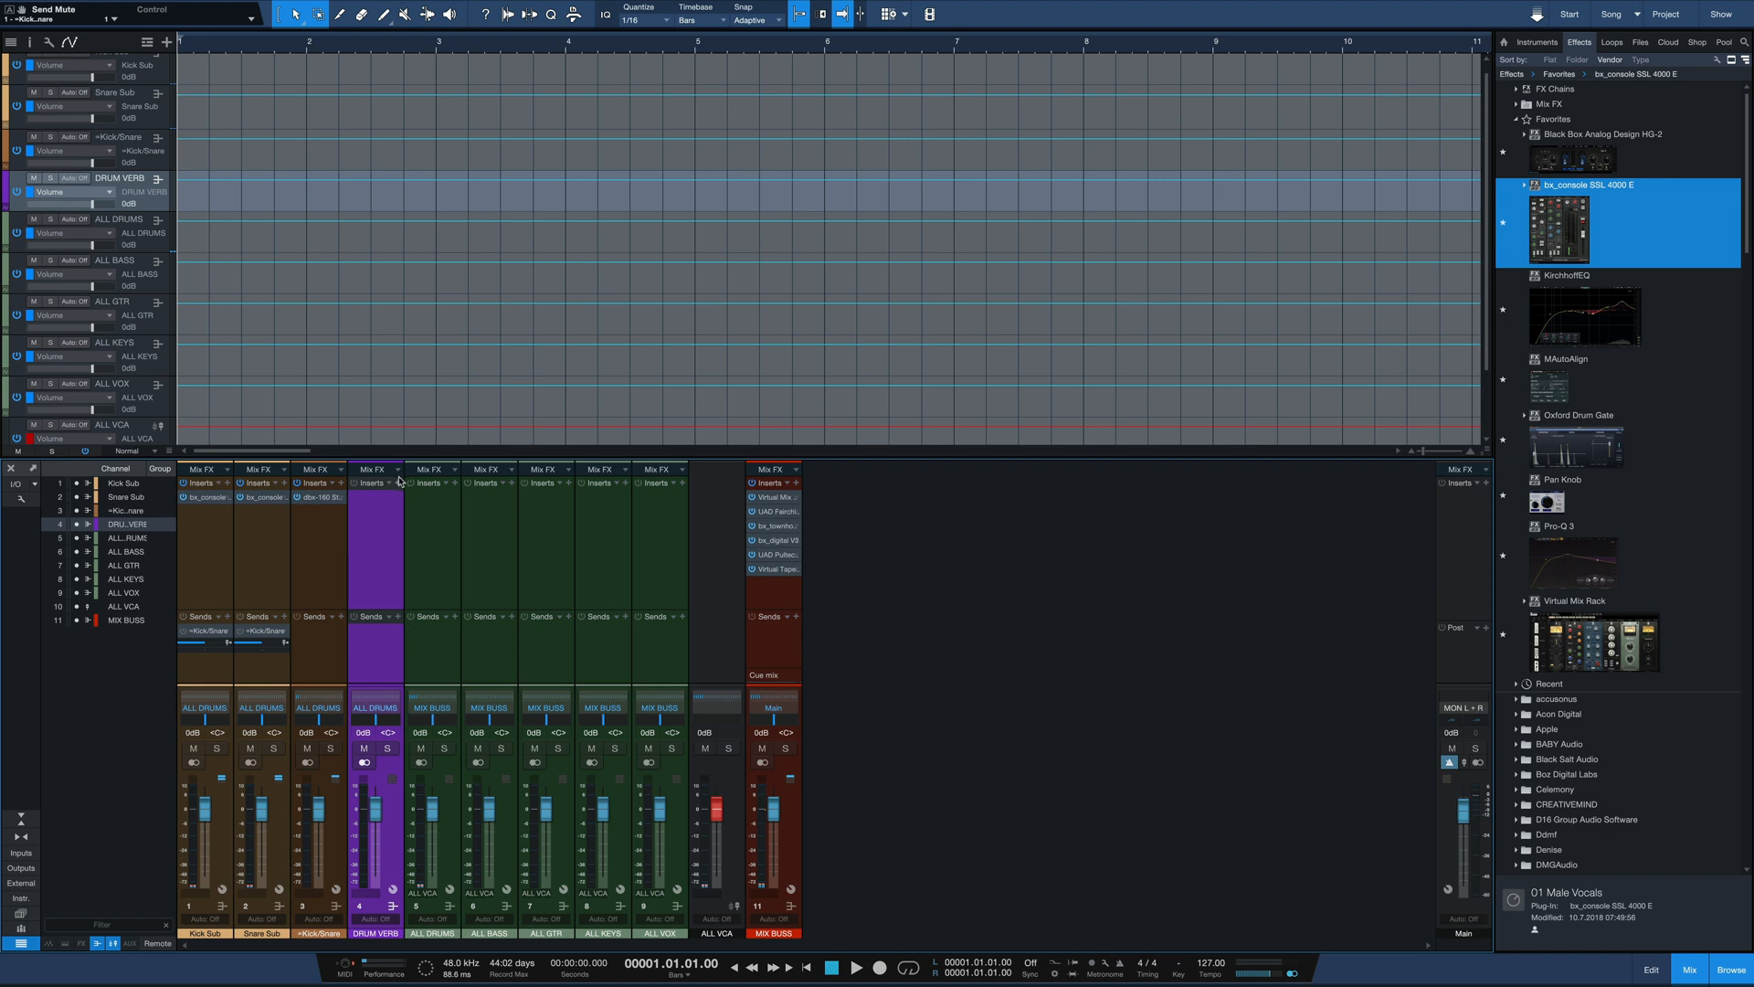
text(valhal)
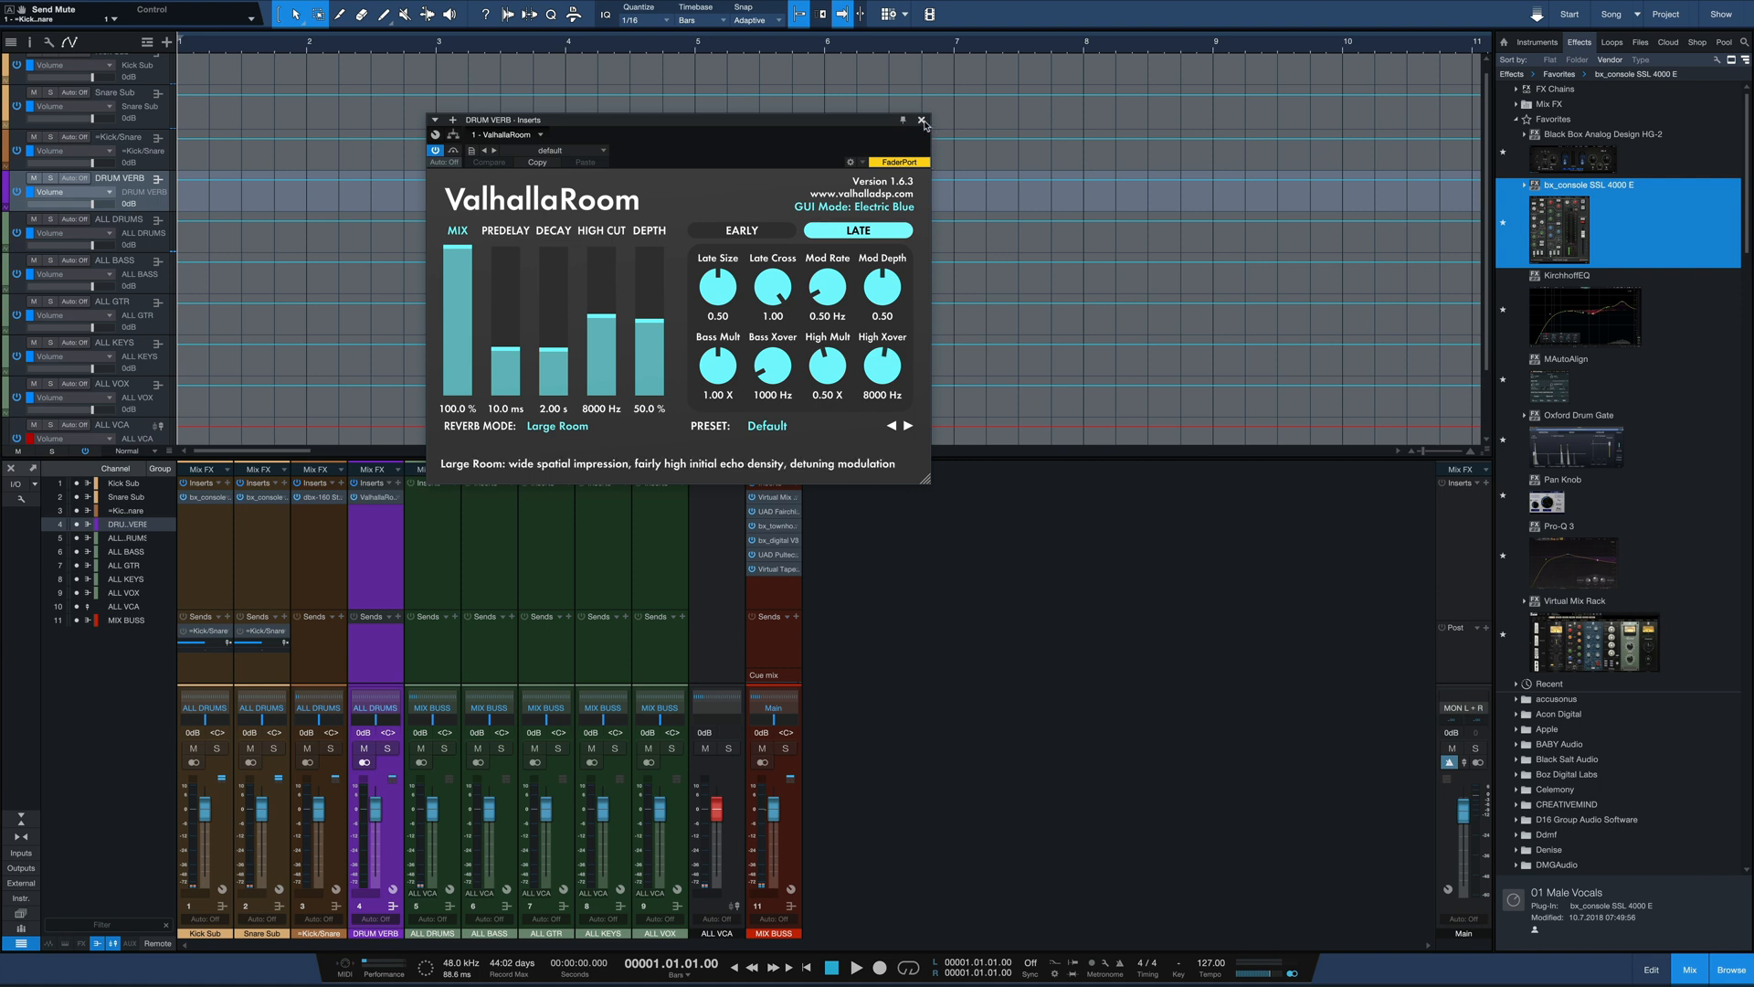
click(923, 121)
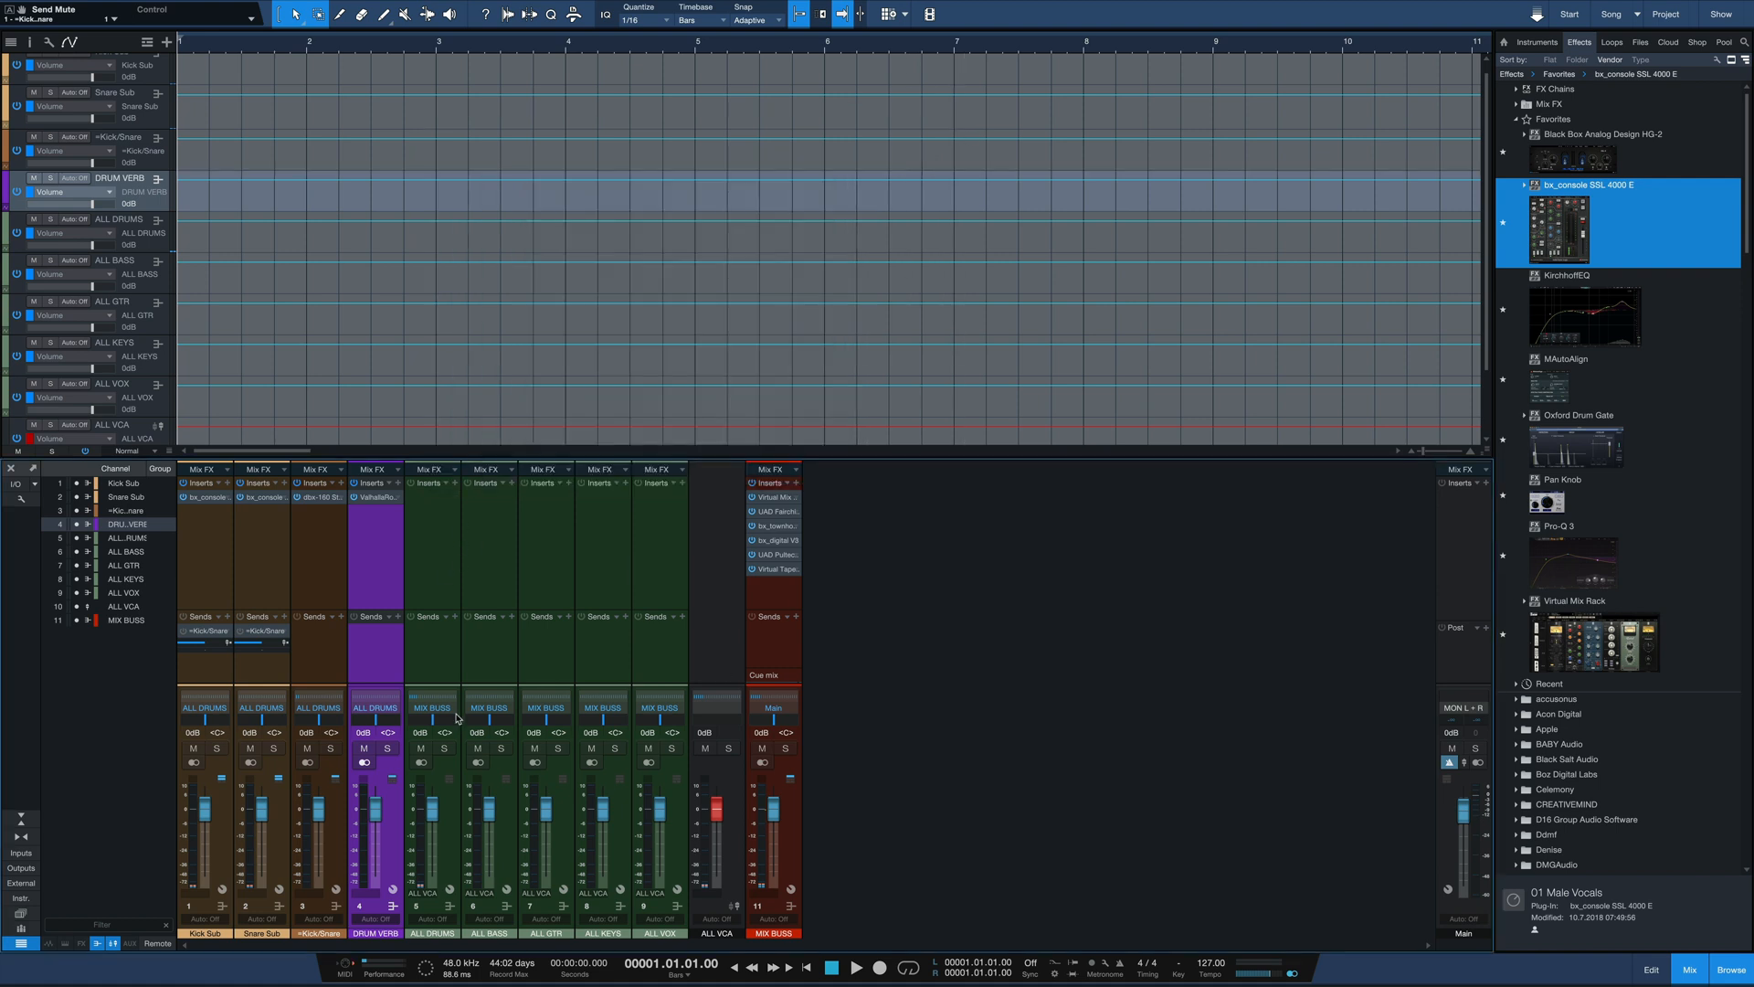
mouse_move(386, 779)
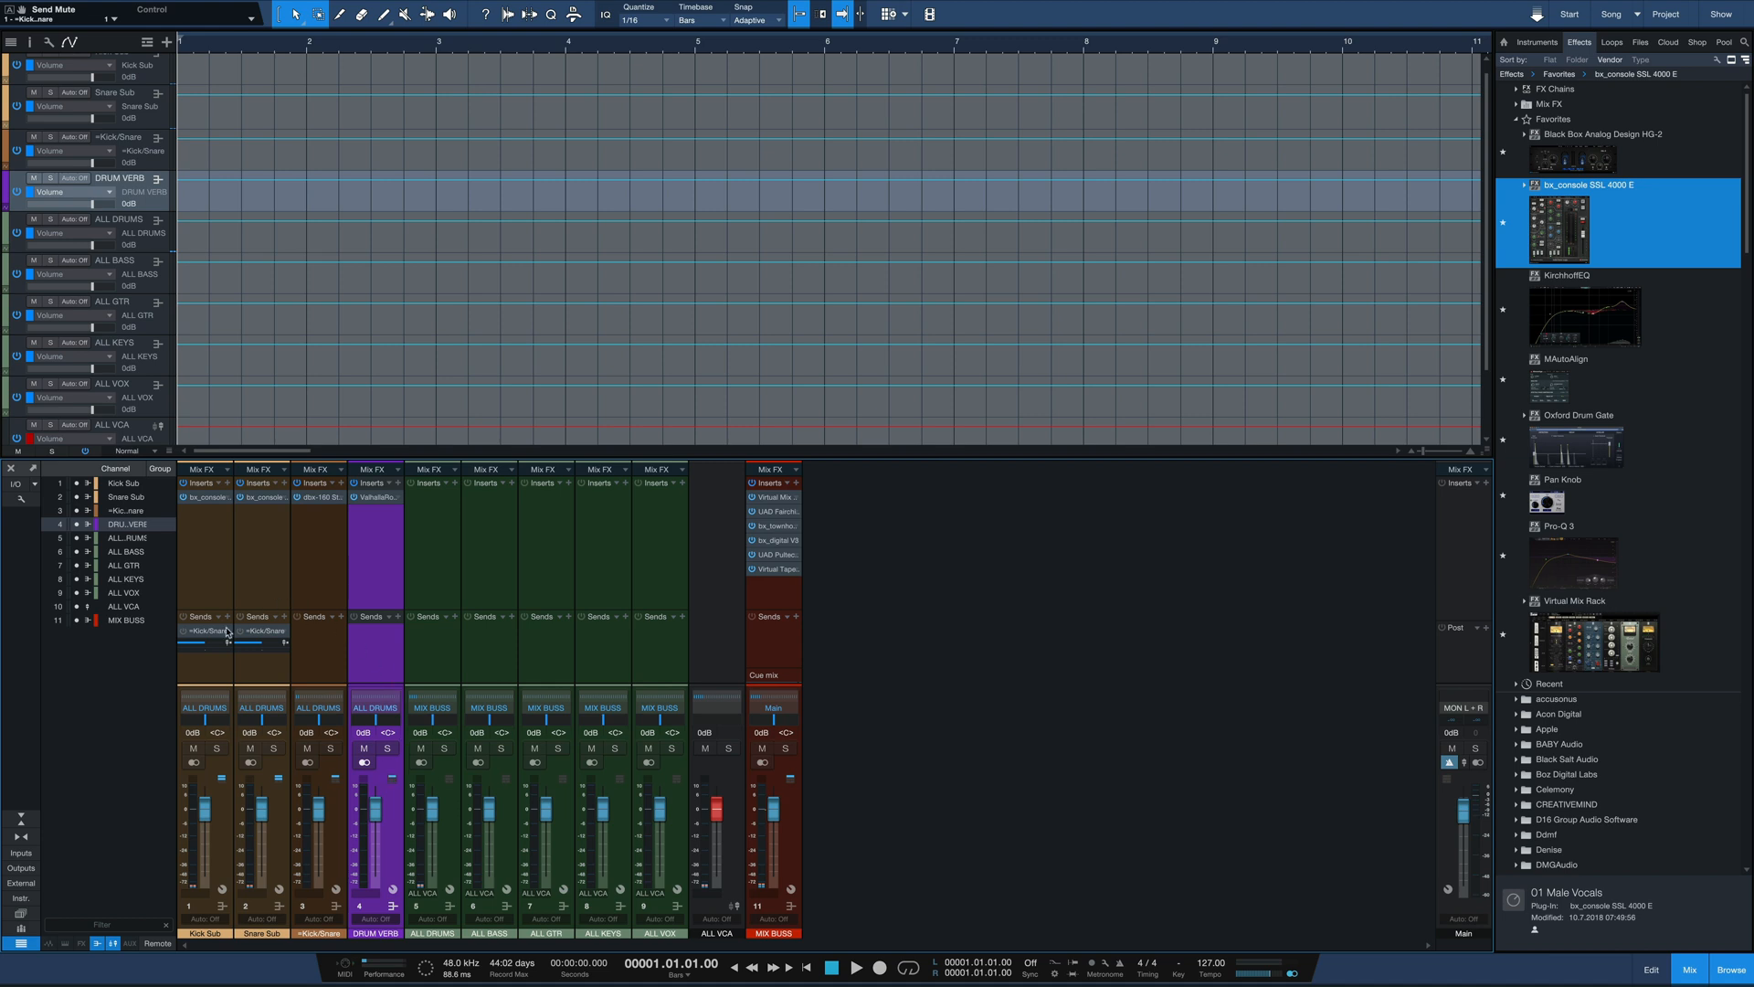
mouse_move(437, 817)
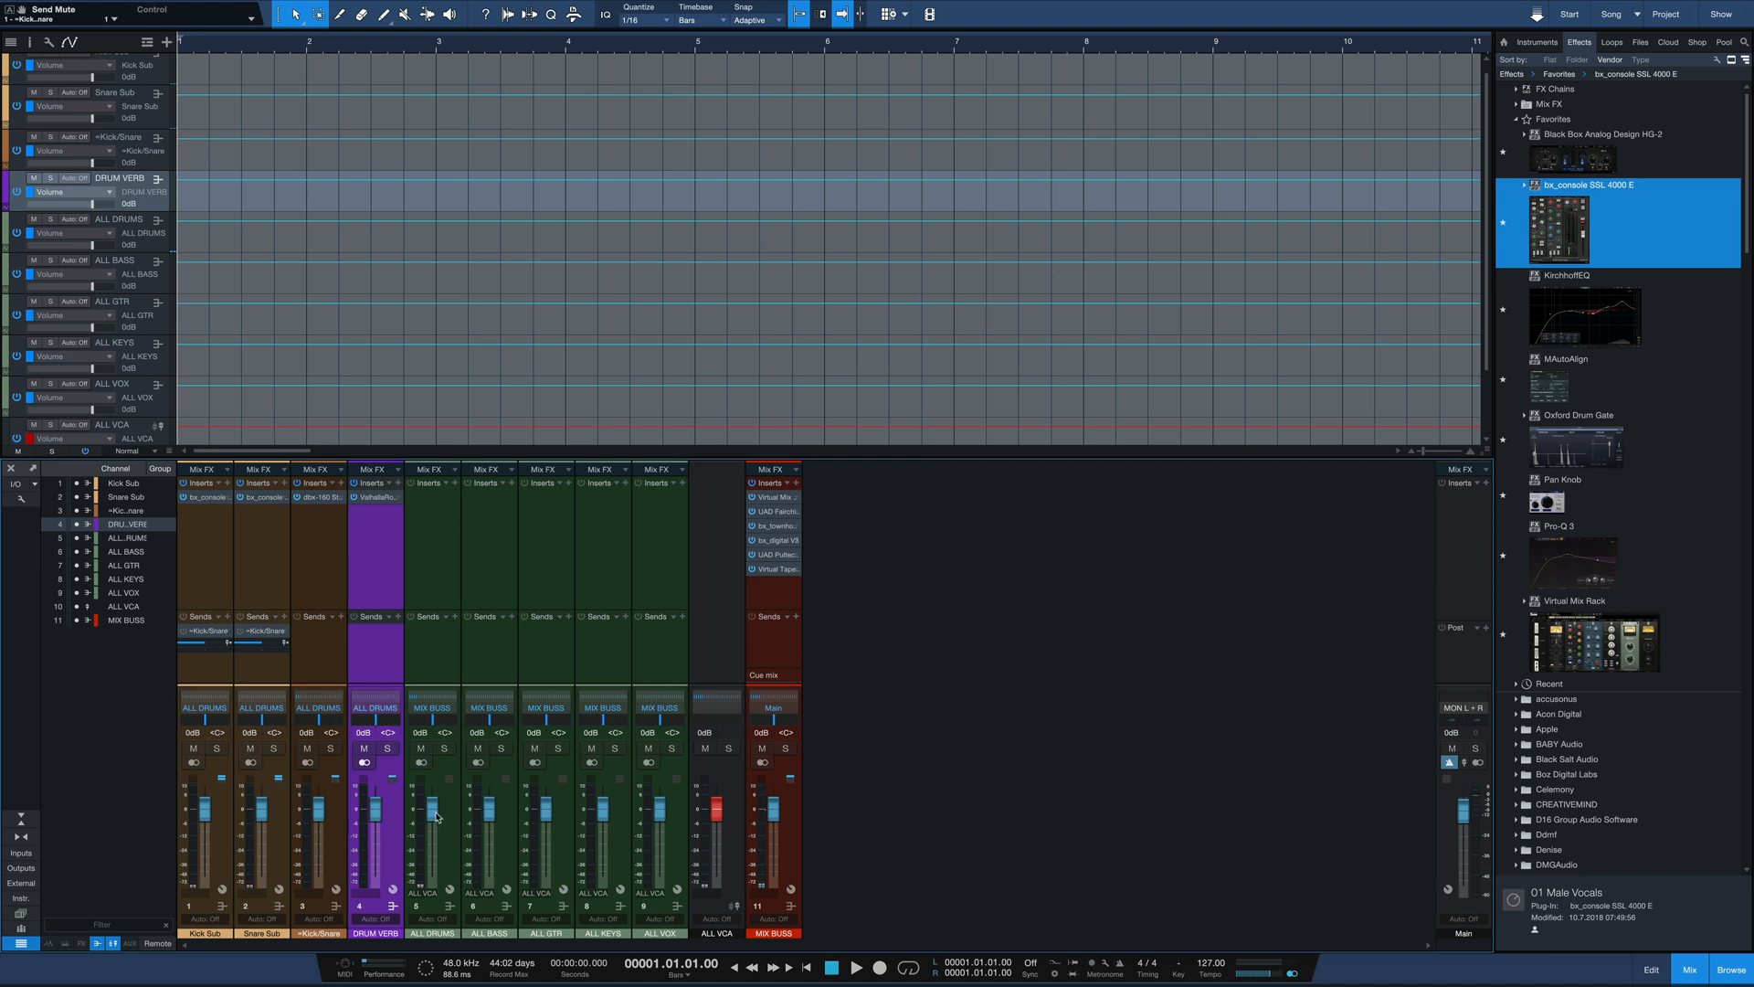
mouse_move(813, 850)
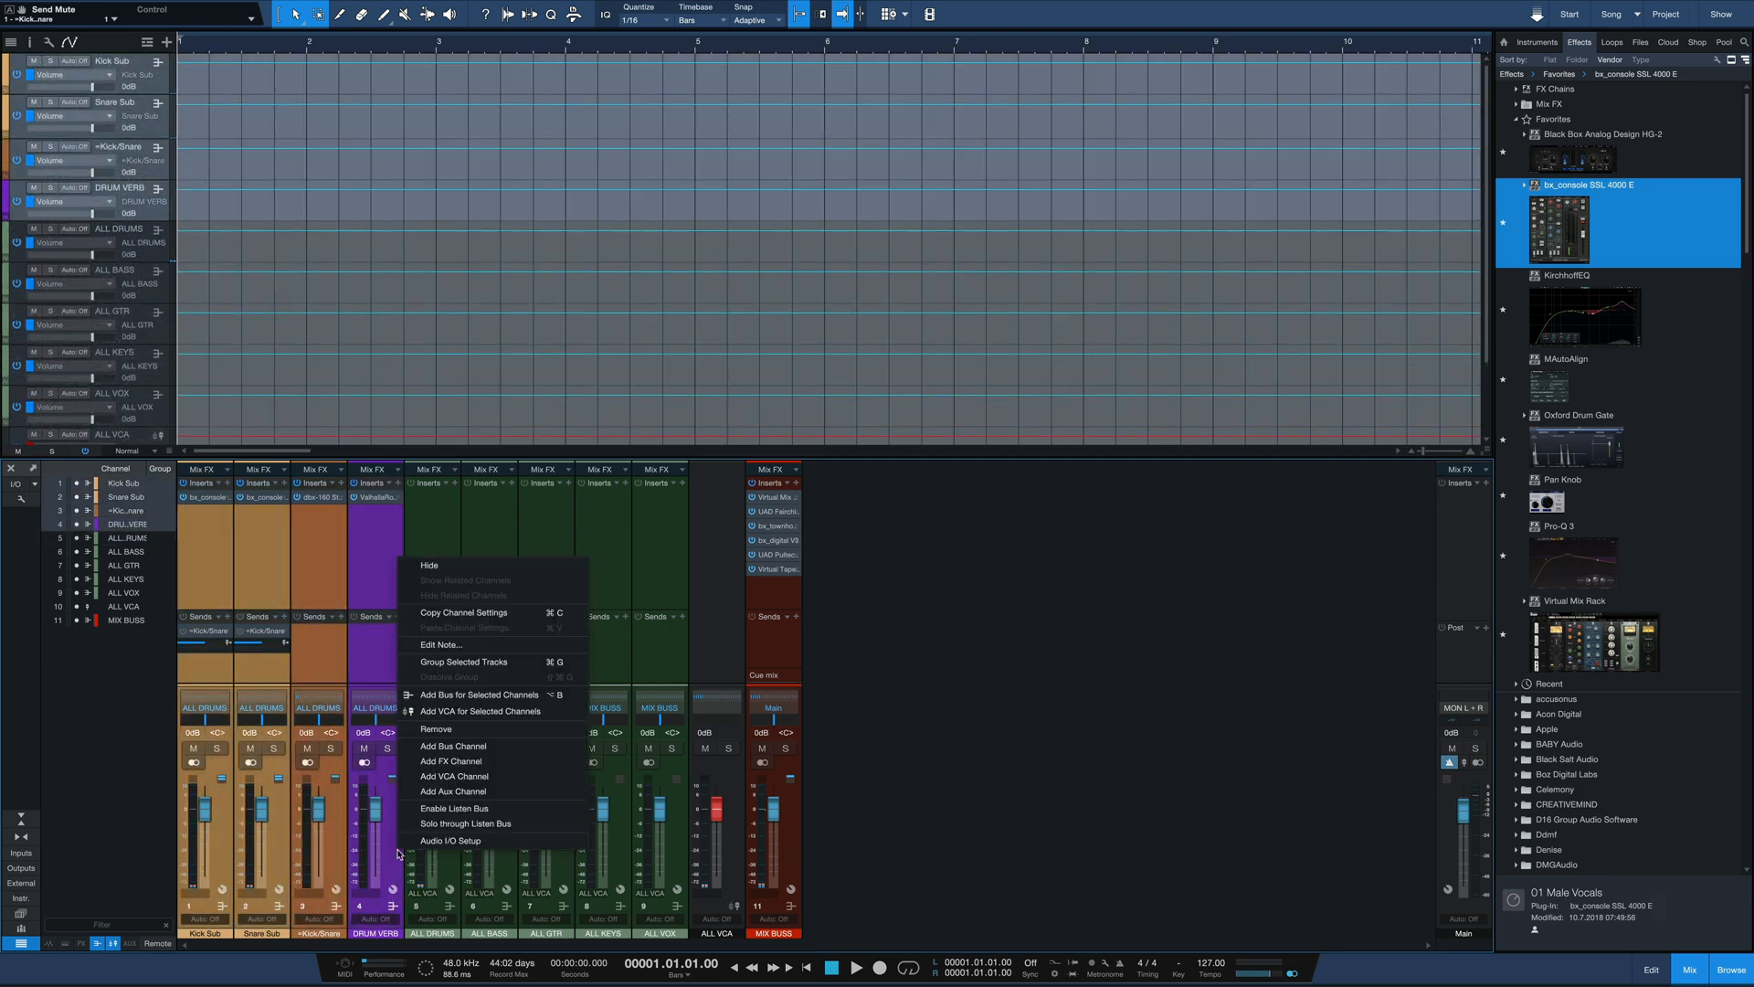
Step: Create a DRUM VCA for the selected Kick Sub, Snare Sub, +Kick/Snare and DRUM VERB buses
click(453, 775)
text(DRUM VCA)
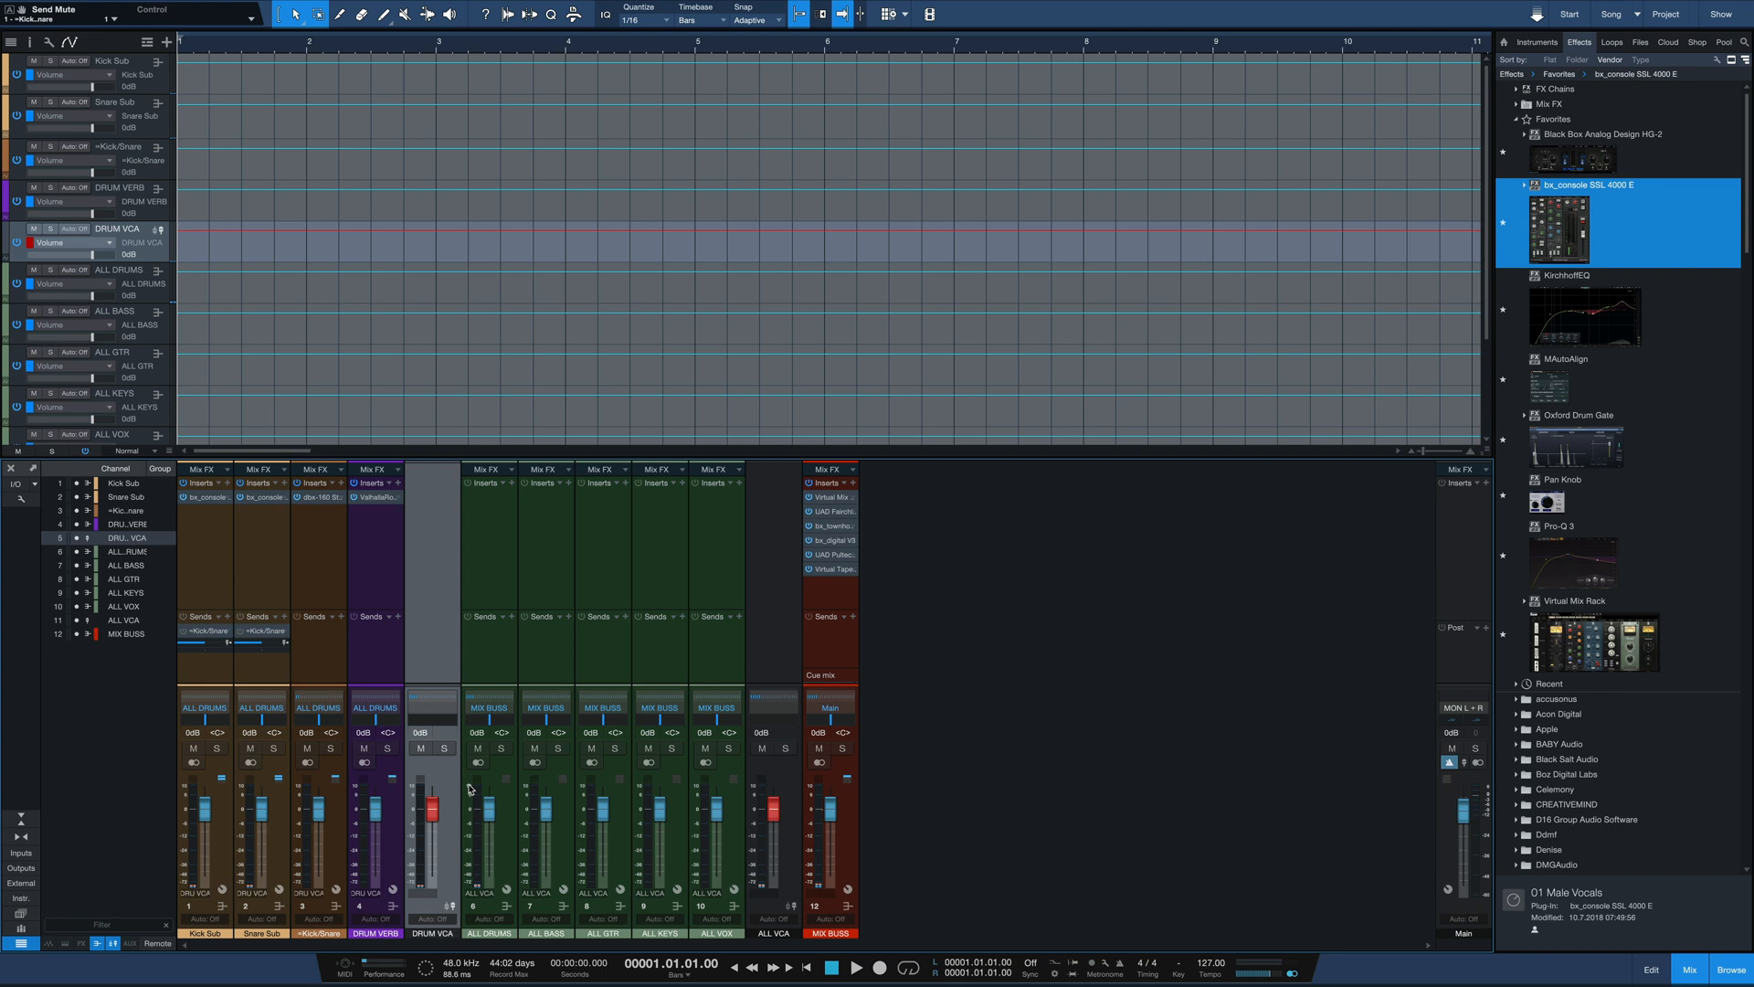
drag(431, 790, 431, 812)
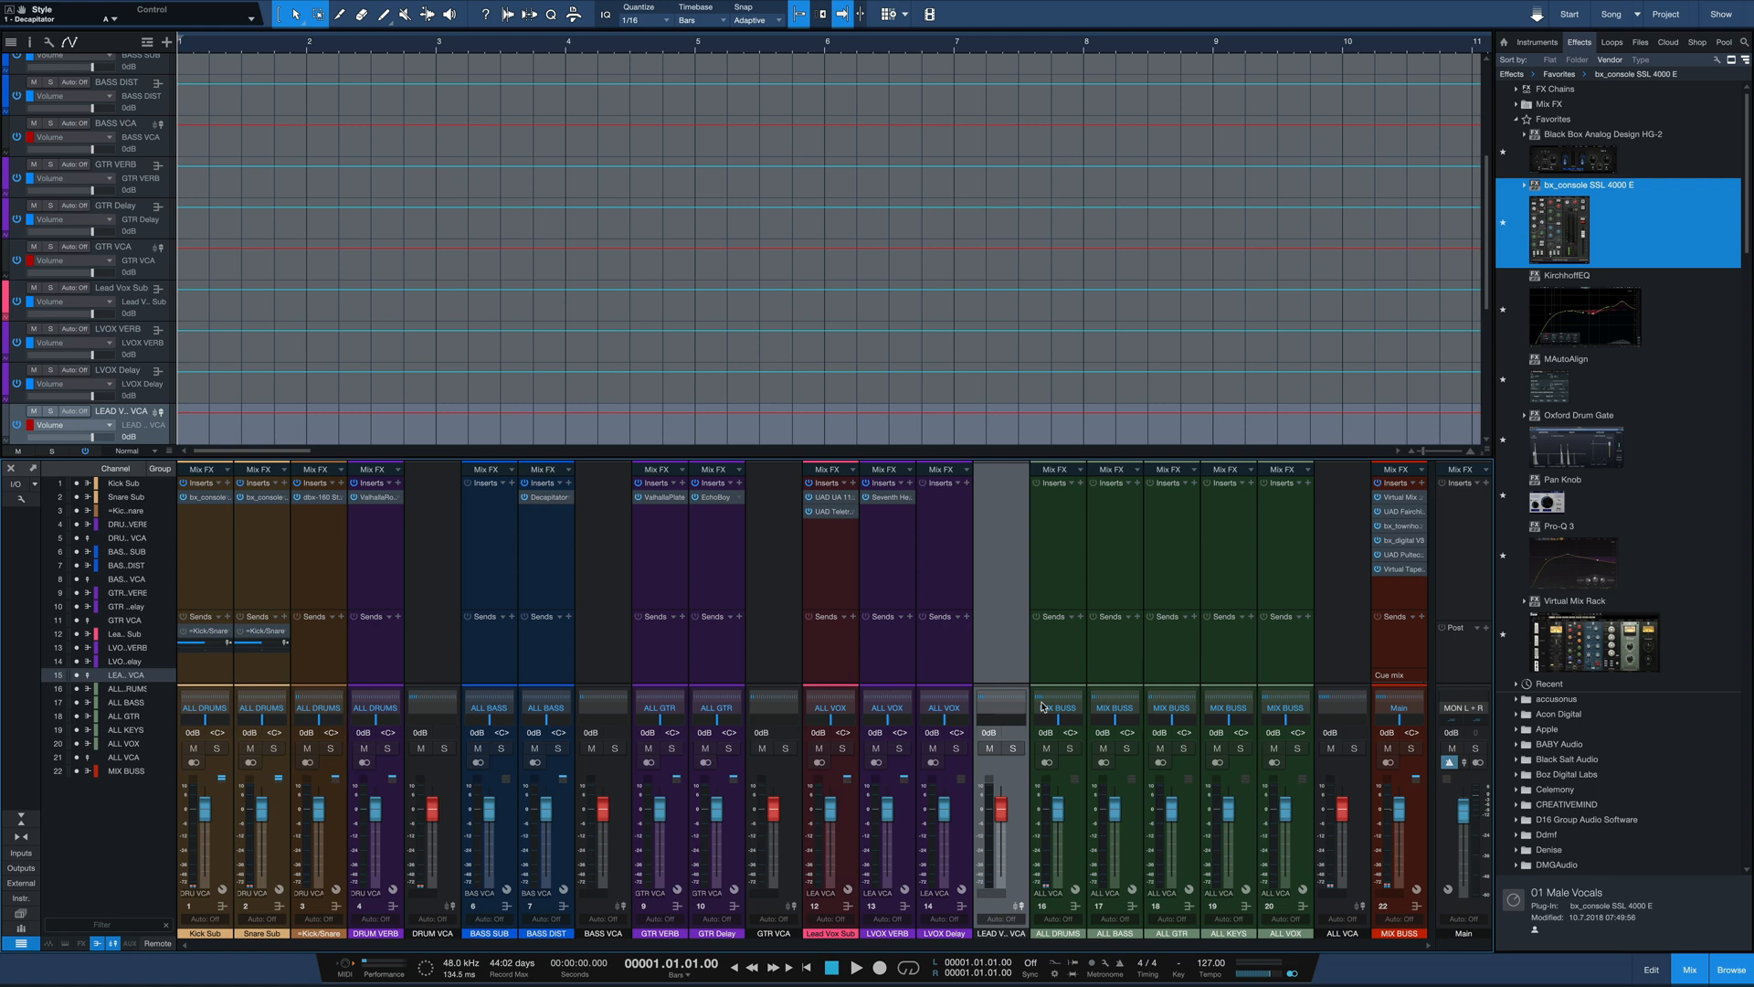
mouse_move(246, 817)
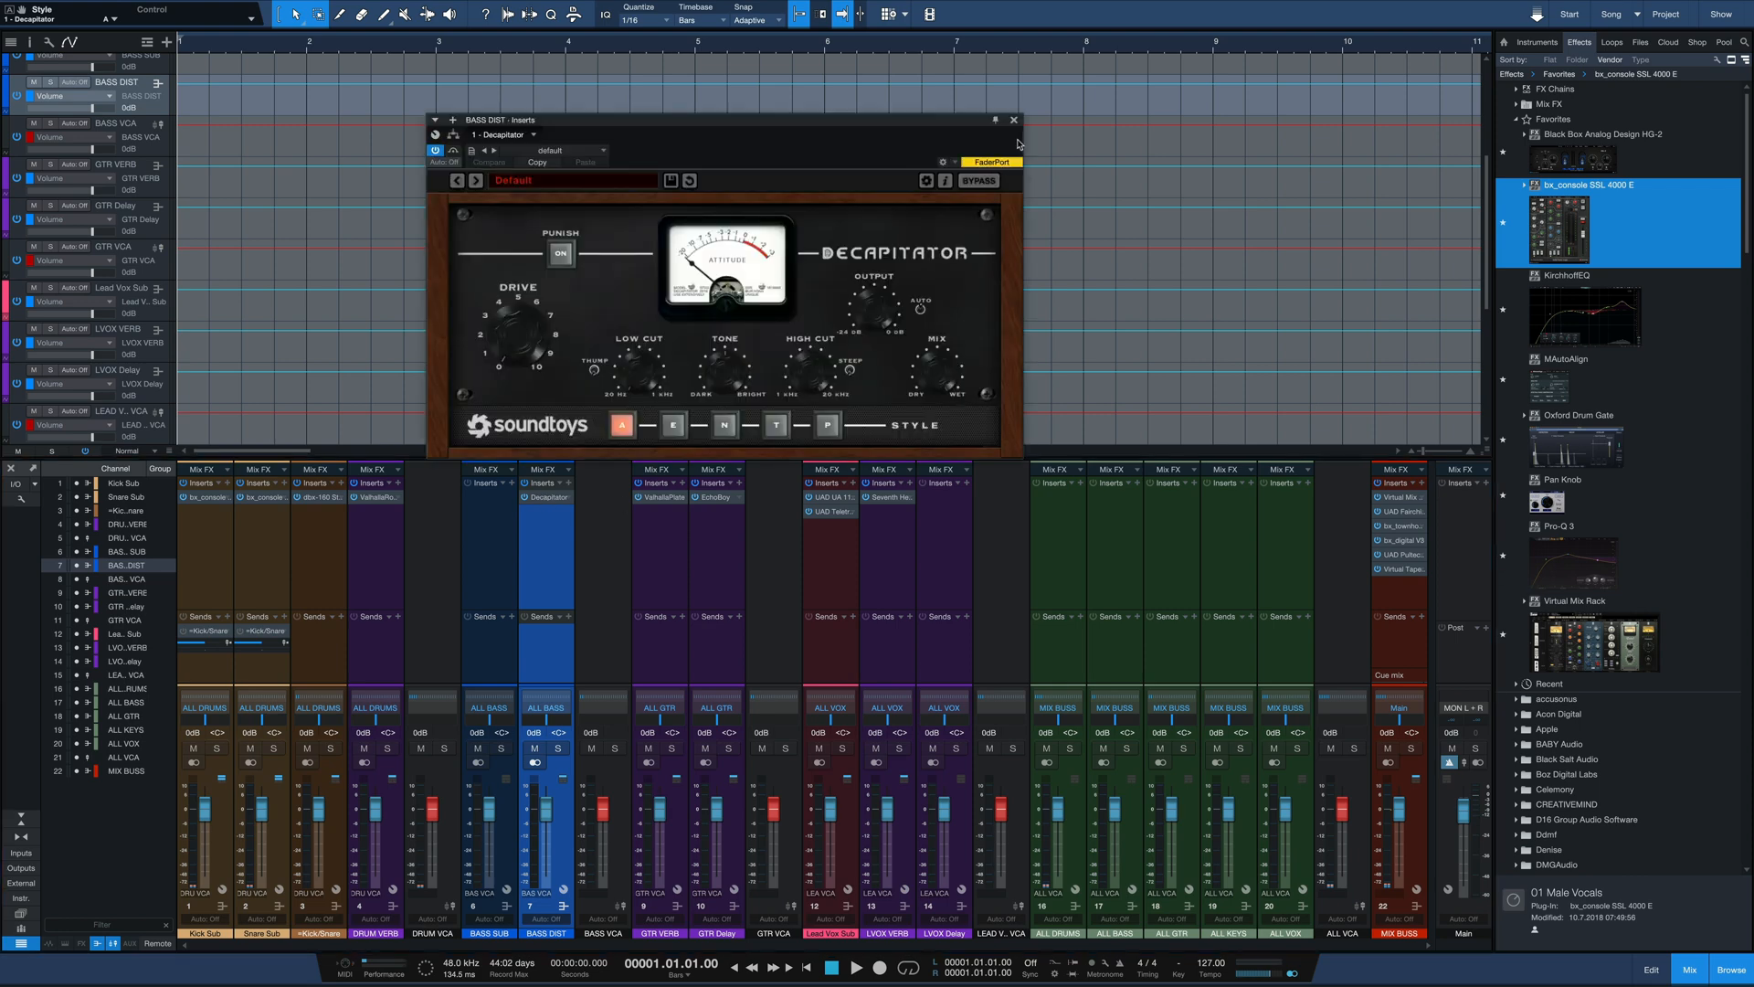
Step: Review the Decapitator and the two Lead Vox Sub compressors in their plugin windows
click(1012, 120)
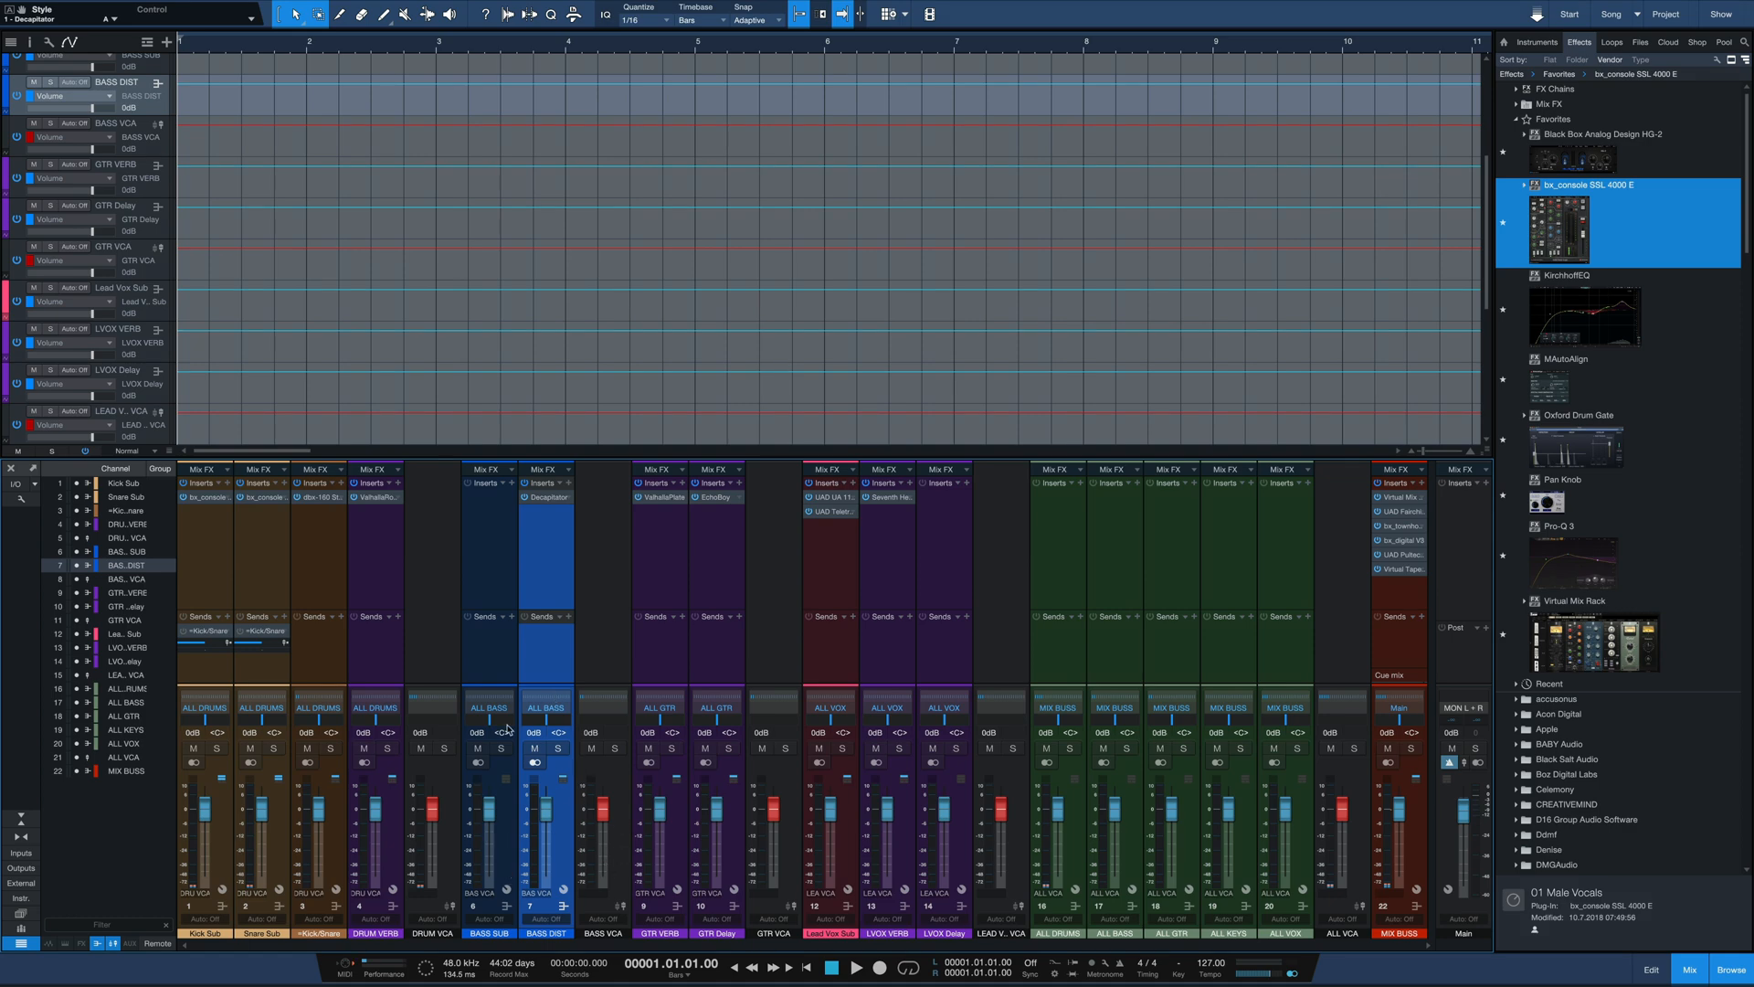
mouse_move(1135, 881)
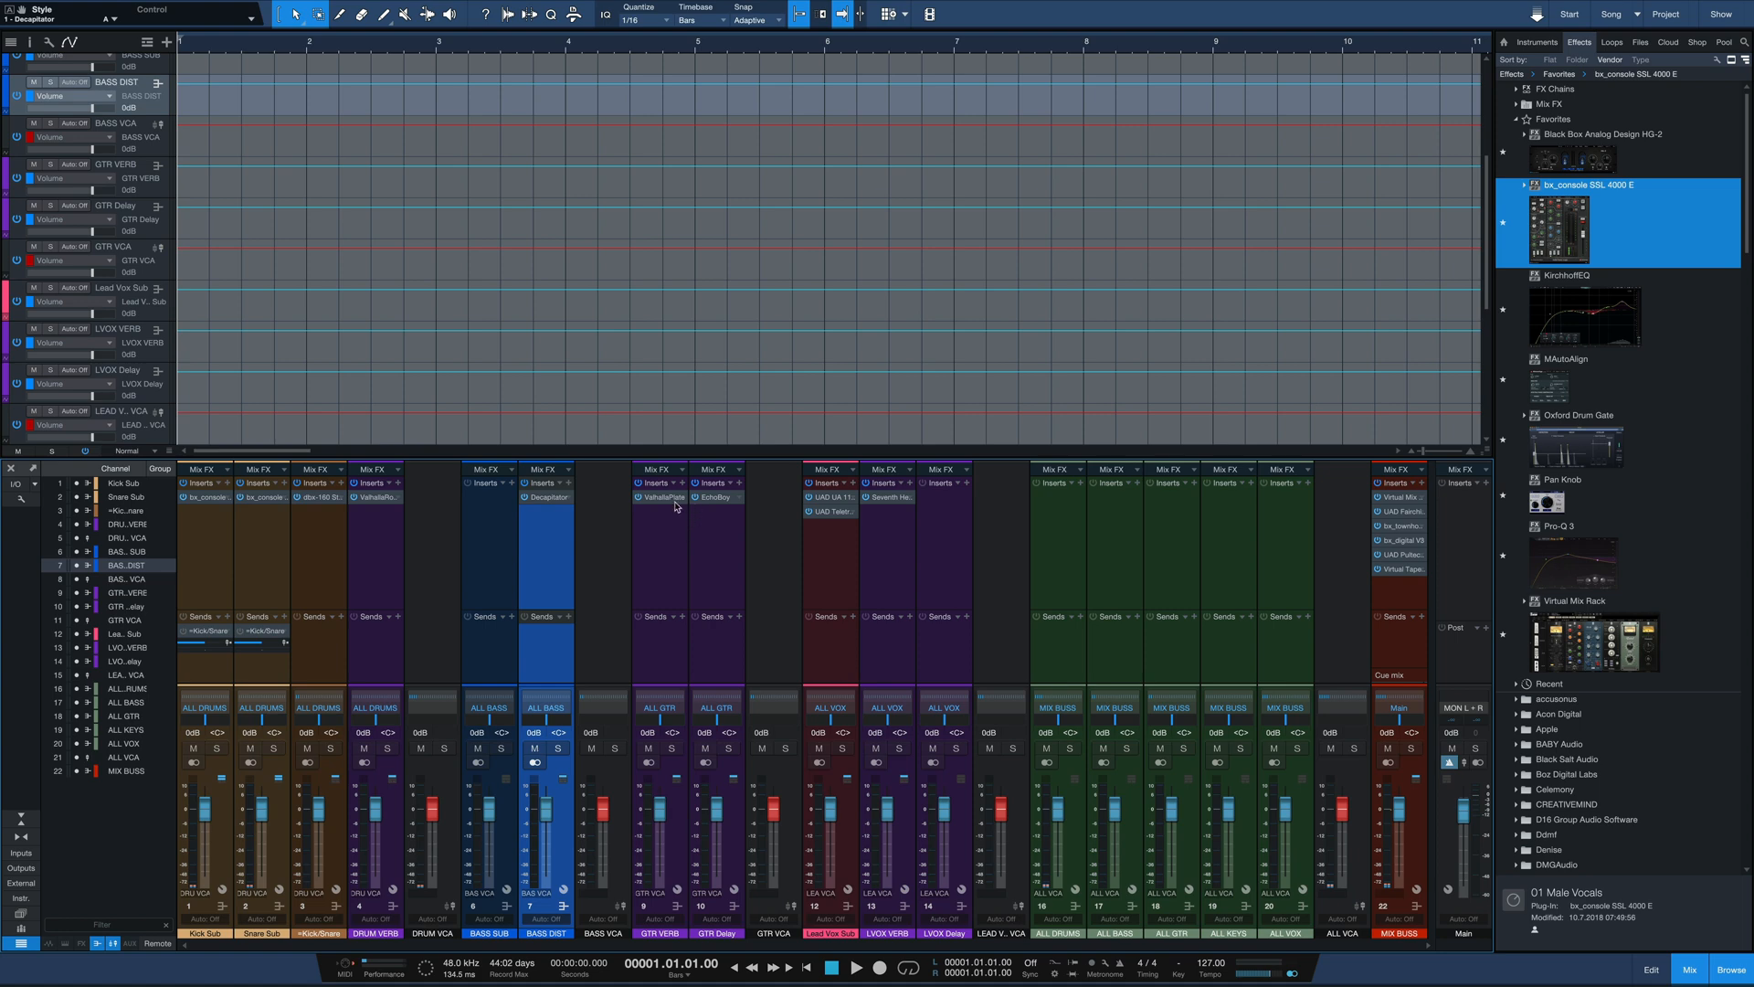
mouse_move(715, 507)
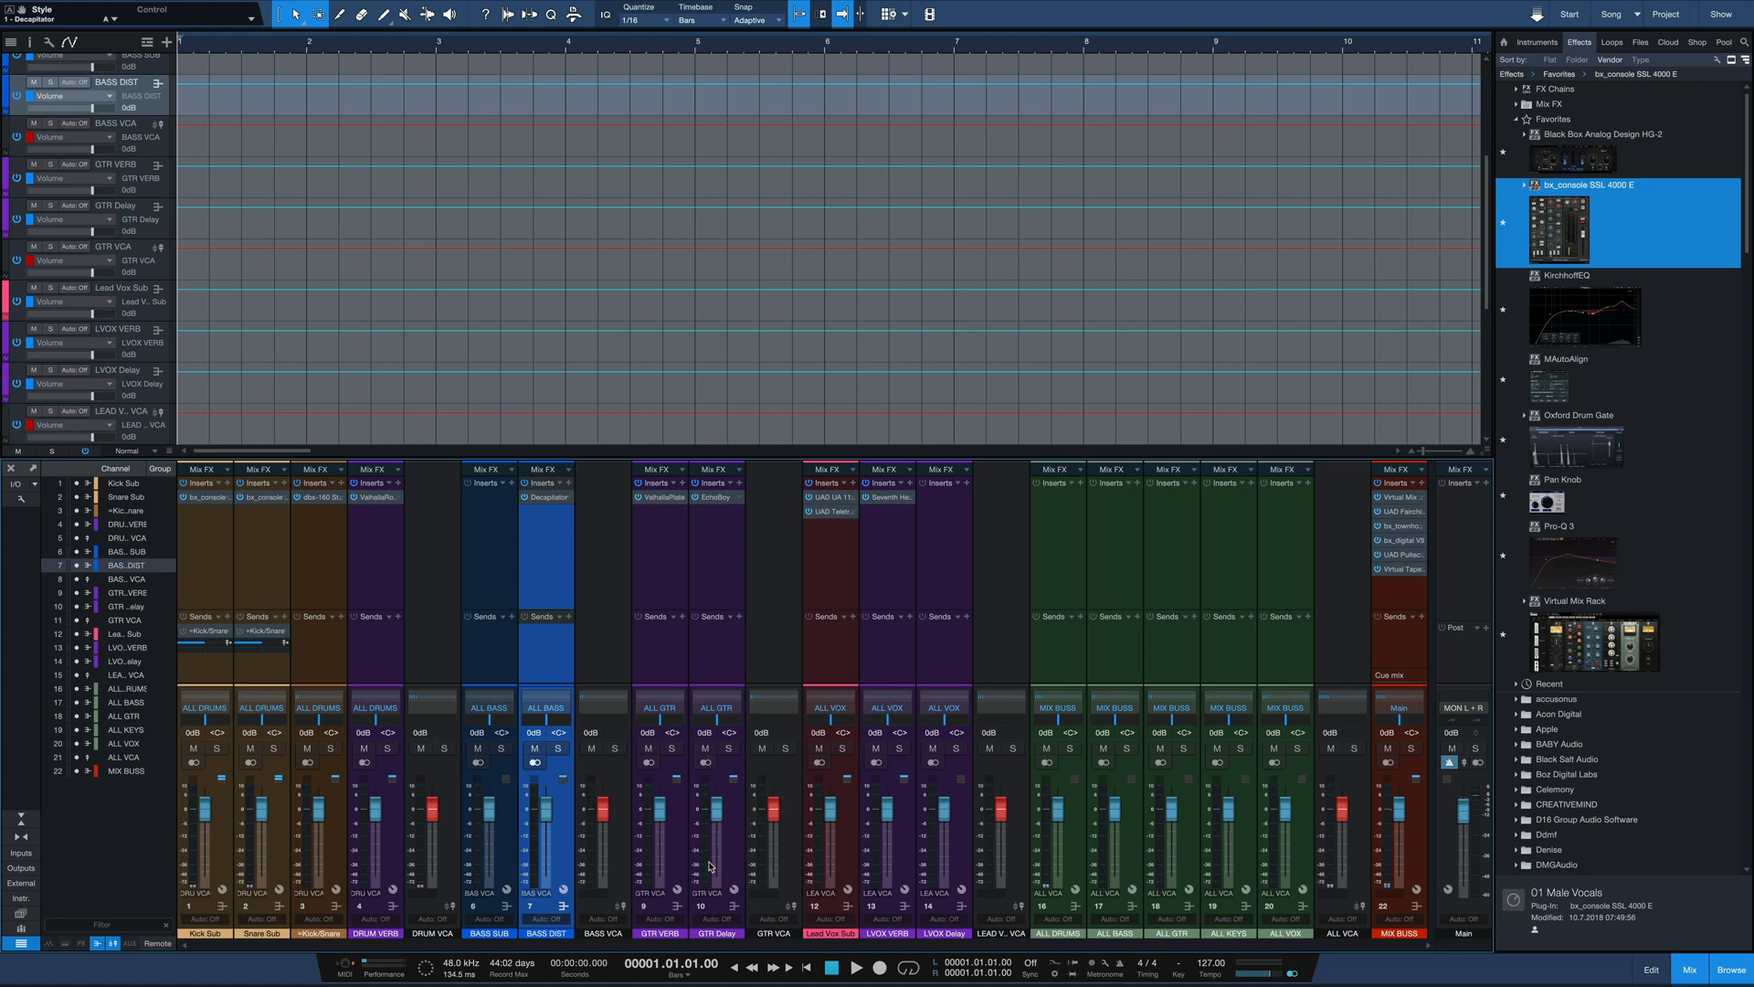
mouse_move(846, 857)
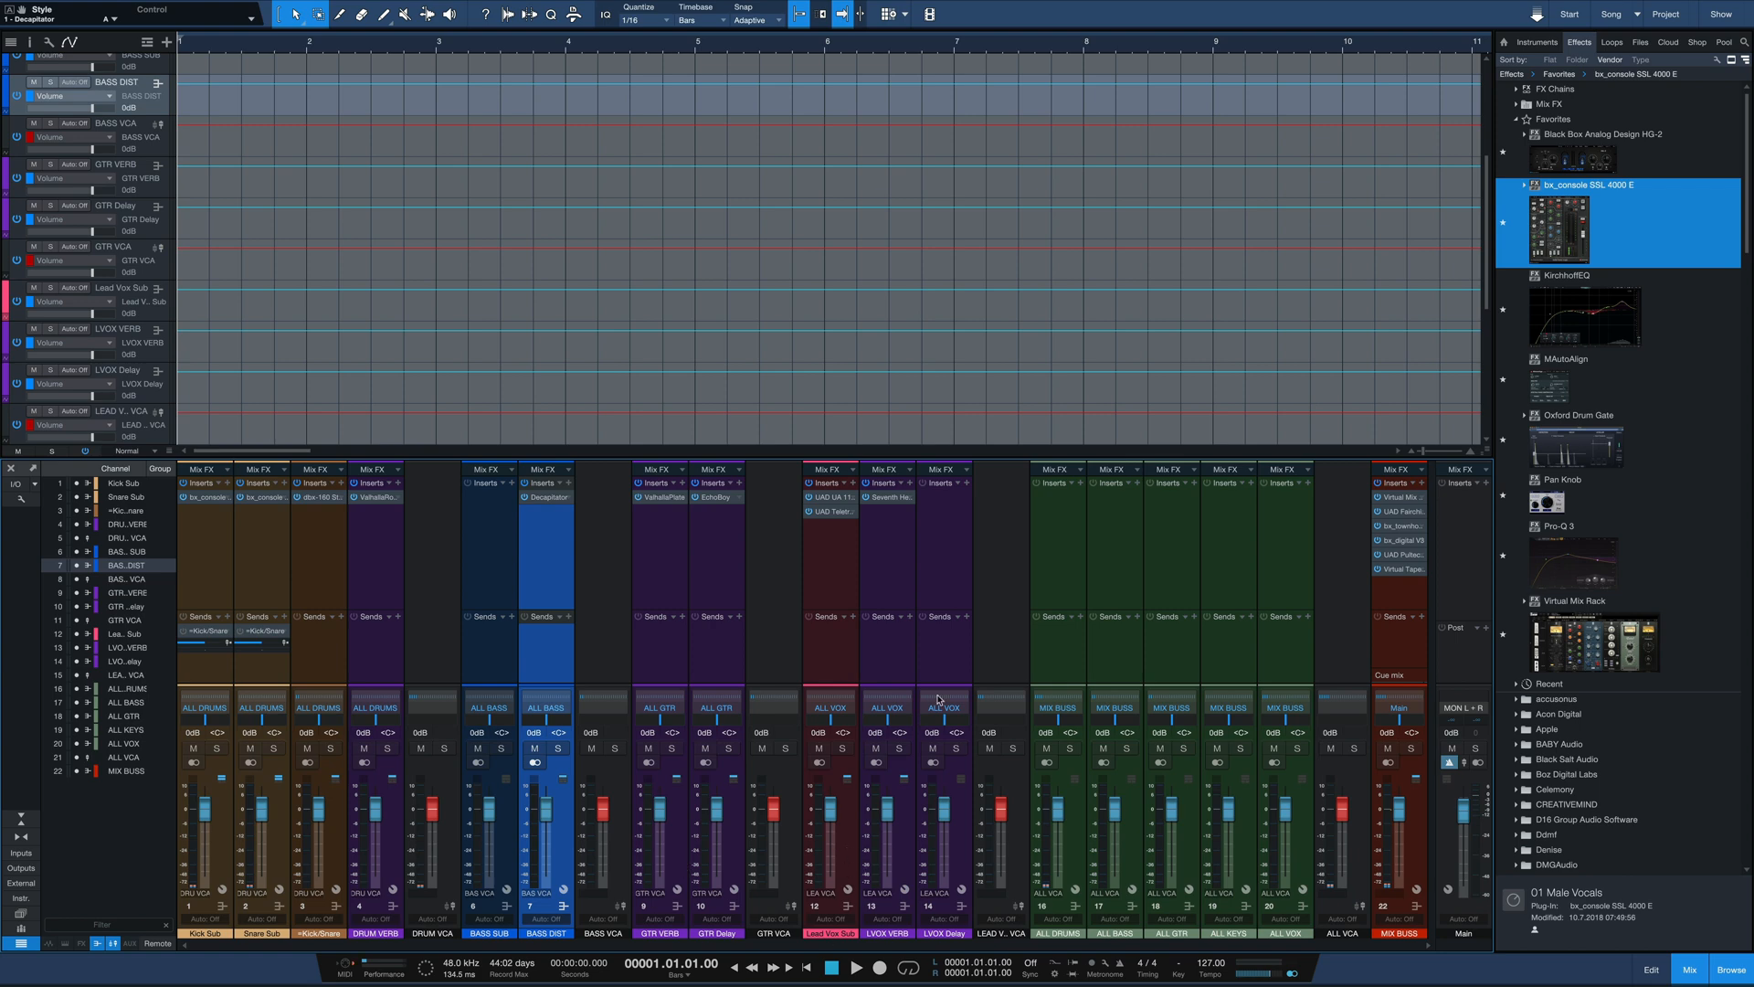
click(830, 497)
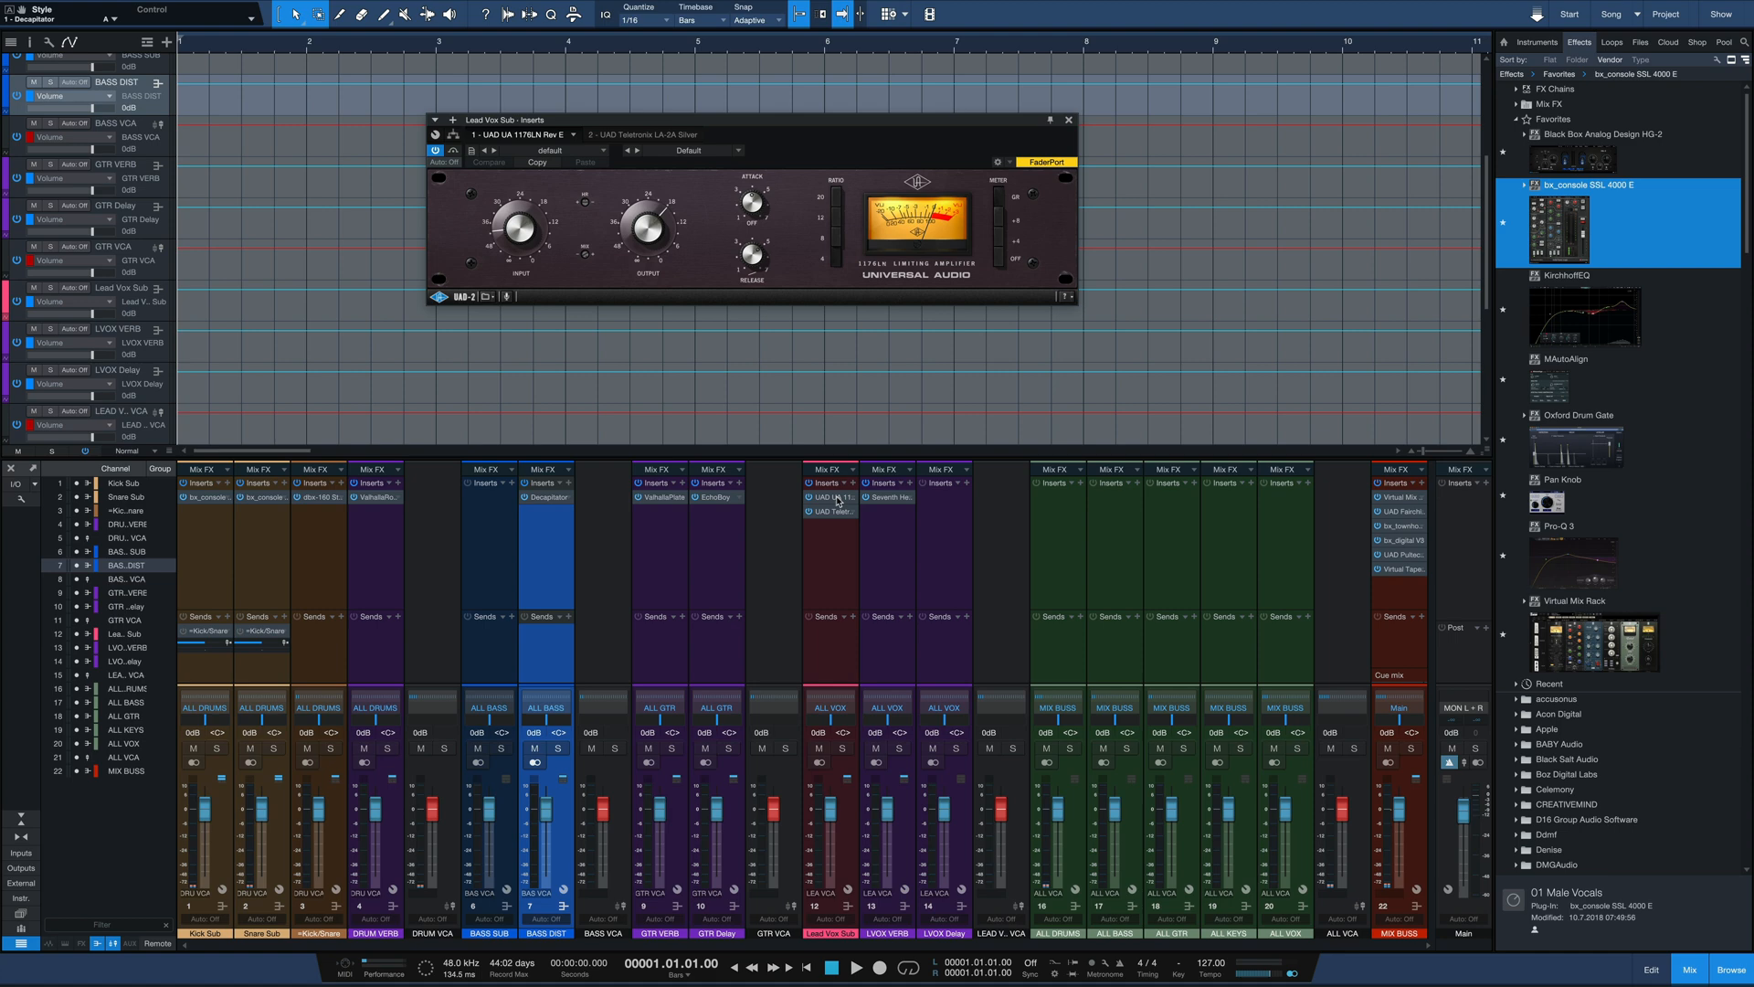
click(660, 133)
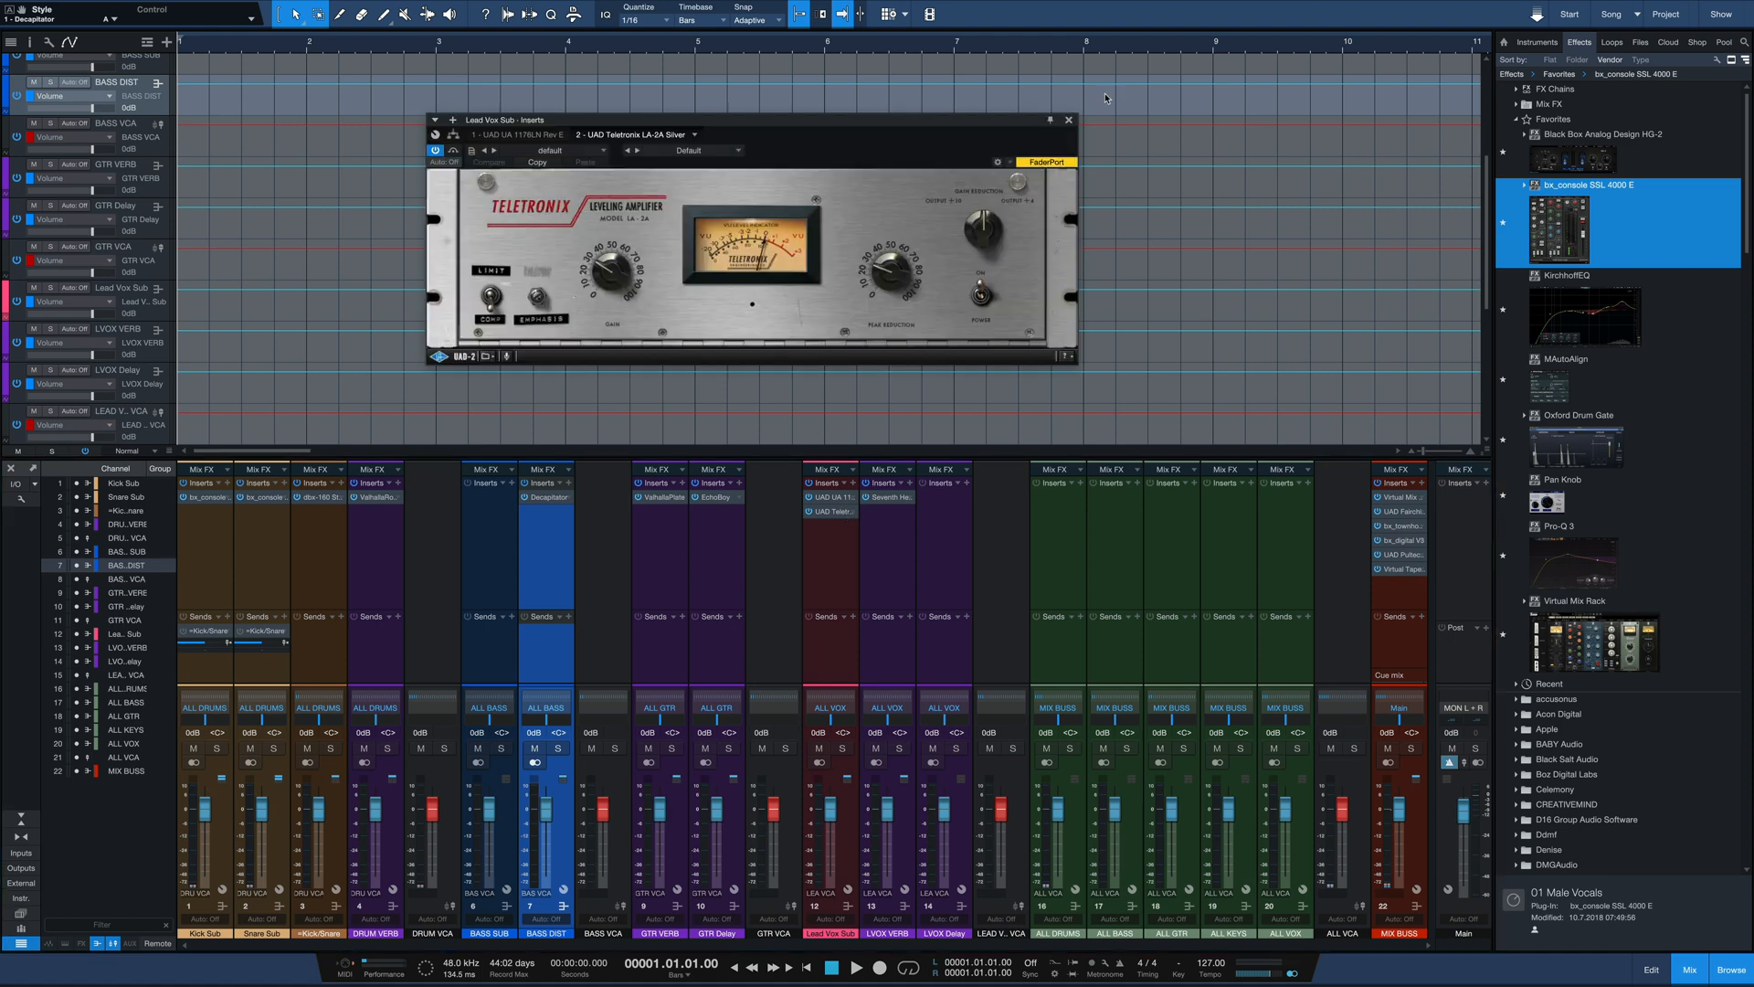
click(1067, 121)
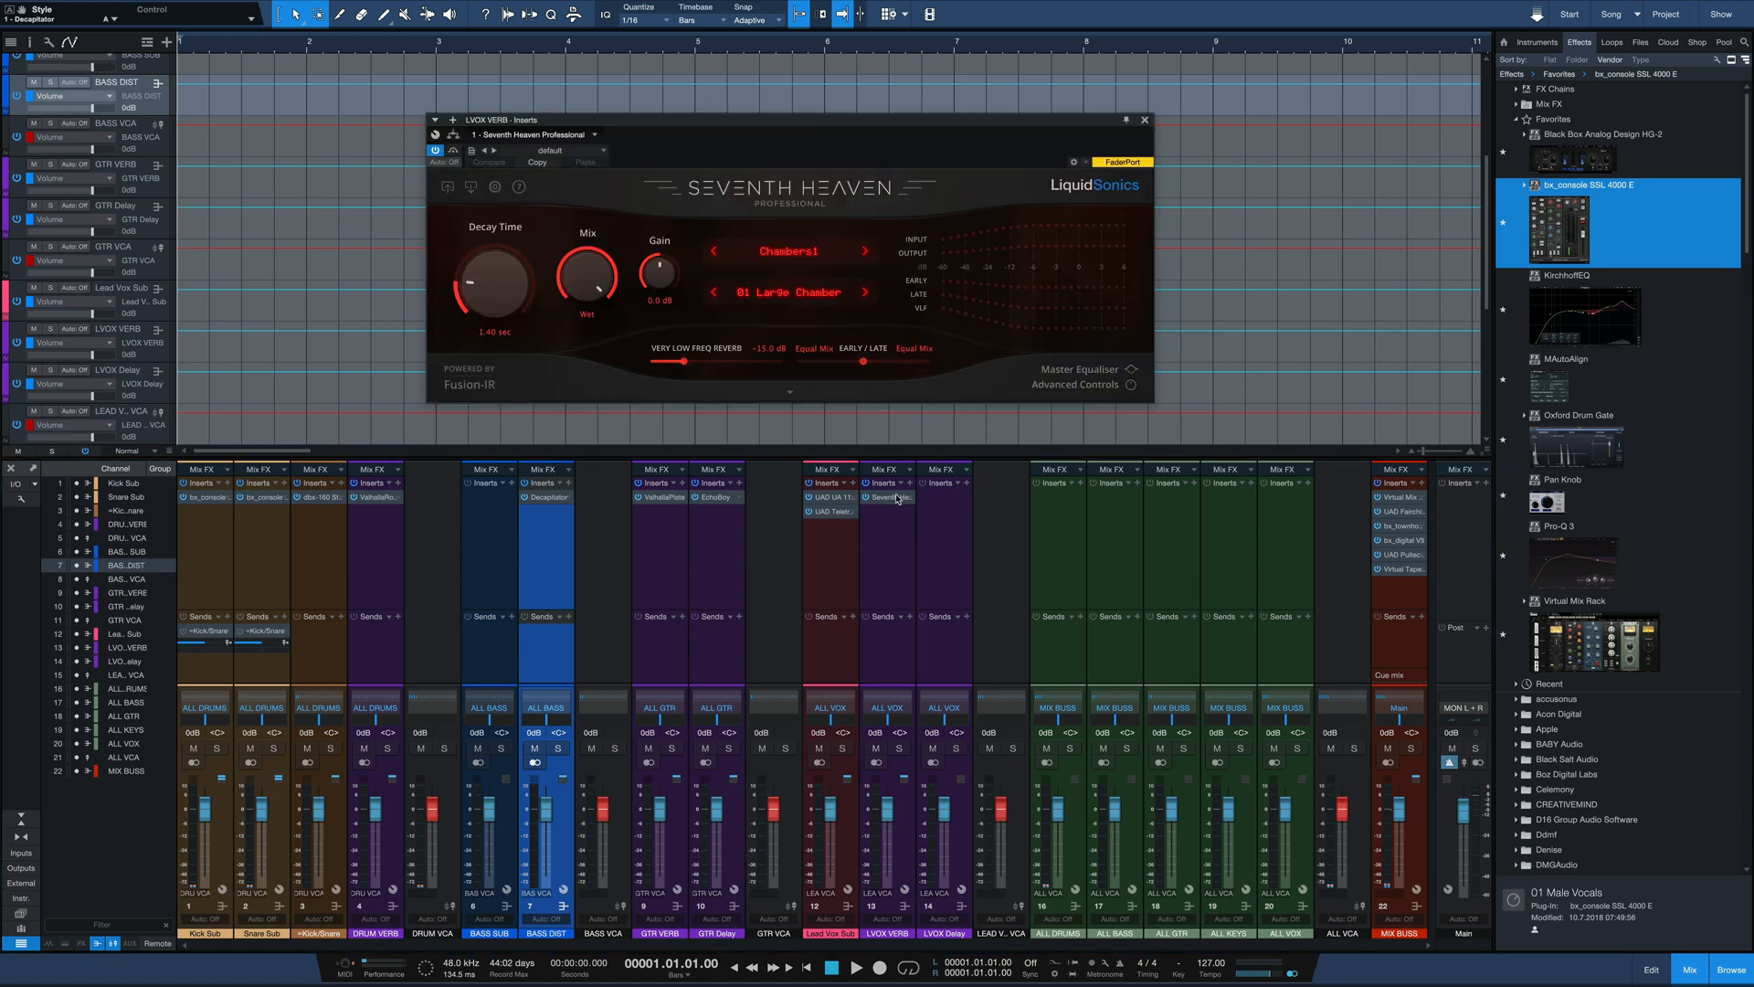
mouse_move(1144, 121)
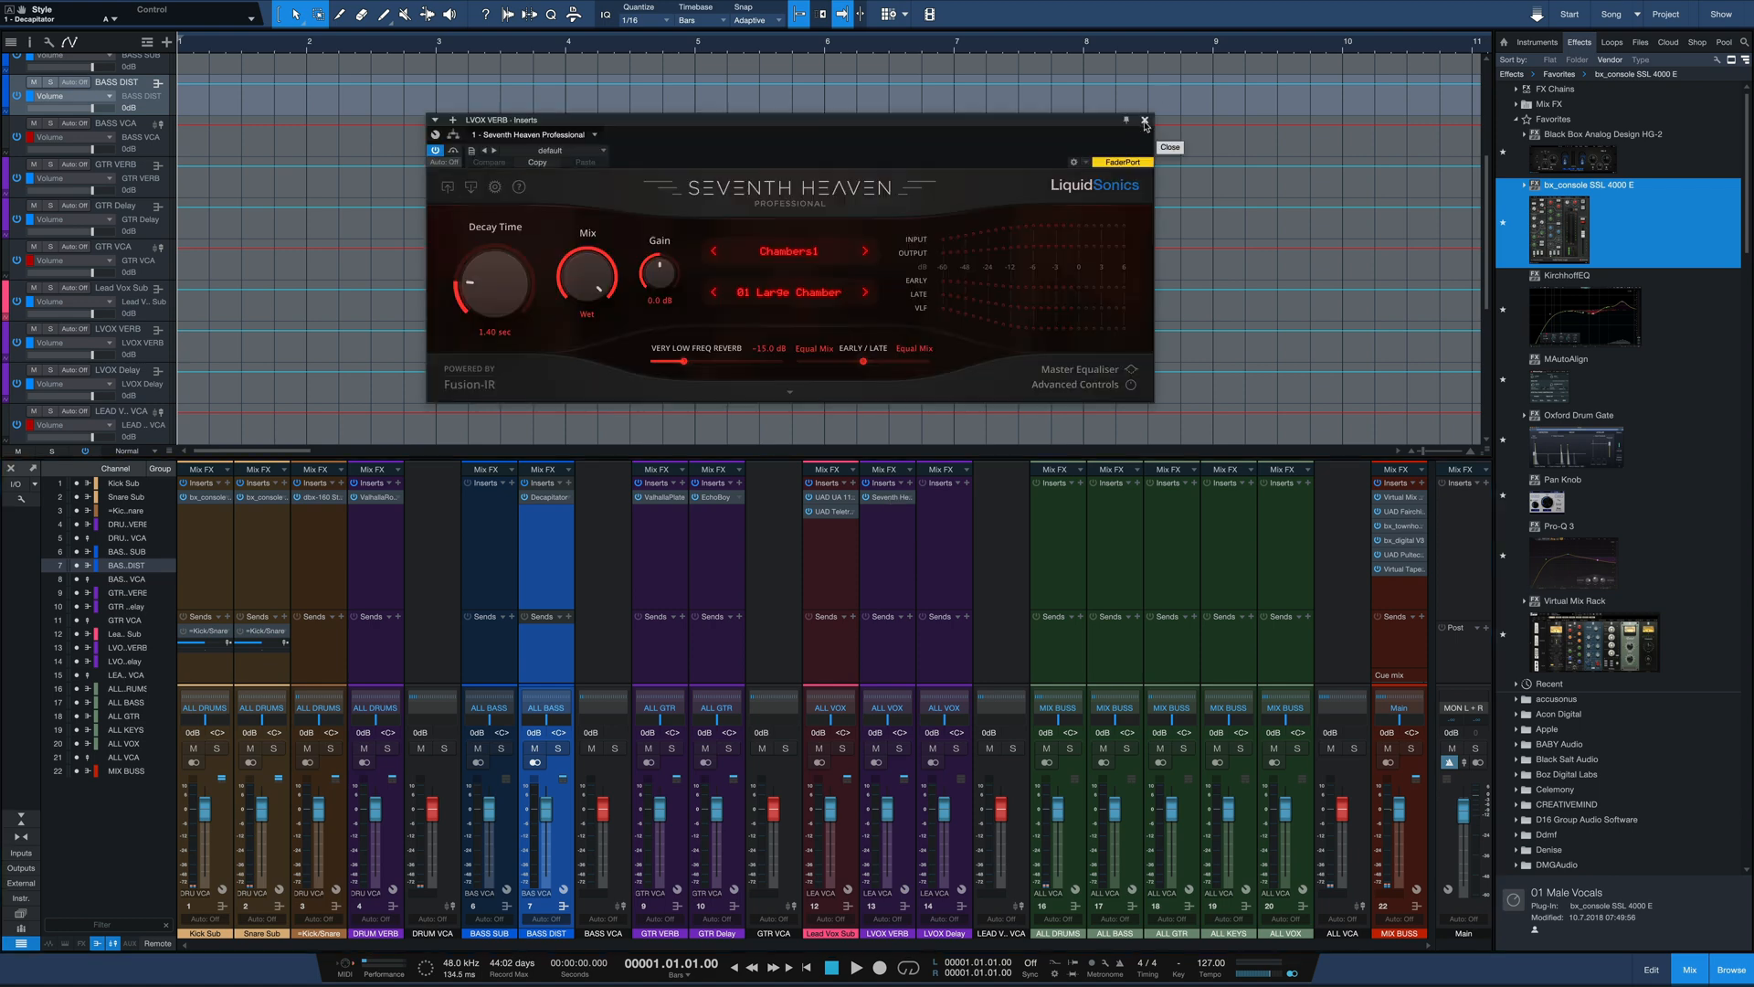
Step: Insert Soundtoys EchoBoy on the LVOX Delay bus
click(1144, 120)
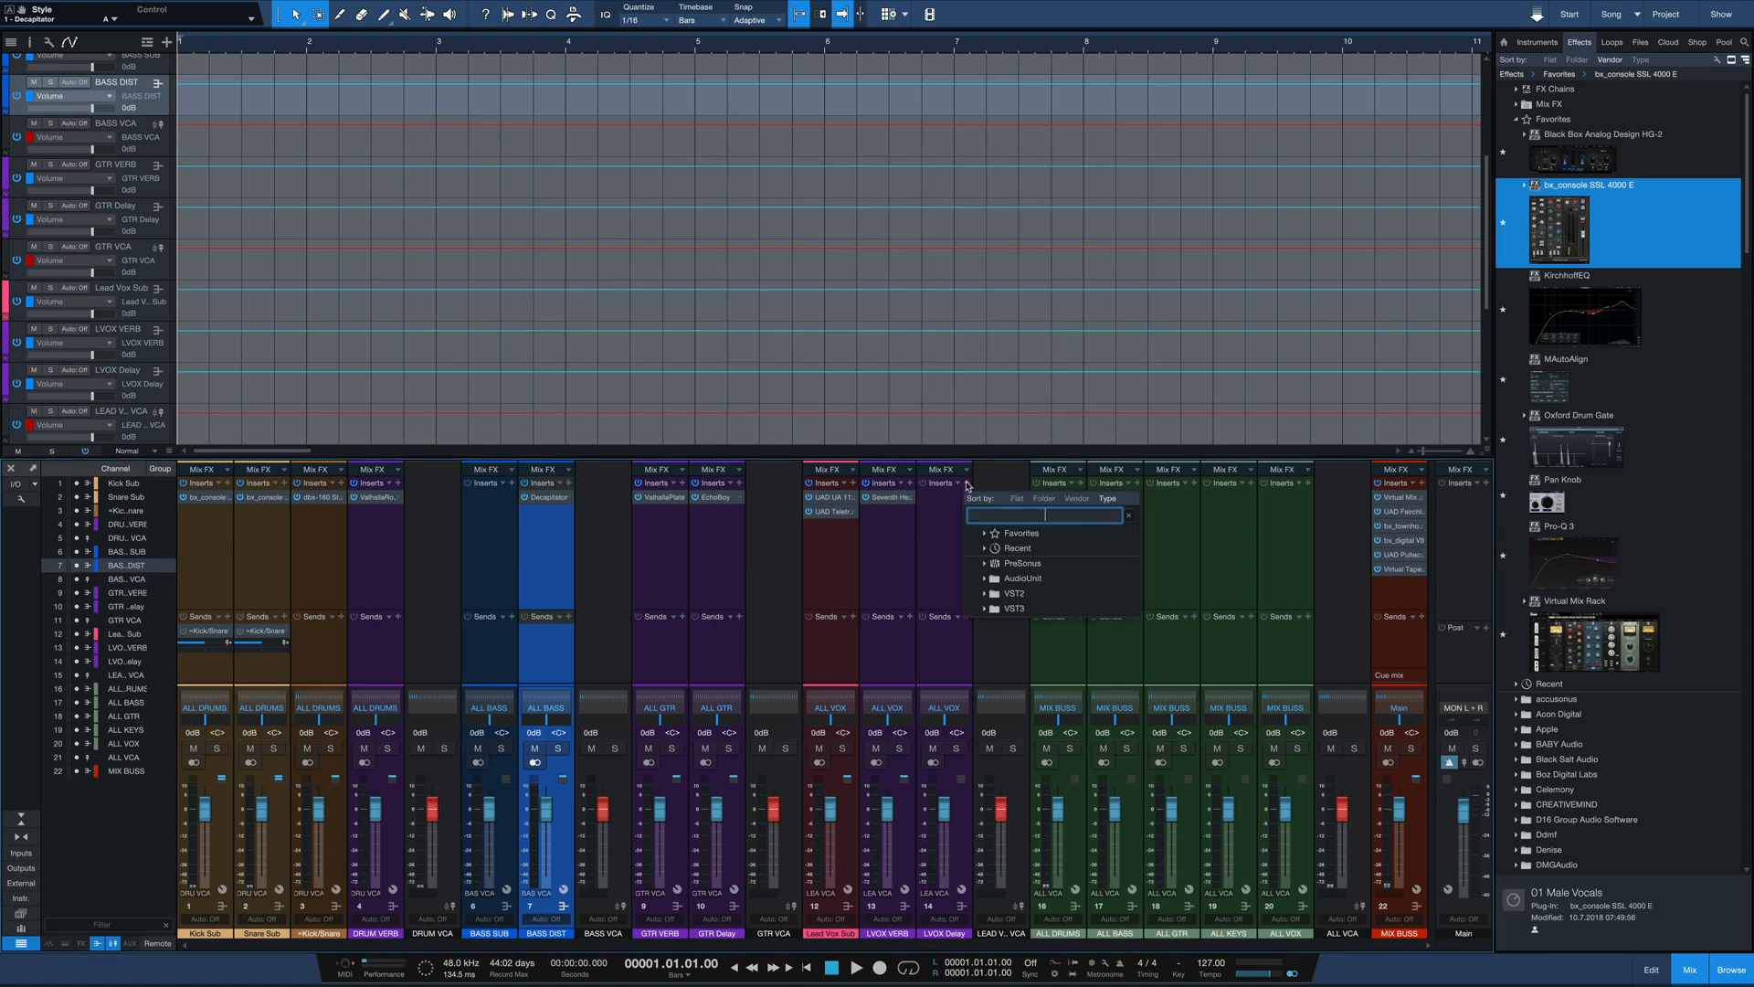
text(echo)
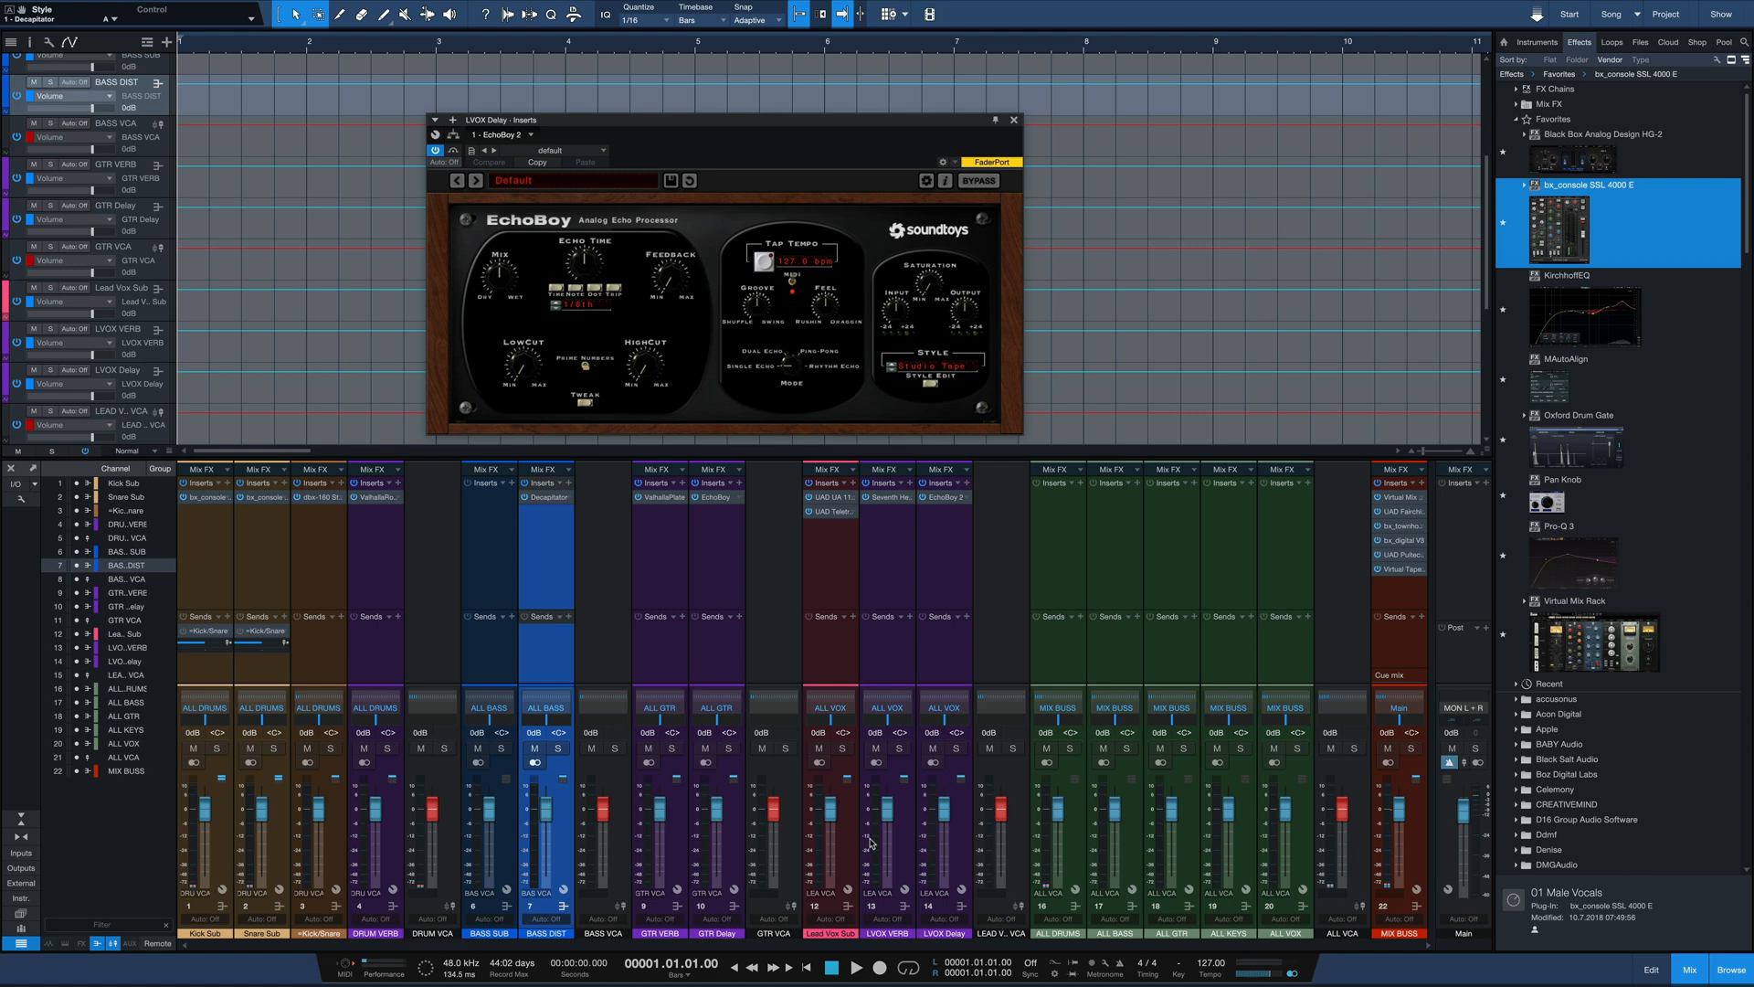
click(1013, 121)
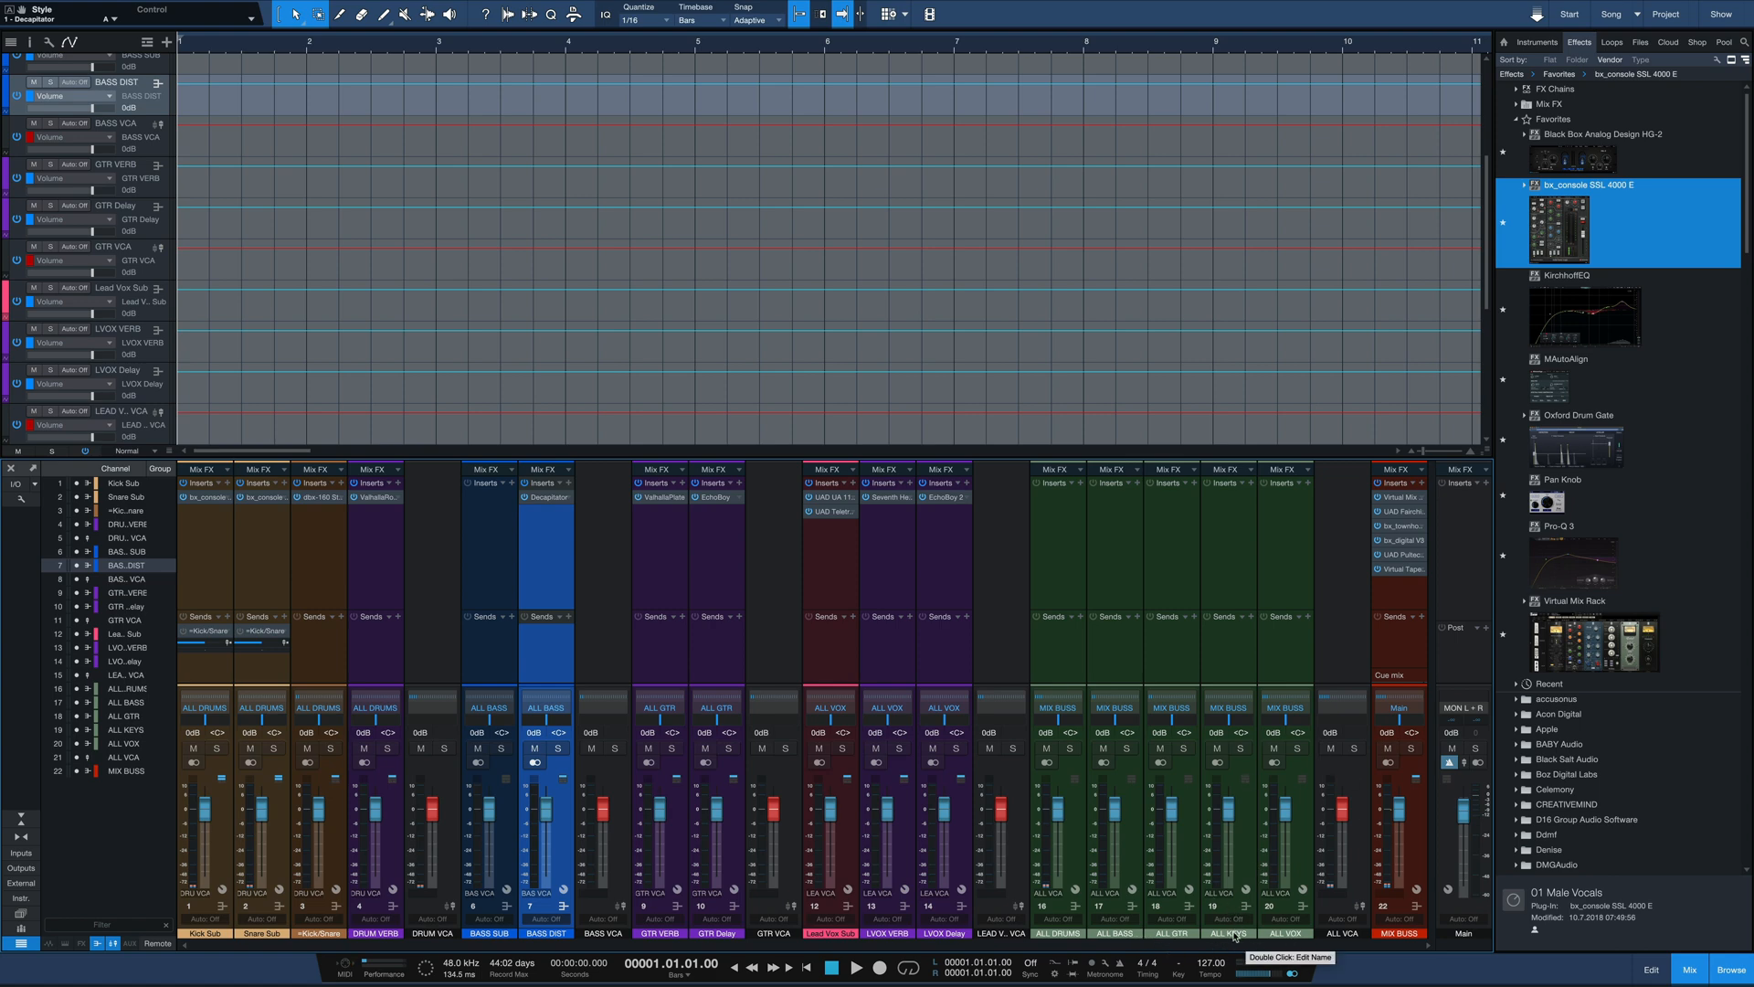
mouse_move(1254, 857)
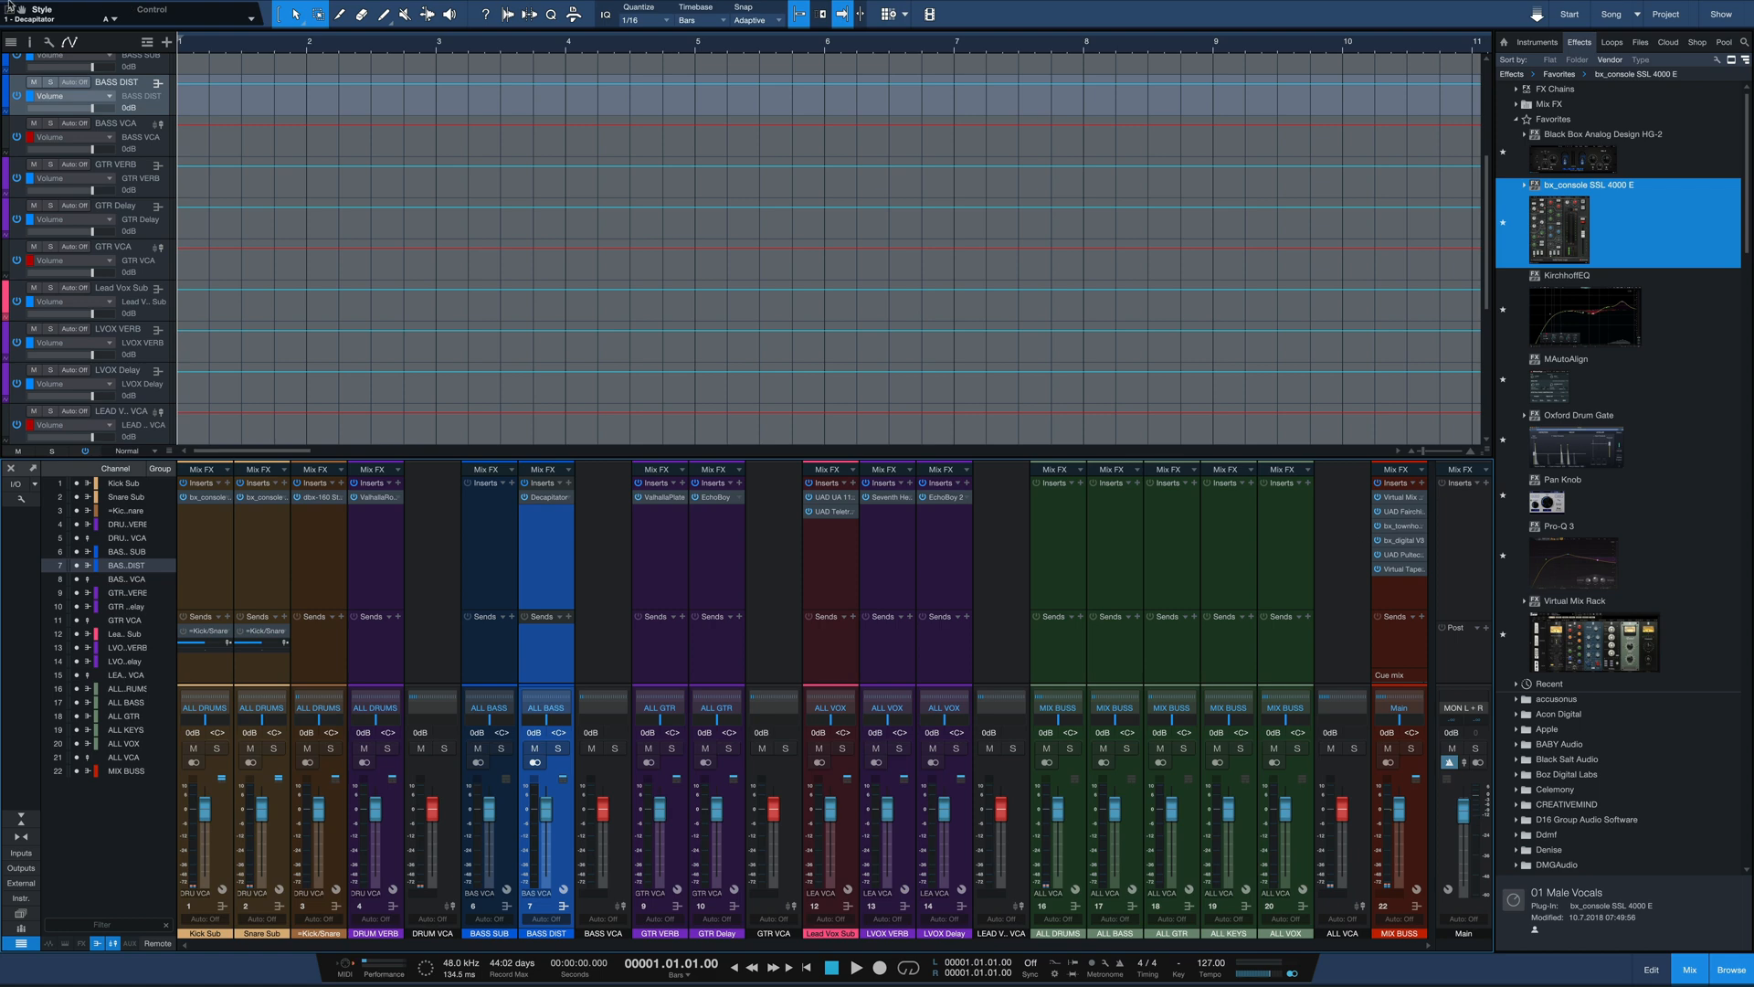
Step: Save the song as a template titled Example Template via File > Save As Template
click(108, 7)
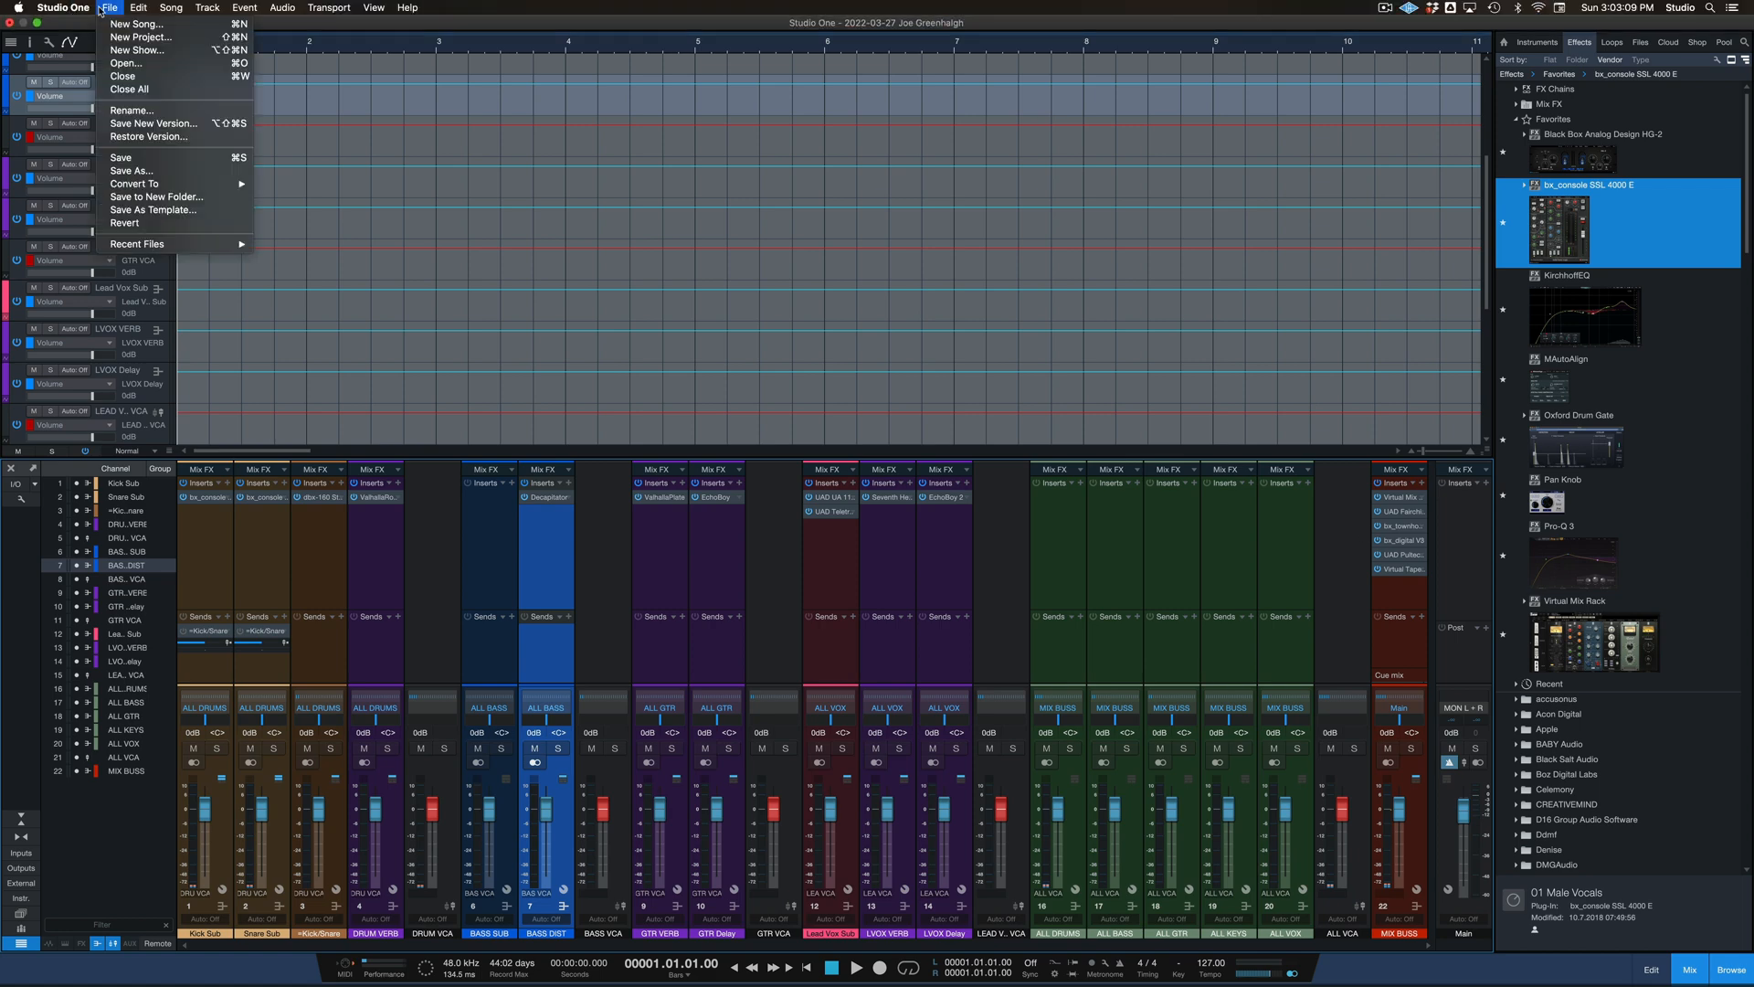
click(154, 210)
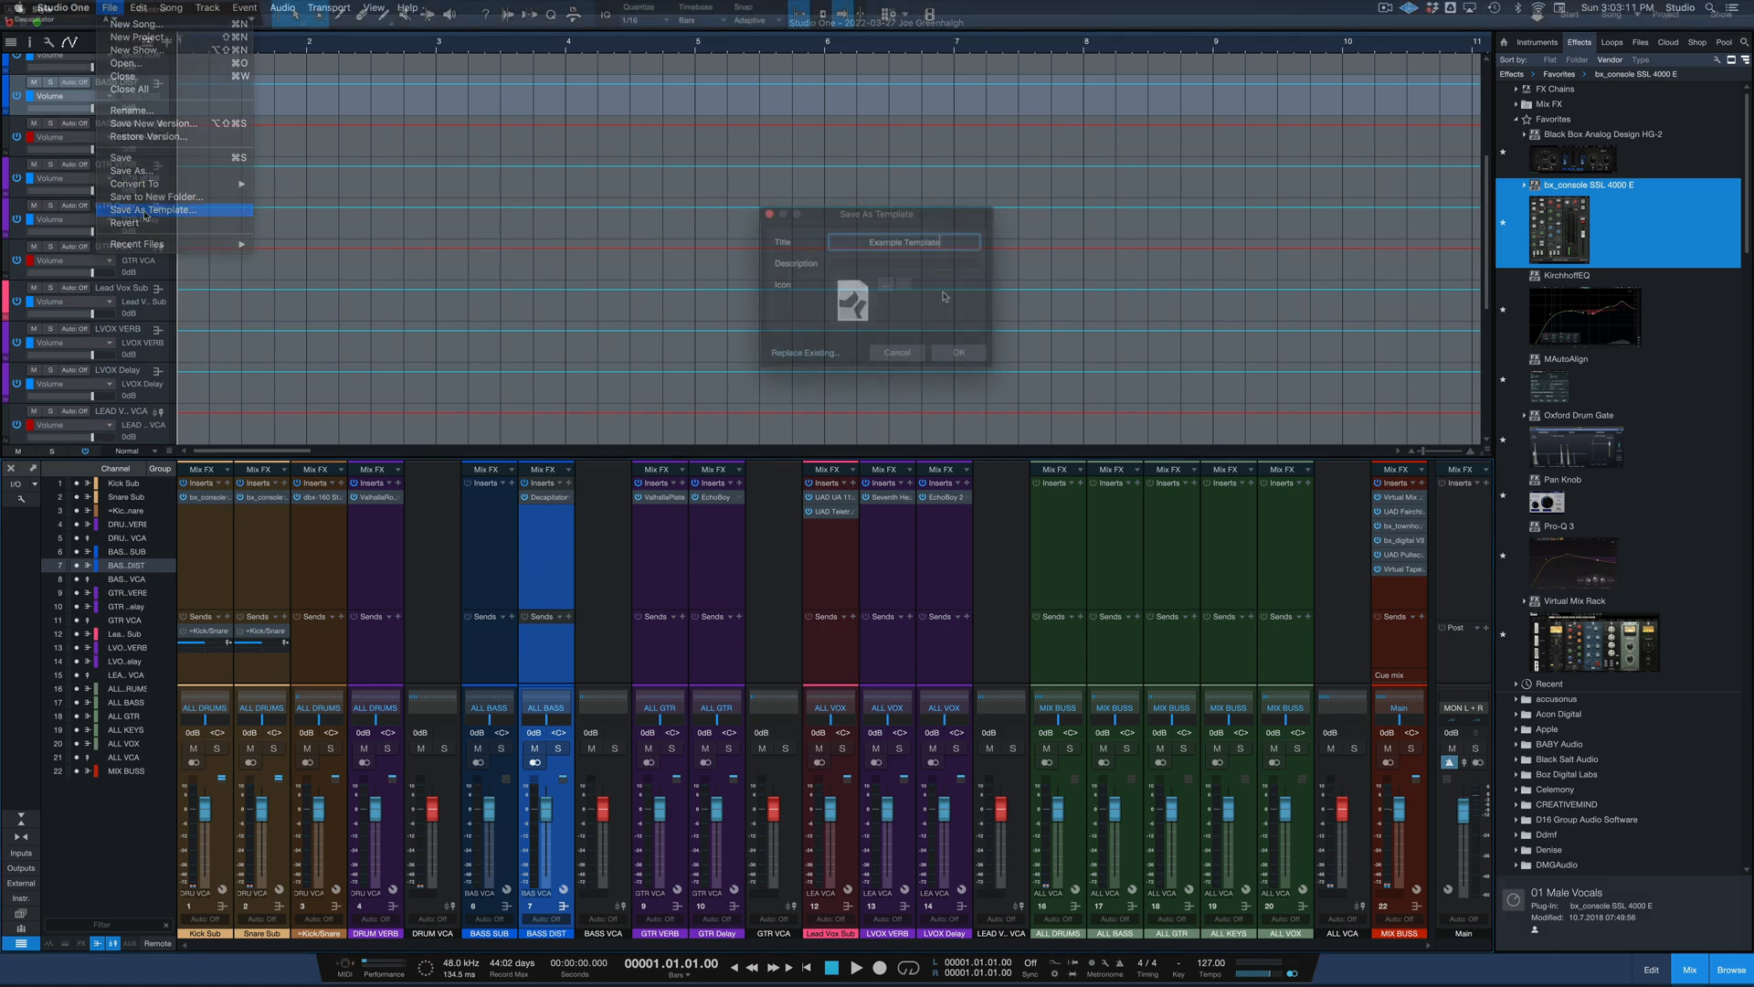
click(904, 241)
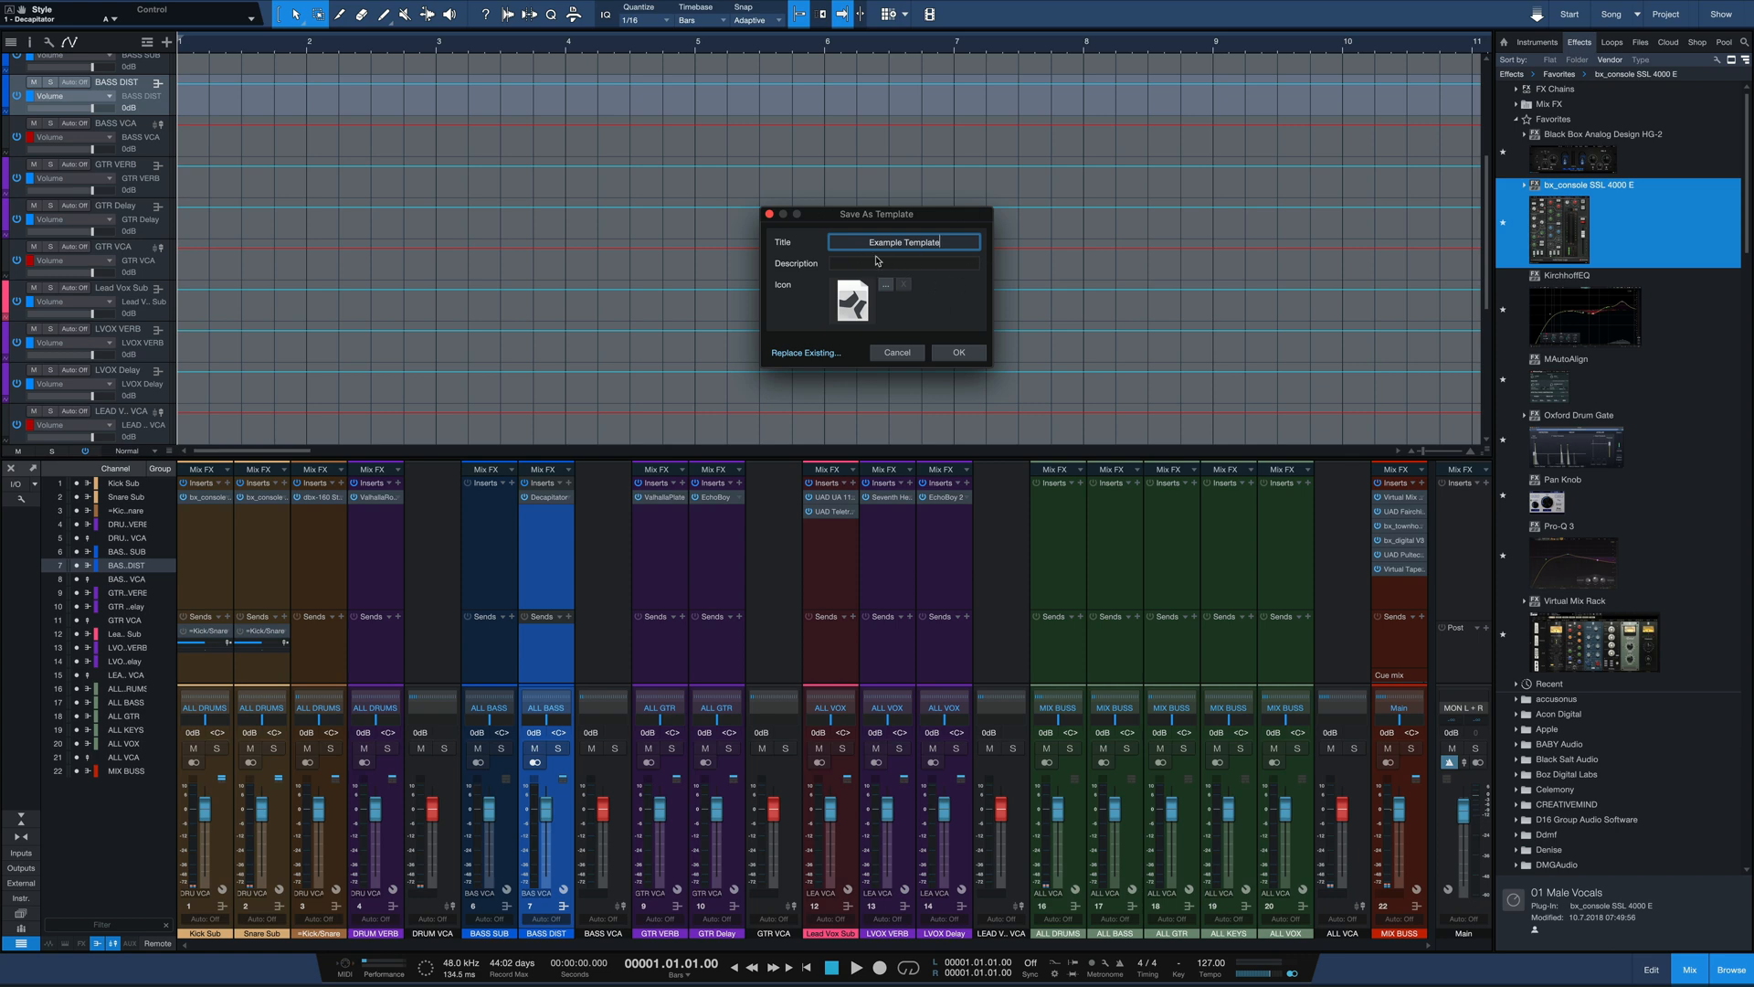
mouse_move(956, 254)
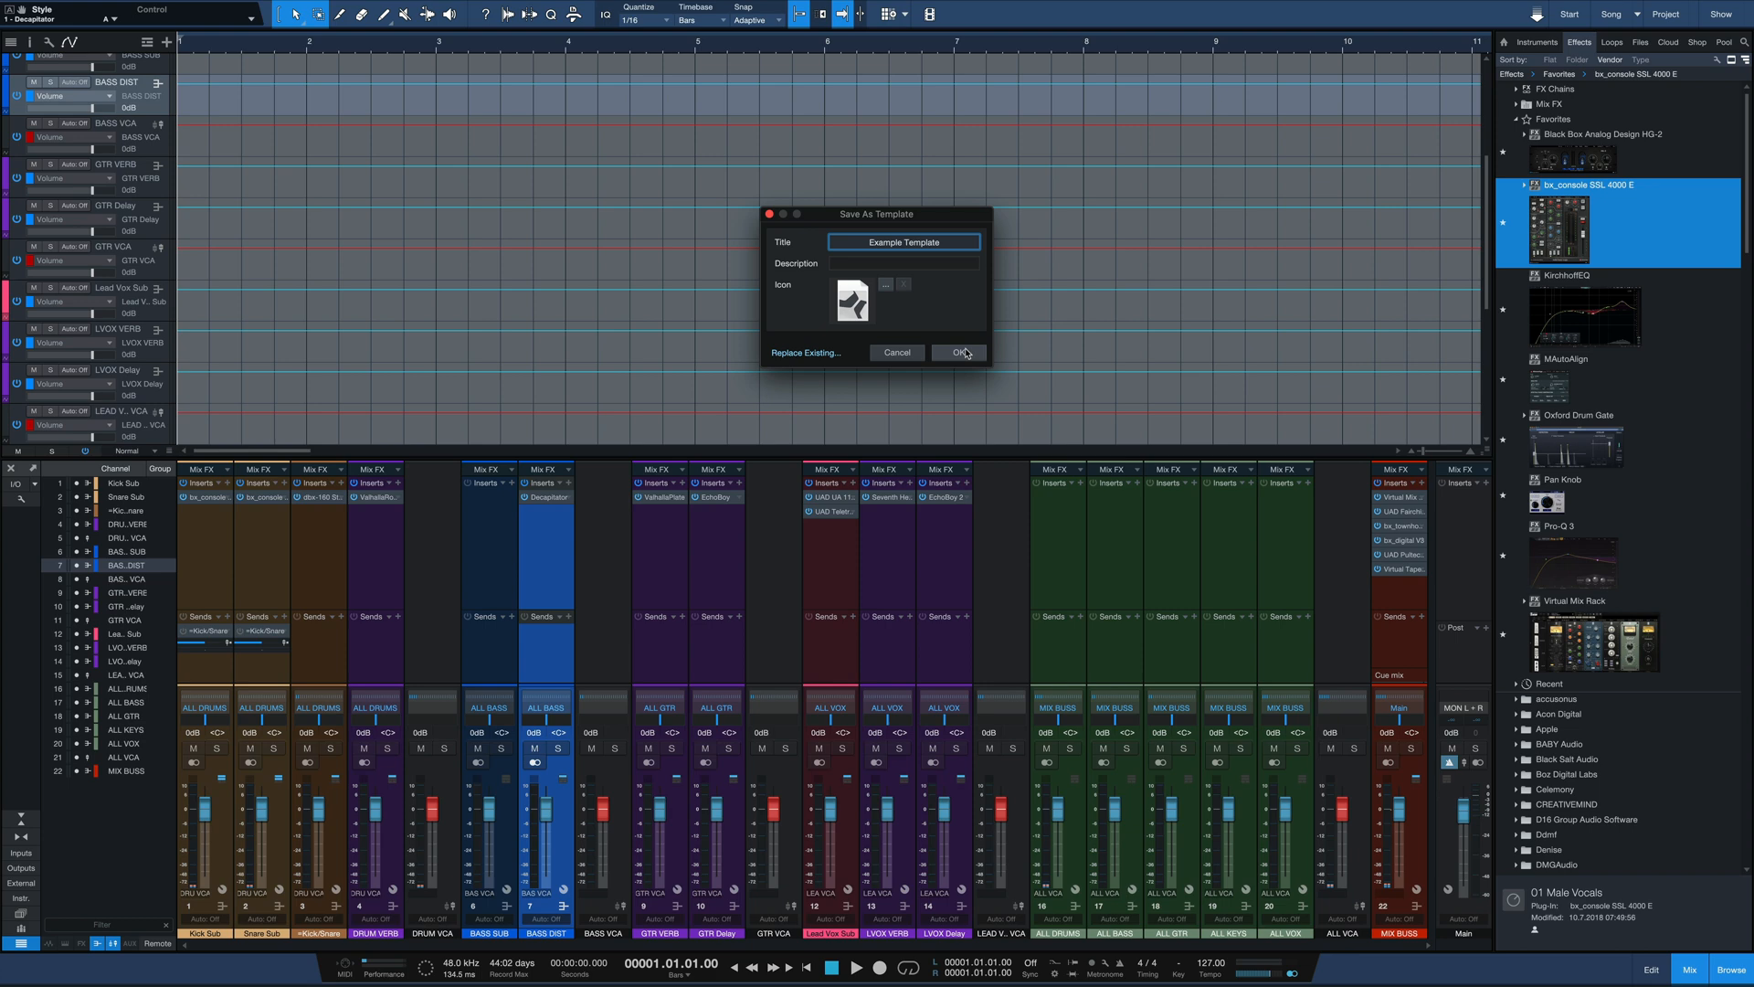
click(963, 353)
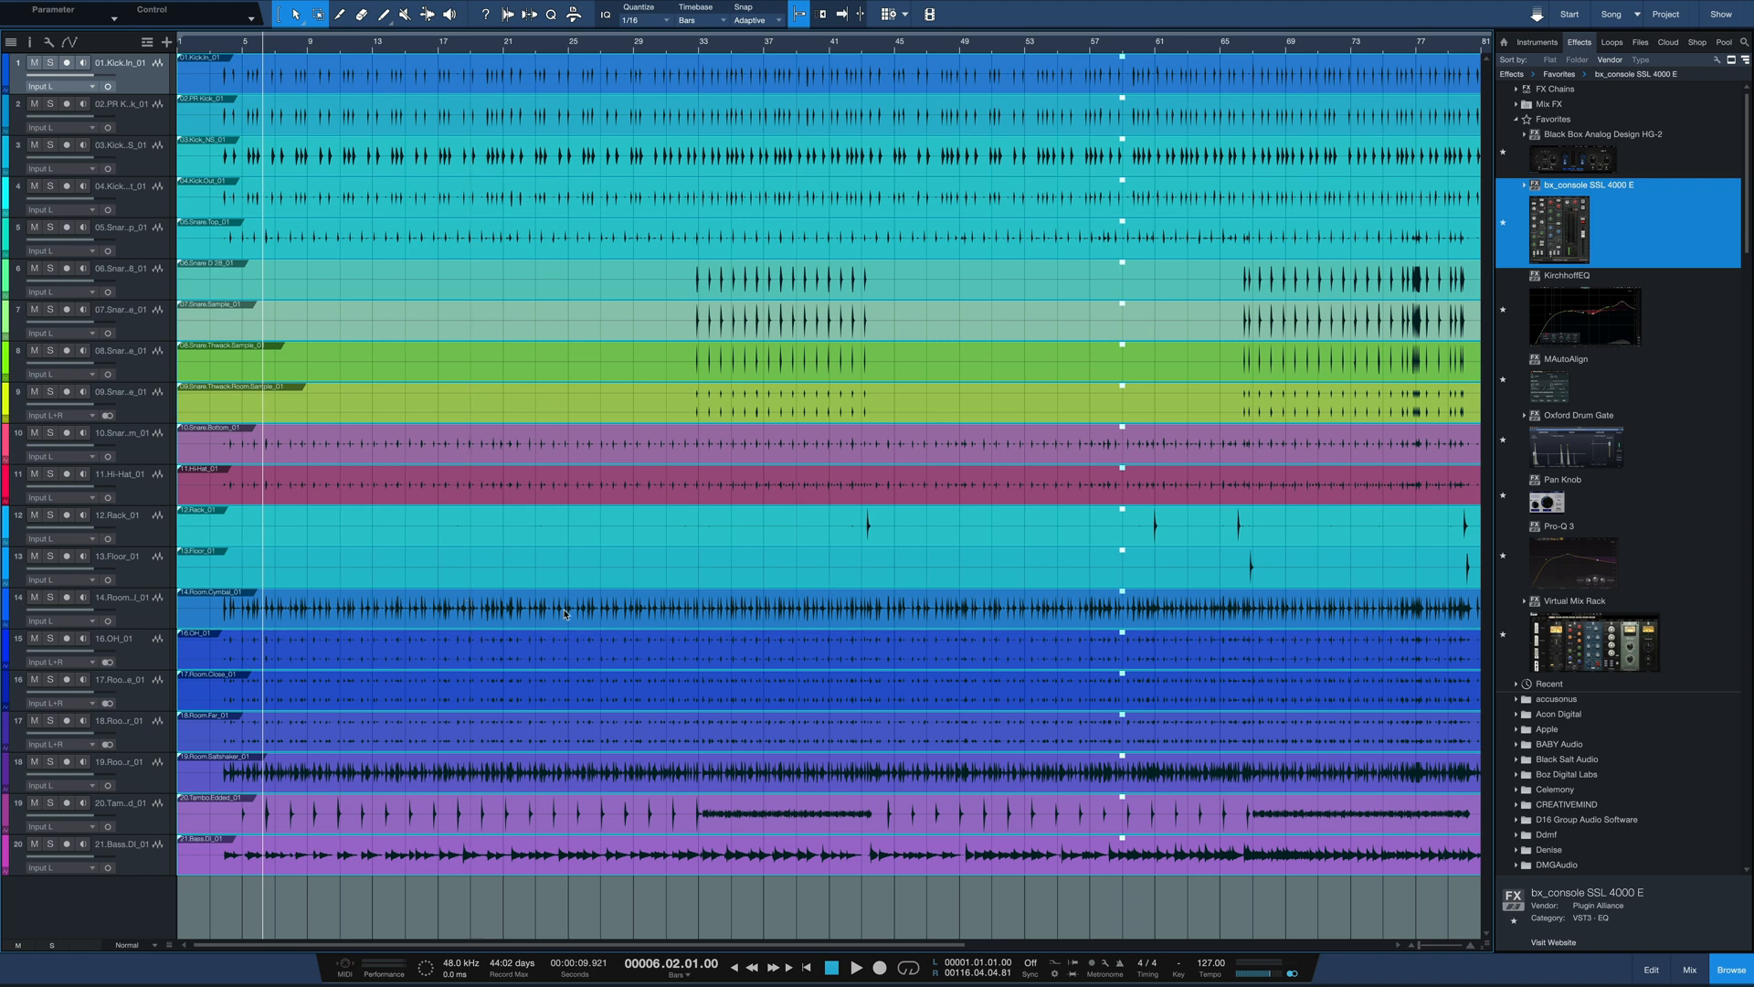
mouse_move(592, 632)
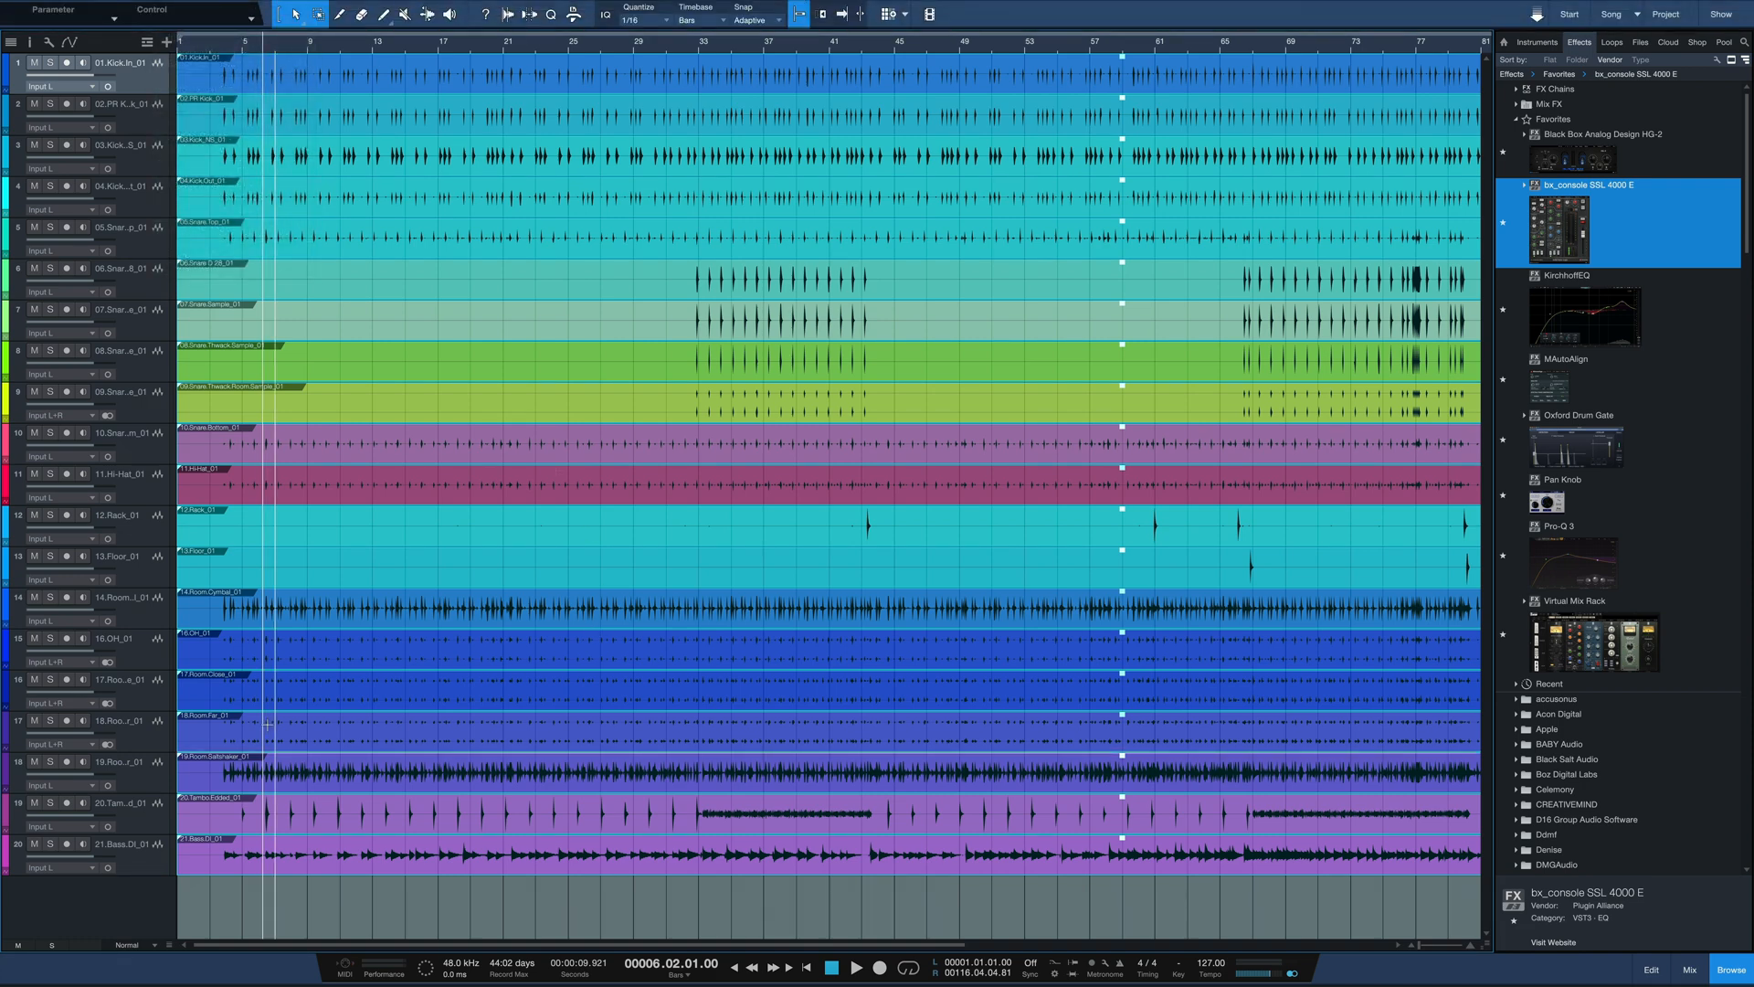
Step: Open the full multitrack recording session of drum and bass tracks
click(172, 7)
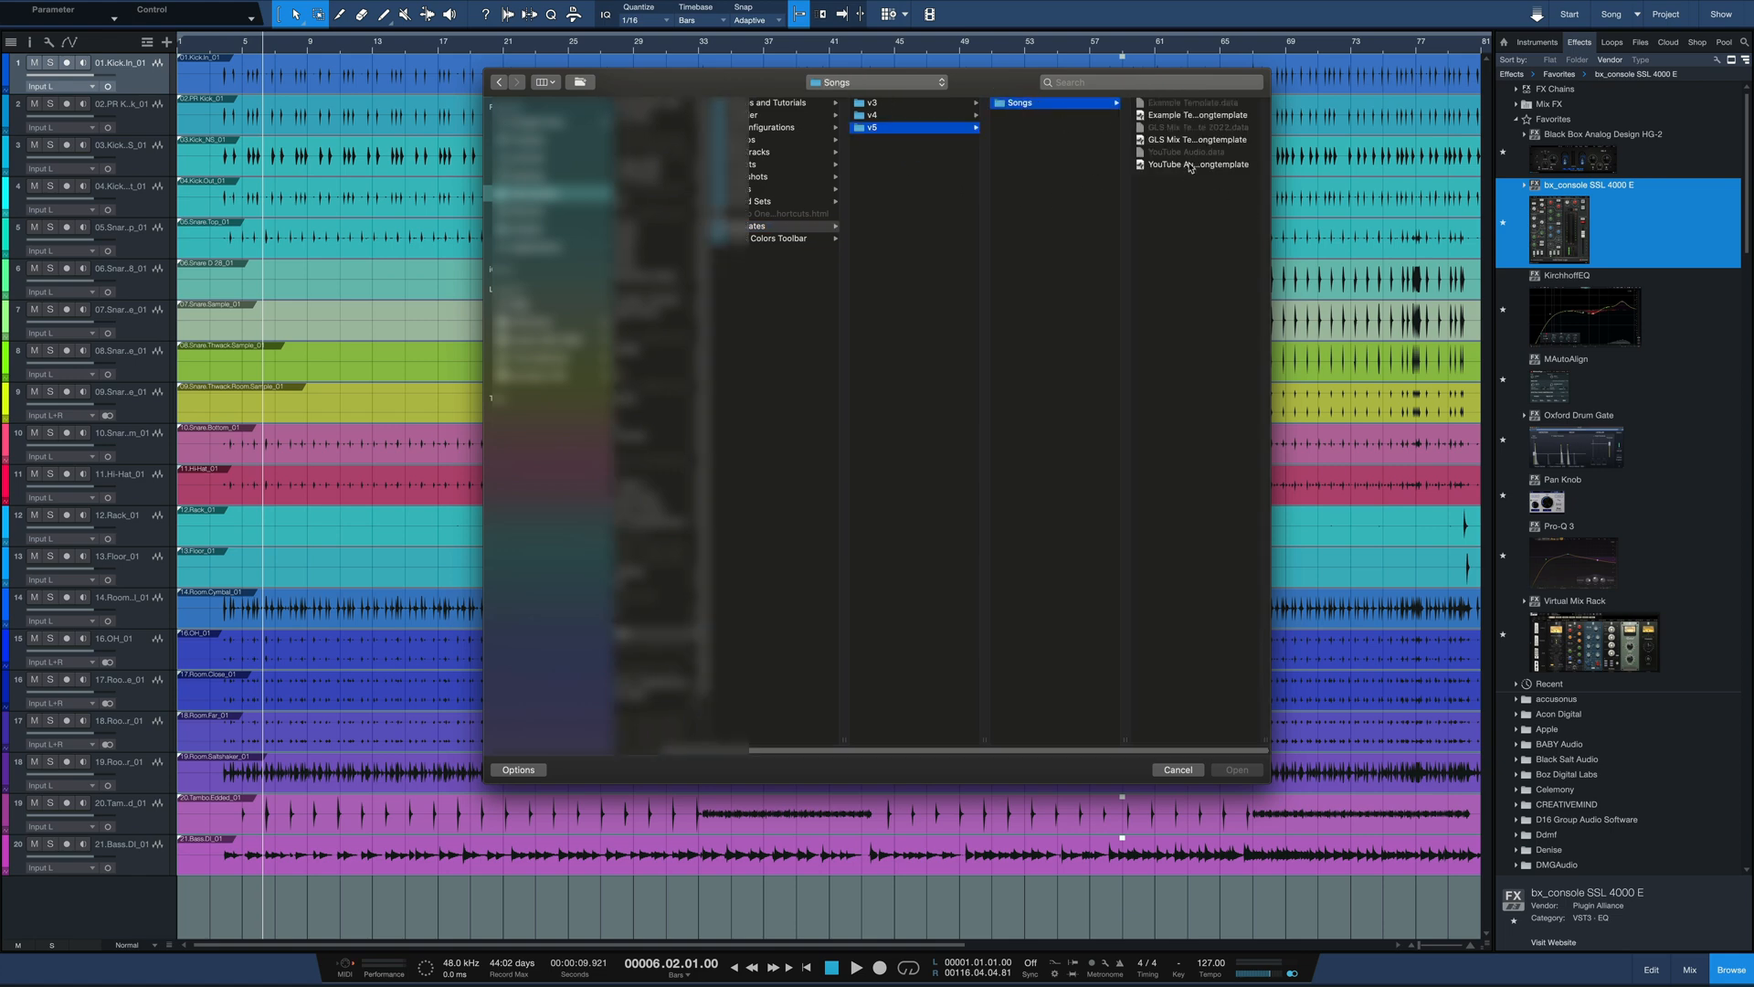
Step: Import all tracks from Example Template.songtemplate — subs, VCAs, effect buses and MIX BUSS — into the session
click(1033, 113)
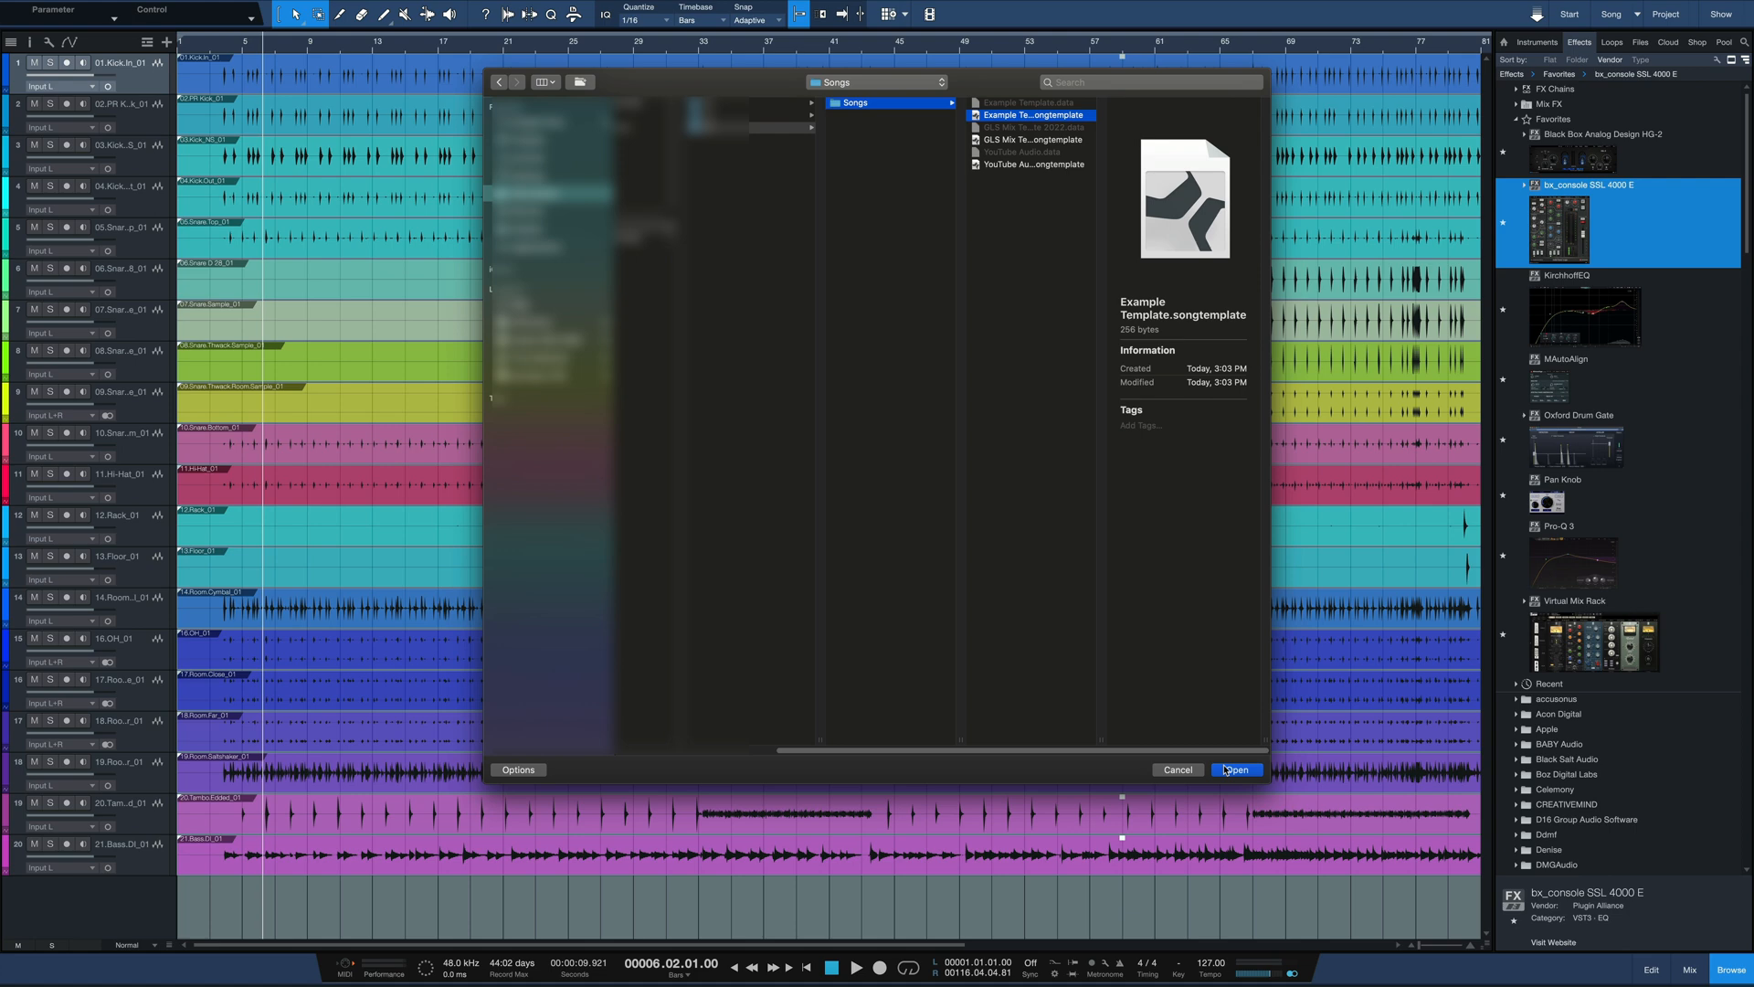
click(1236, 769)
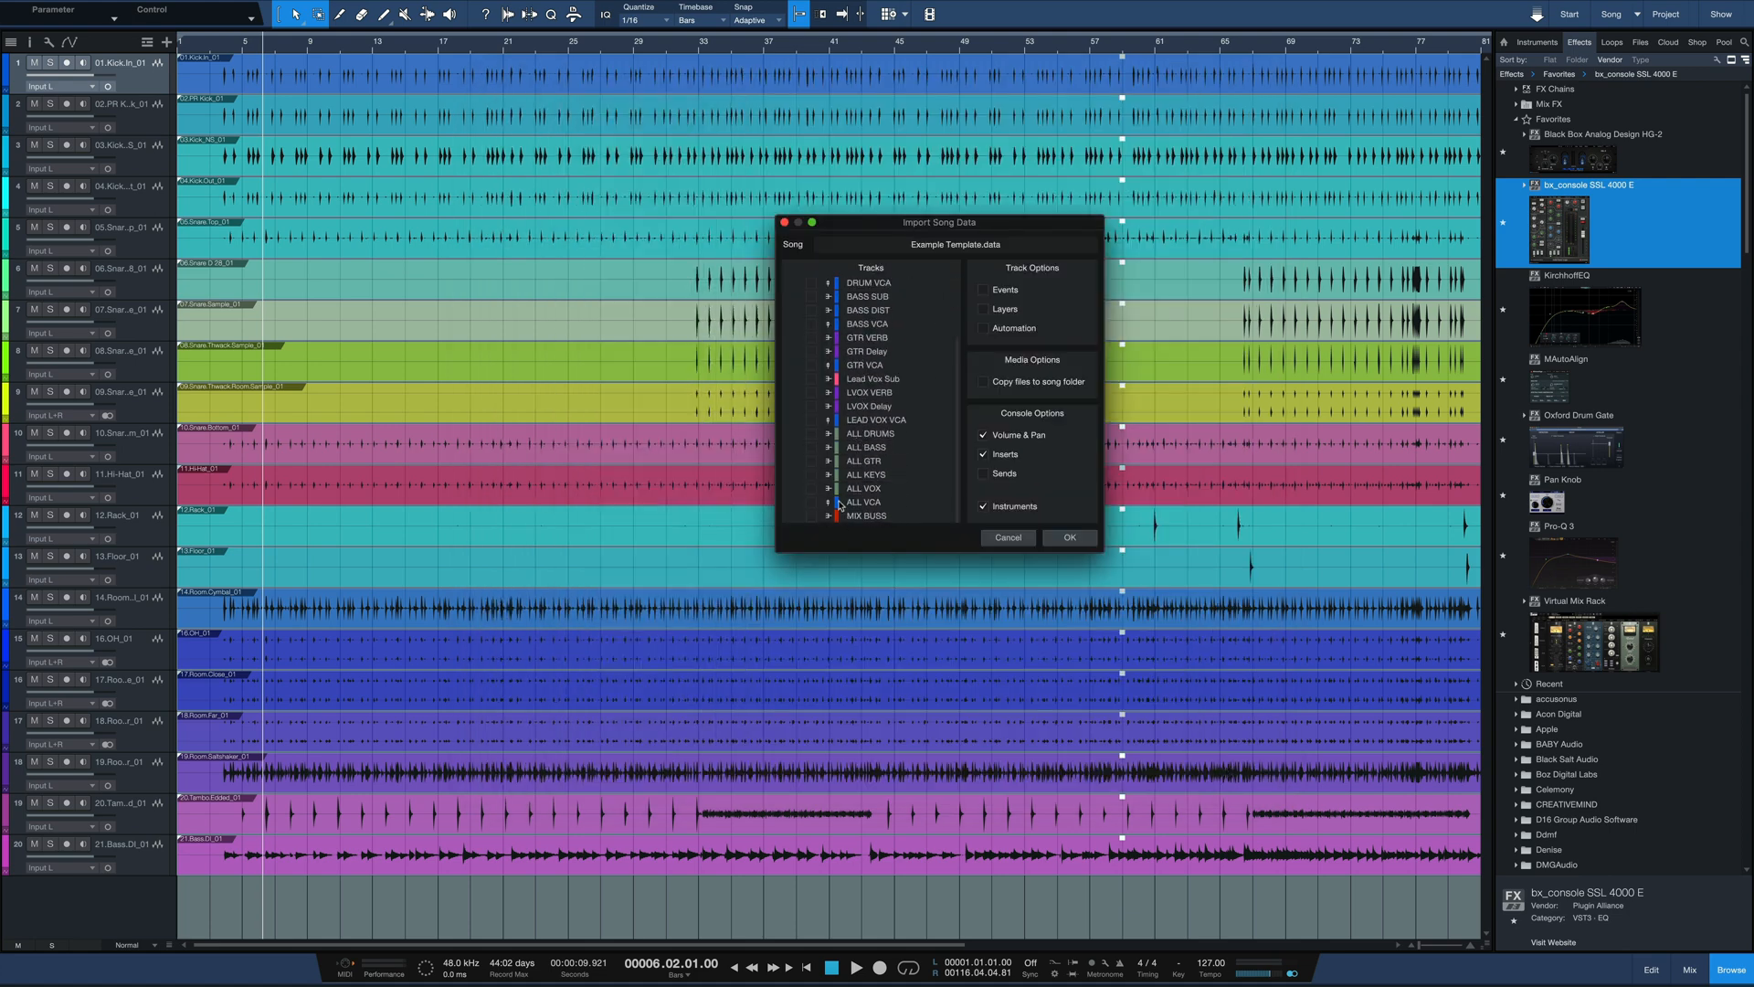
click(810, 435)
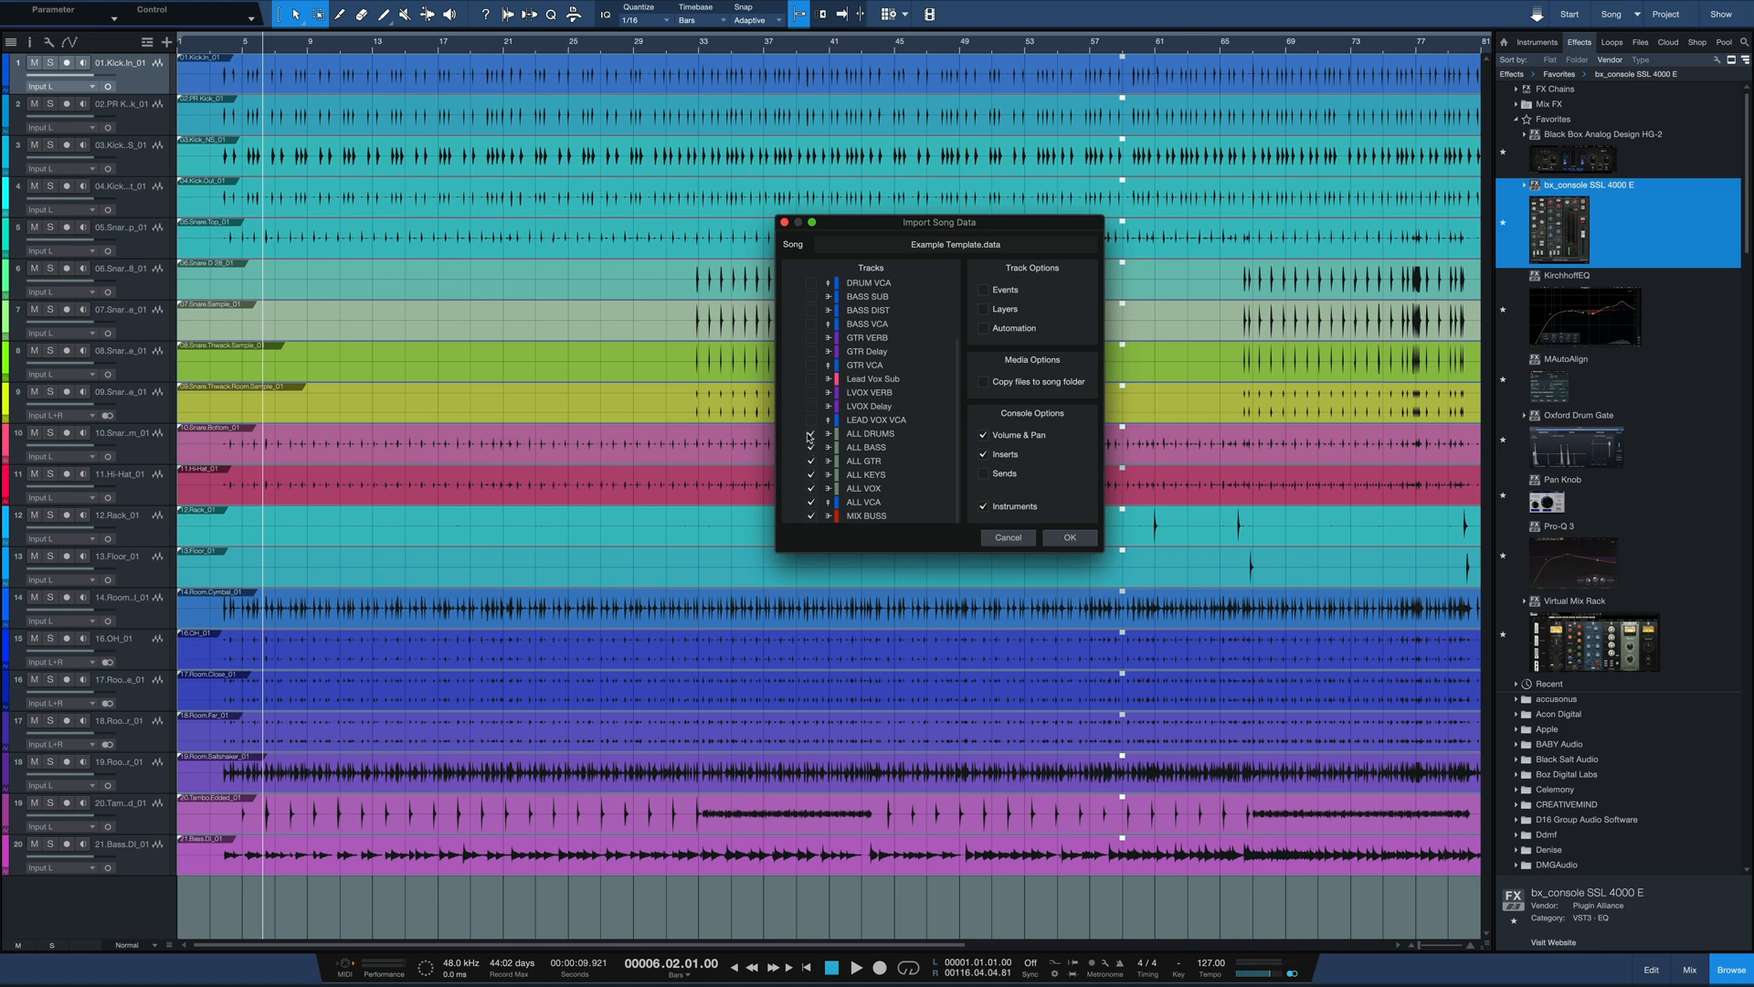
click(809, 435)
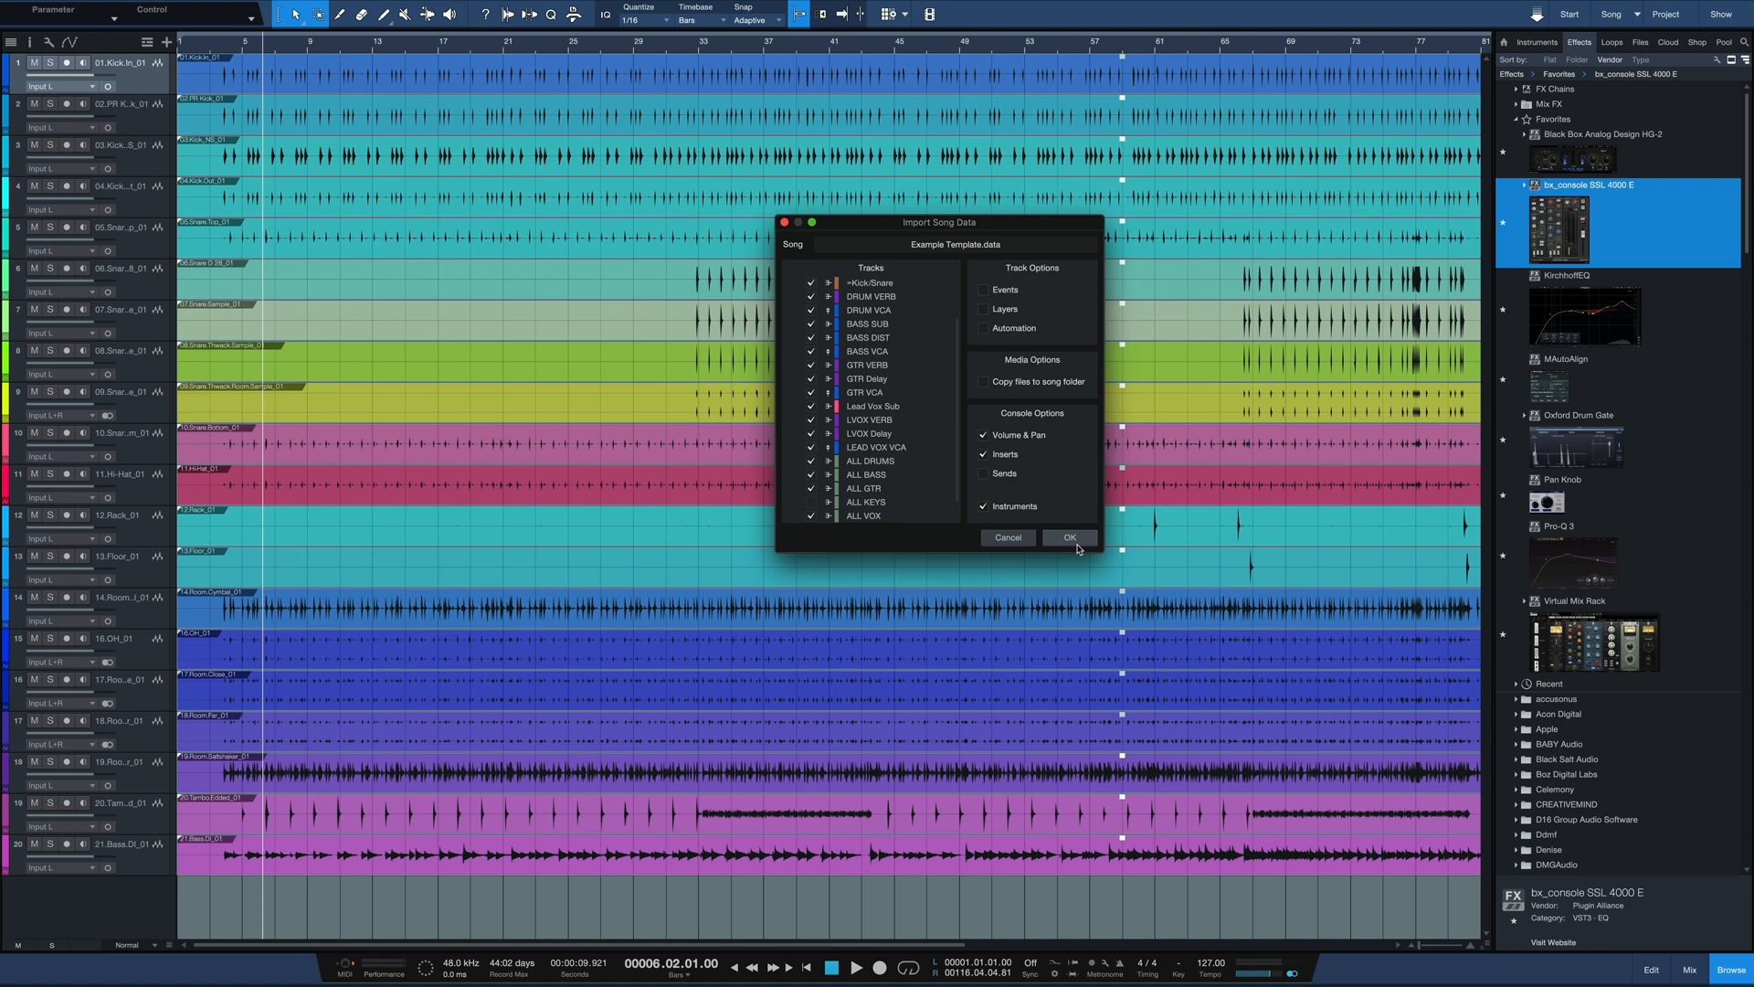
click(1067, 537)
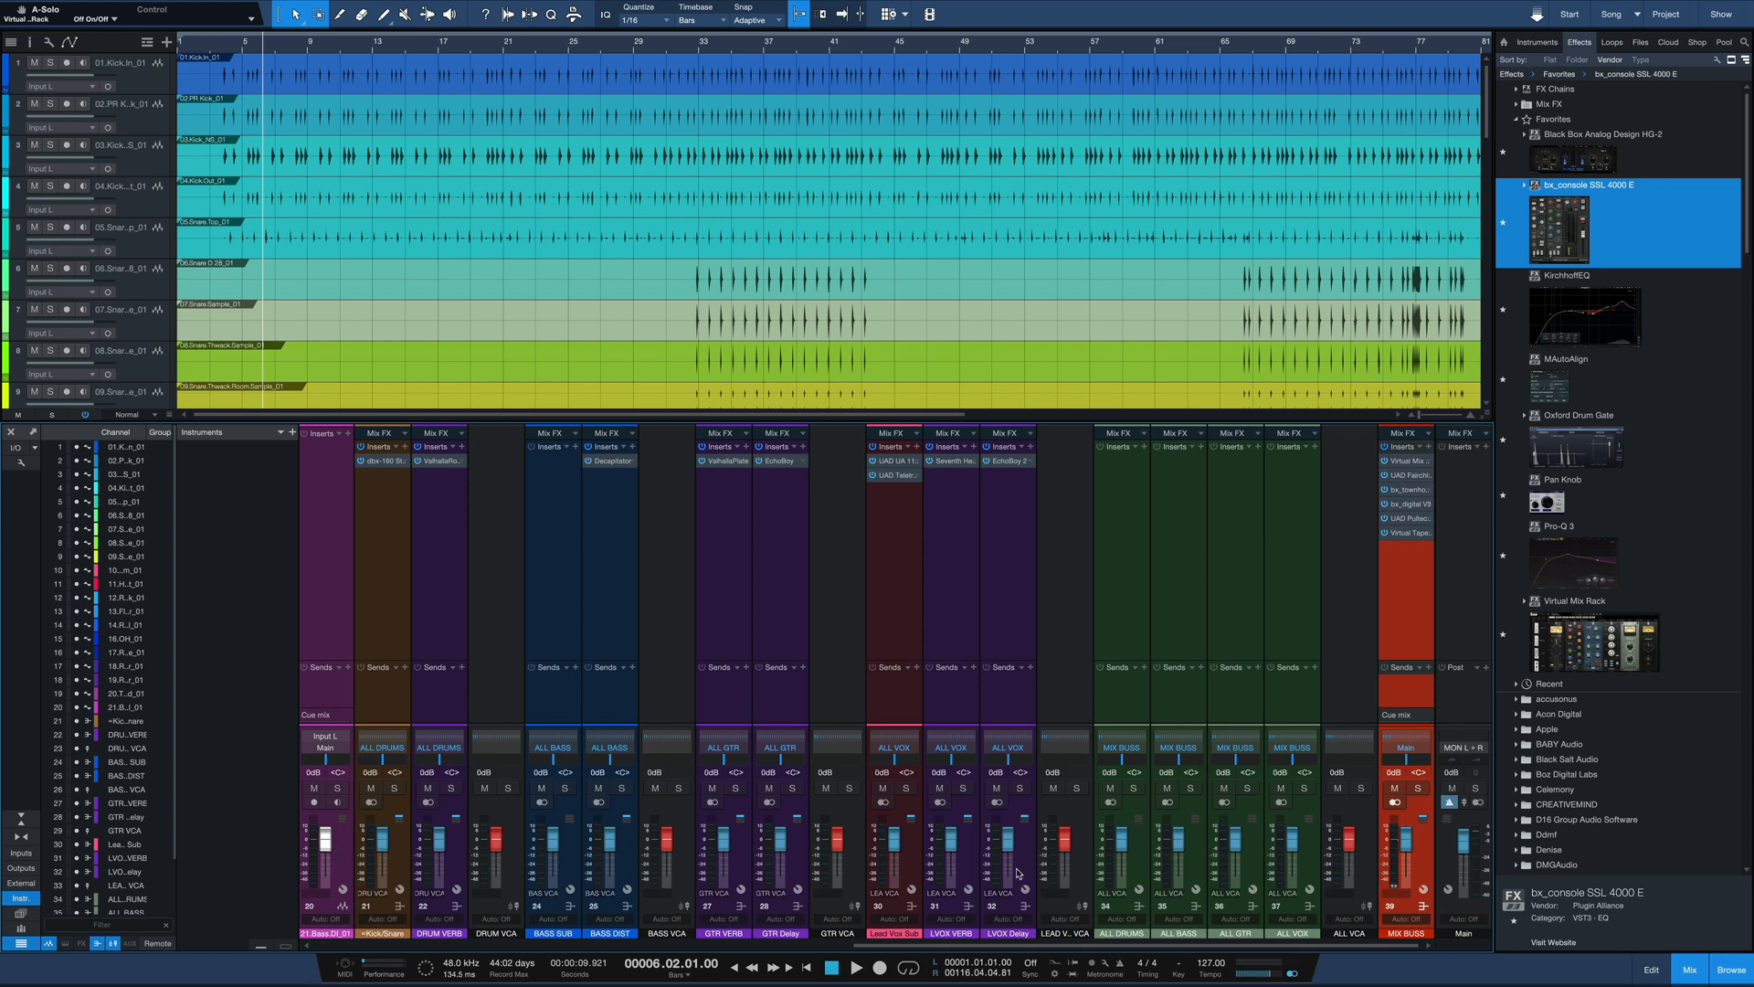
mouse_move(795, 891)
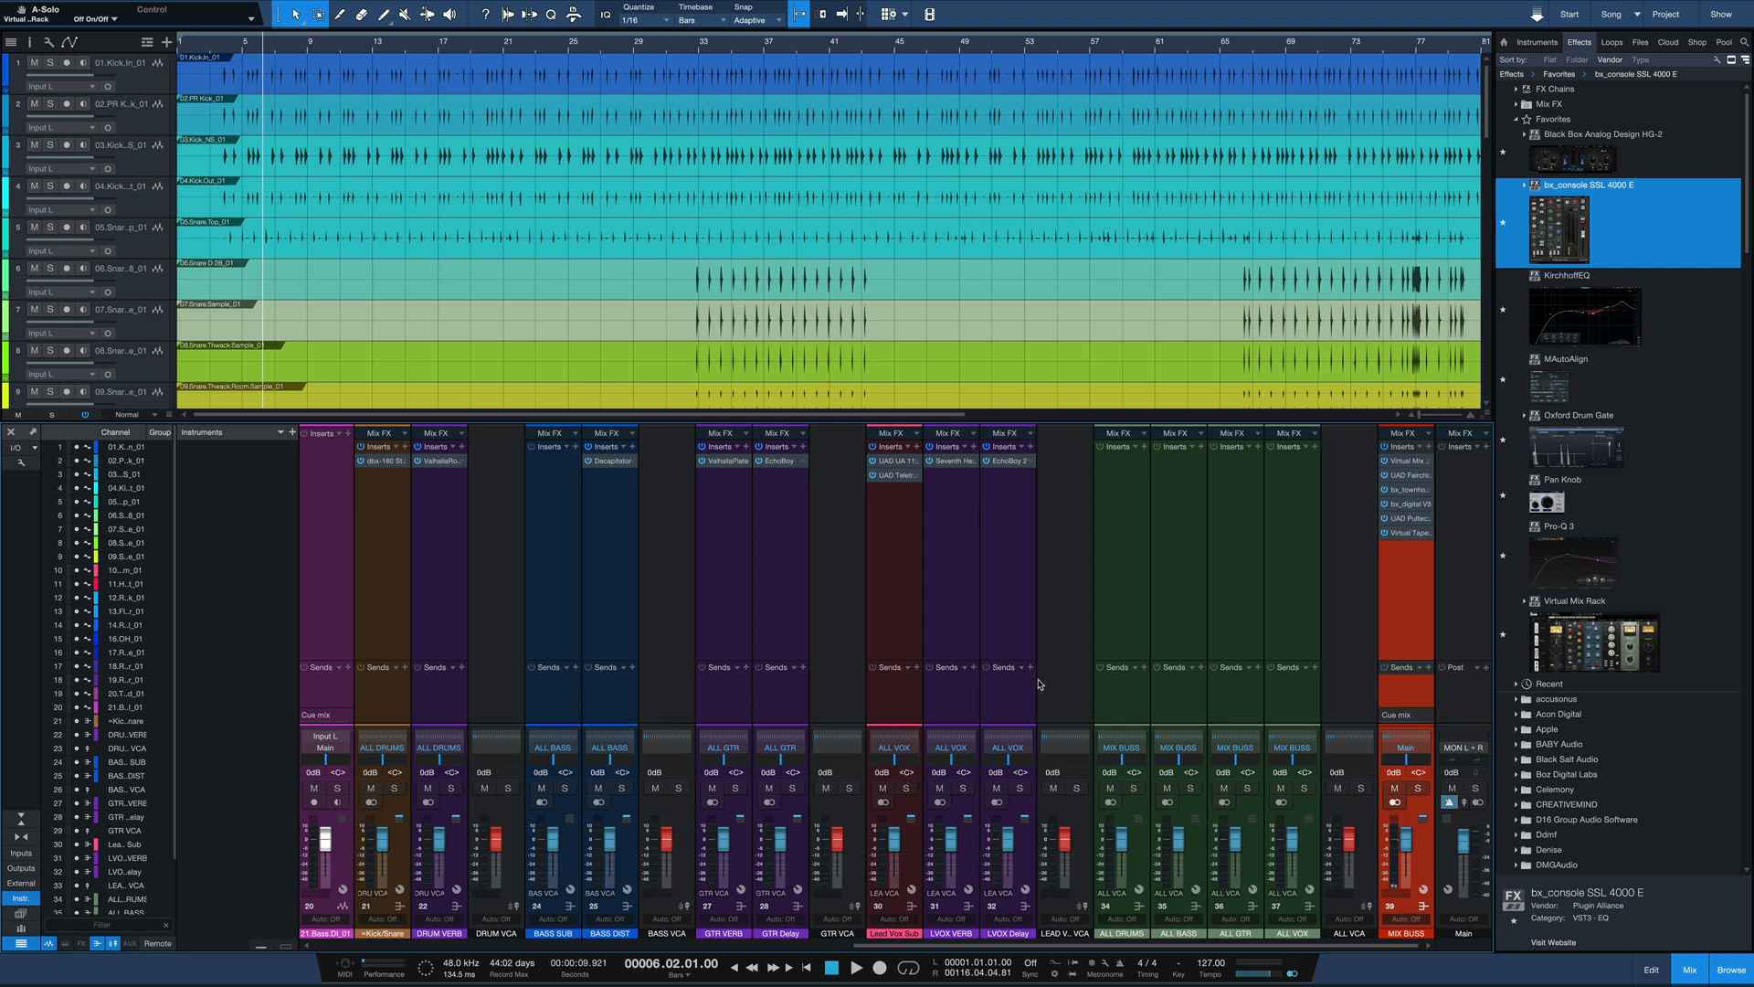
mouse_move(1102, 630)
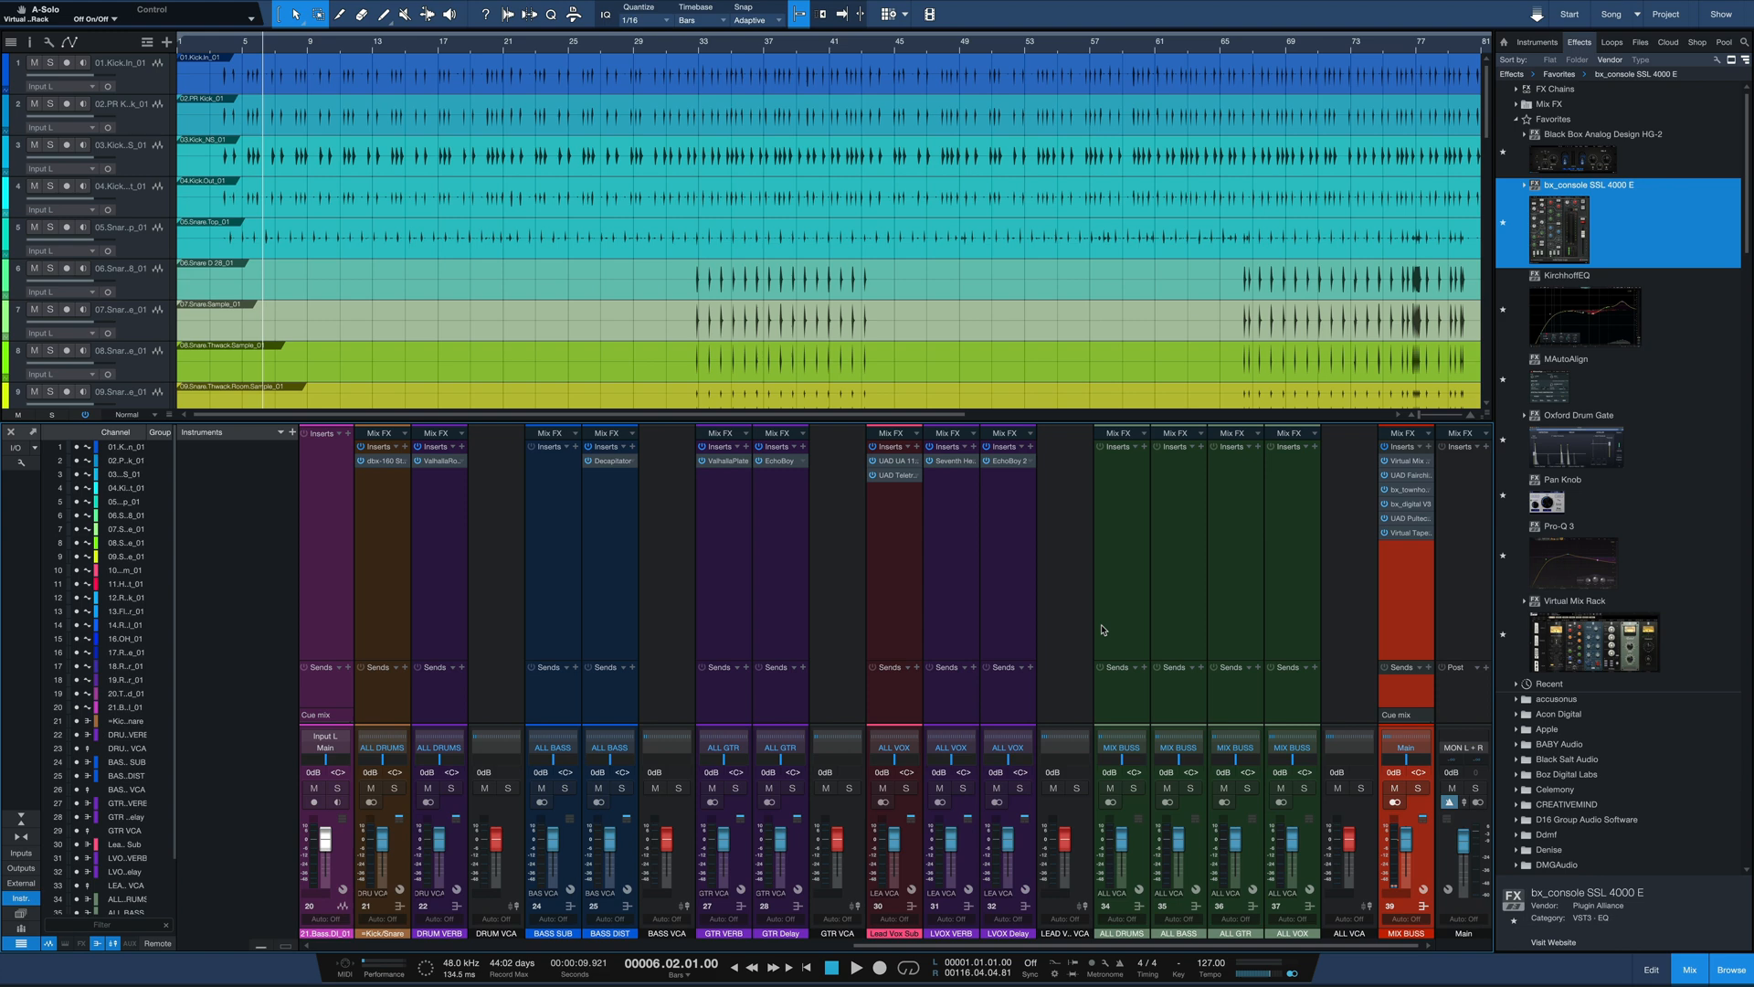
mouse_move(915, 702)
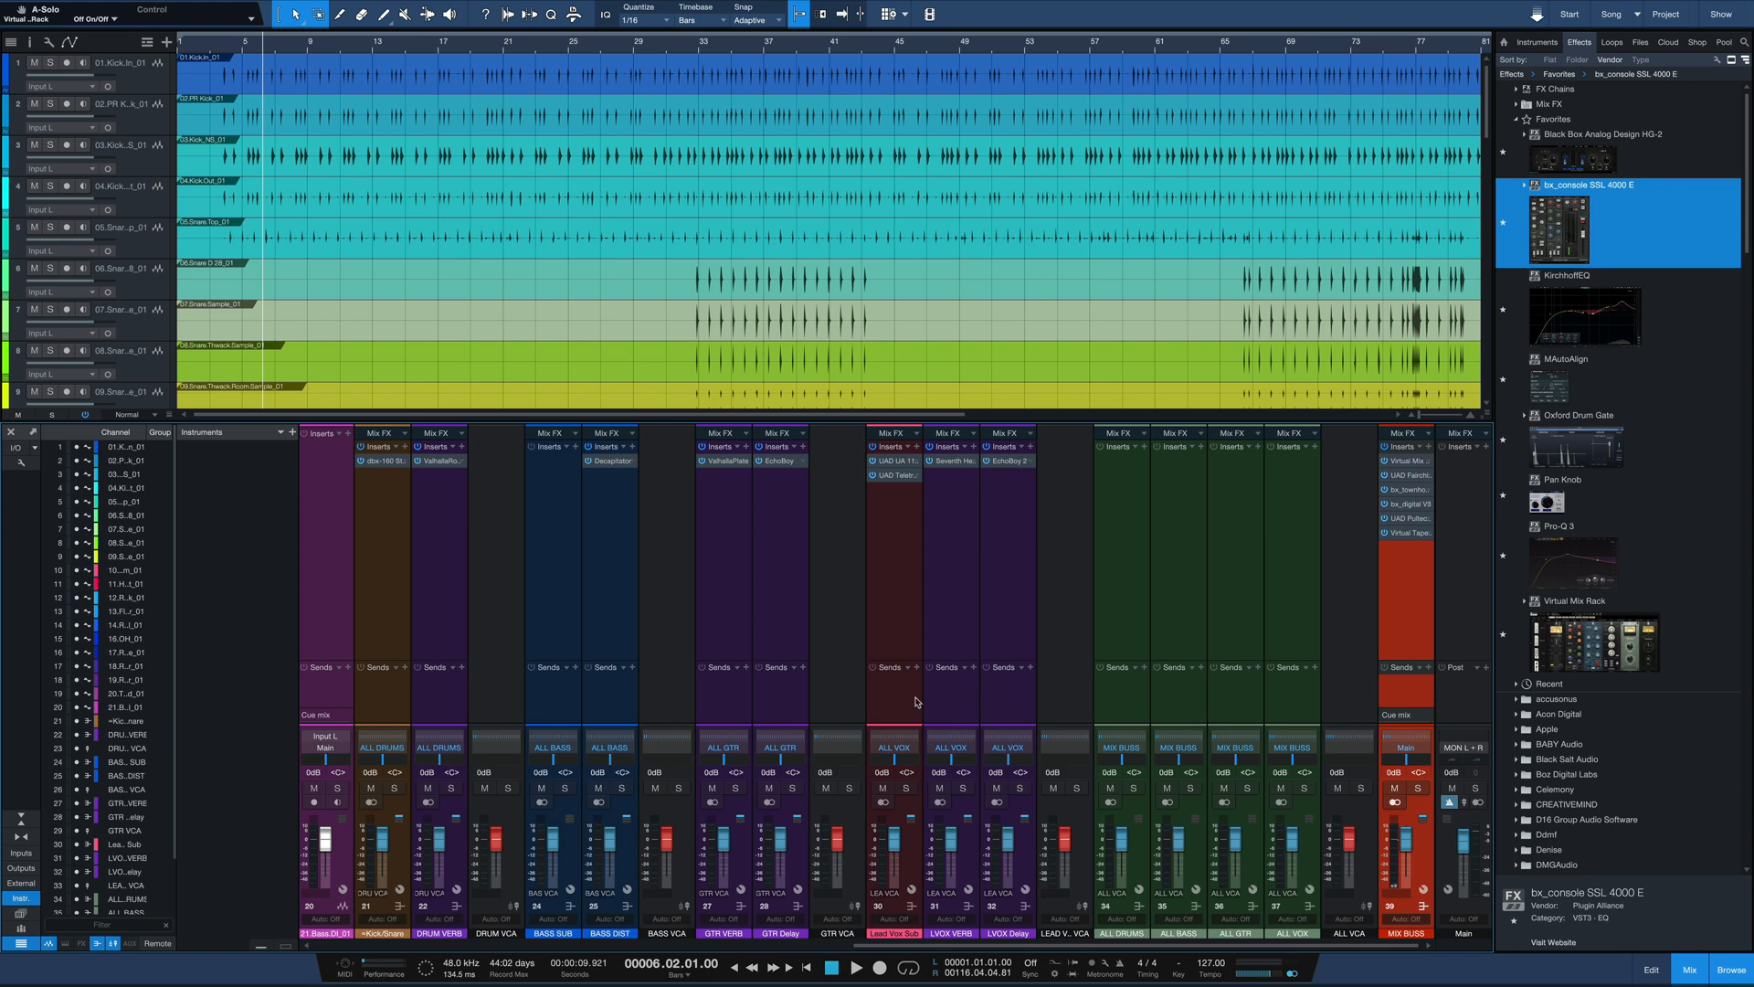